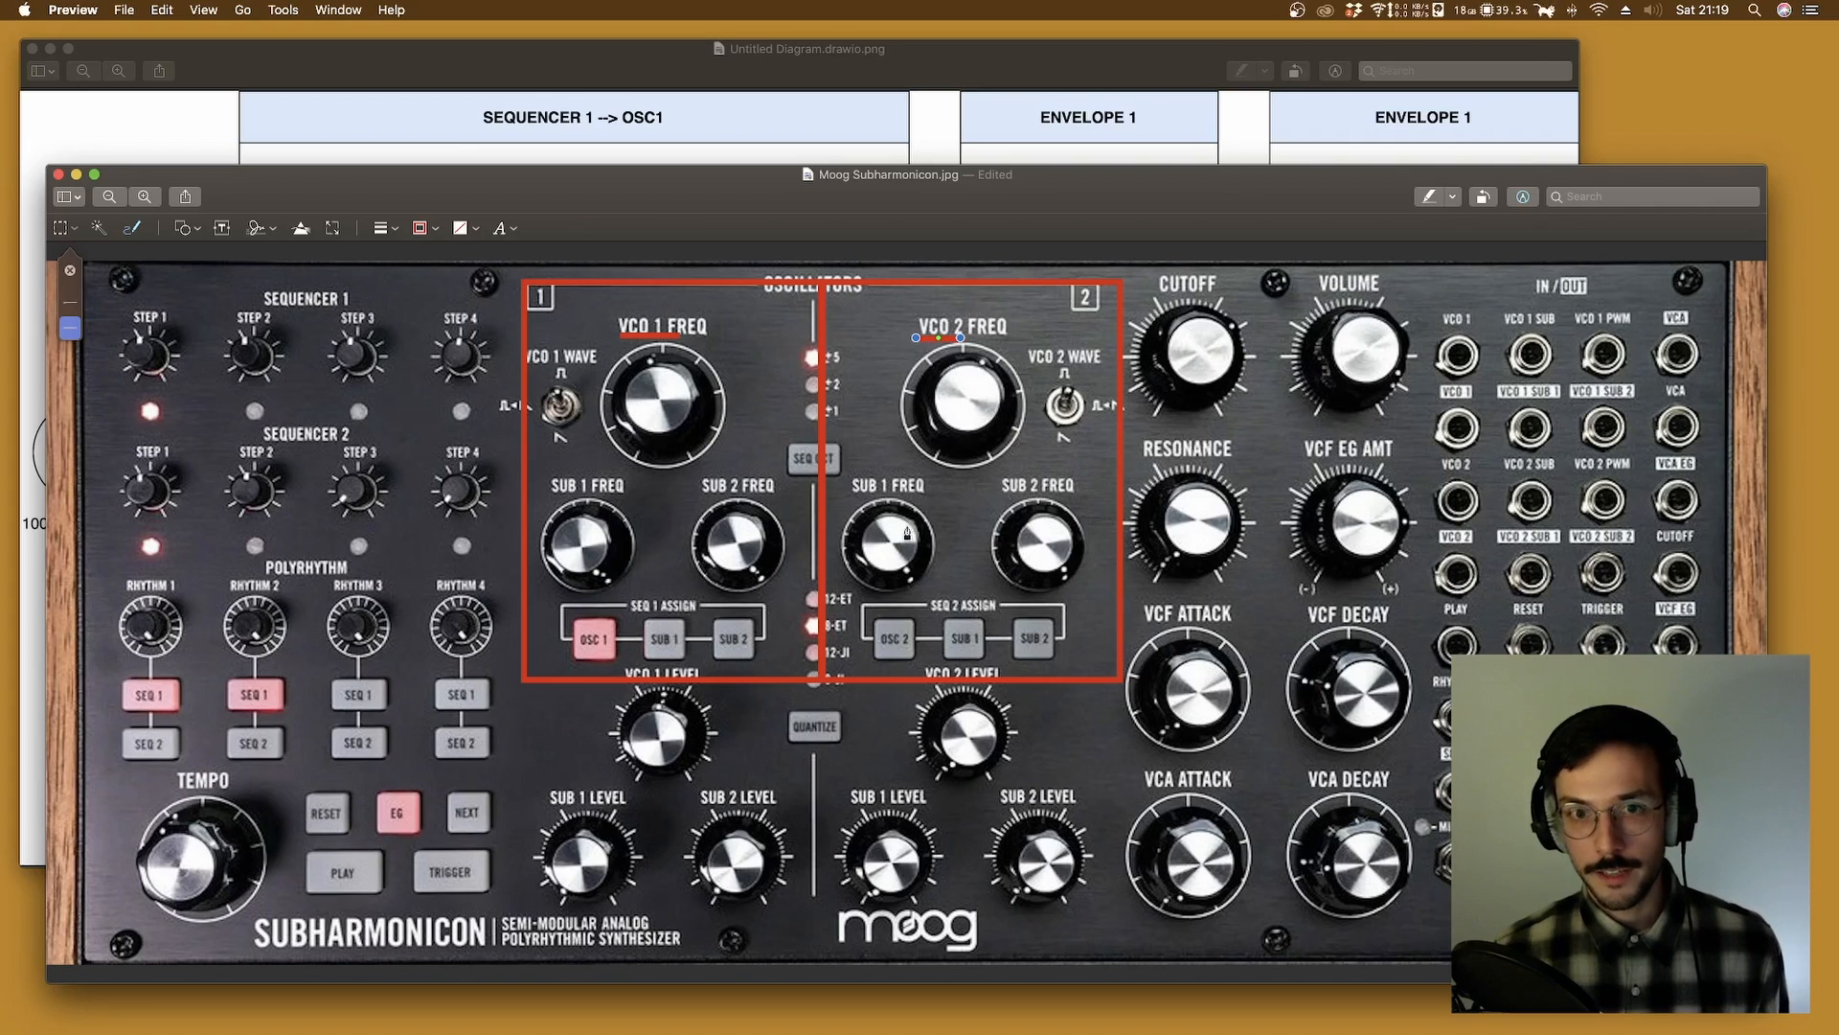
pyautogui.moveTo(586, 515)
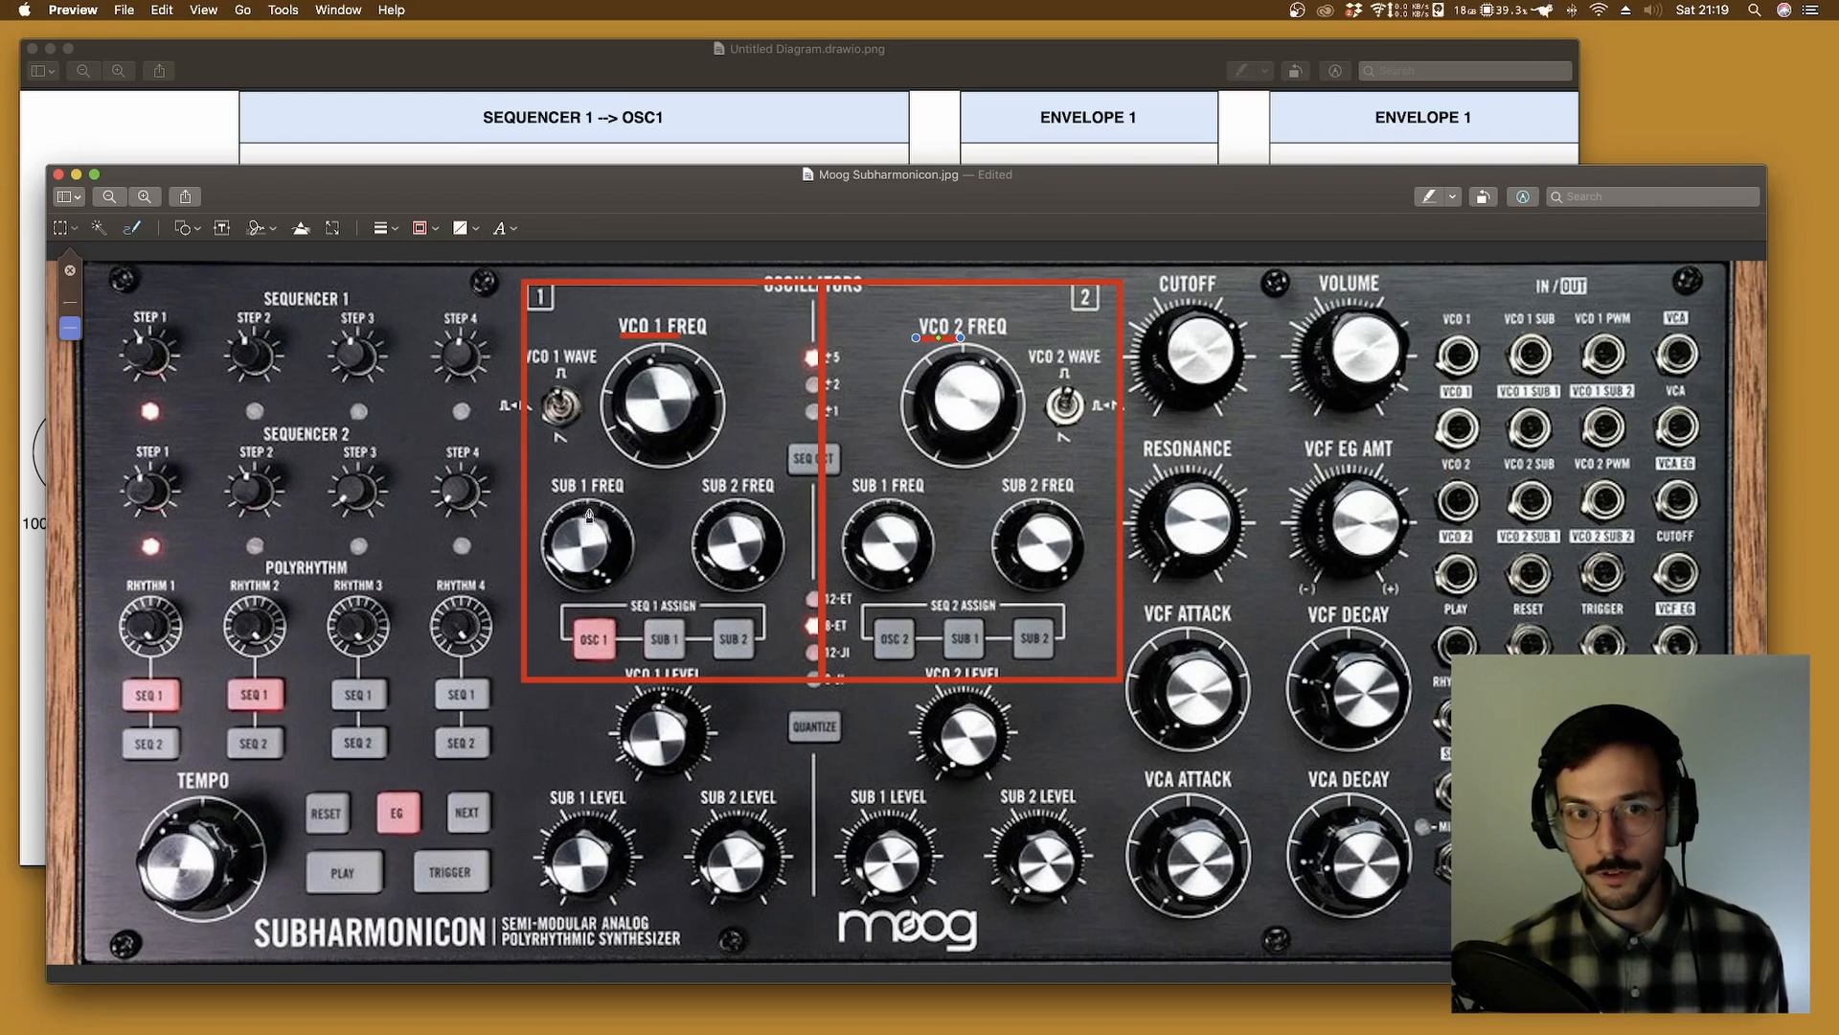
# Circle the SUB 1 FREQ and SUB 2 FREQ knobs of both oscillators in red.
pyautogui.click(582, 540)
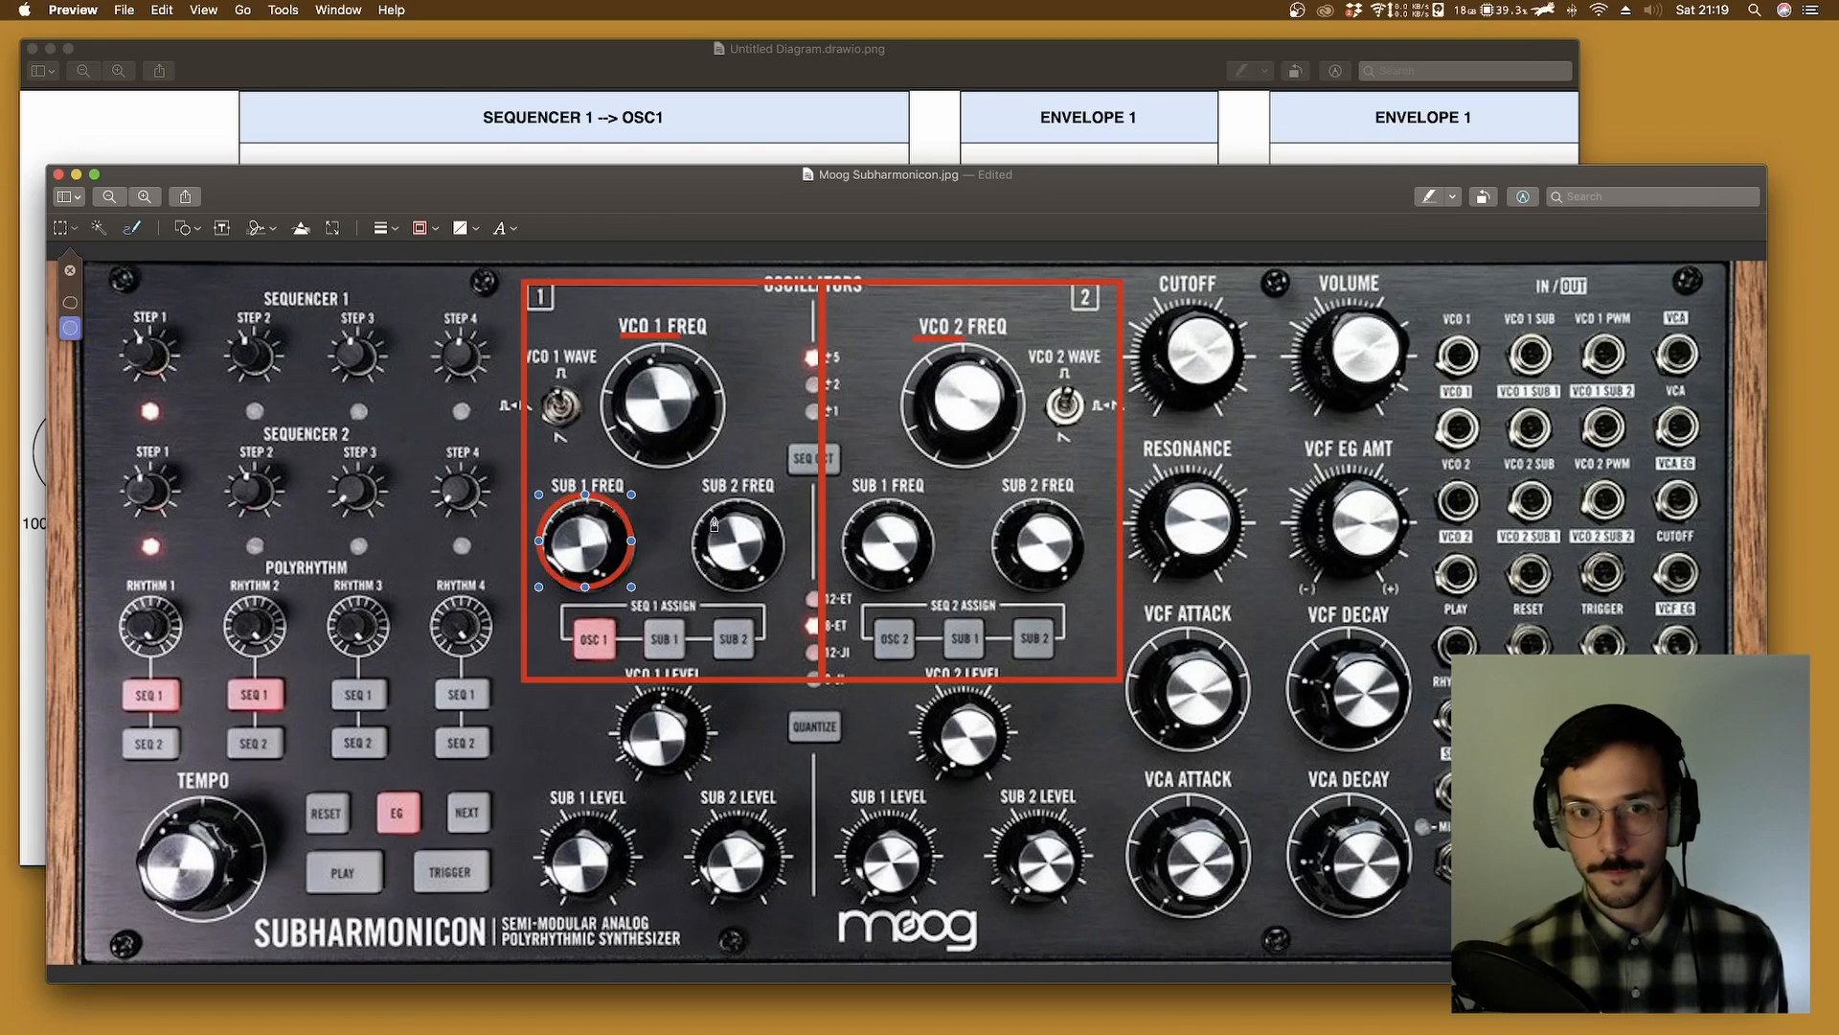
pyautogui.click(736, 541)
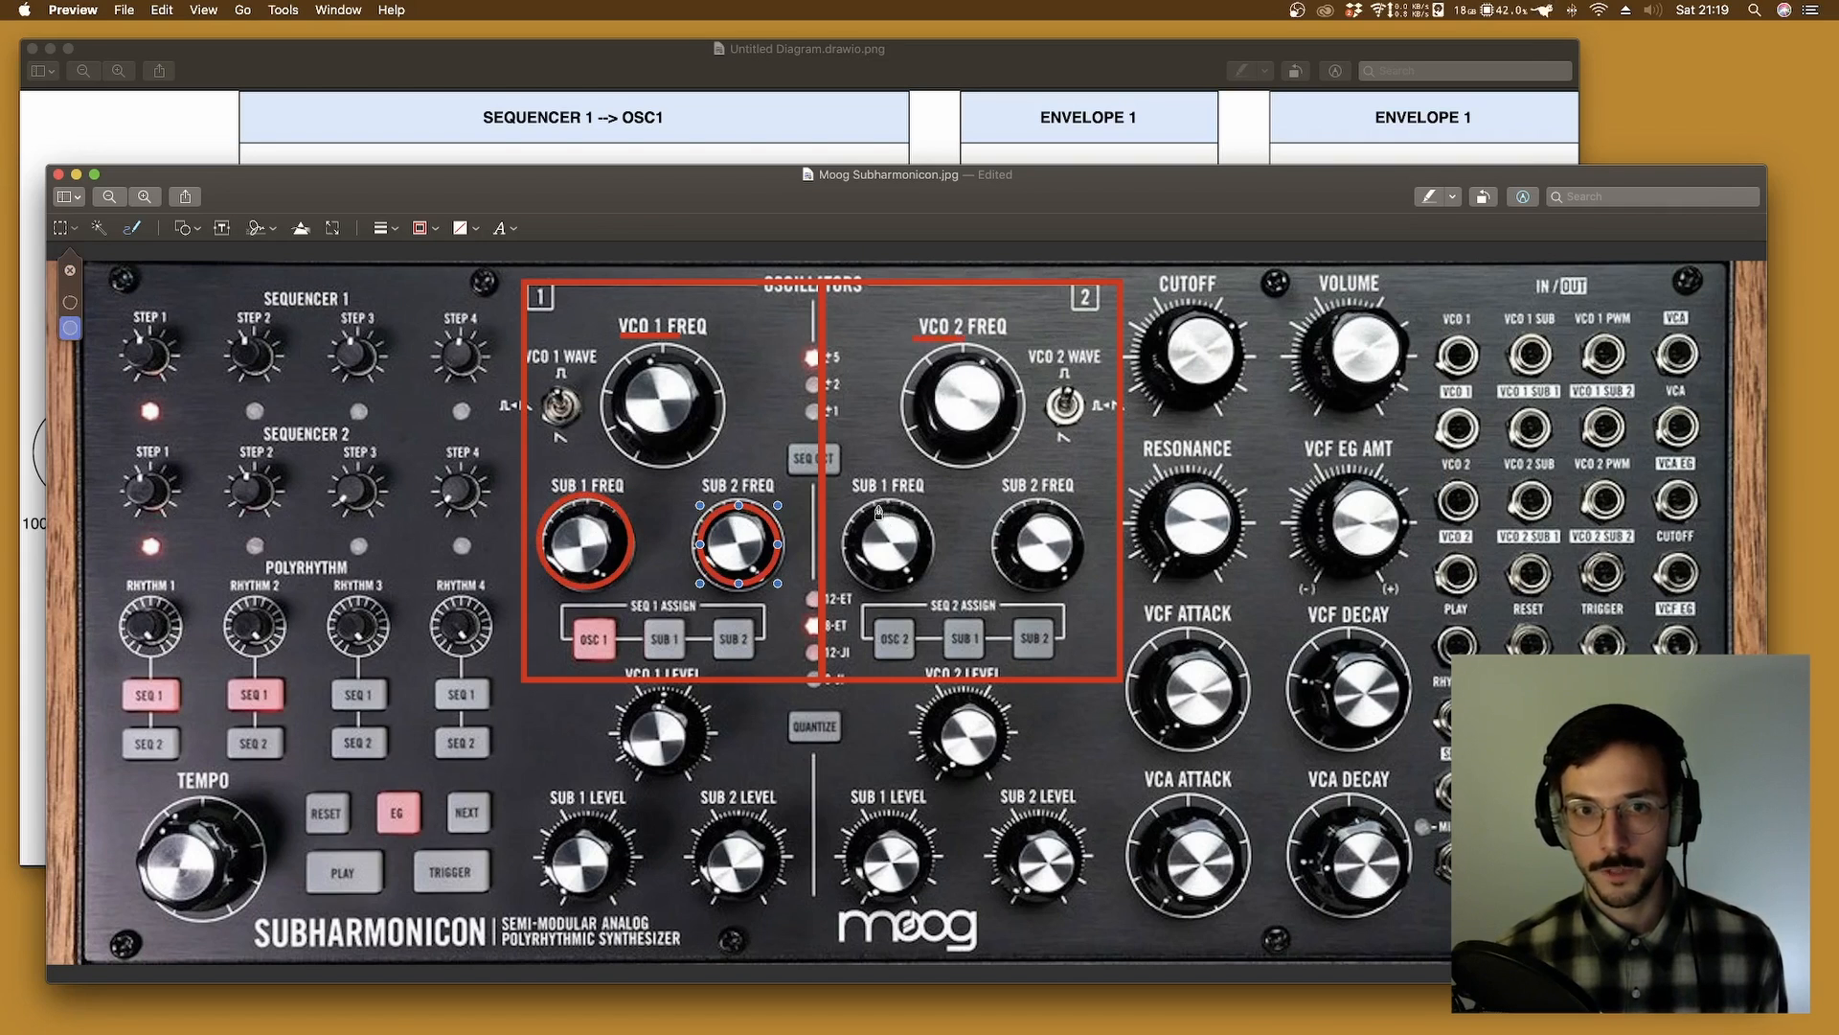
pyautogui.click(878, 598)
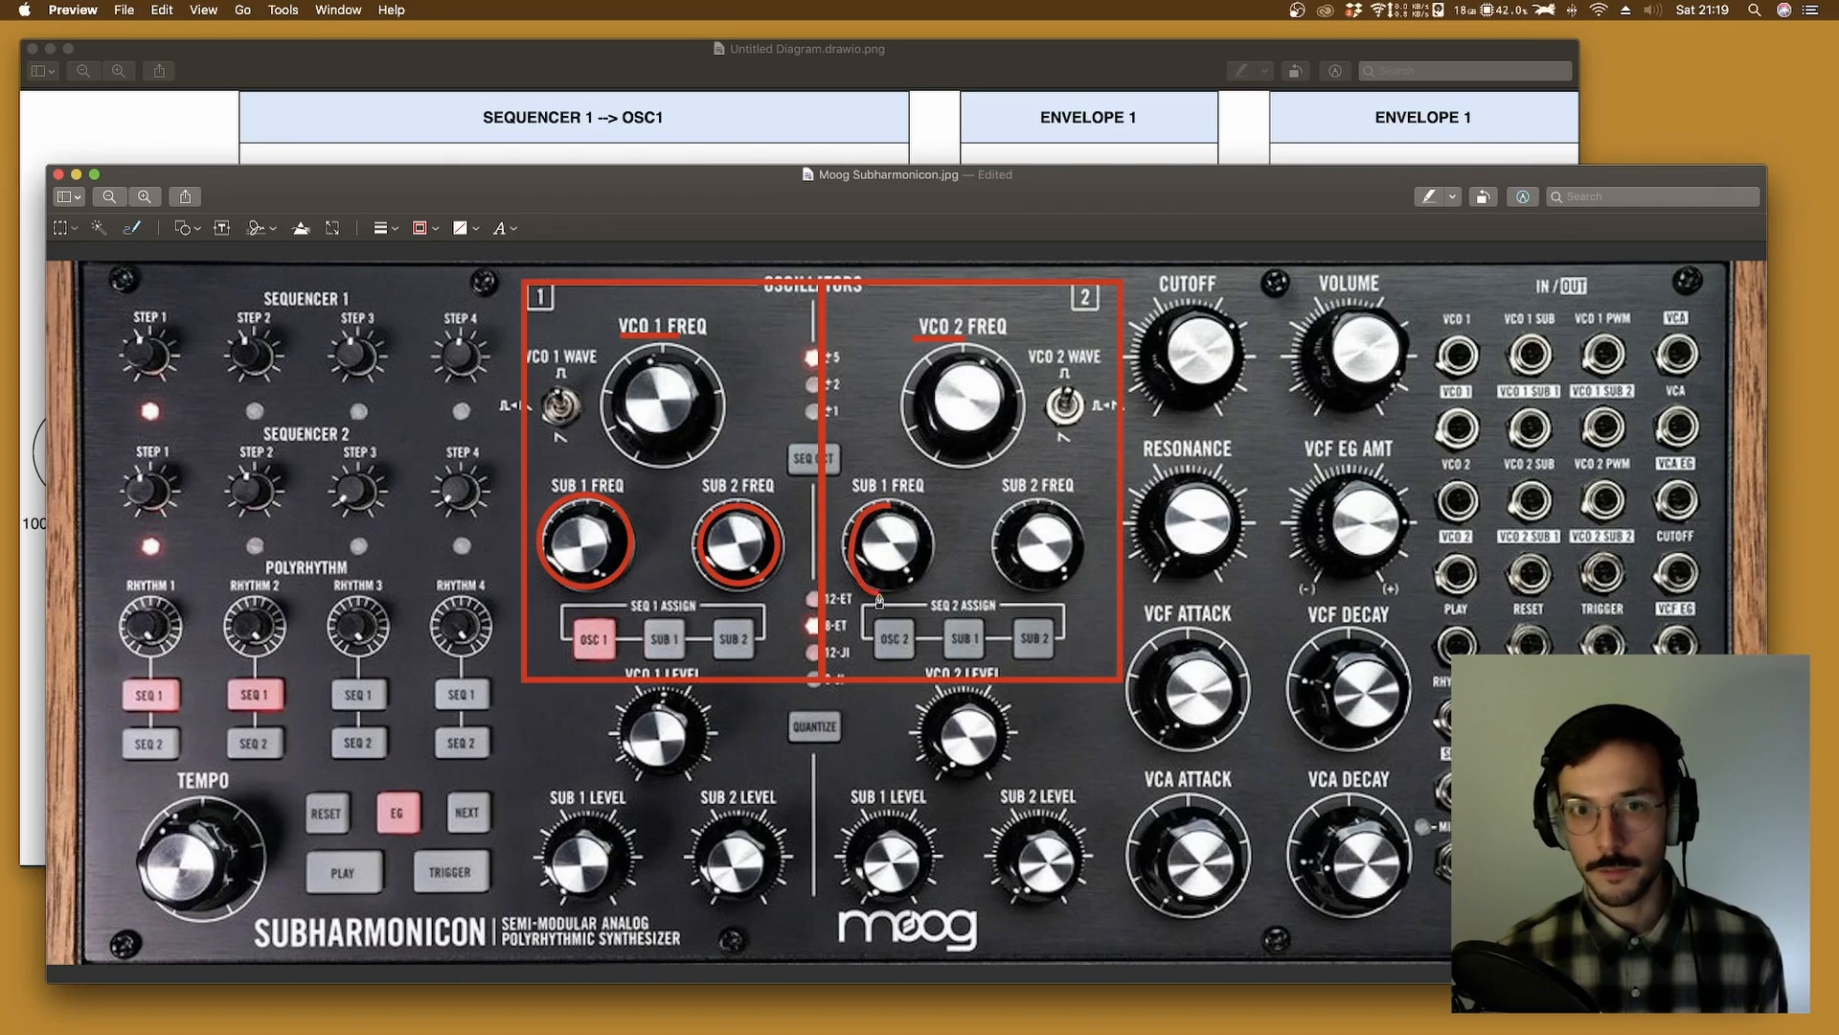
pyautogui.click(1040, 542)
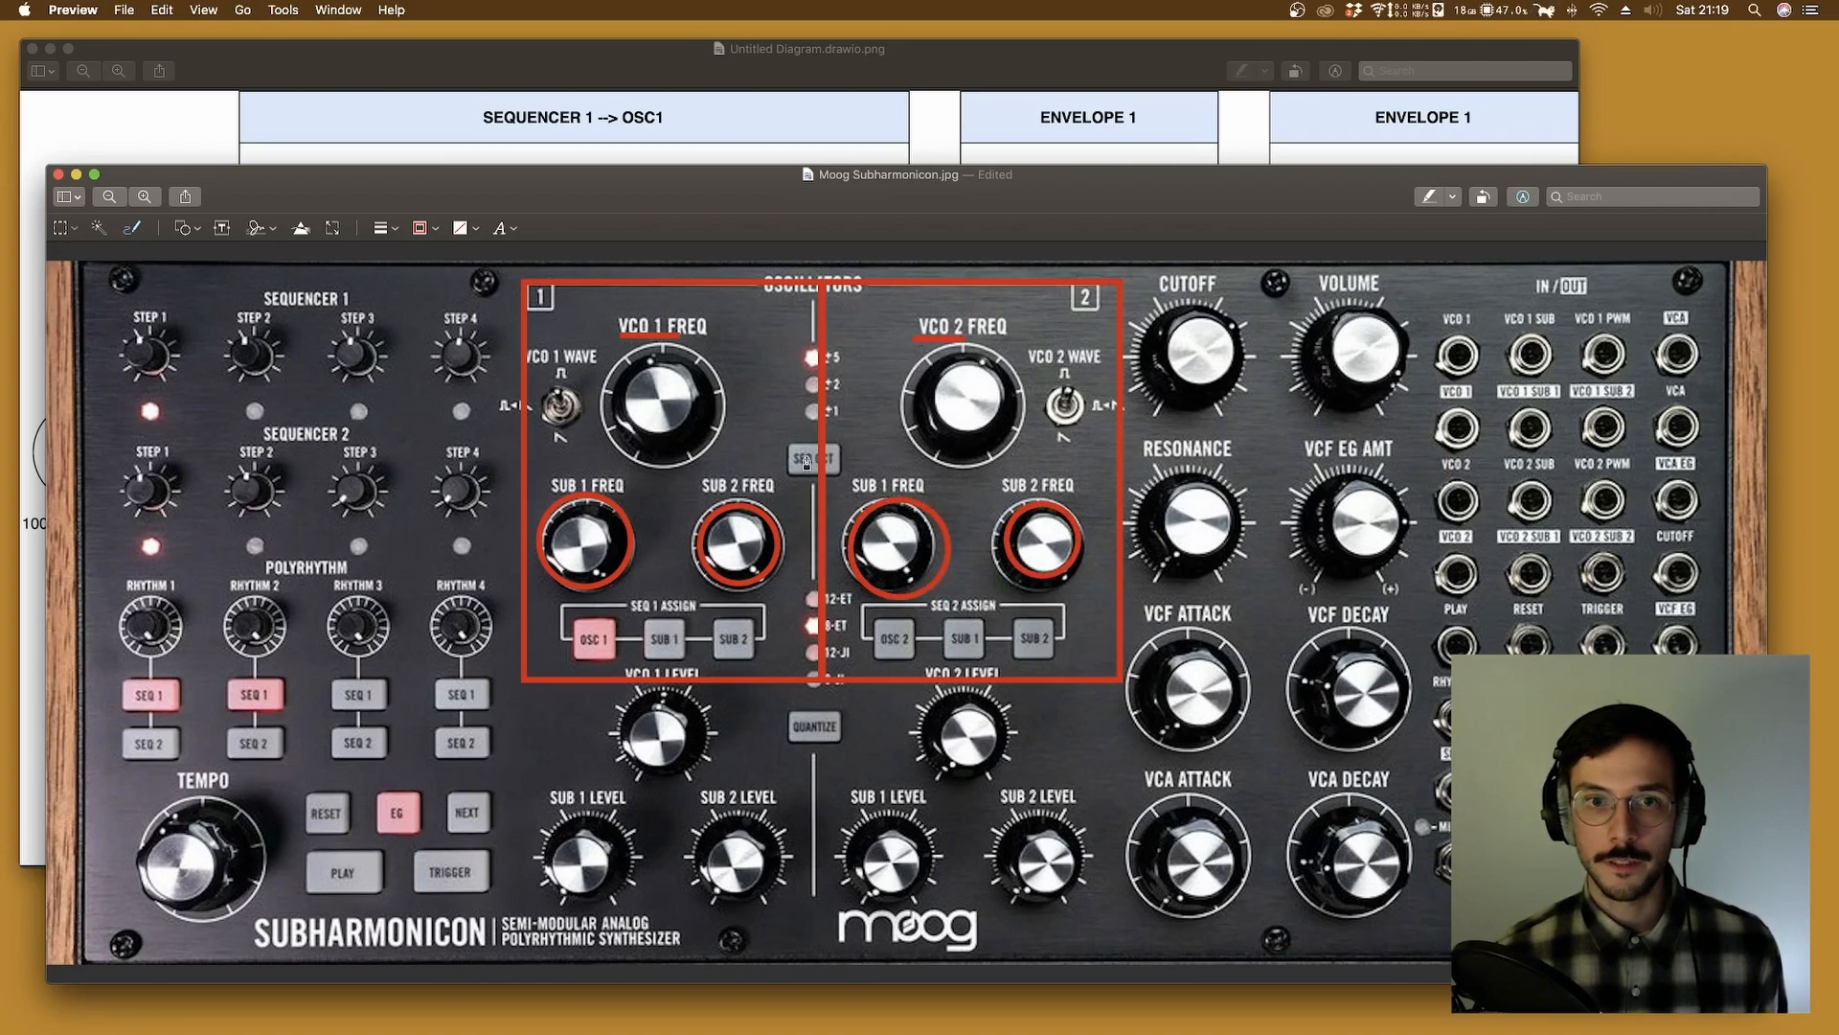
pyautogui.moveTo(830, 525)
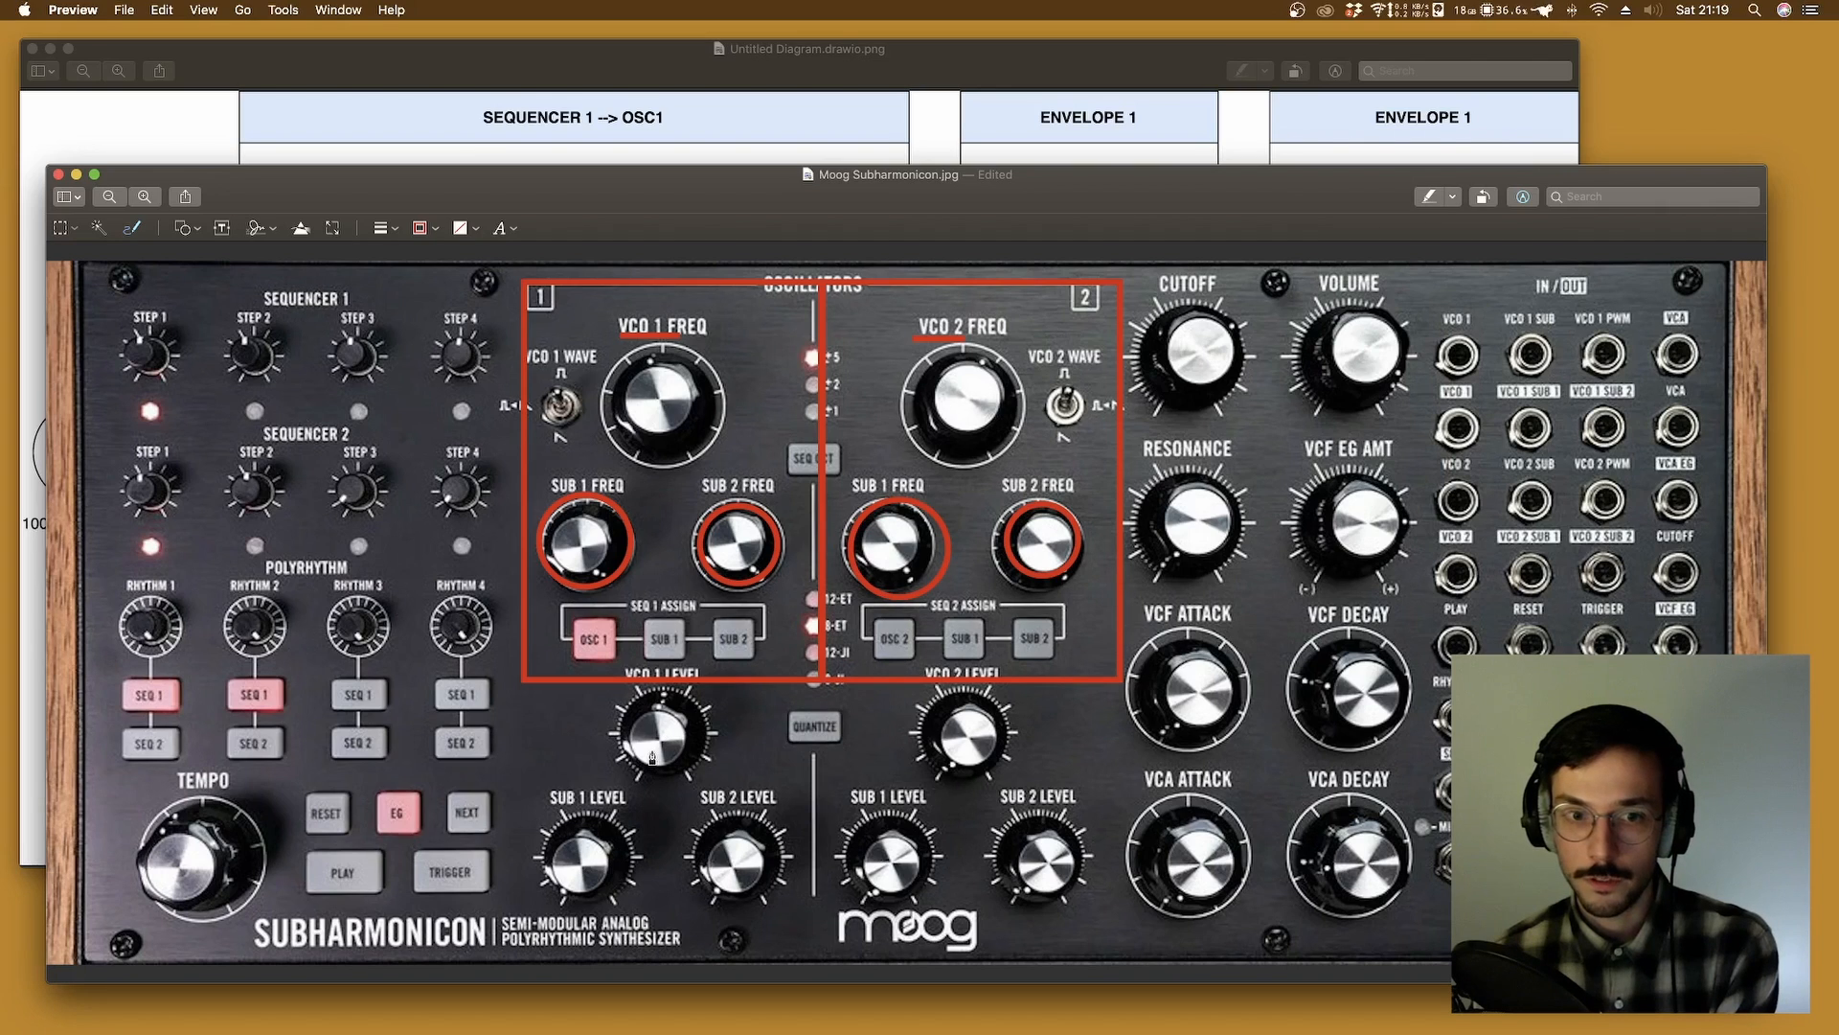
pyautogui.moveTo(657, 822)
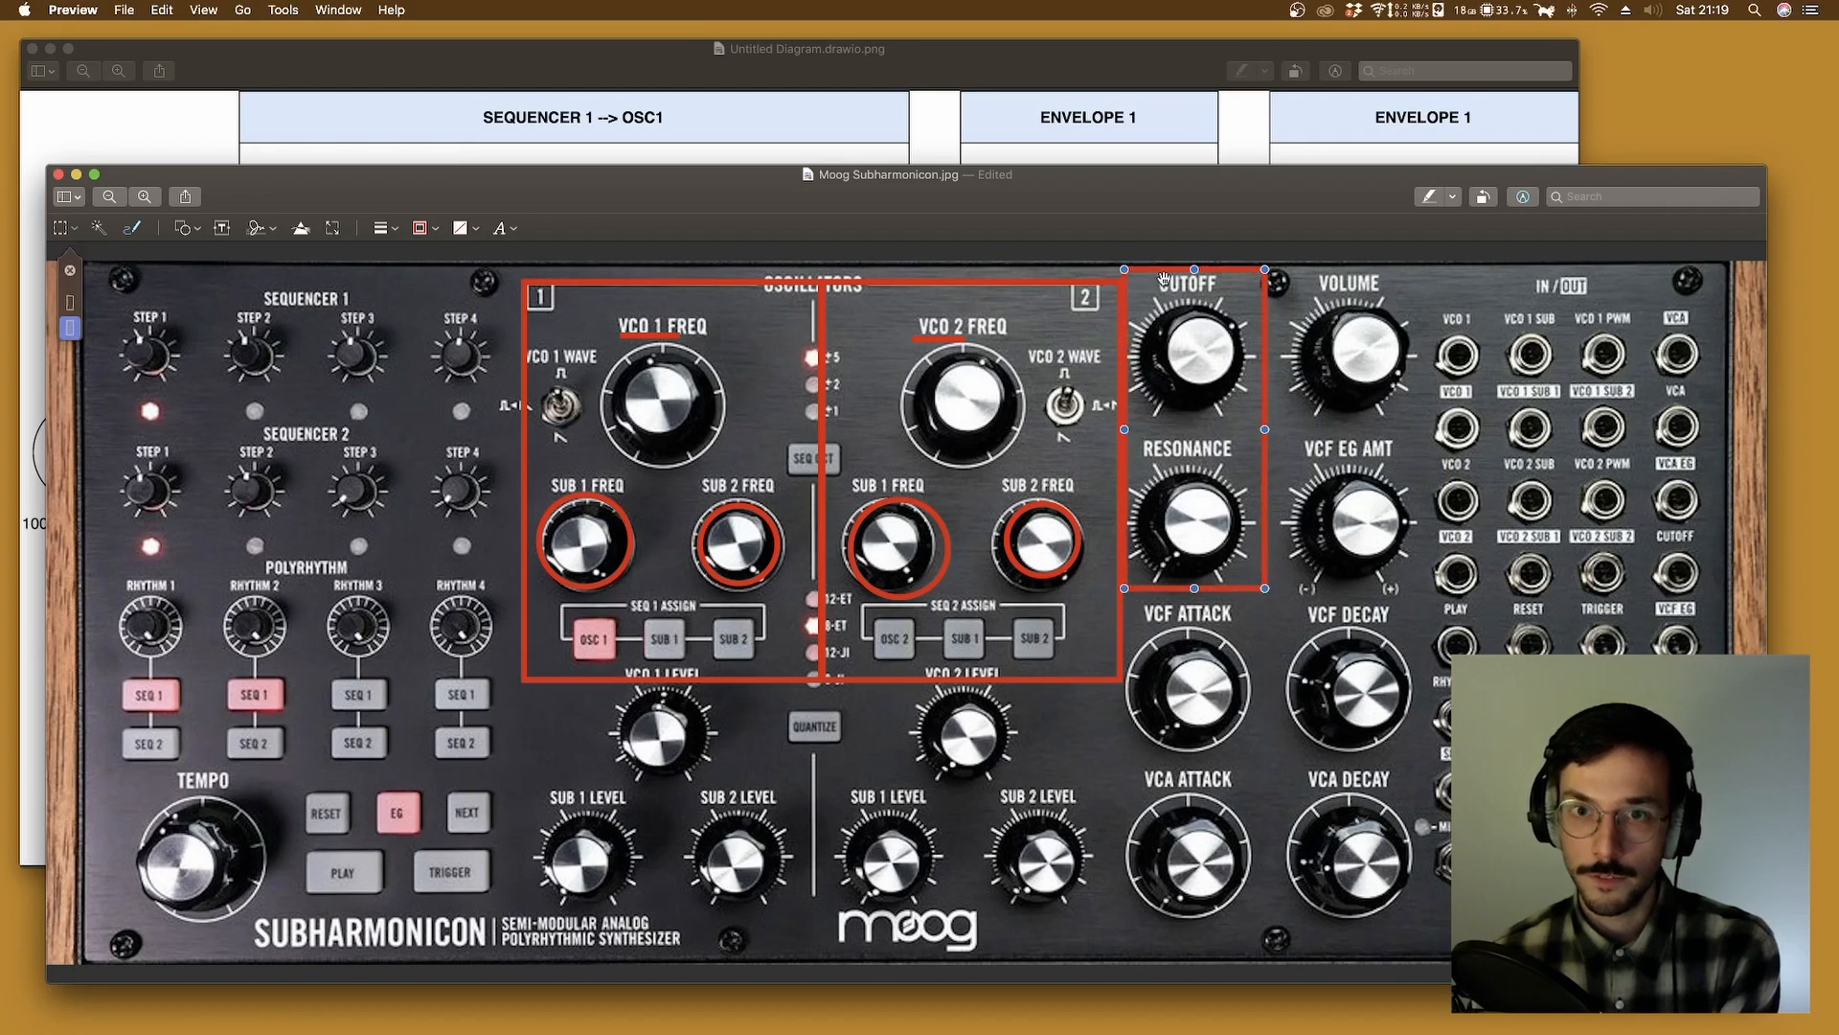
pyautogui.moveTo(1179, 534)
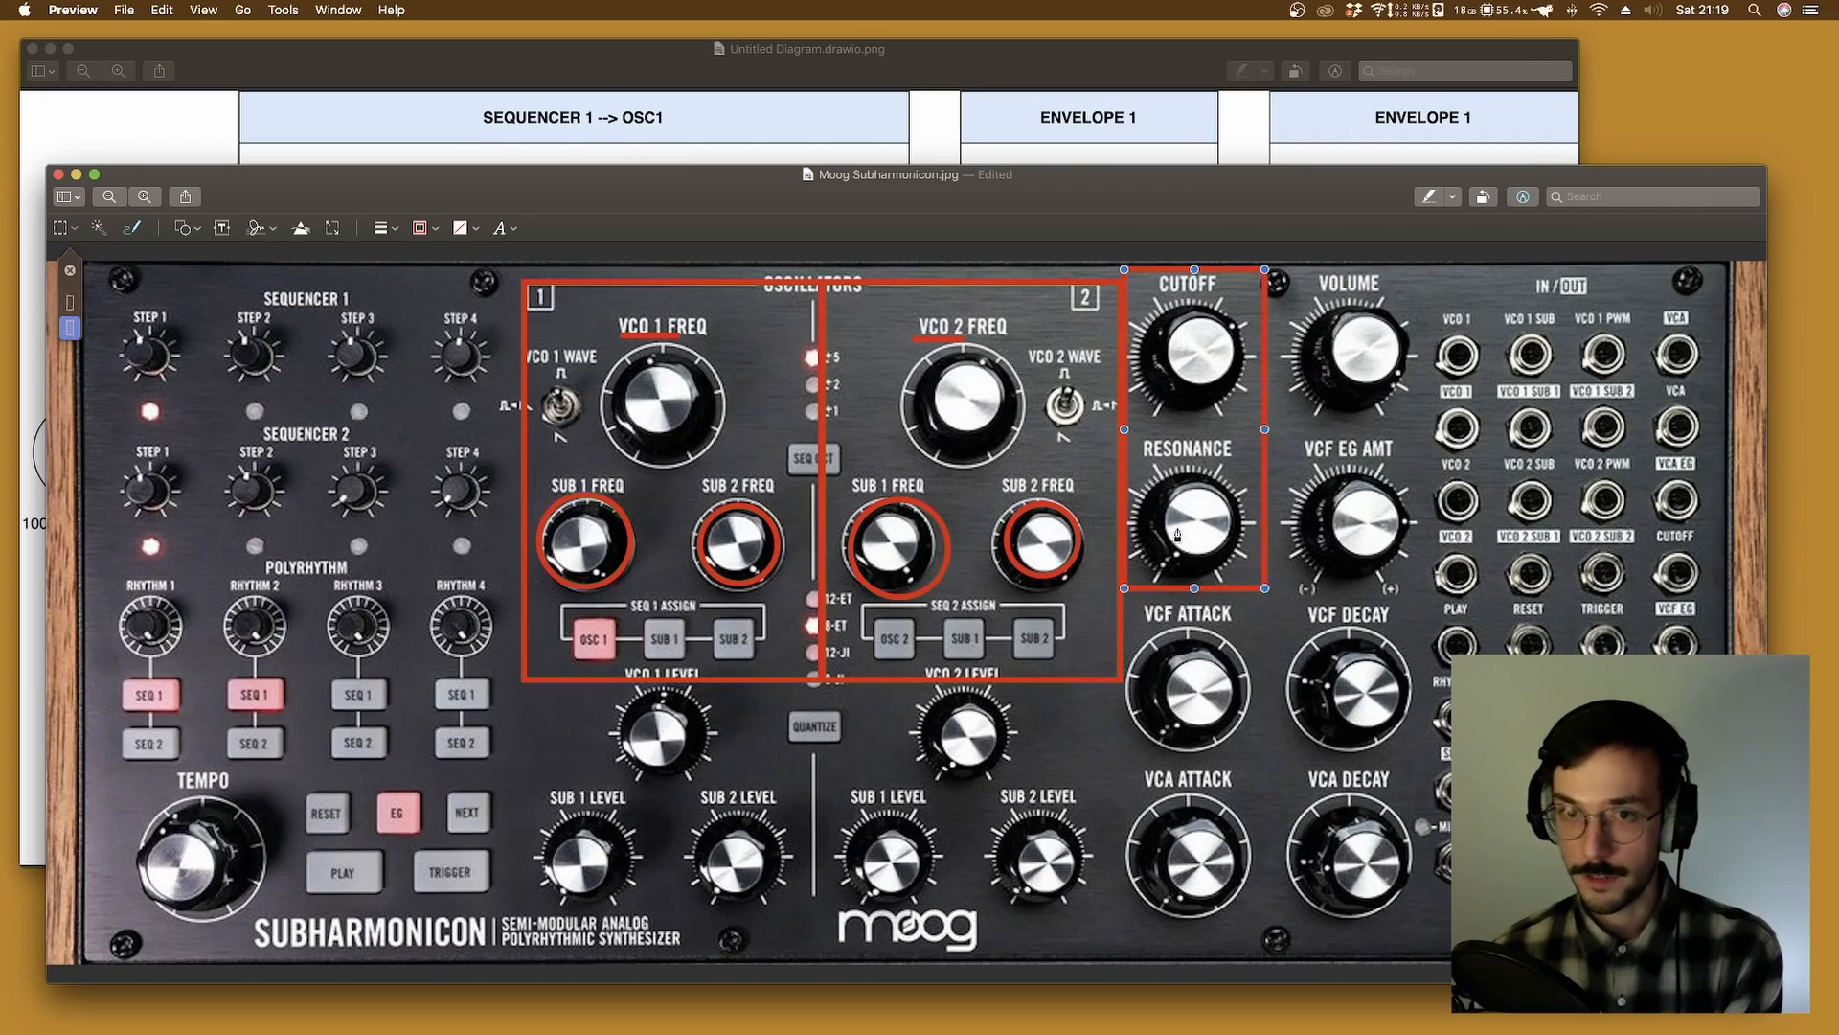
pyautogui.moveTo(1098, 797)
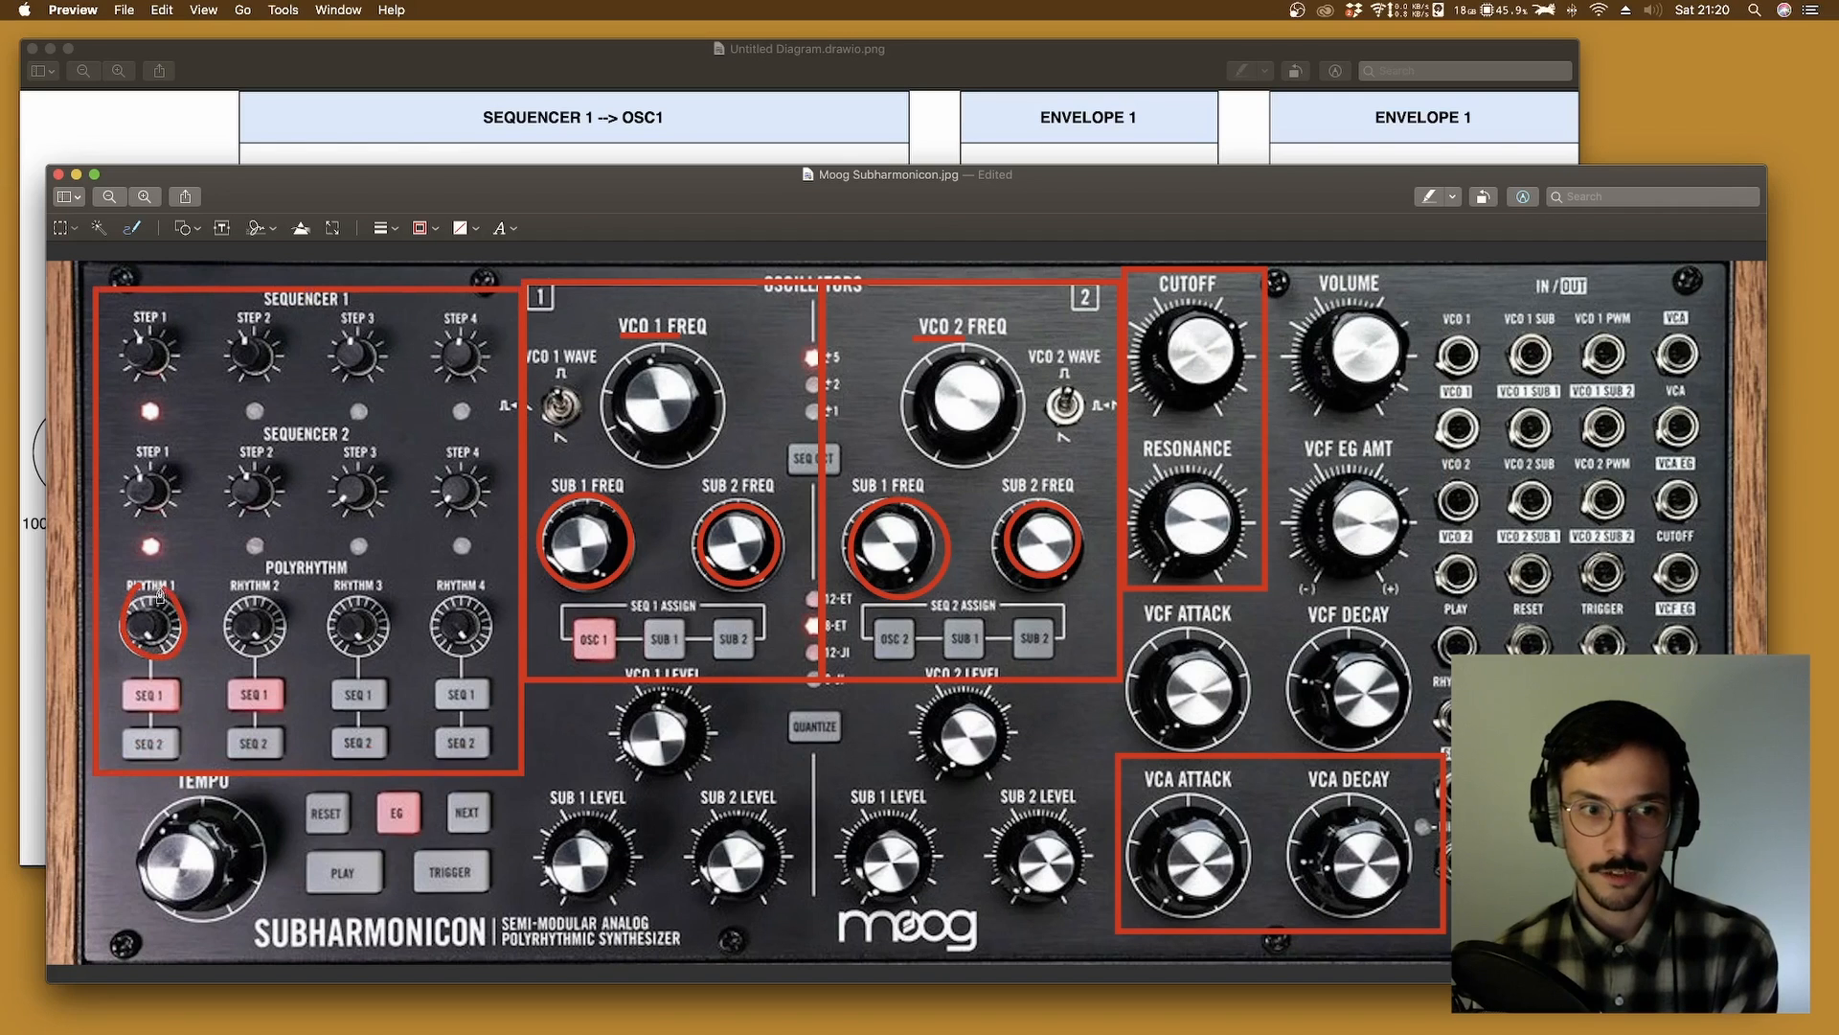
# Add a red circle around another rhythm knob on the Subharmonicon photo.
pyautogui.click(252, 621)
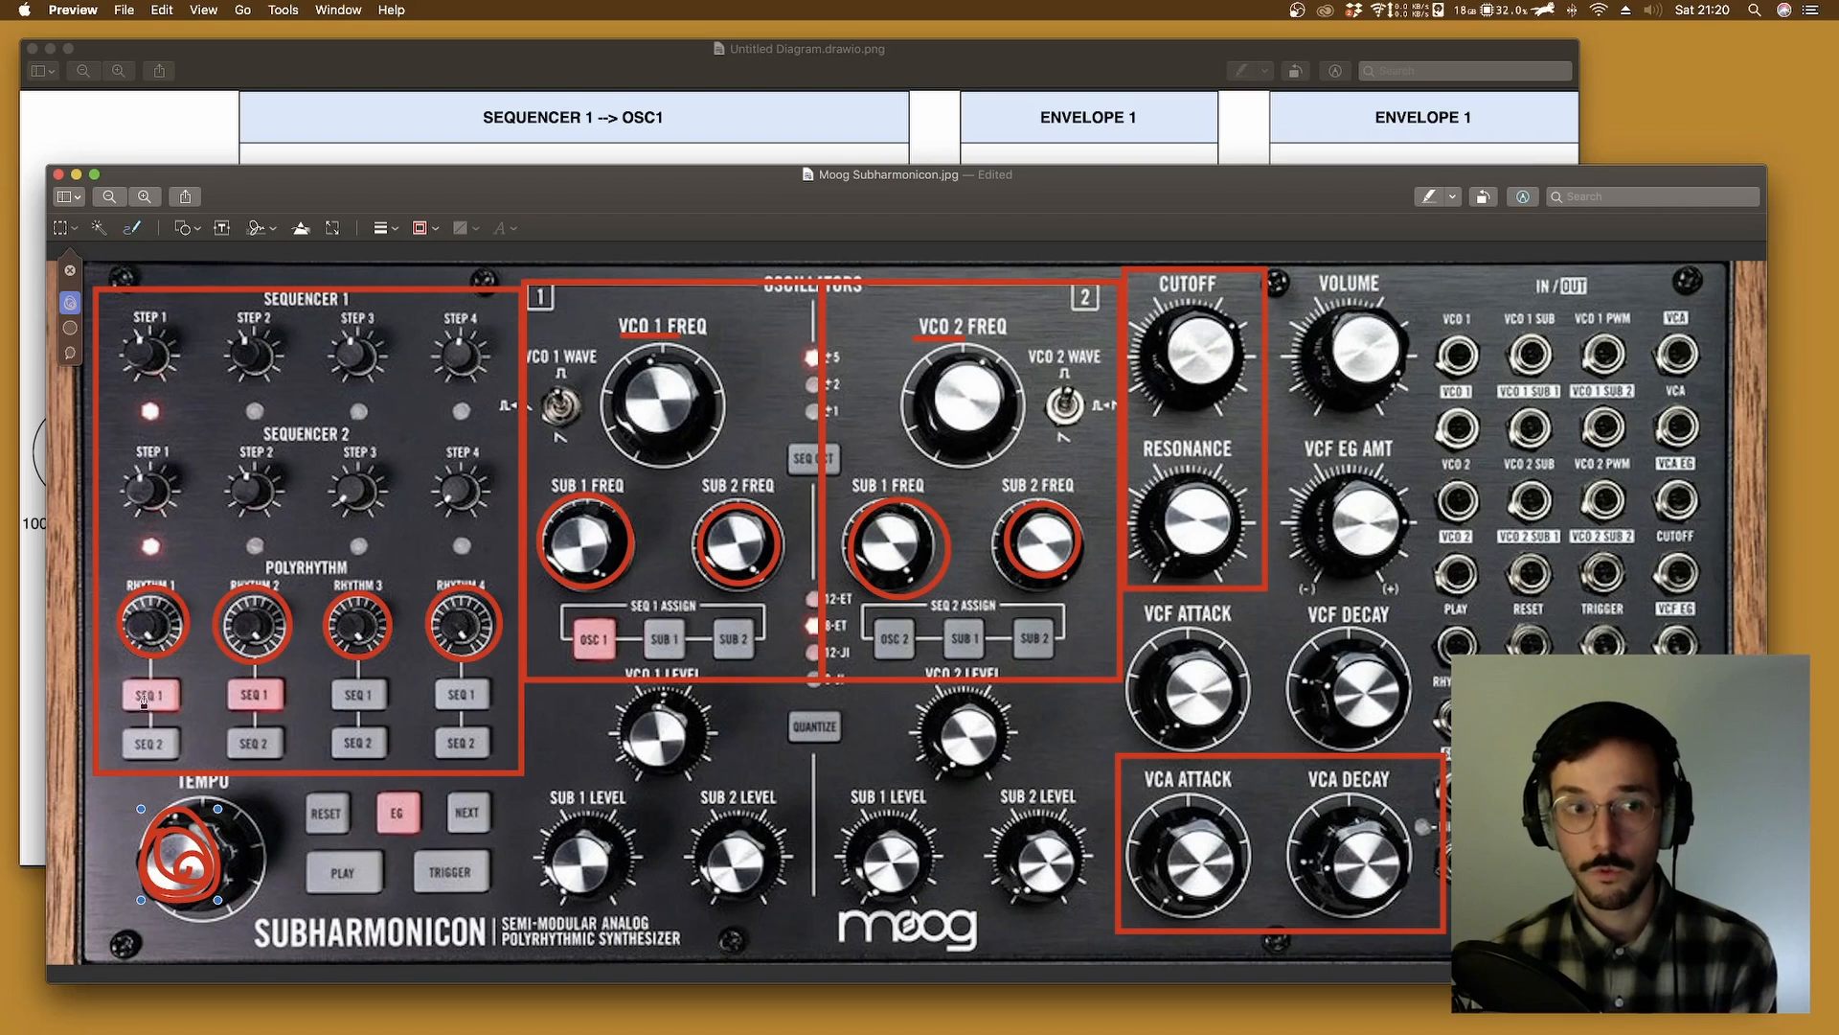
pyautogui.moveTo(133, 506)
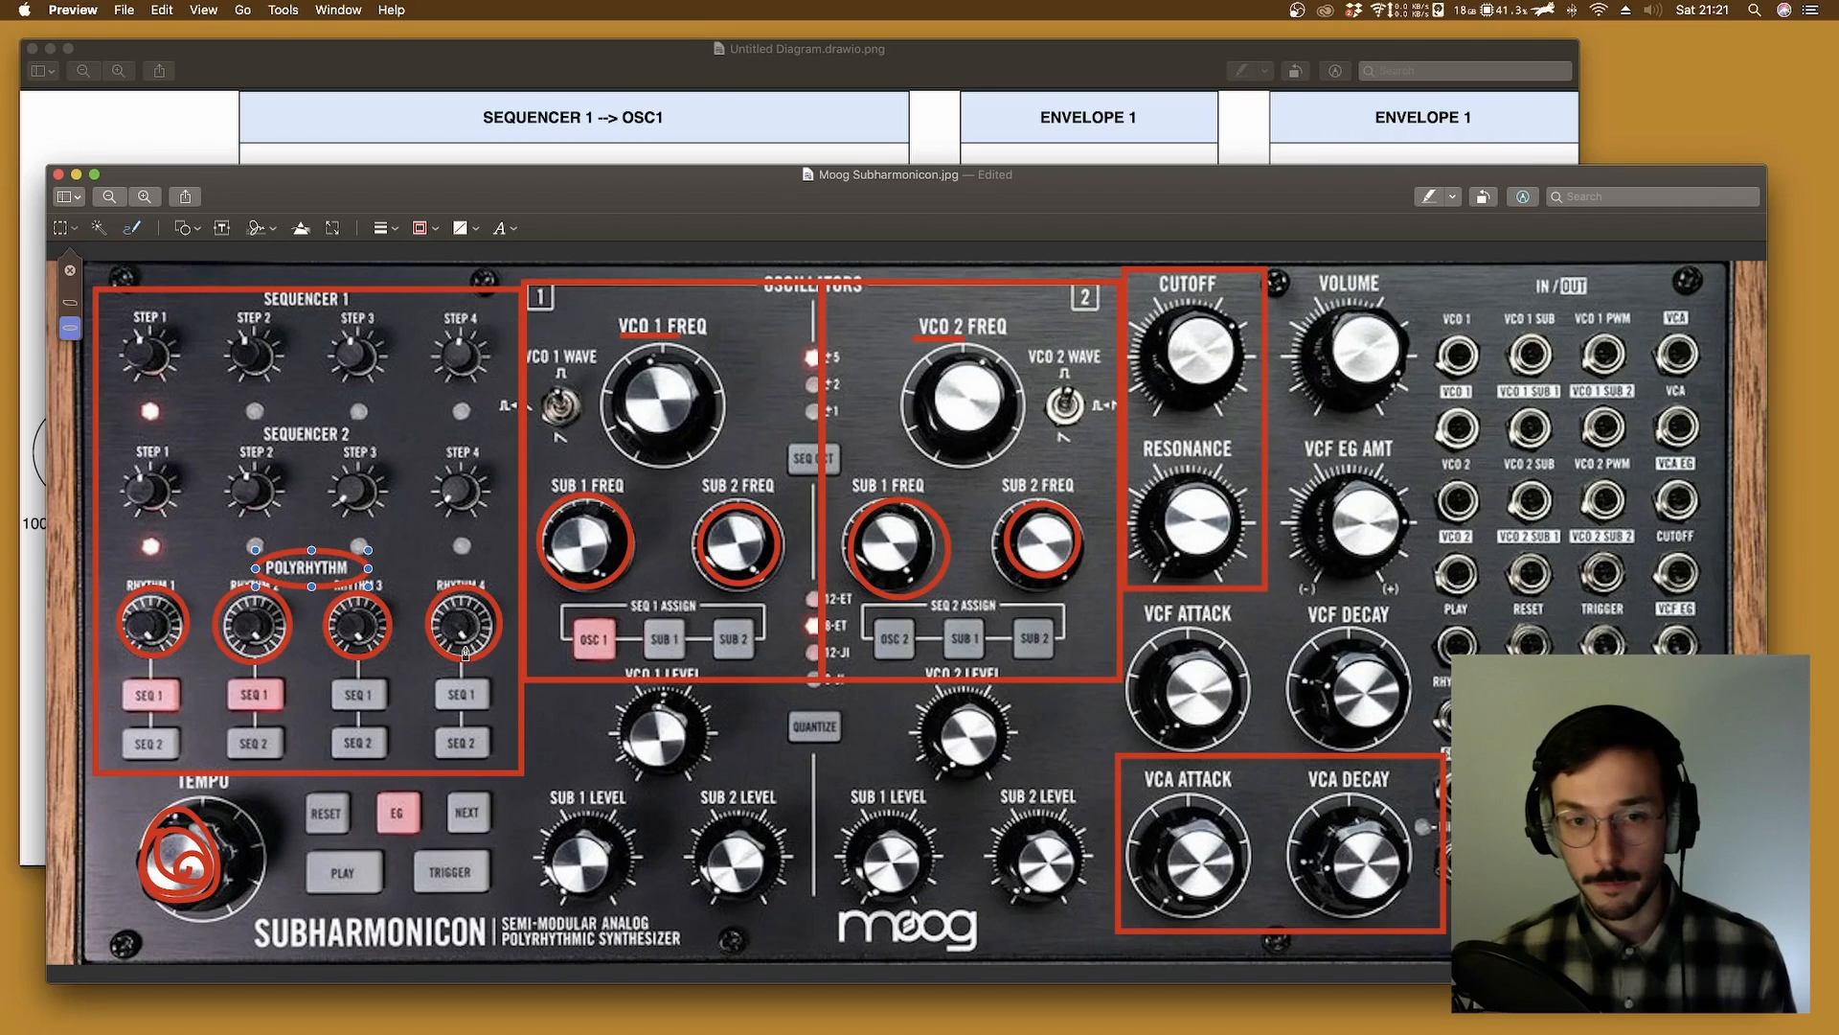
pyautogui.moveTo(910, 675)
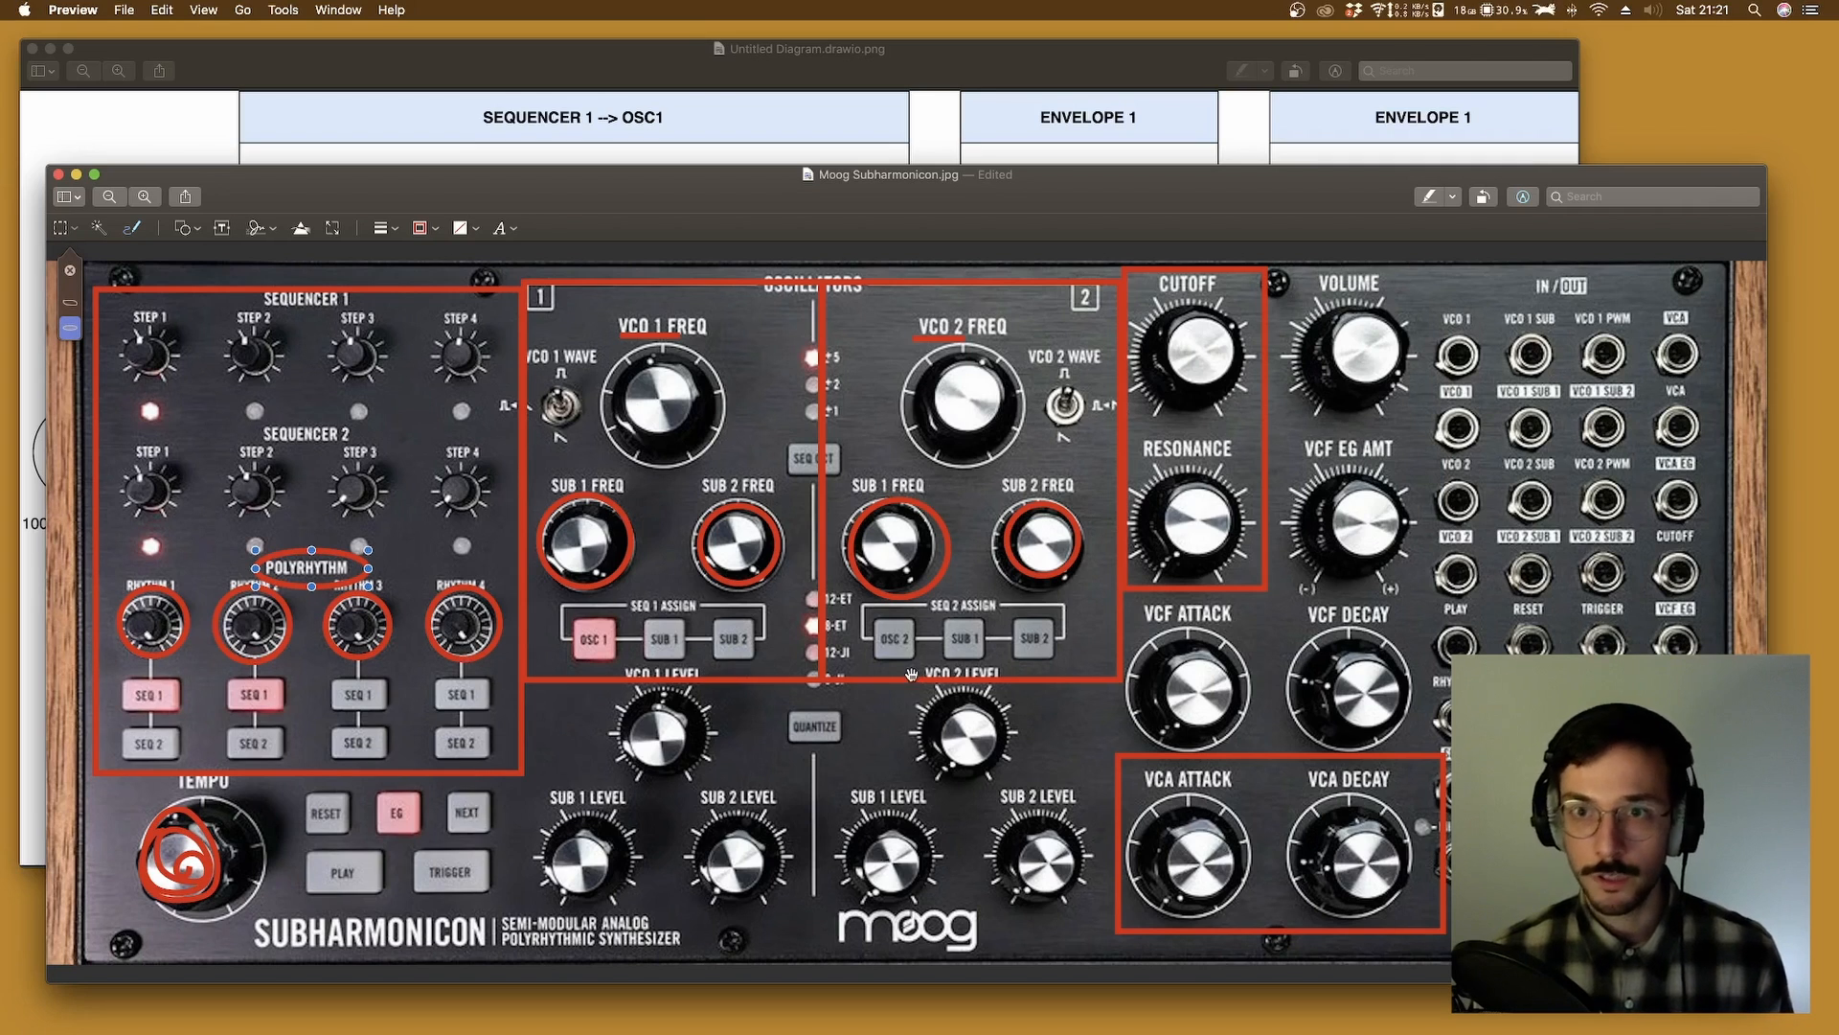
pyautogui.moveTo(912, 675)
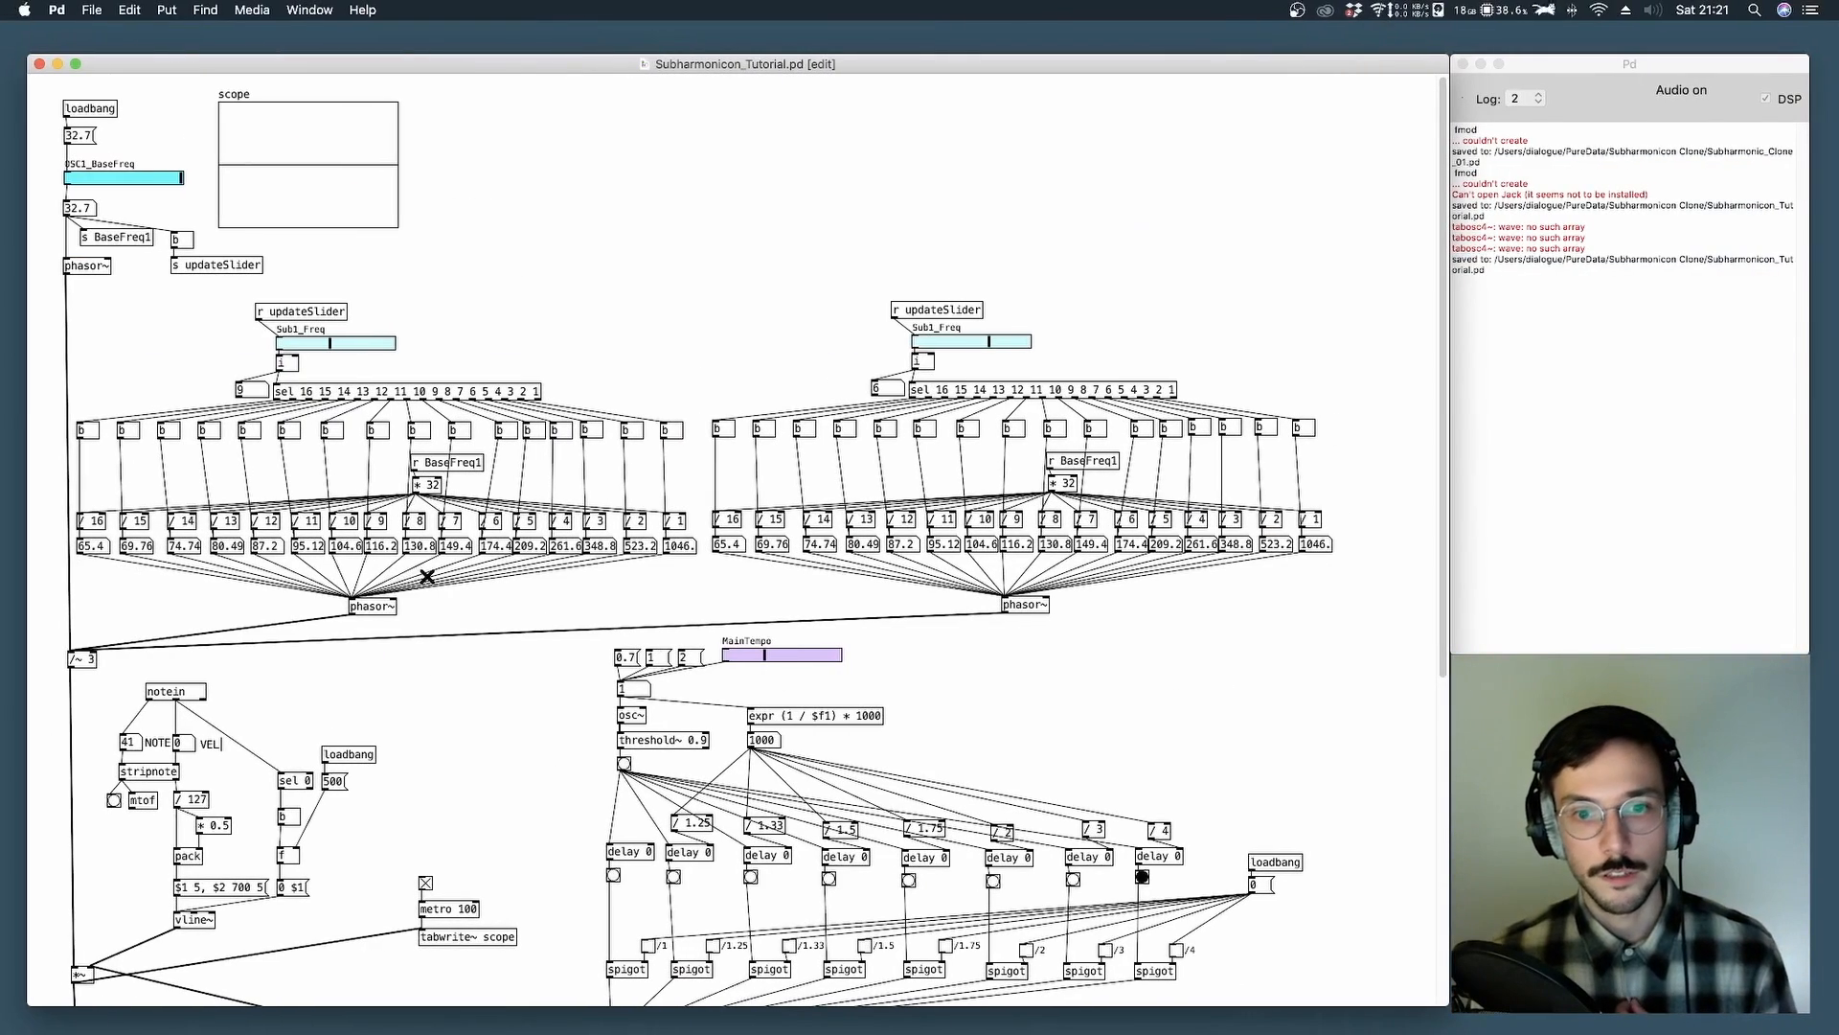
pyautogui.moveTo(629, 621)
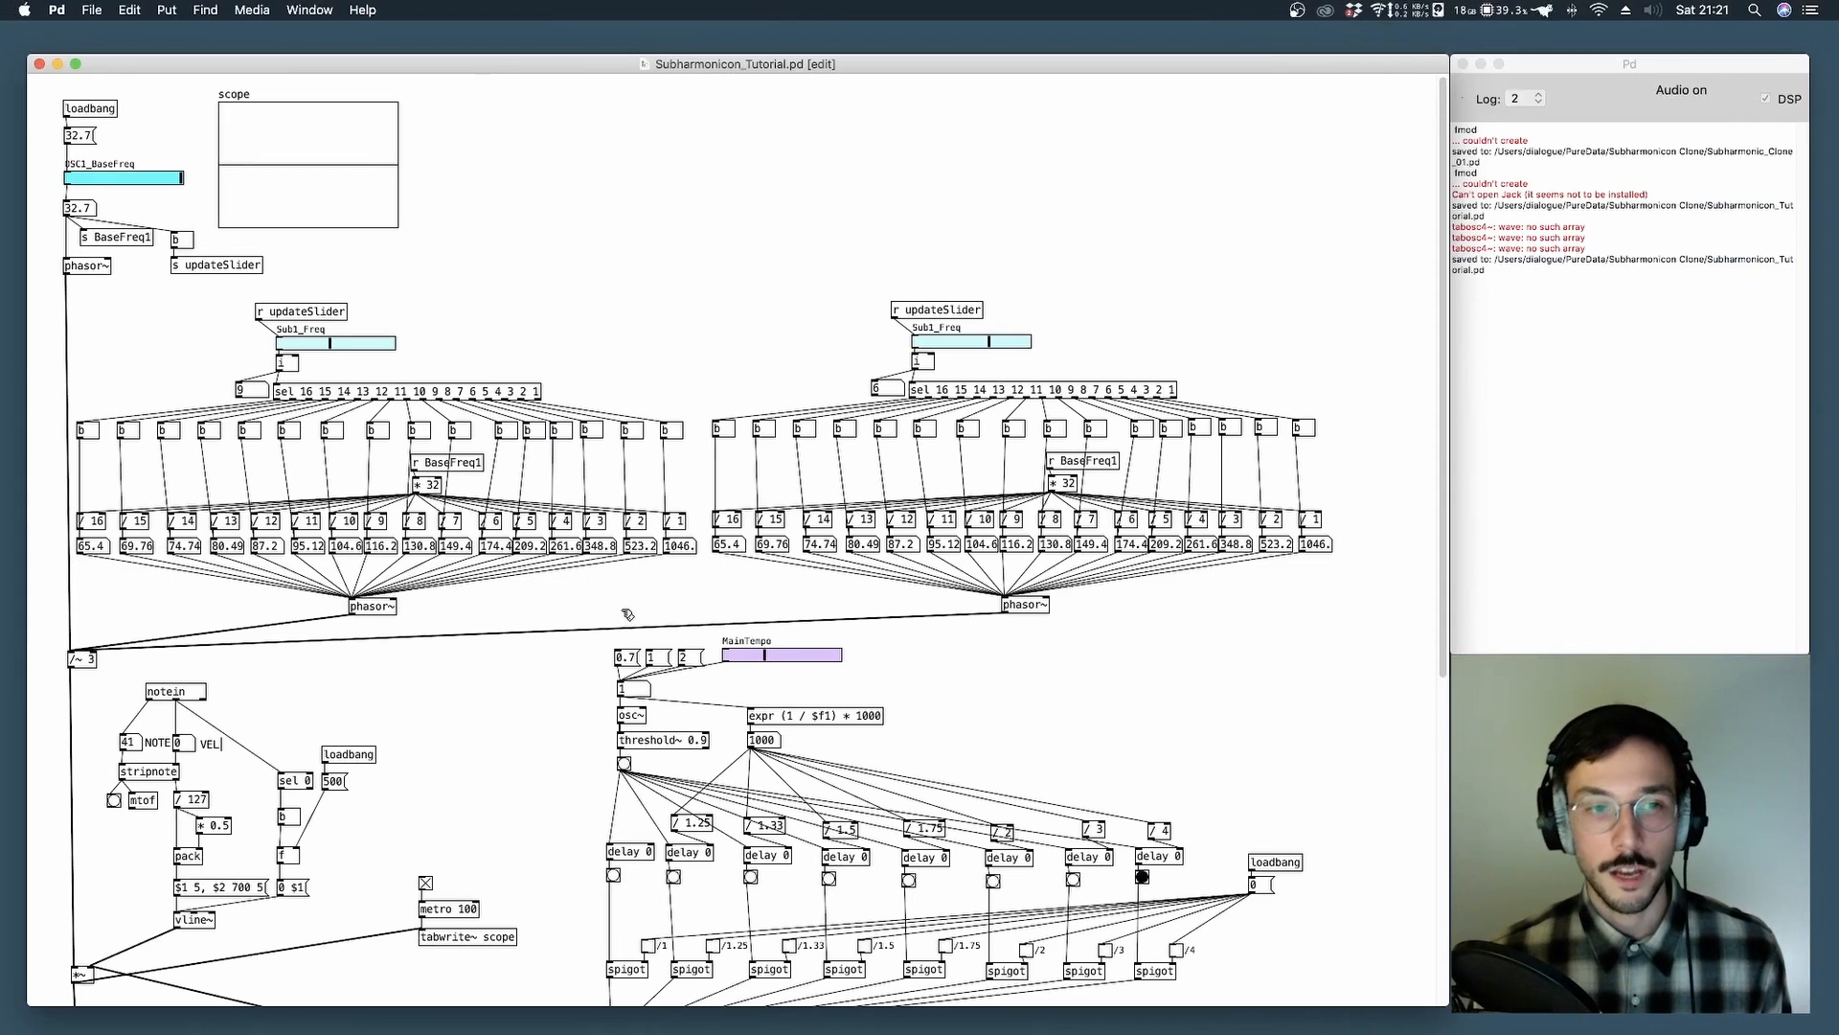
pyautogui.moveTo(621, 609)
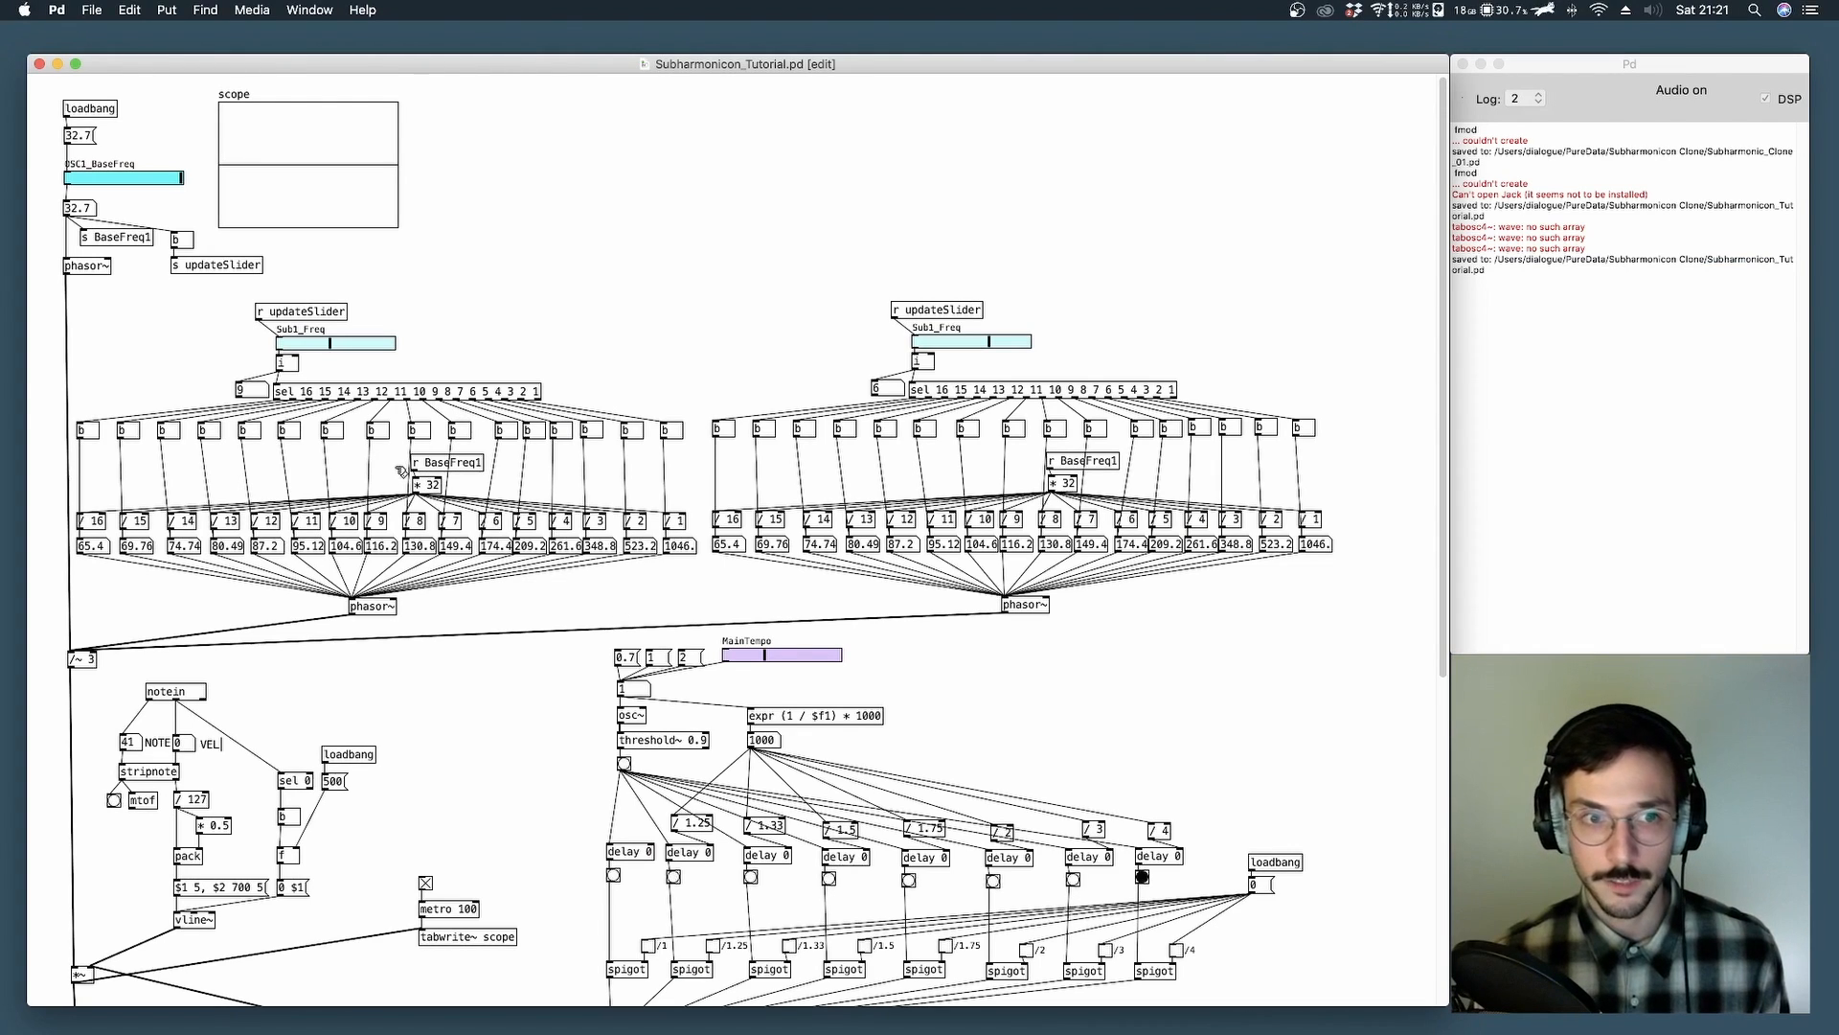
# Run the patch with the sub-oscillator dividers so the scope shows a sawtooth wave.
pyautogui.click(446, 462)
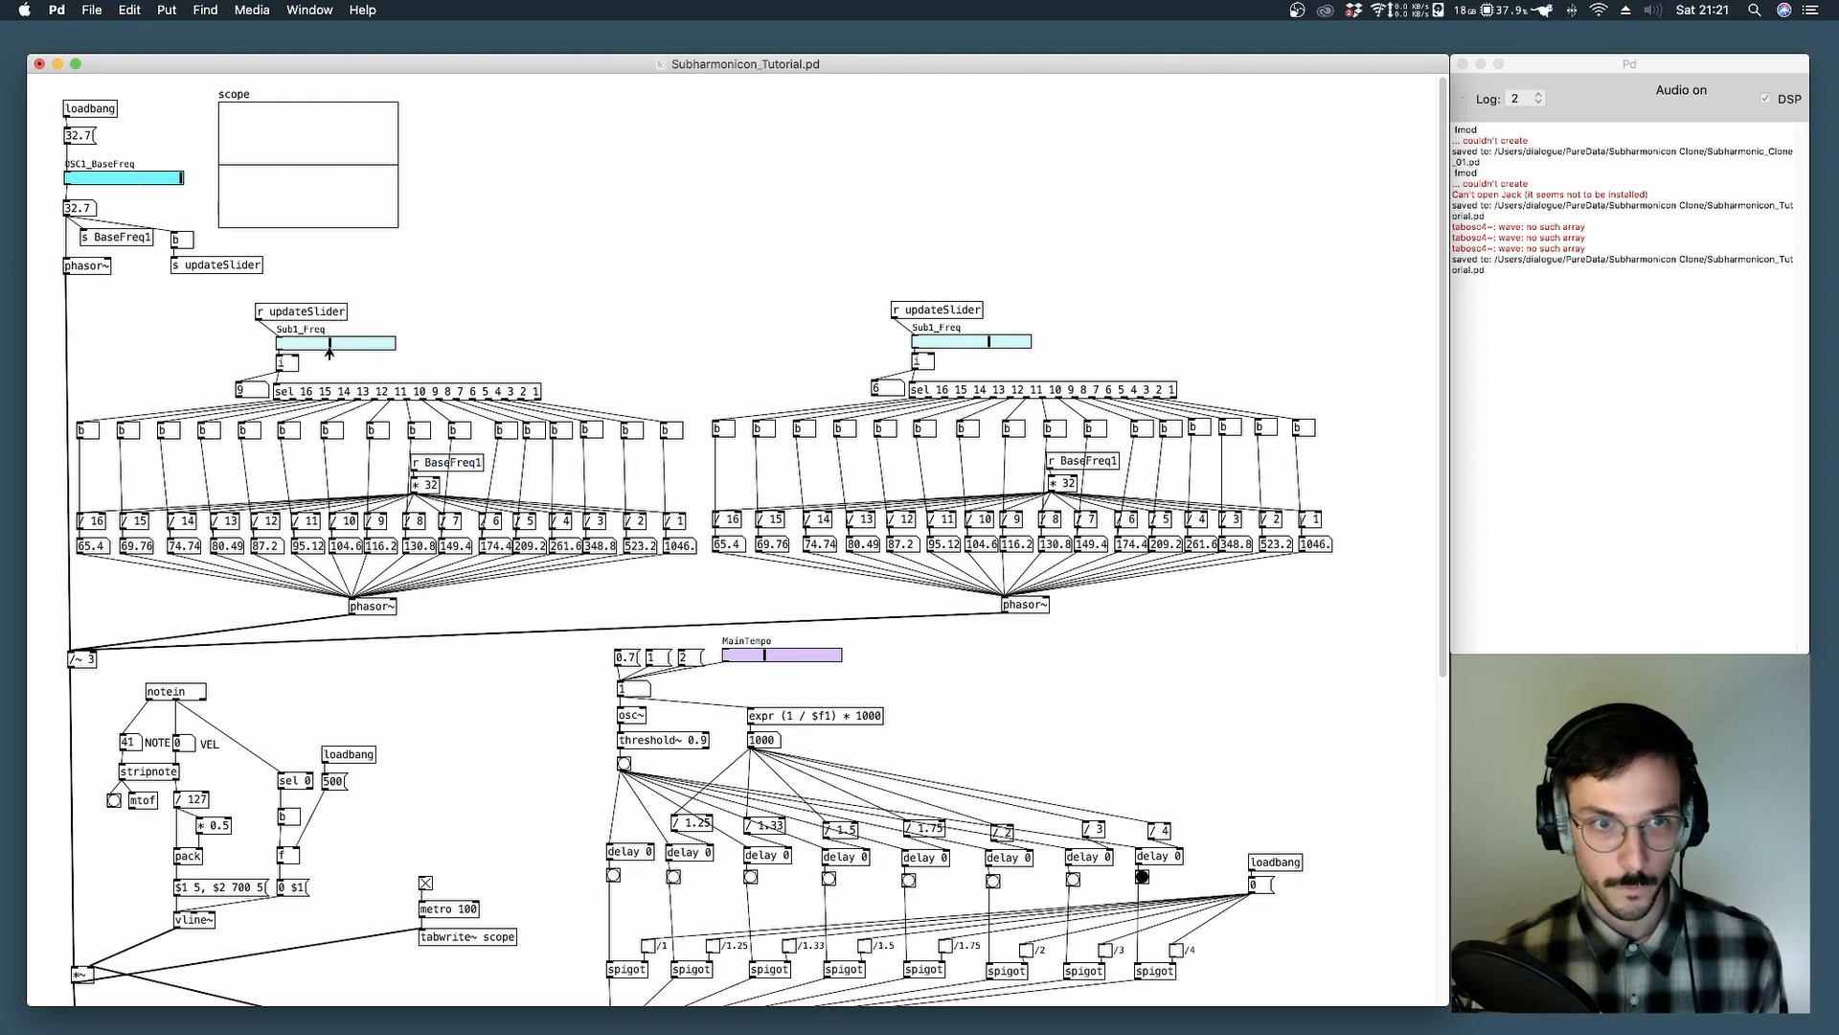
pyautogui.moveTo(628, 355)
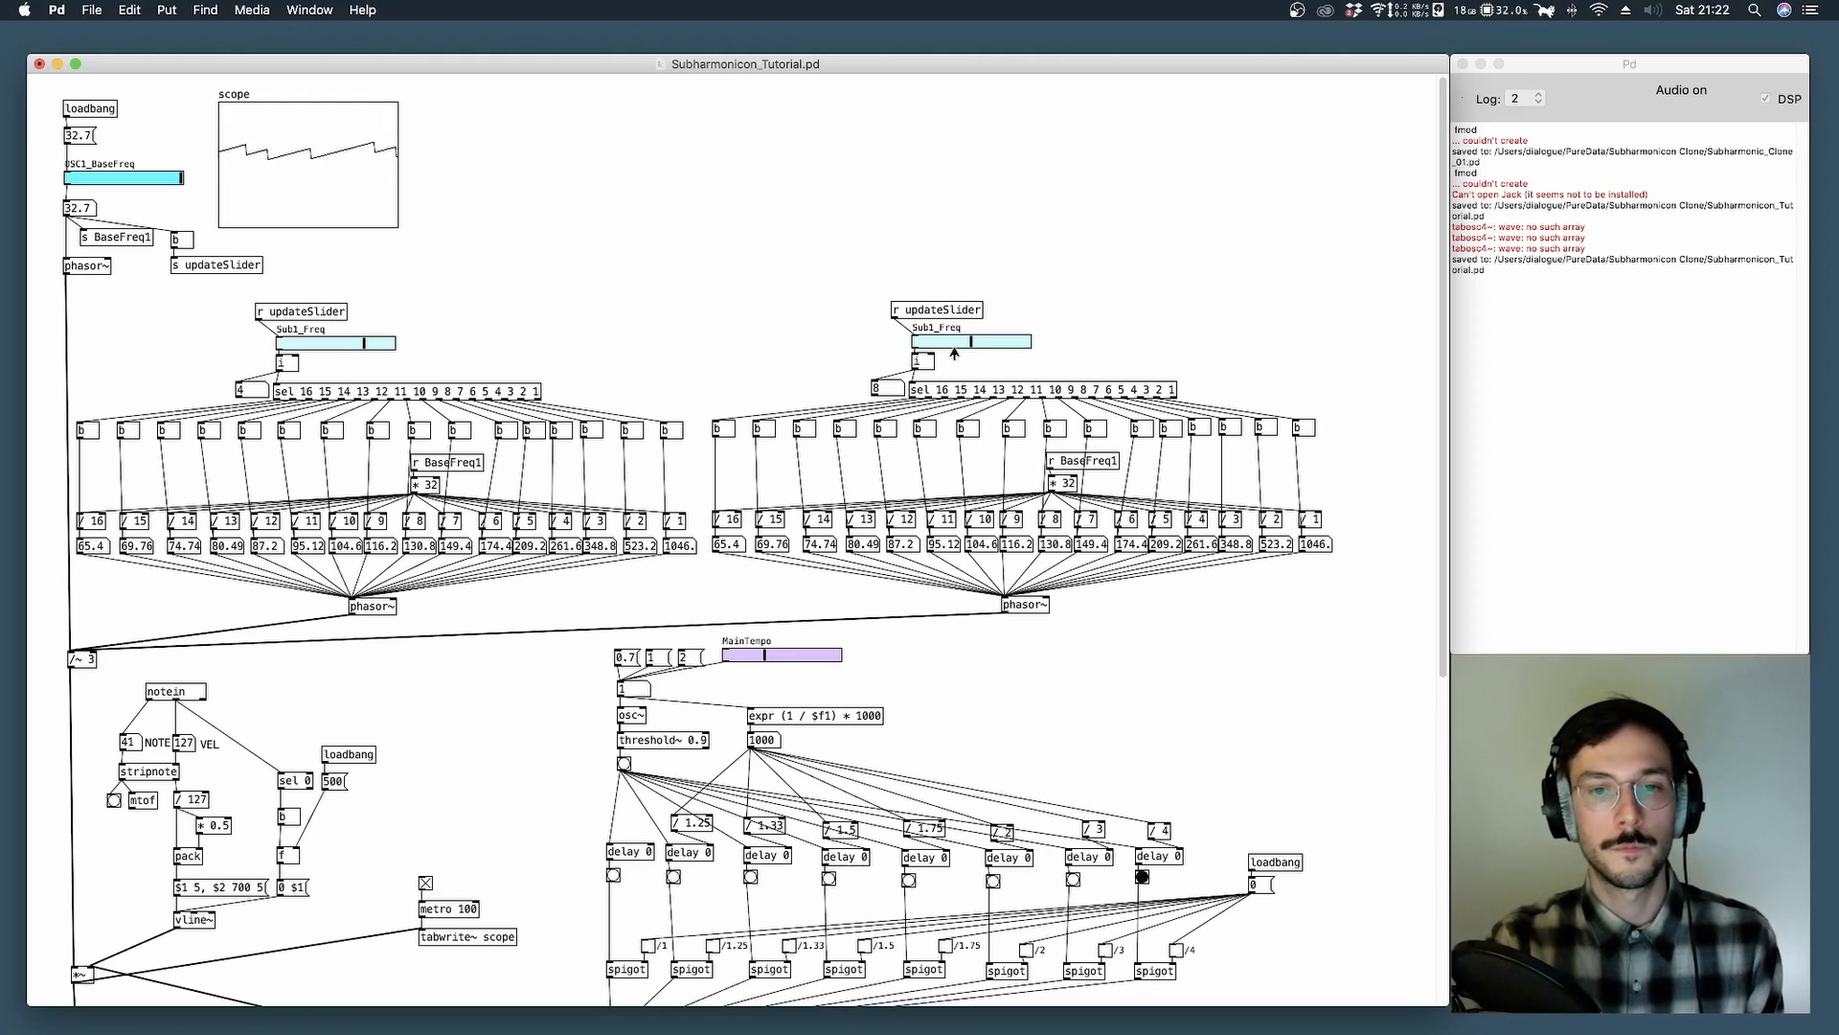
# Scroll to the sequencer and open one of its spigot gates.
pyautogui.scroll(-3)
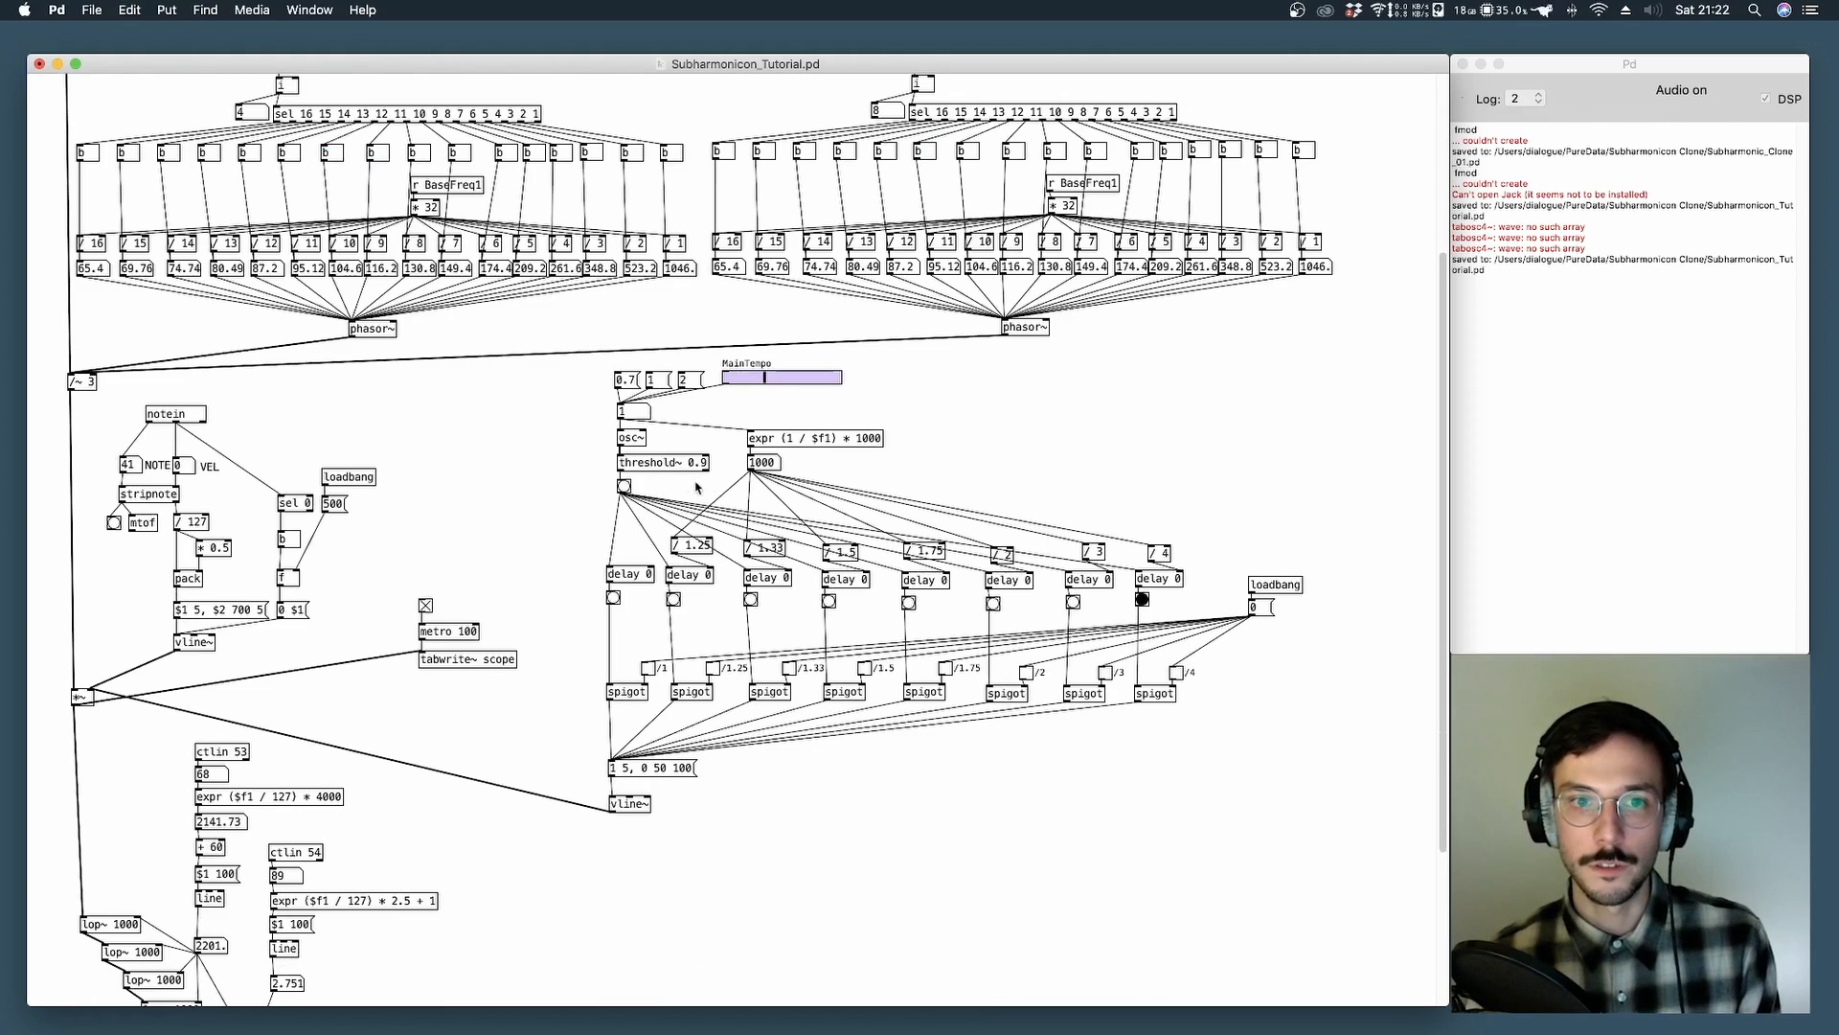
pyautogui.moveTo(860, 514)
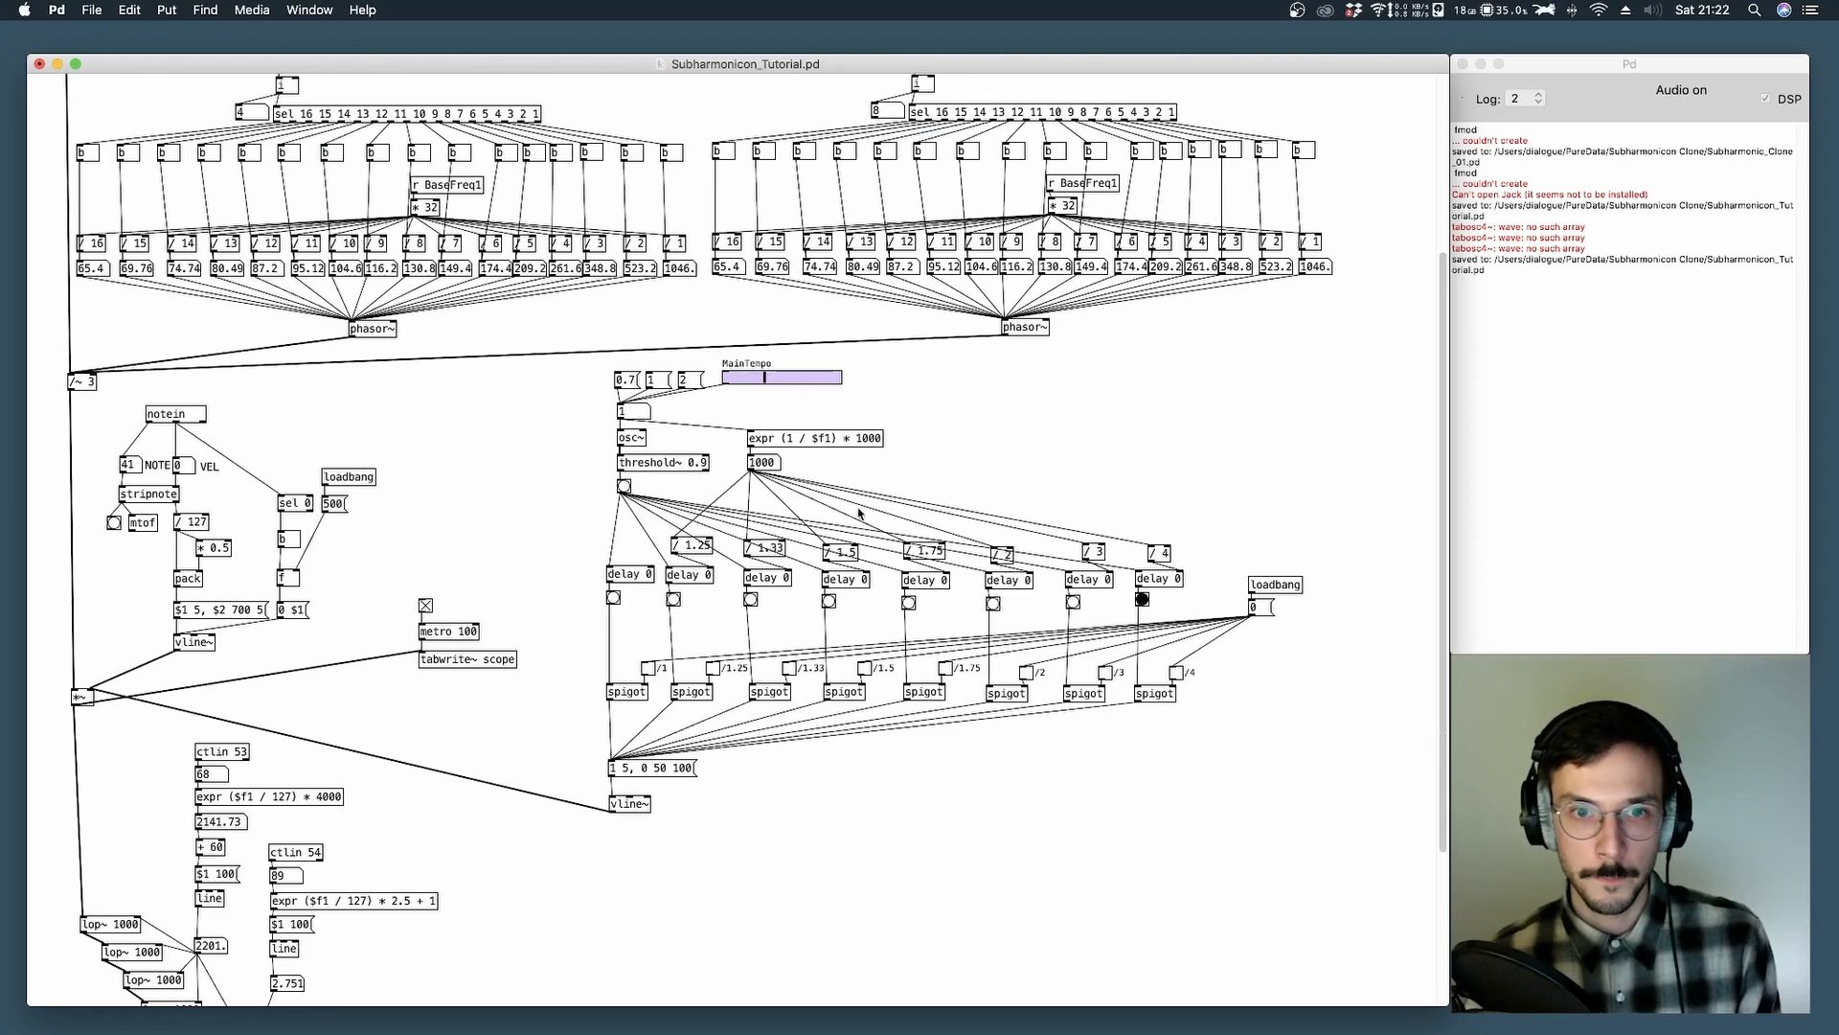
pyautogui.click(649, 667)
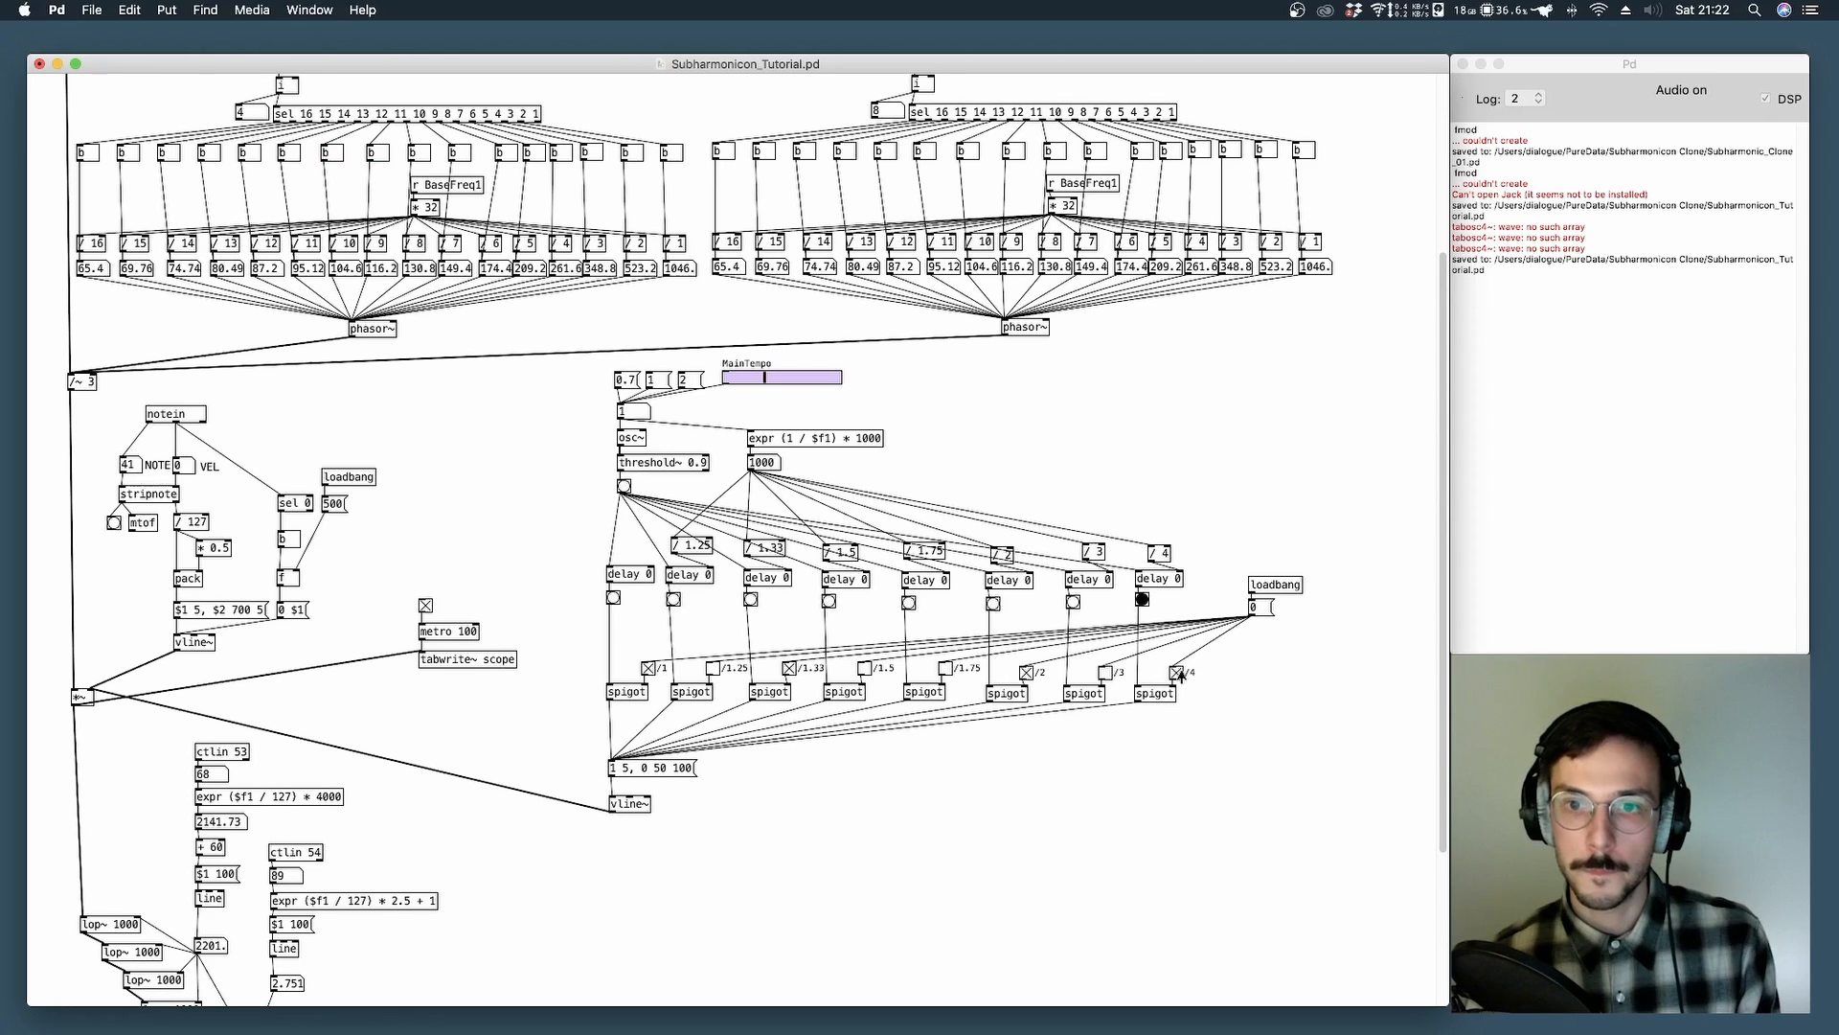
pyautogui.moveTo(774, 714)
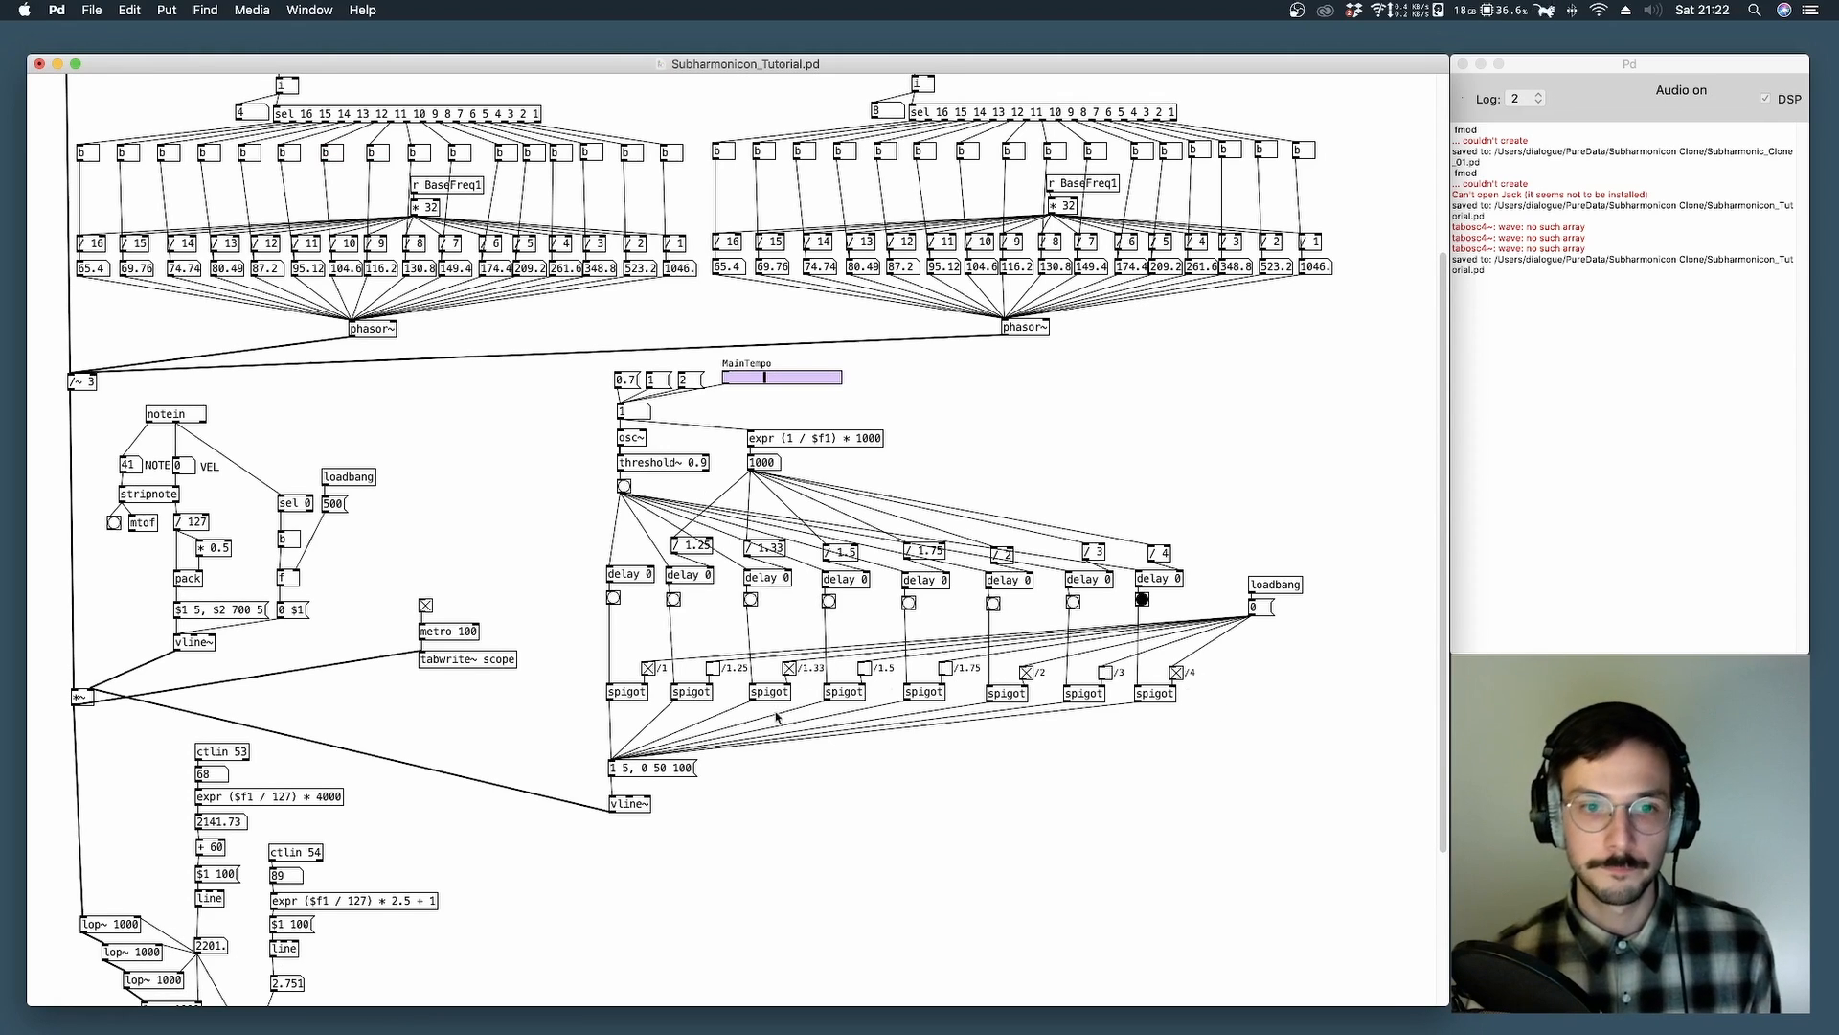
pyautogui.moveTo(686, 797)
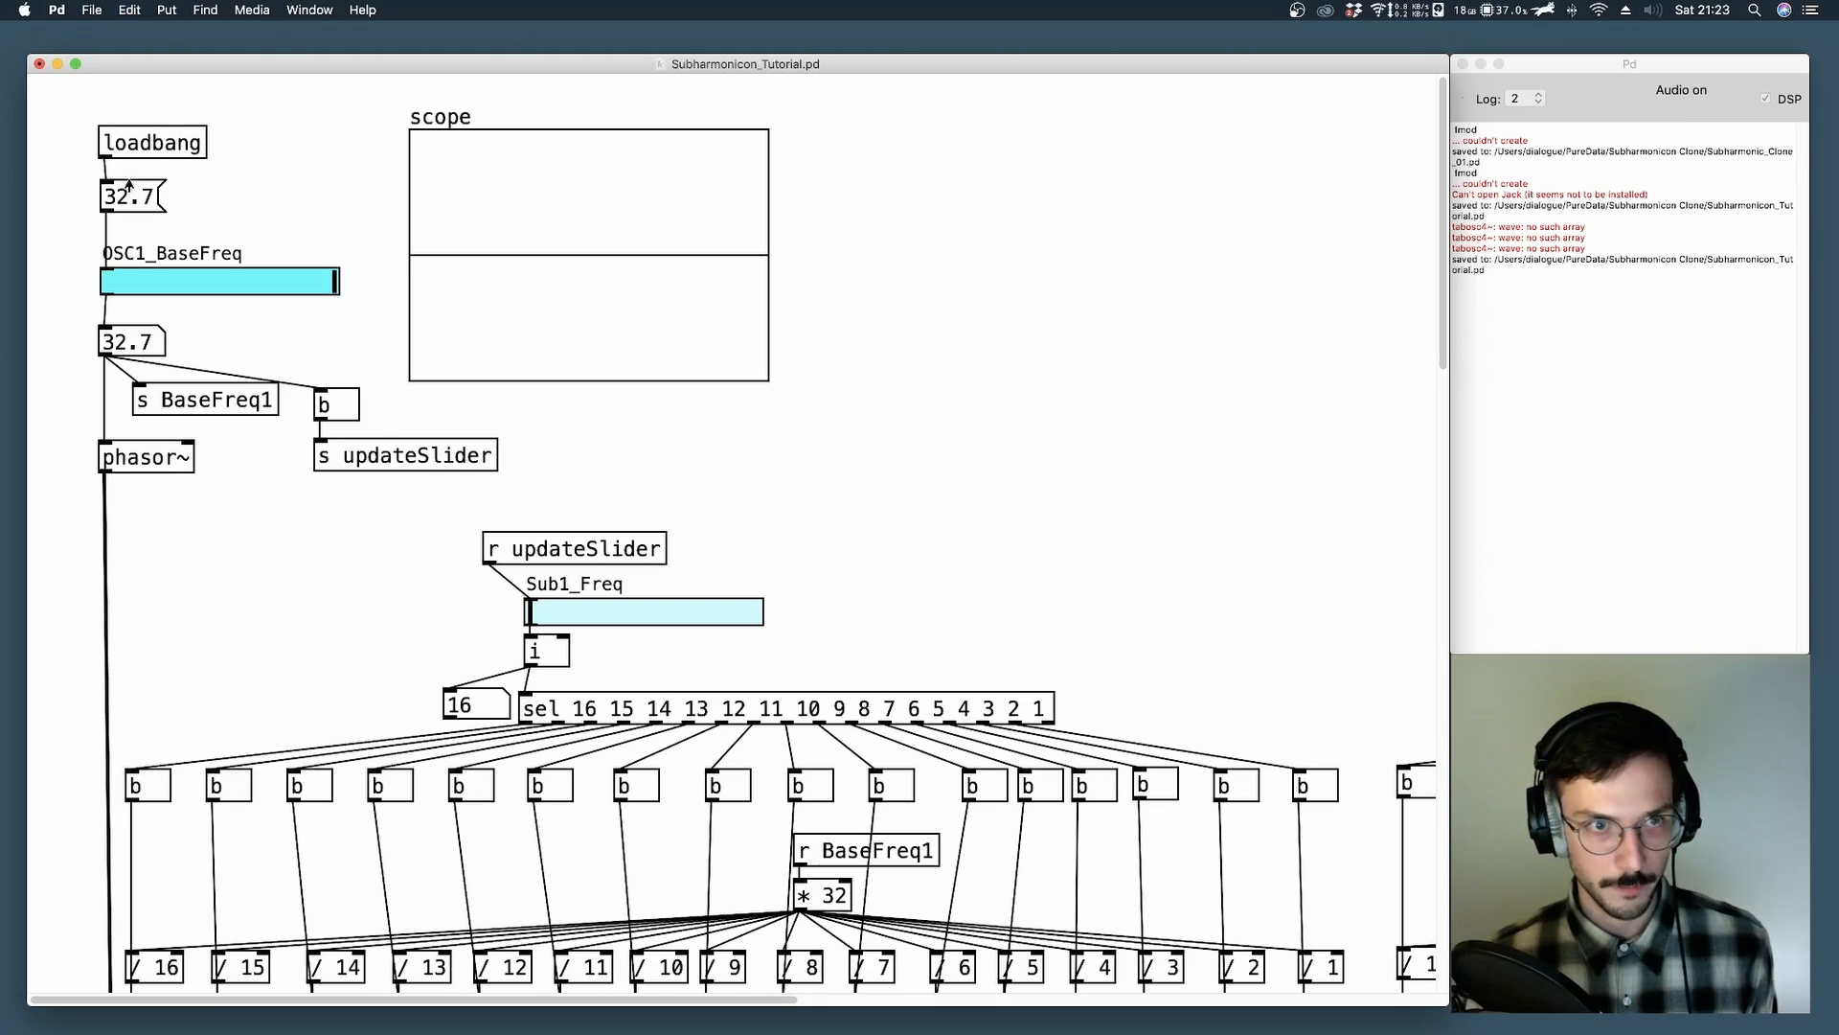
pyautogui.moveTo(81, 122)
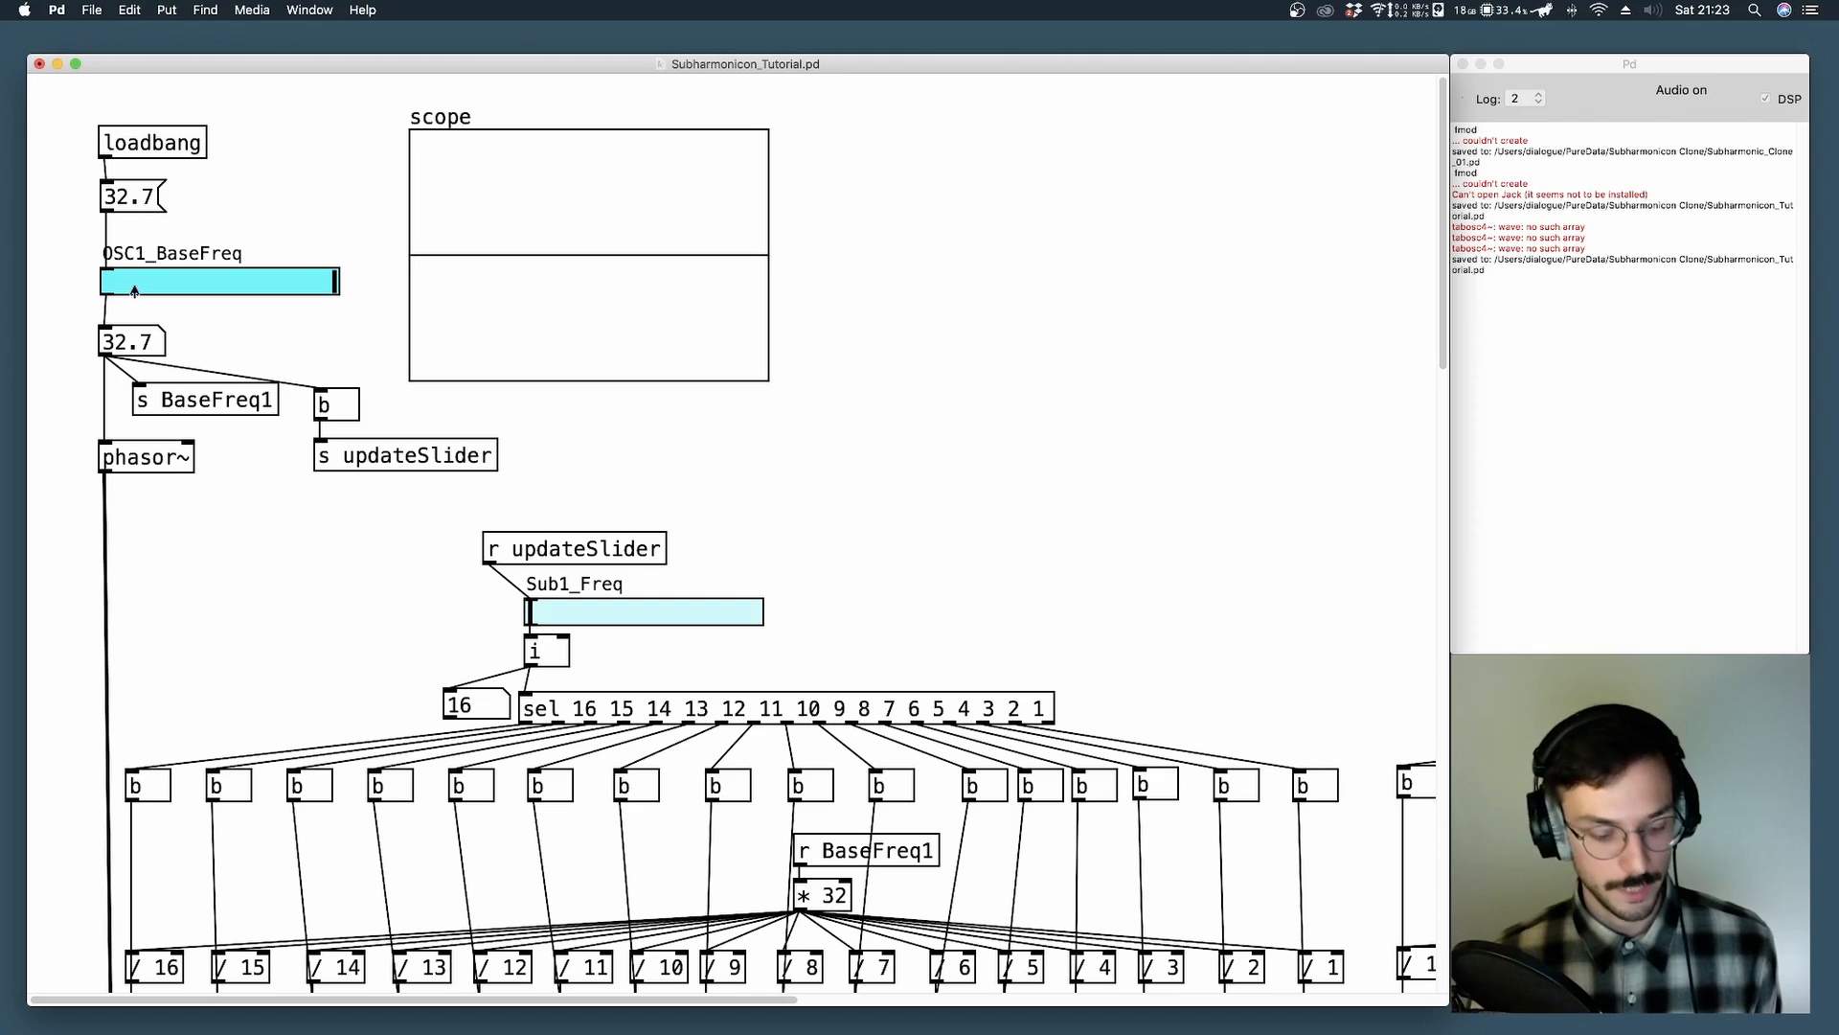
pyautogui.rightClick(218, 284)
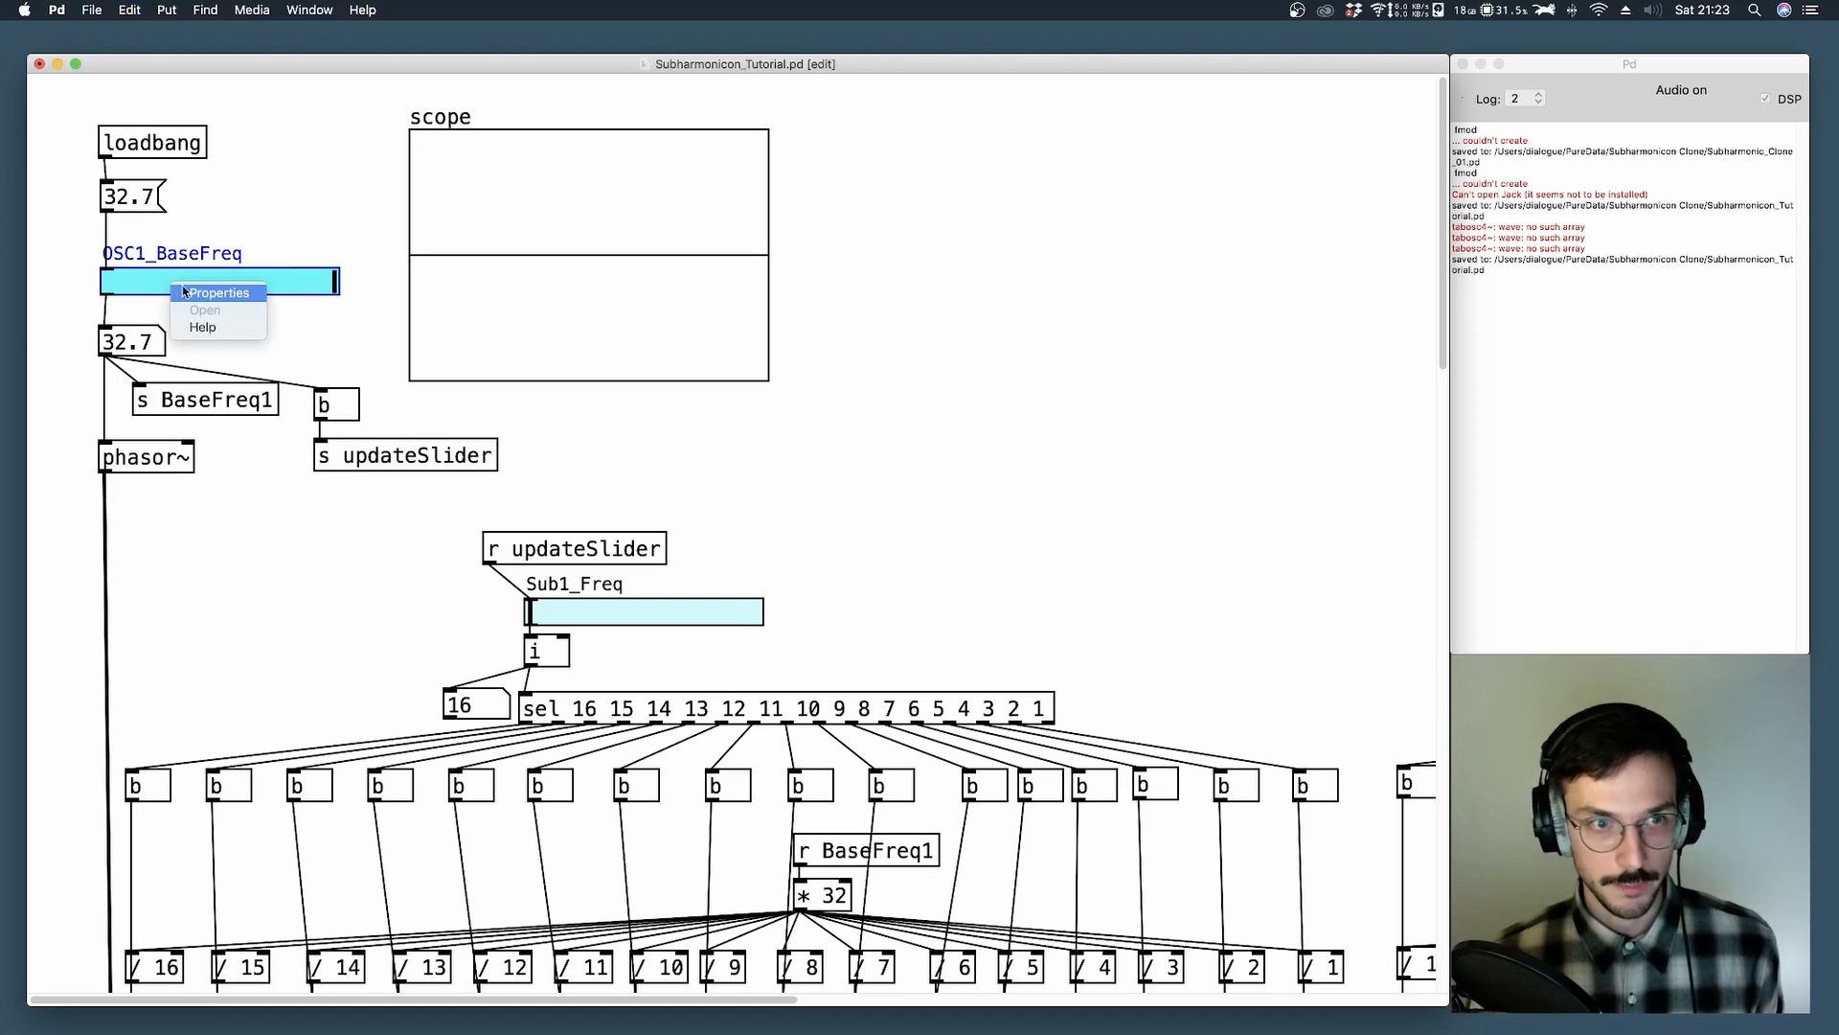
pyautogui.click(218, 291)
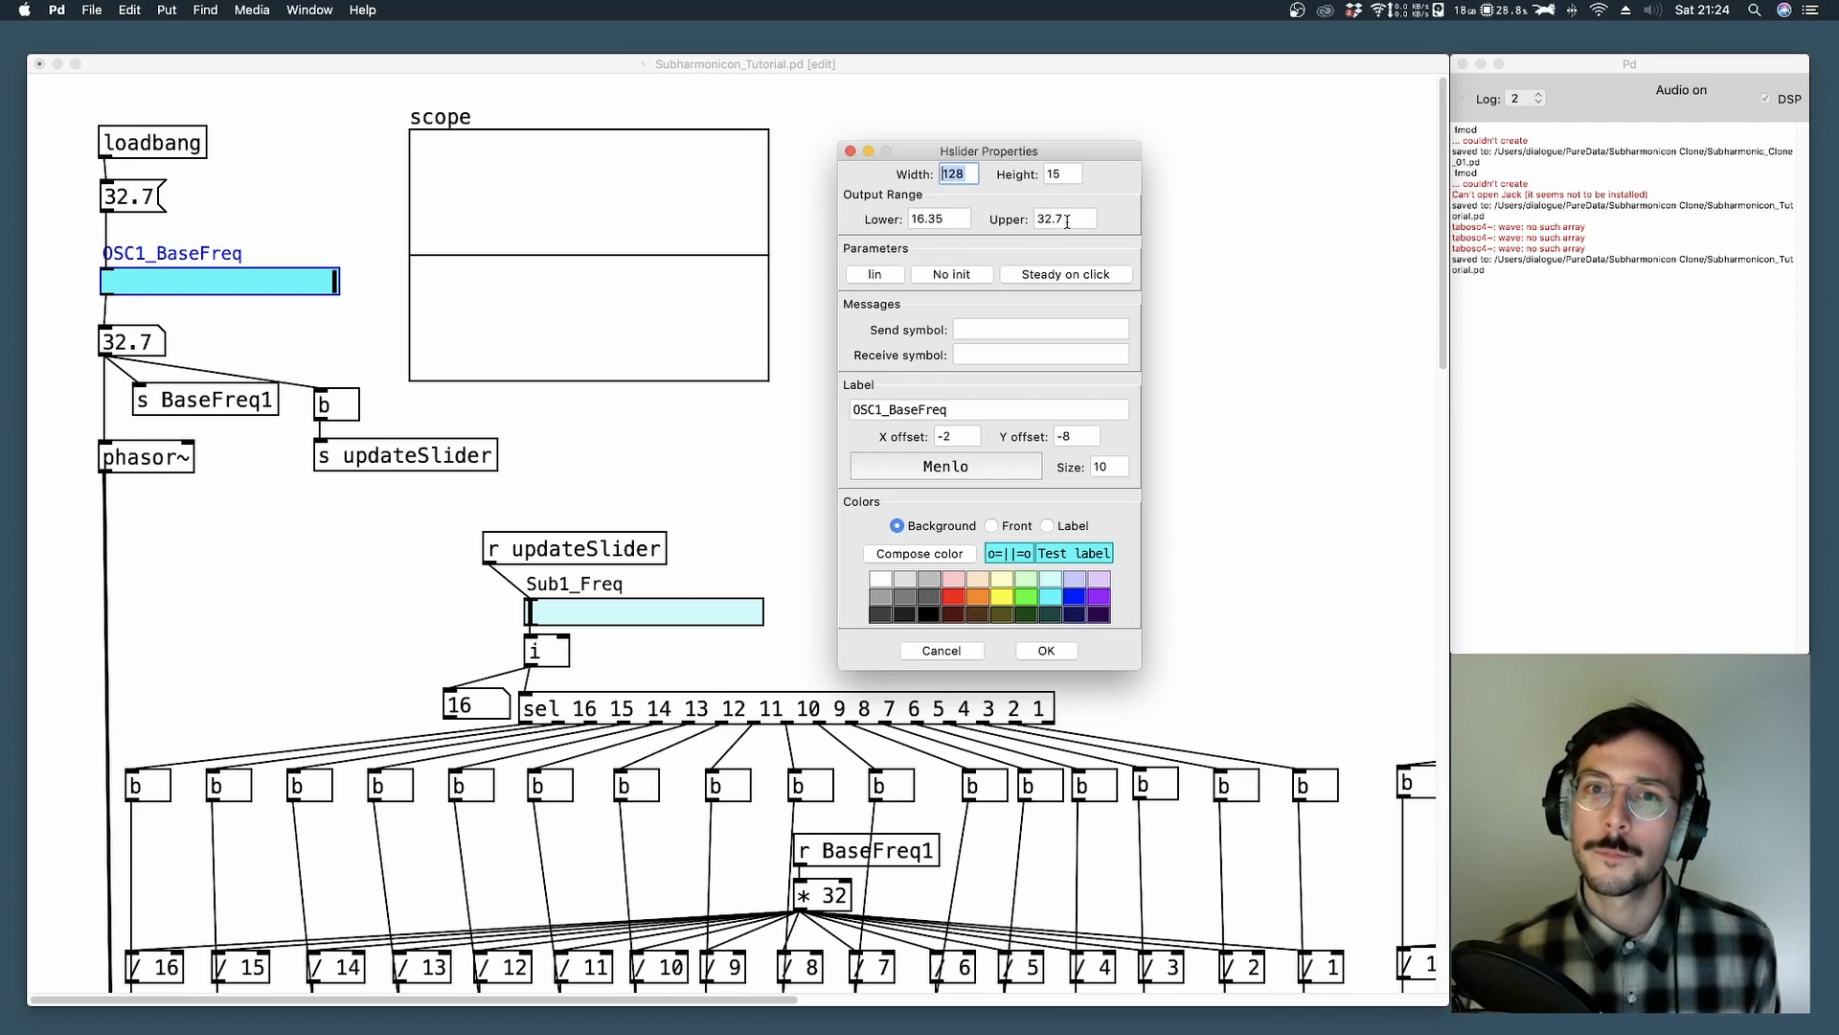
pyautogui.moveTo(1104, 255)
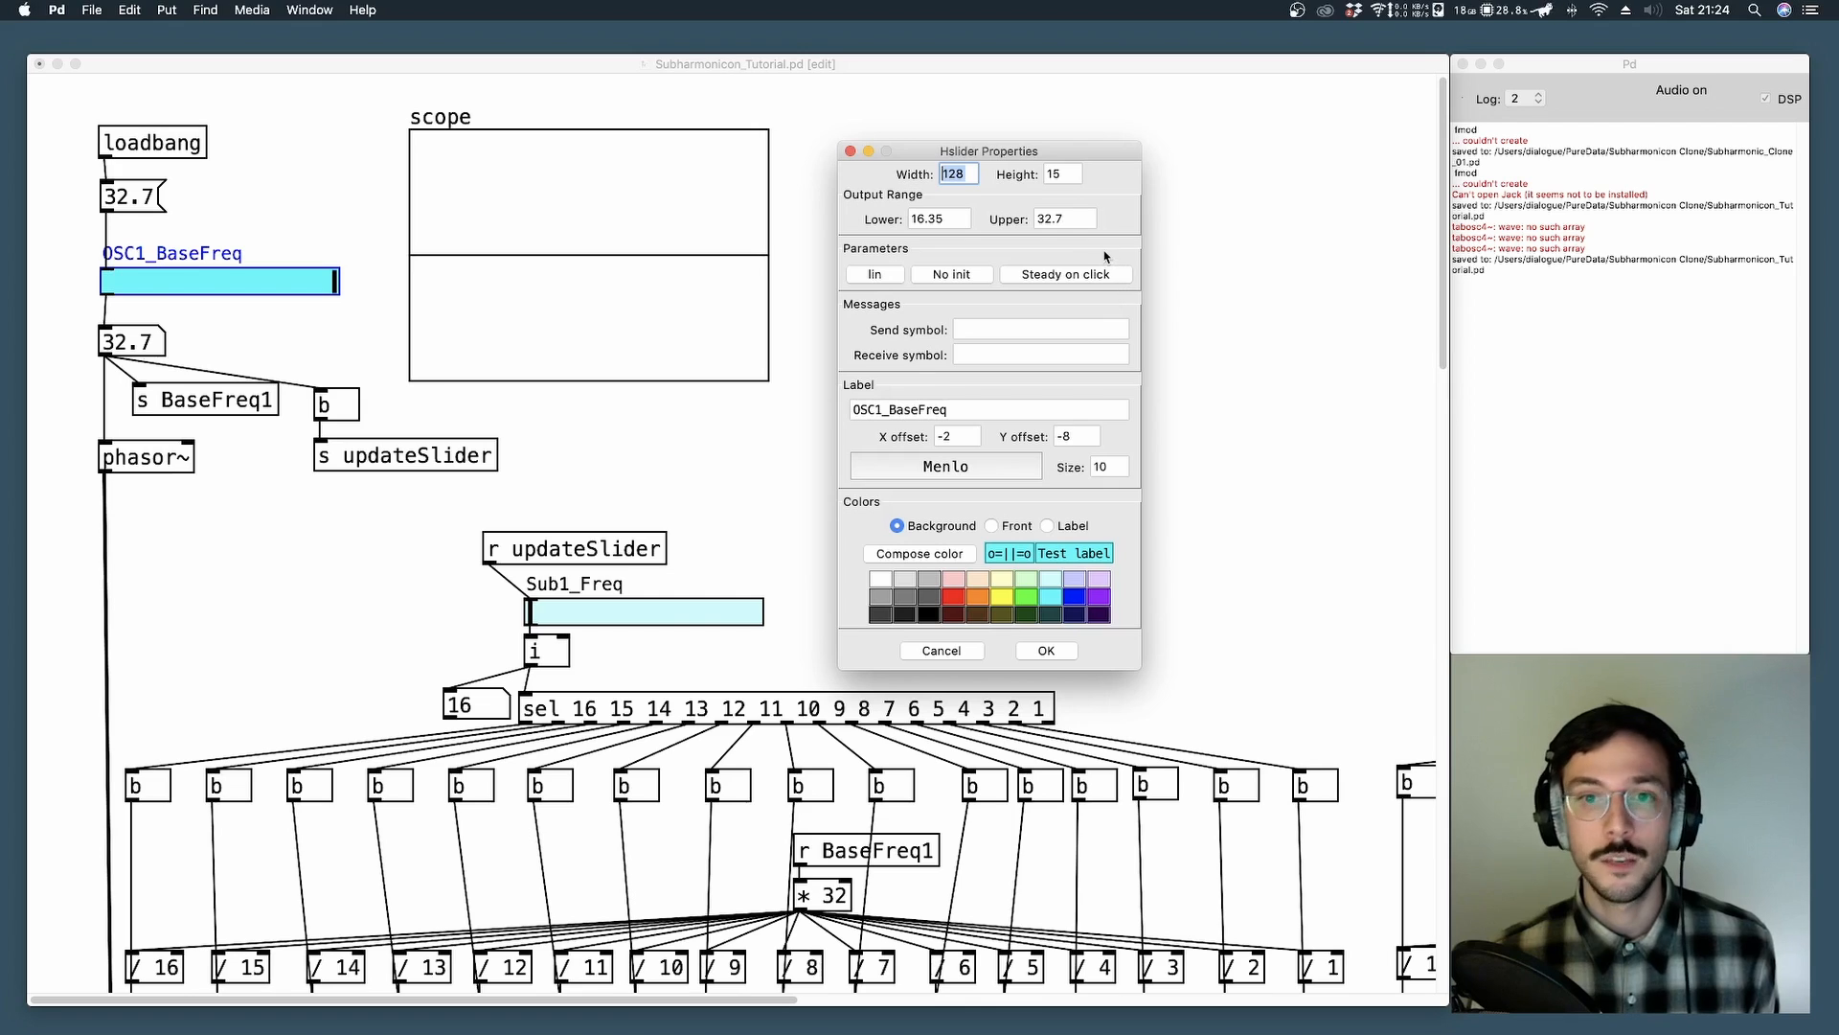
pyautogui.click(1043, 649)
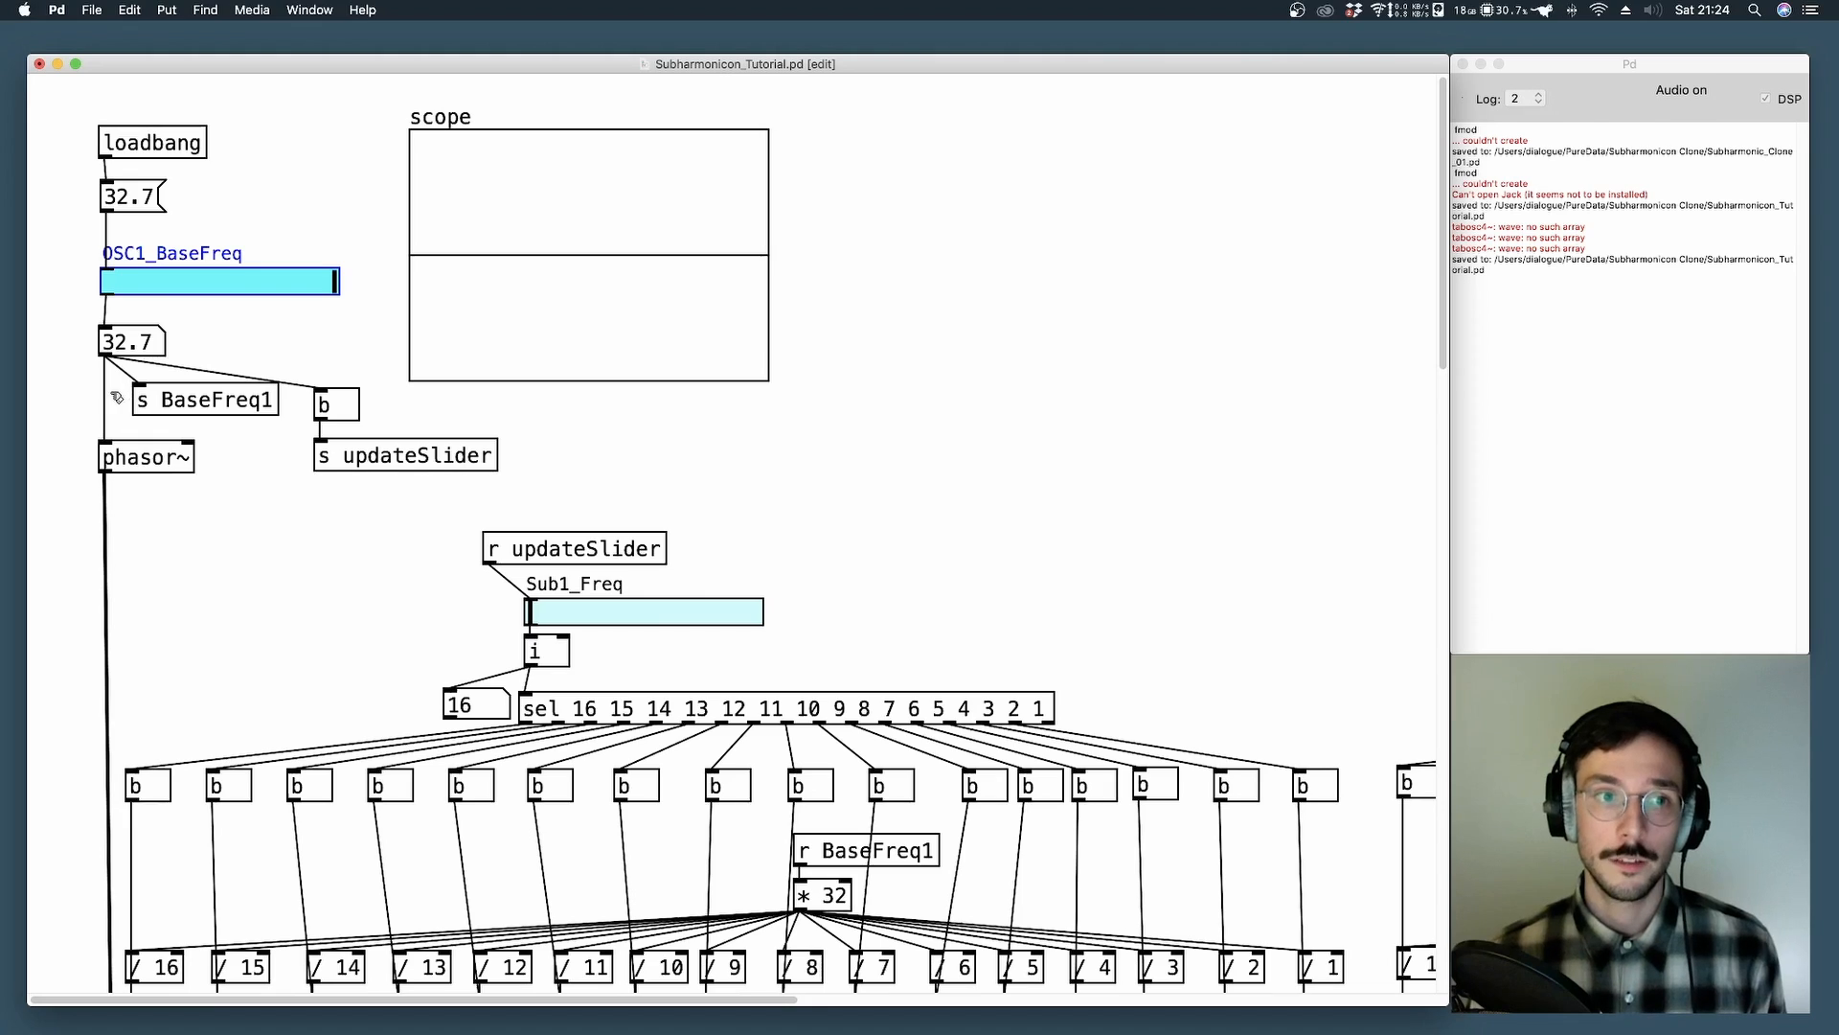
pyautogui.click(133, 341)
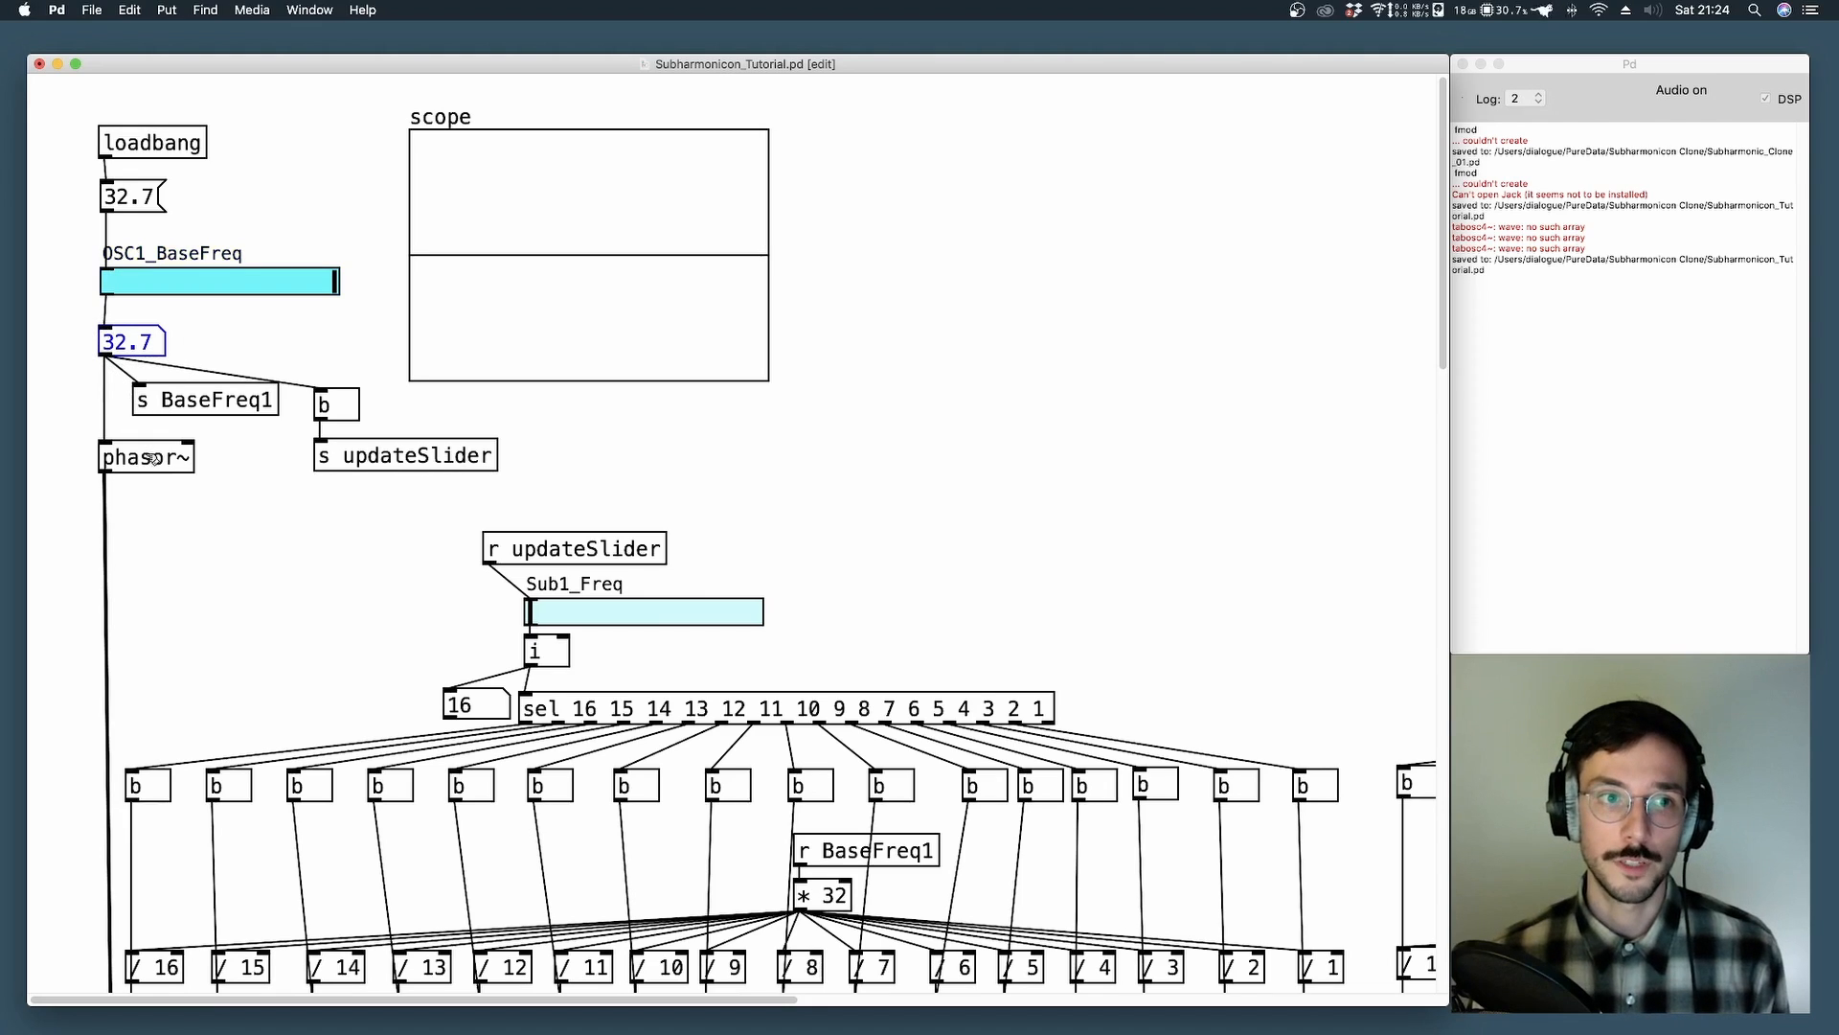
pyautogui.click(146, 456)
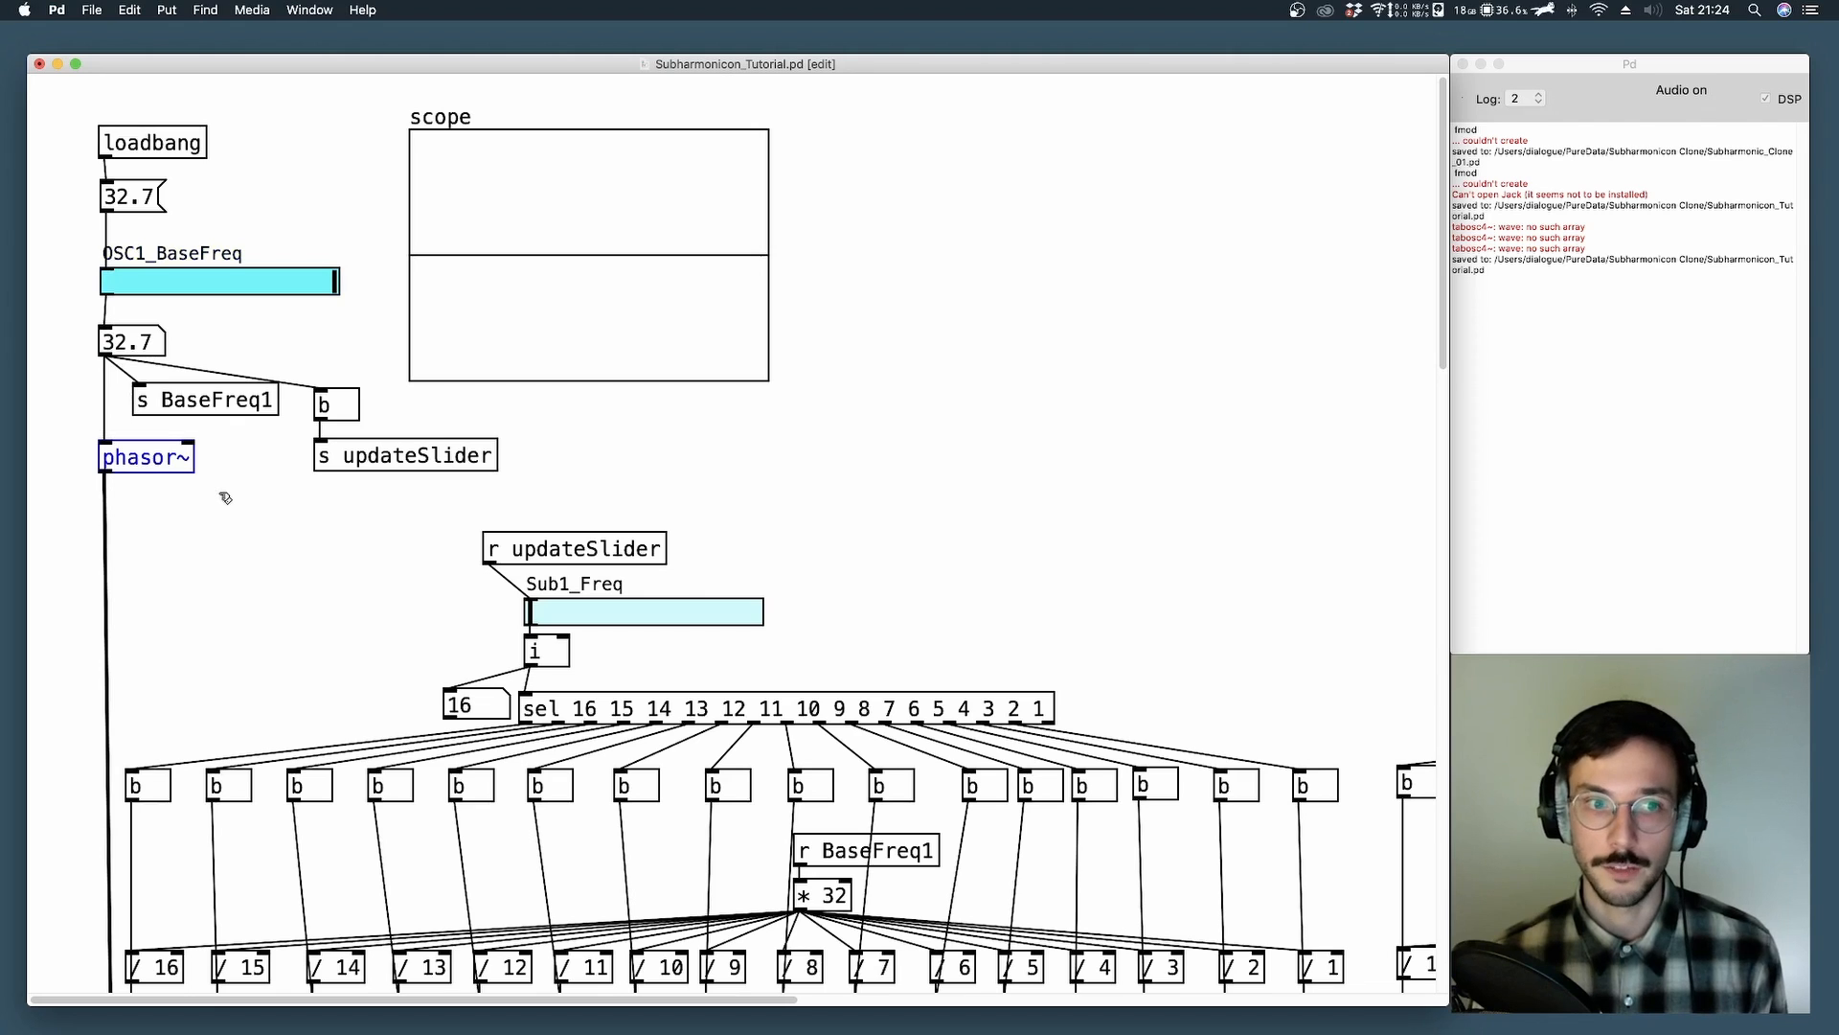
pyautogui.moveTo(550, 410)
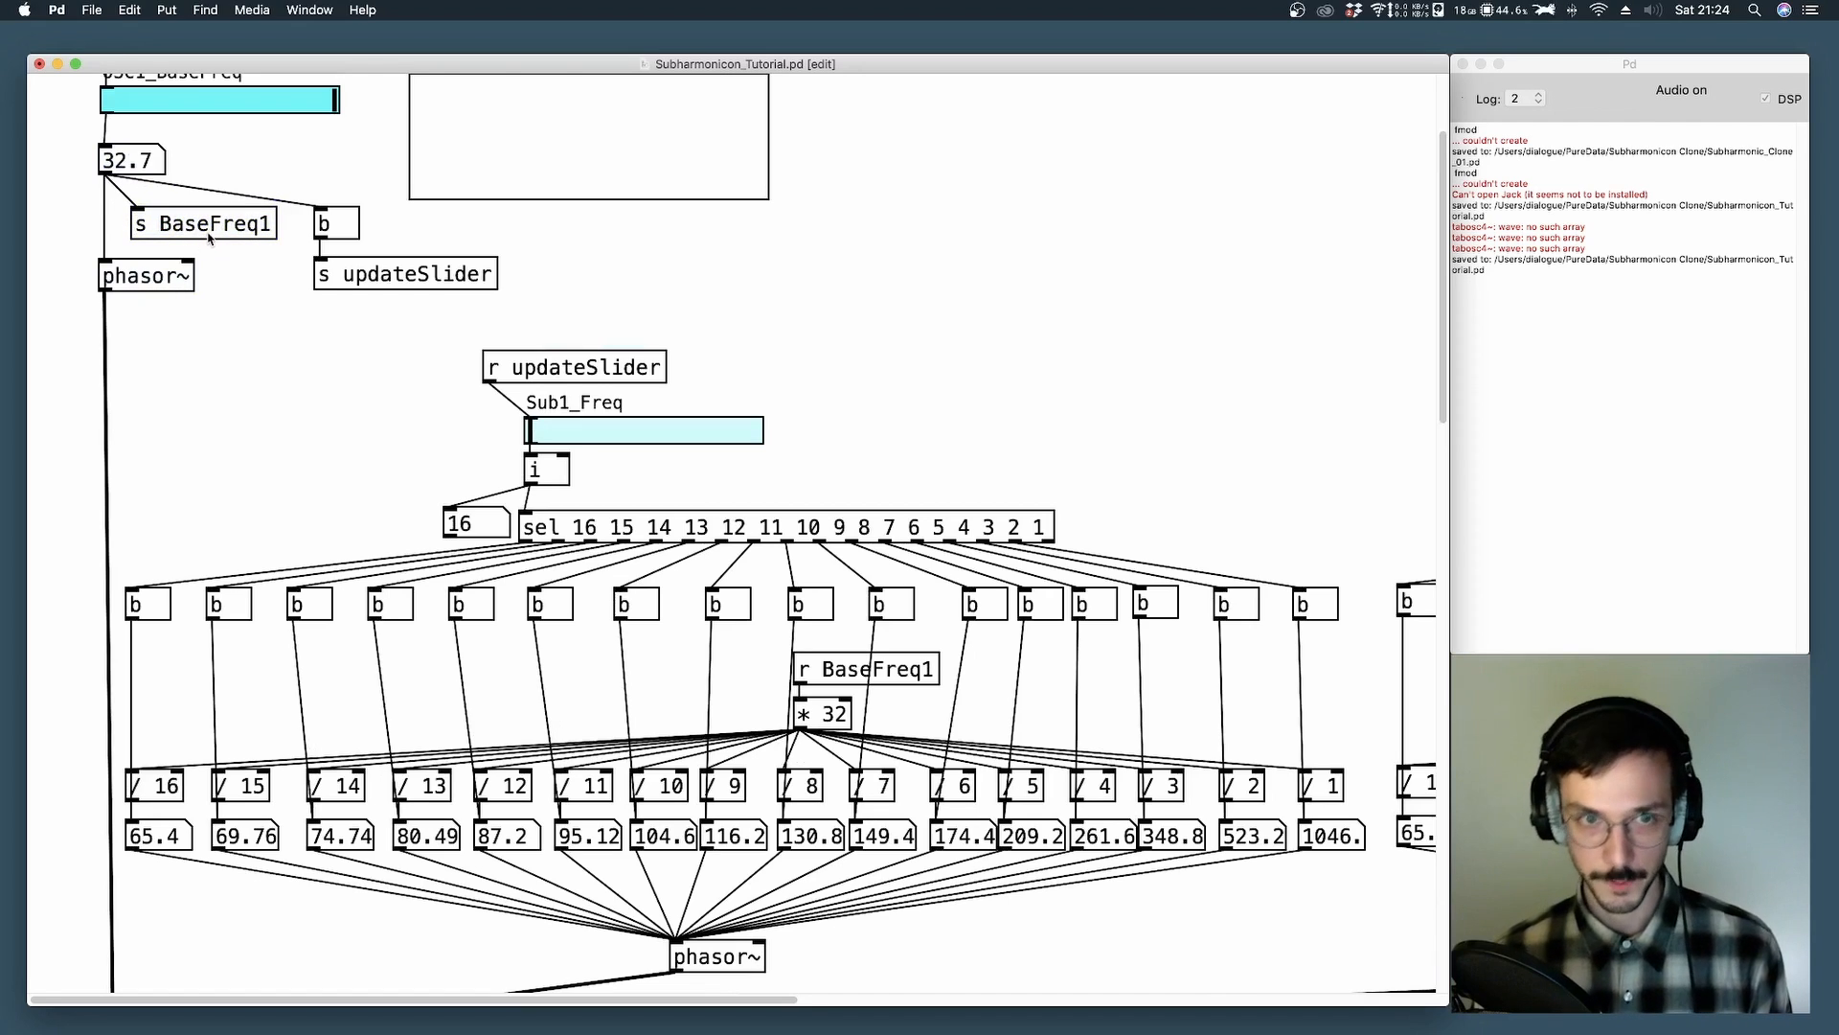
# Sweep the Sub1_Freq divider slider to 5 and bring it back to 16.
pyautogui.scroll(-3)
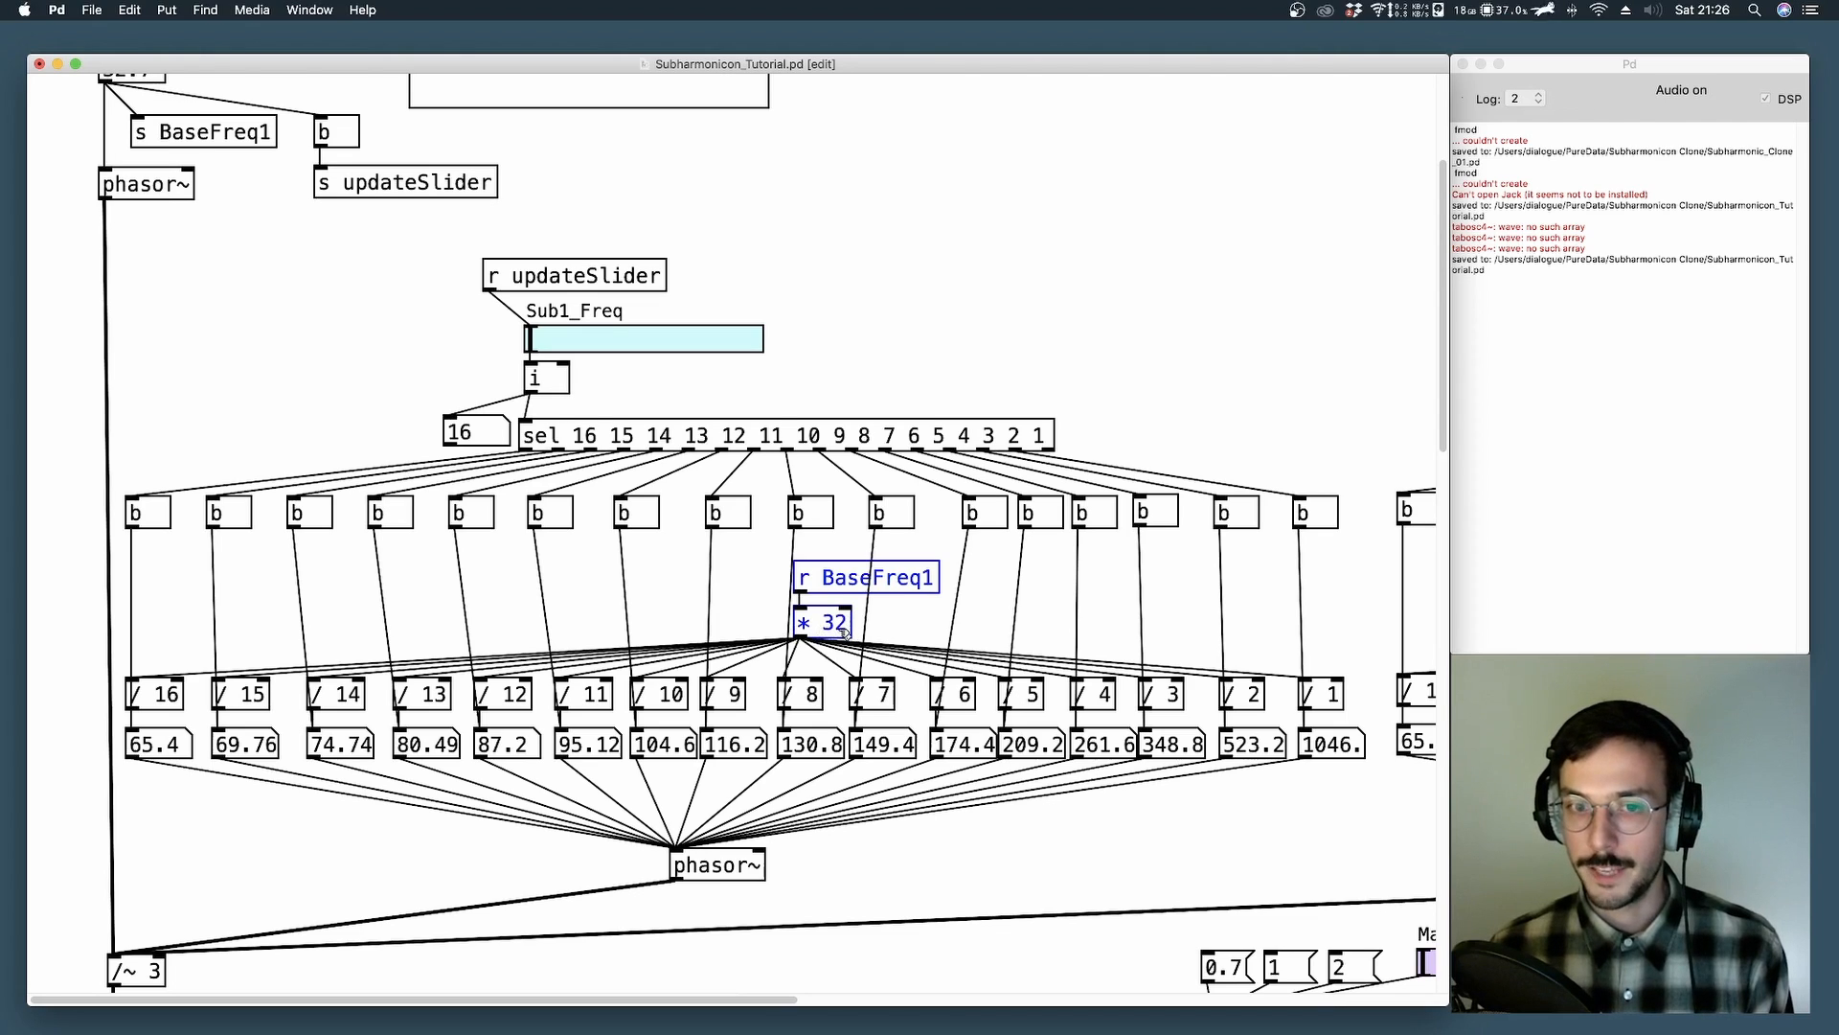
pyautogui.moveTo(1188, 634)
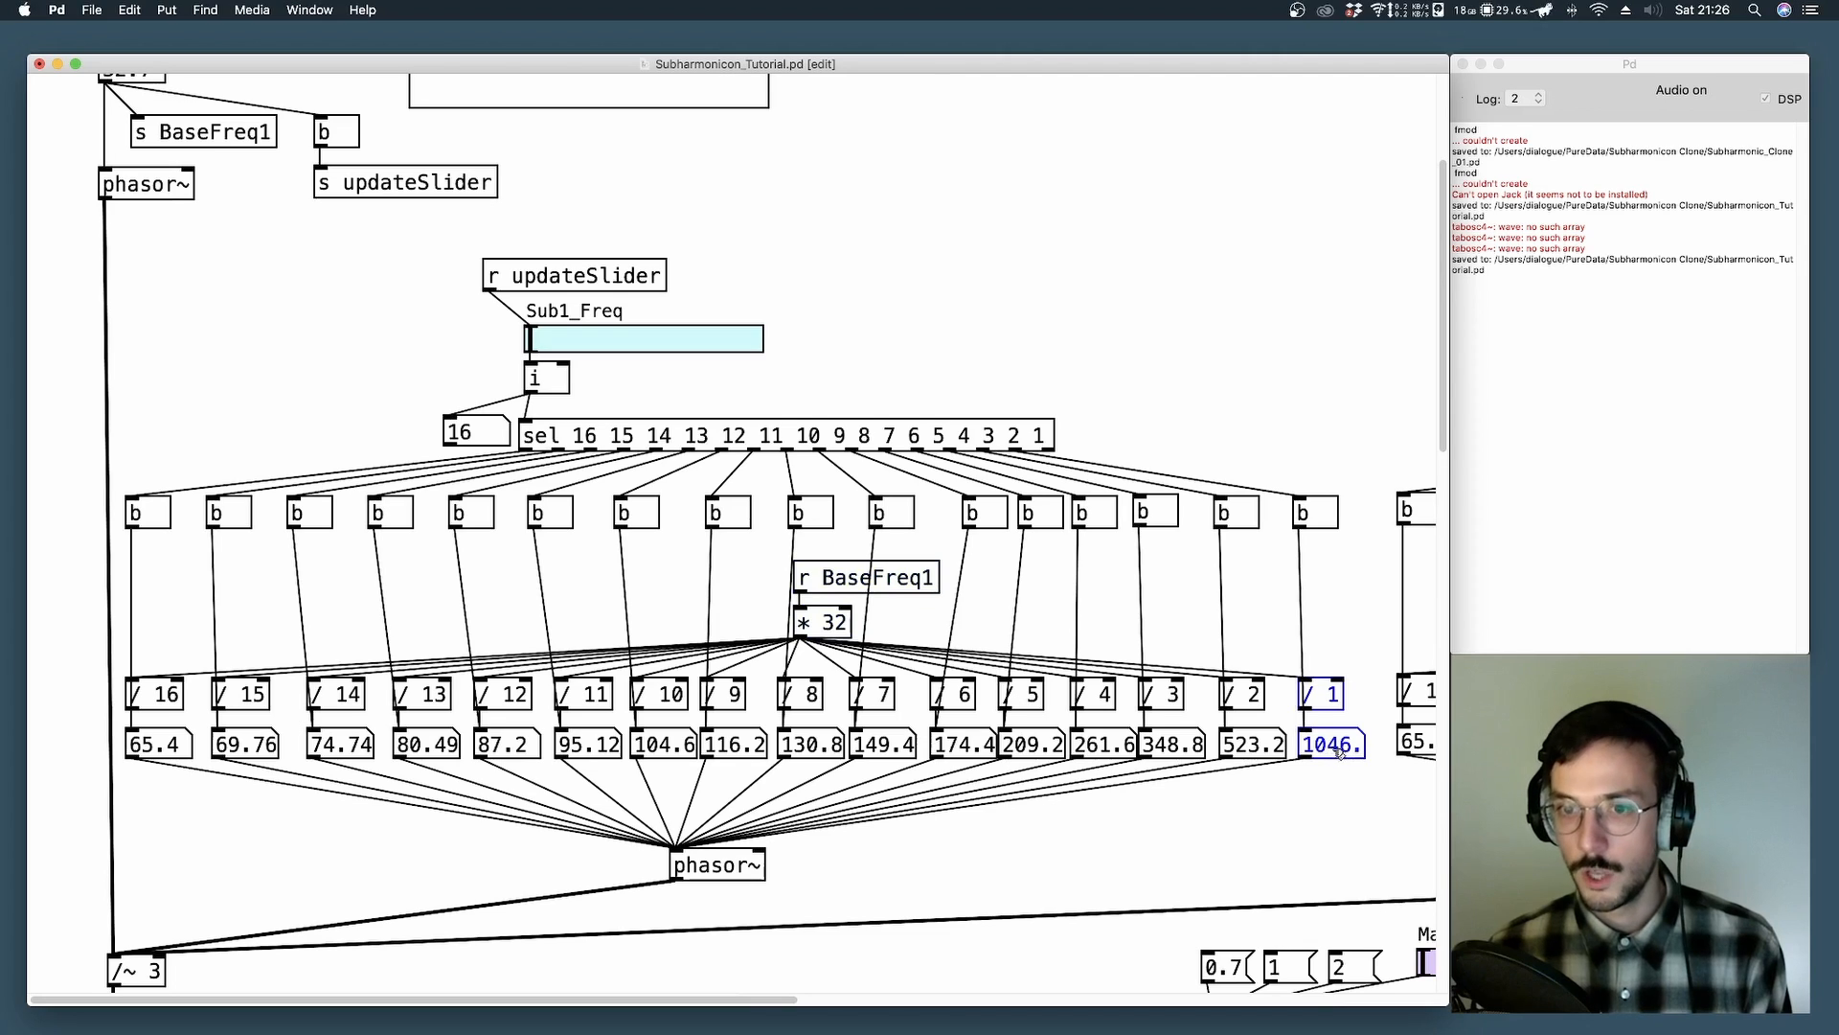
pyautogui.moveTo(1249, 709)
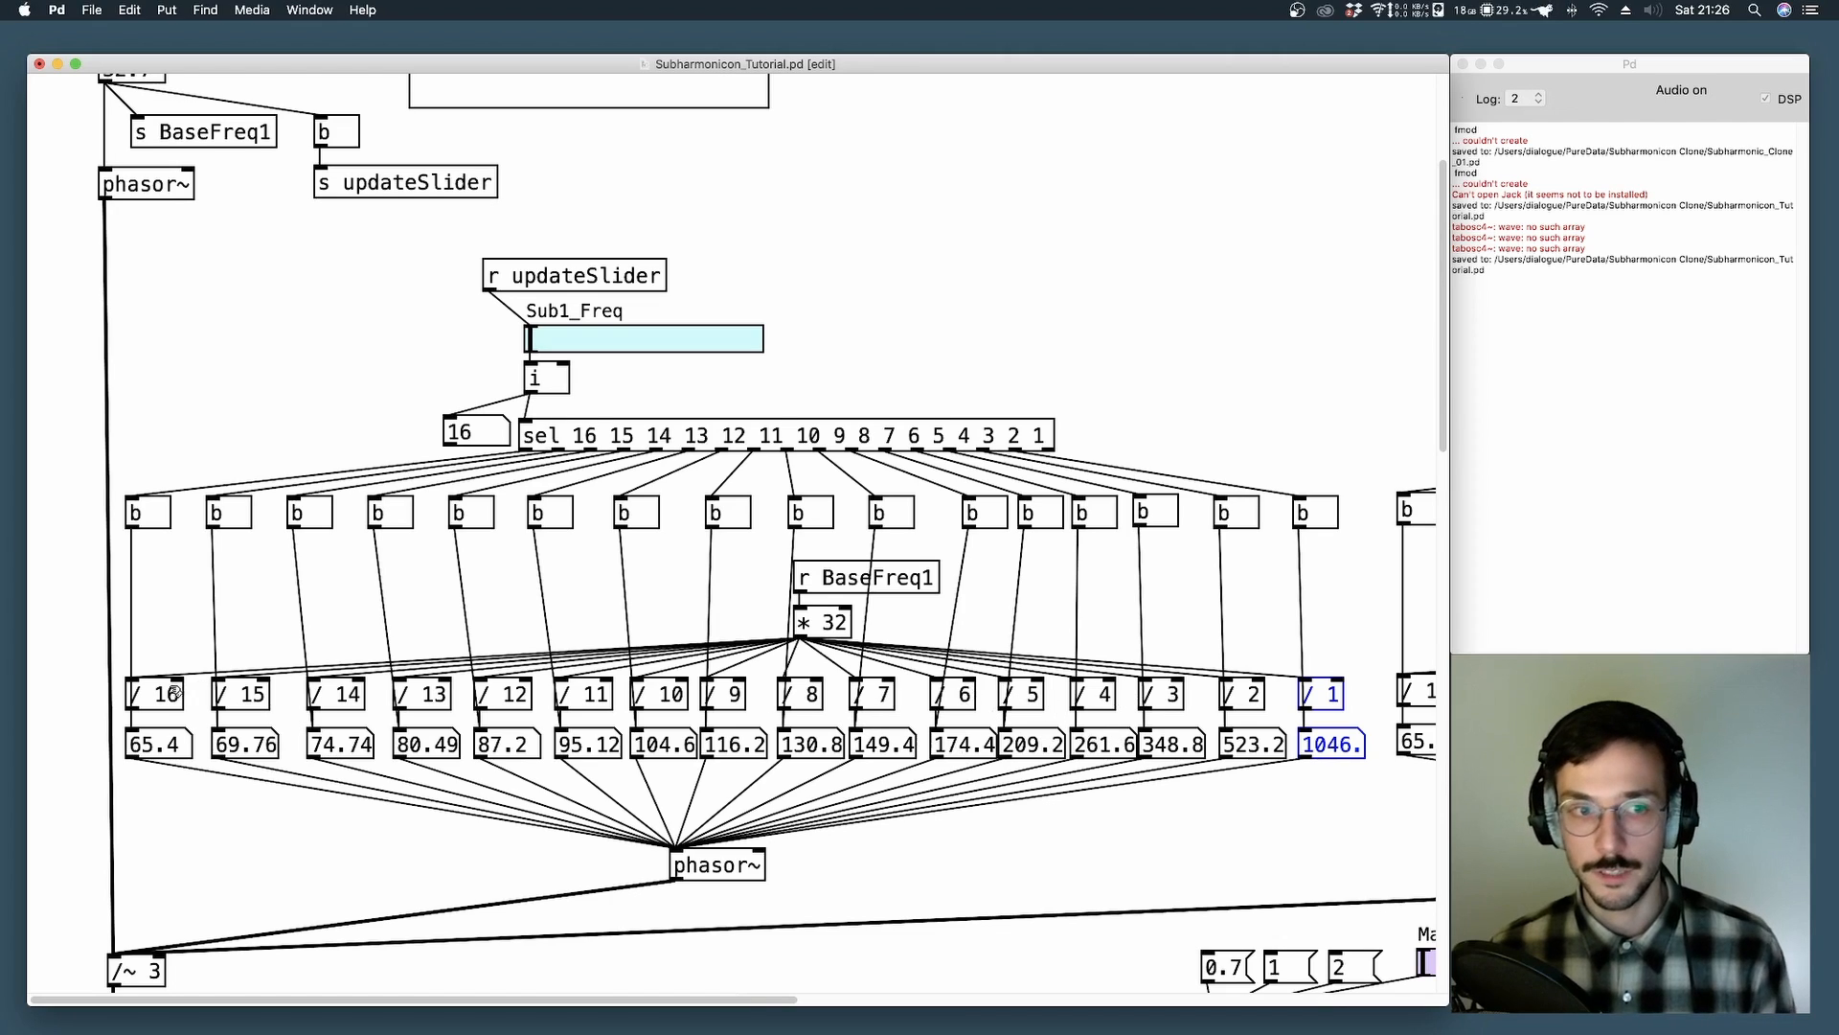
pyautogui.moveTo(513, 677)
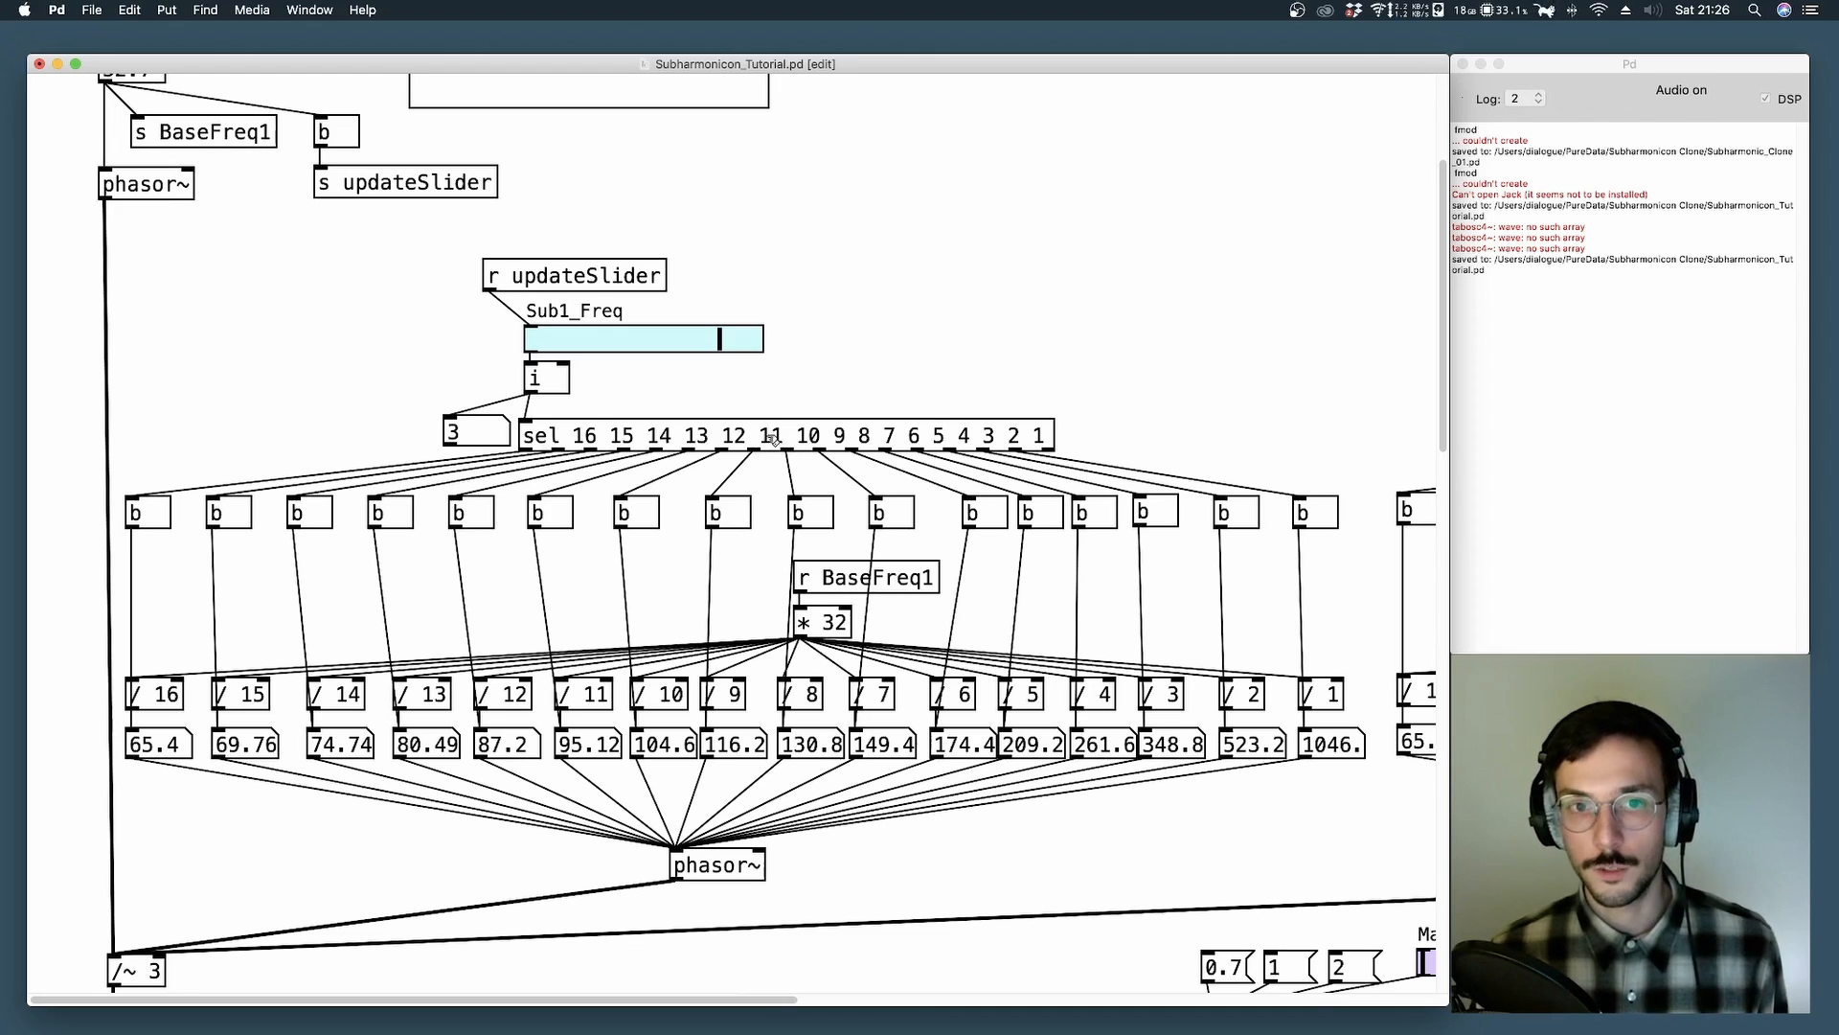
pyautogui.click(544, 378)
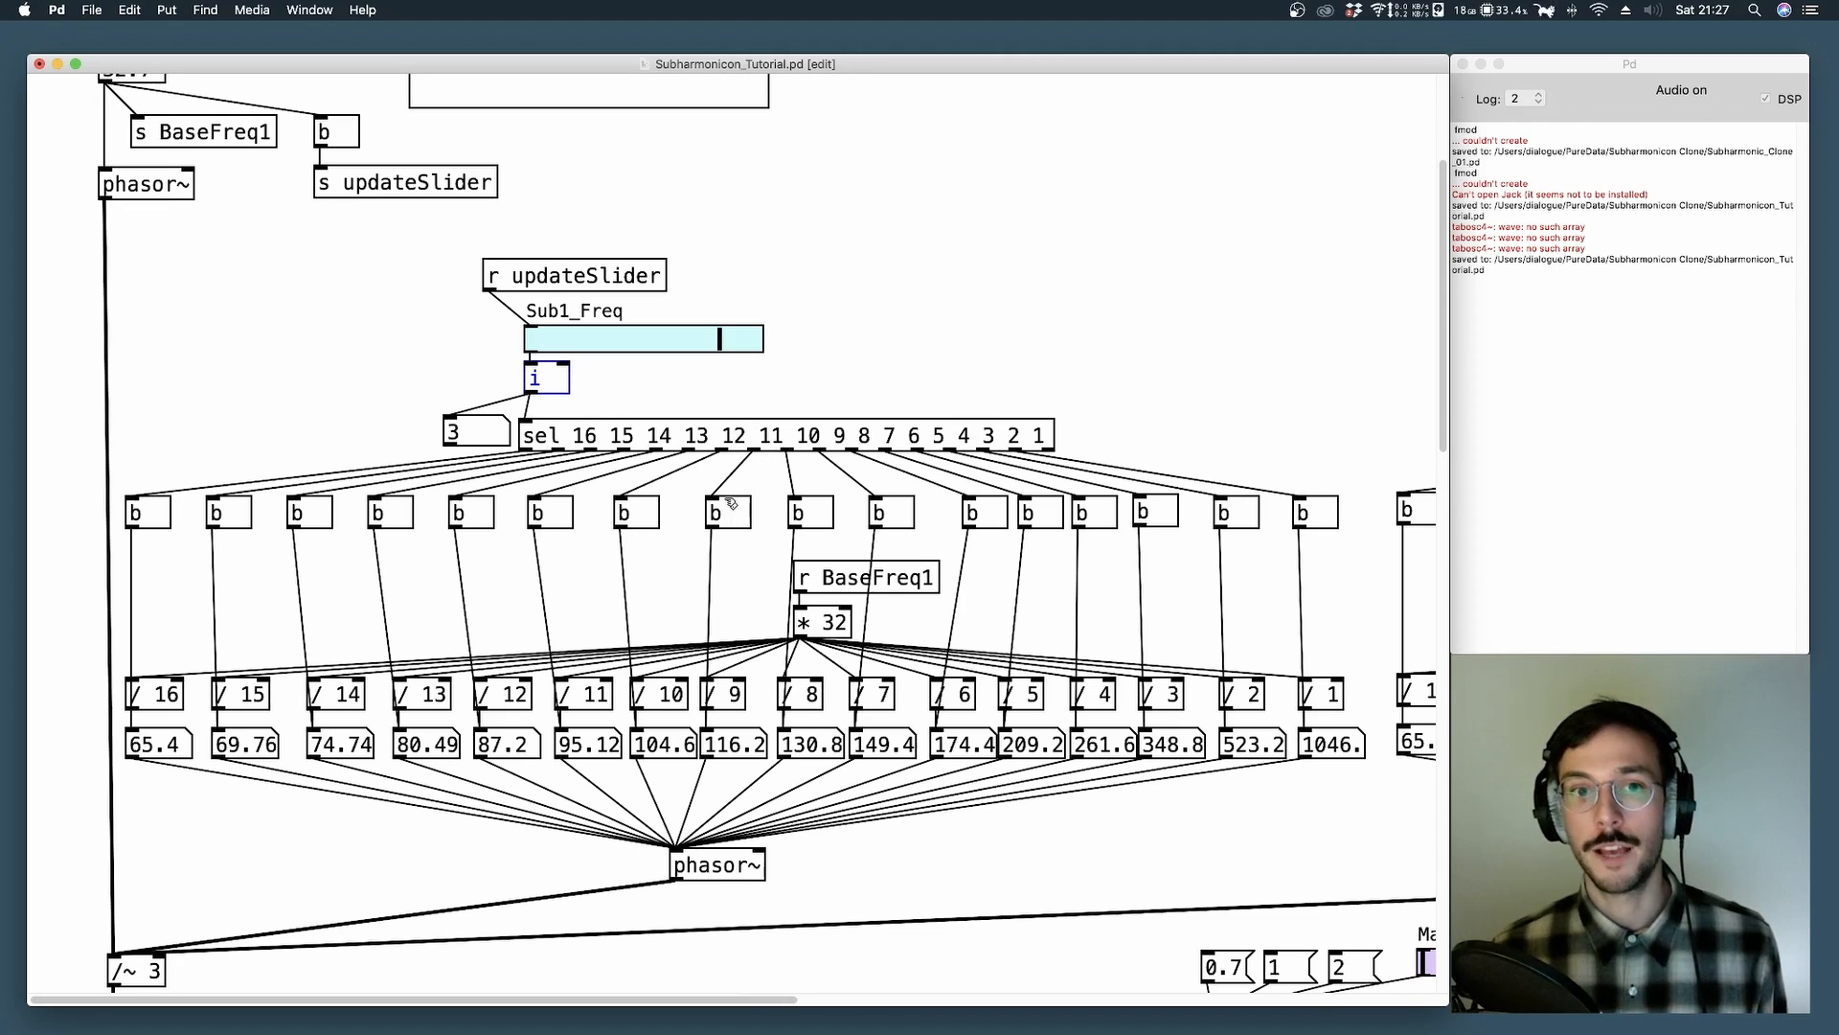
pyautogui.moveTo(726, 724)
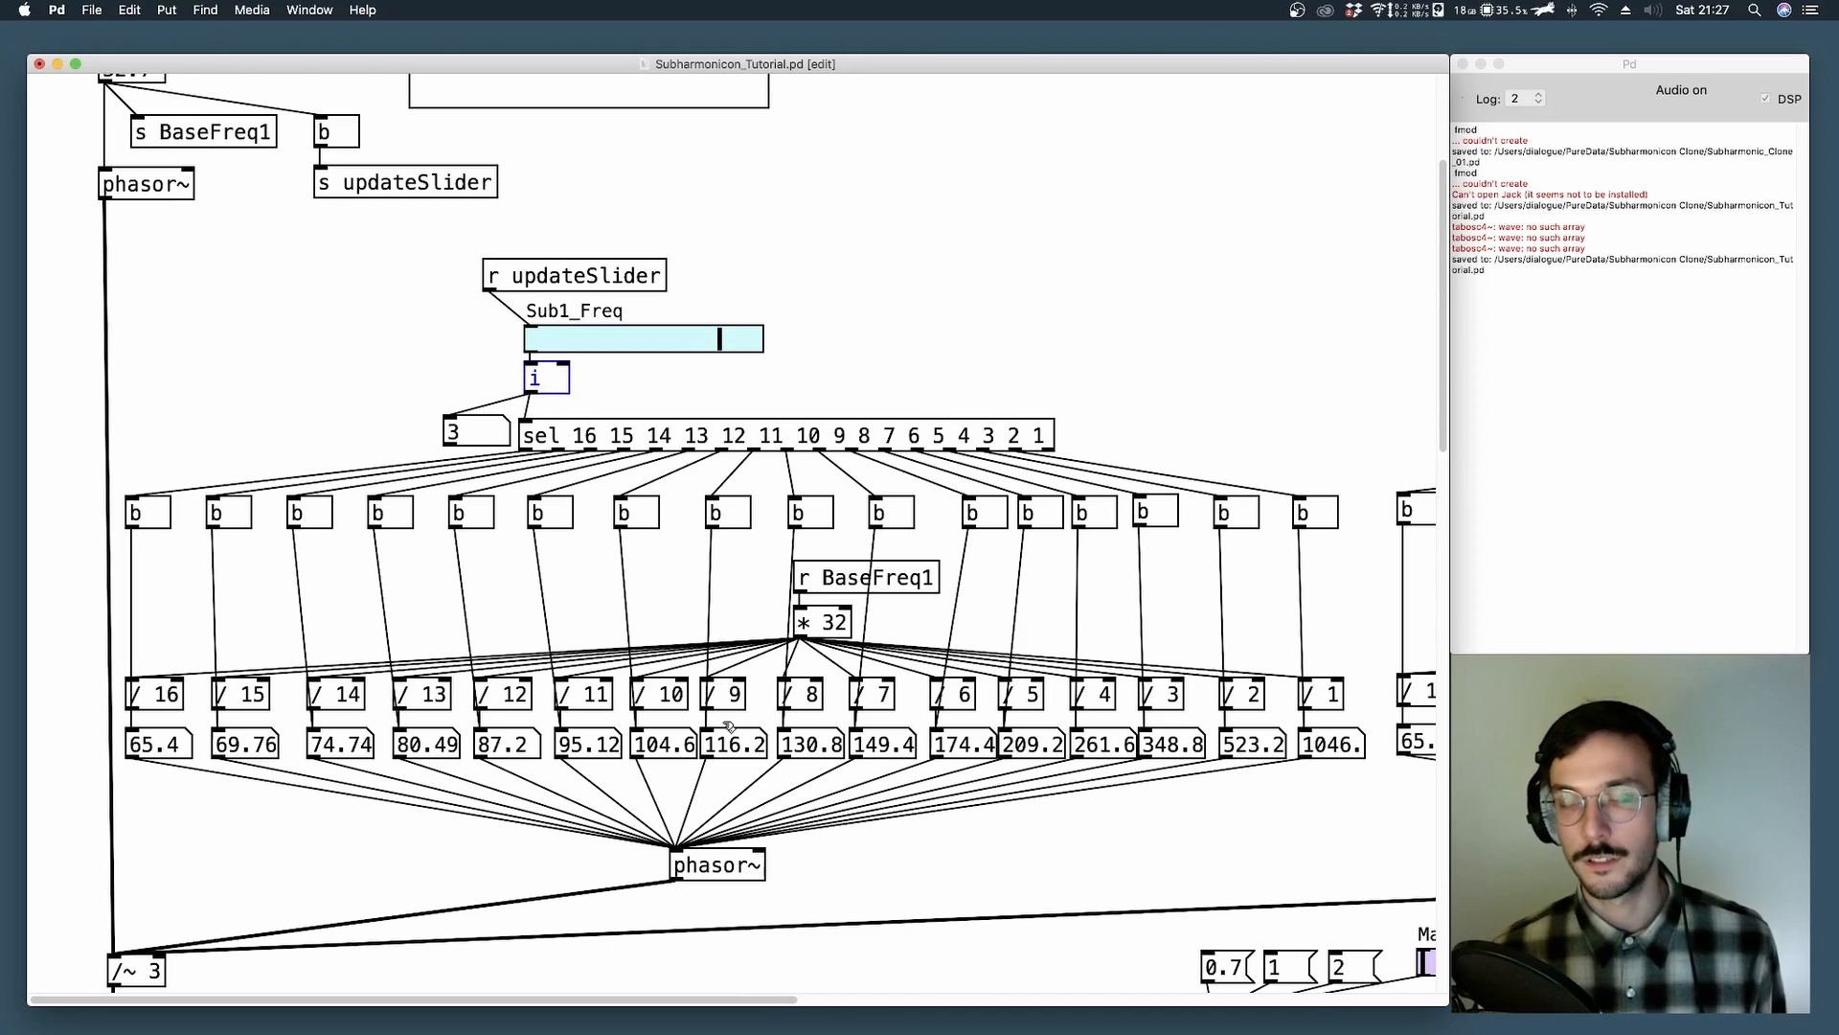
pyautogui.moveTo(730, 703)
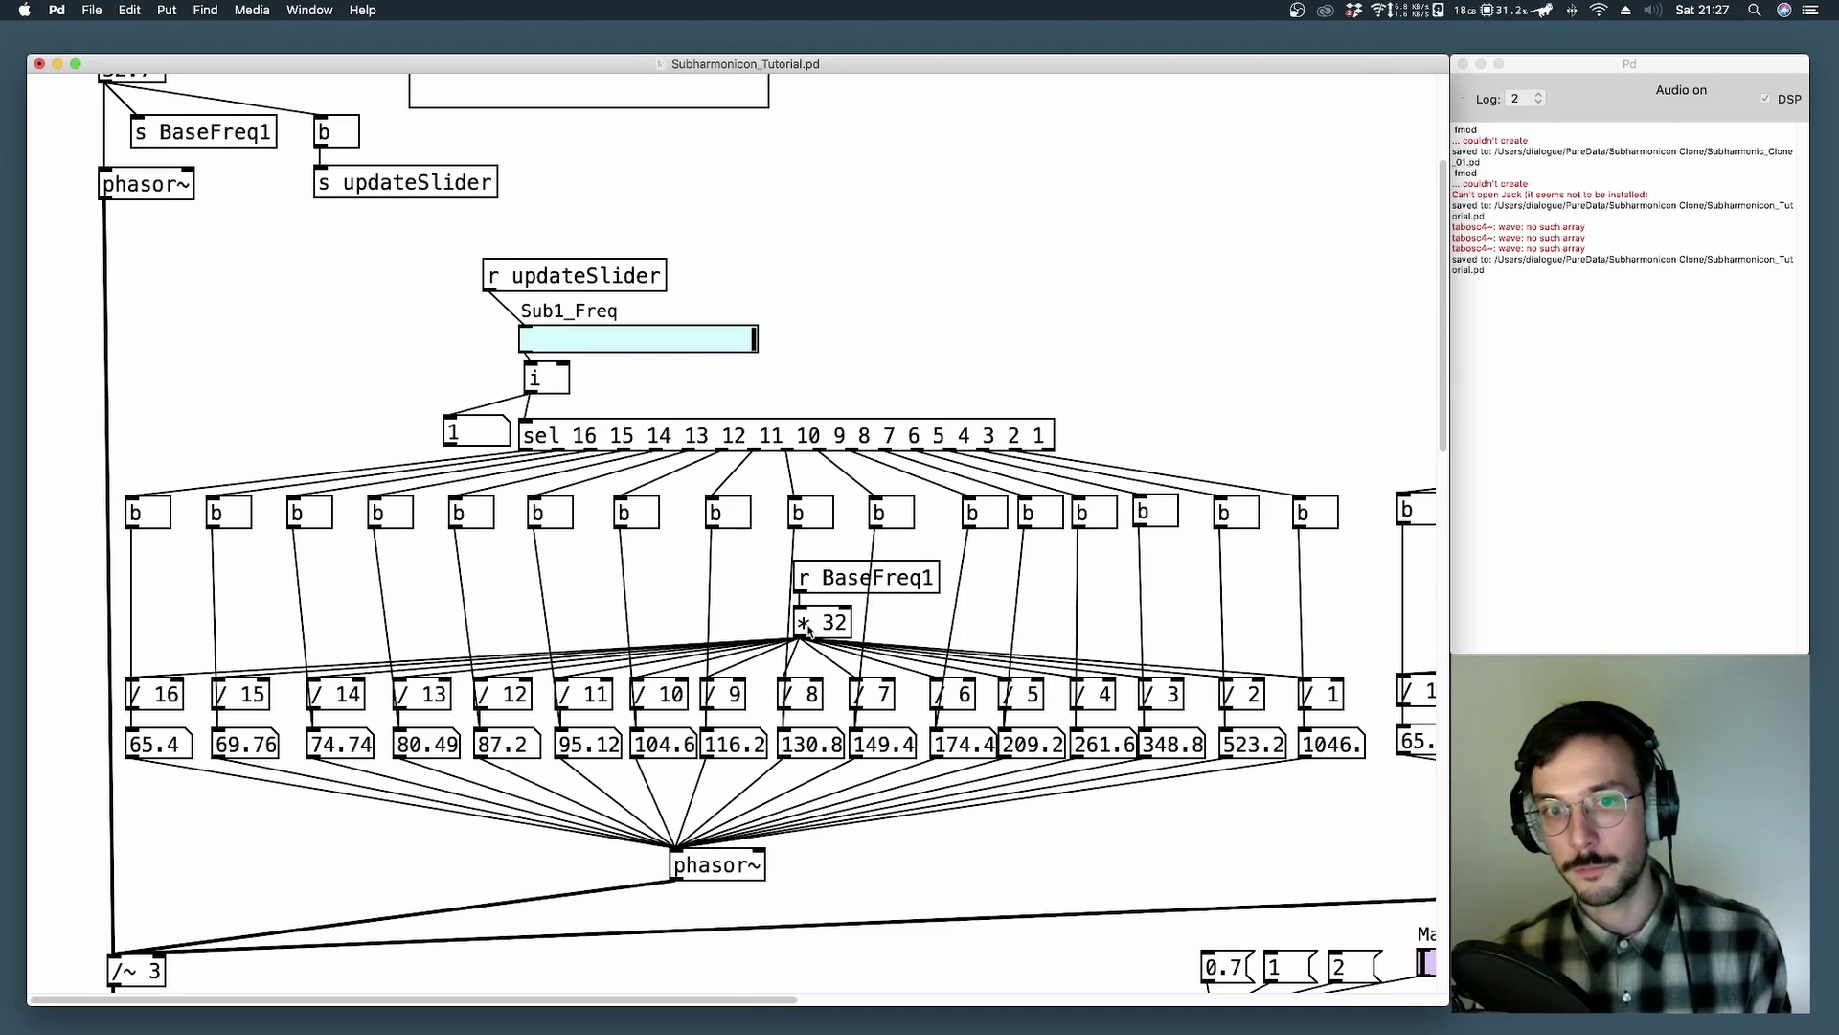
pyautogui.moveTo(1359, 787)
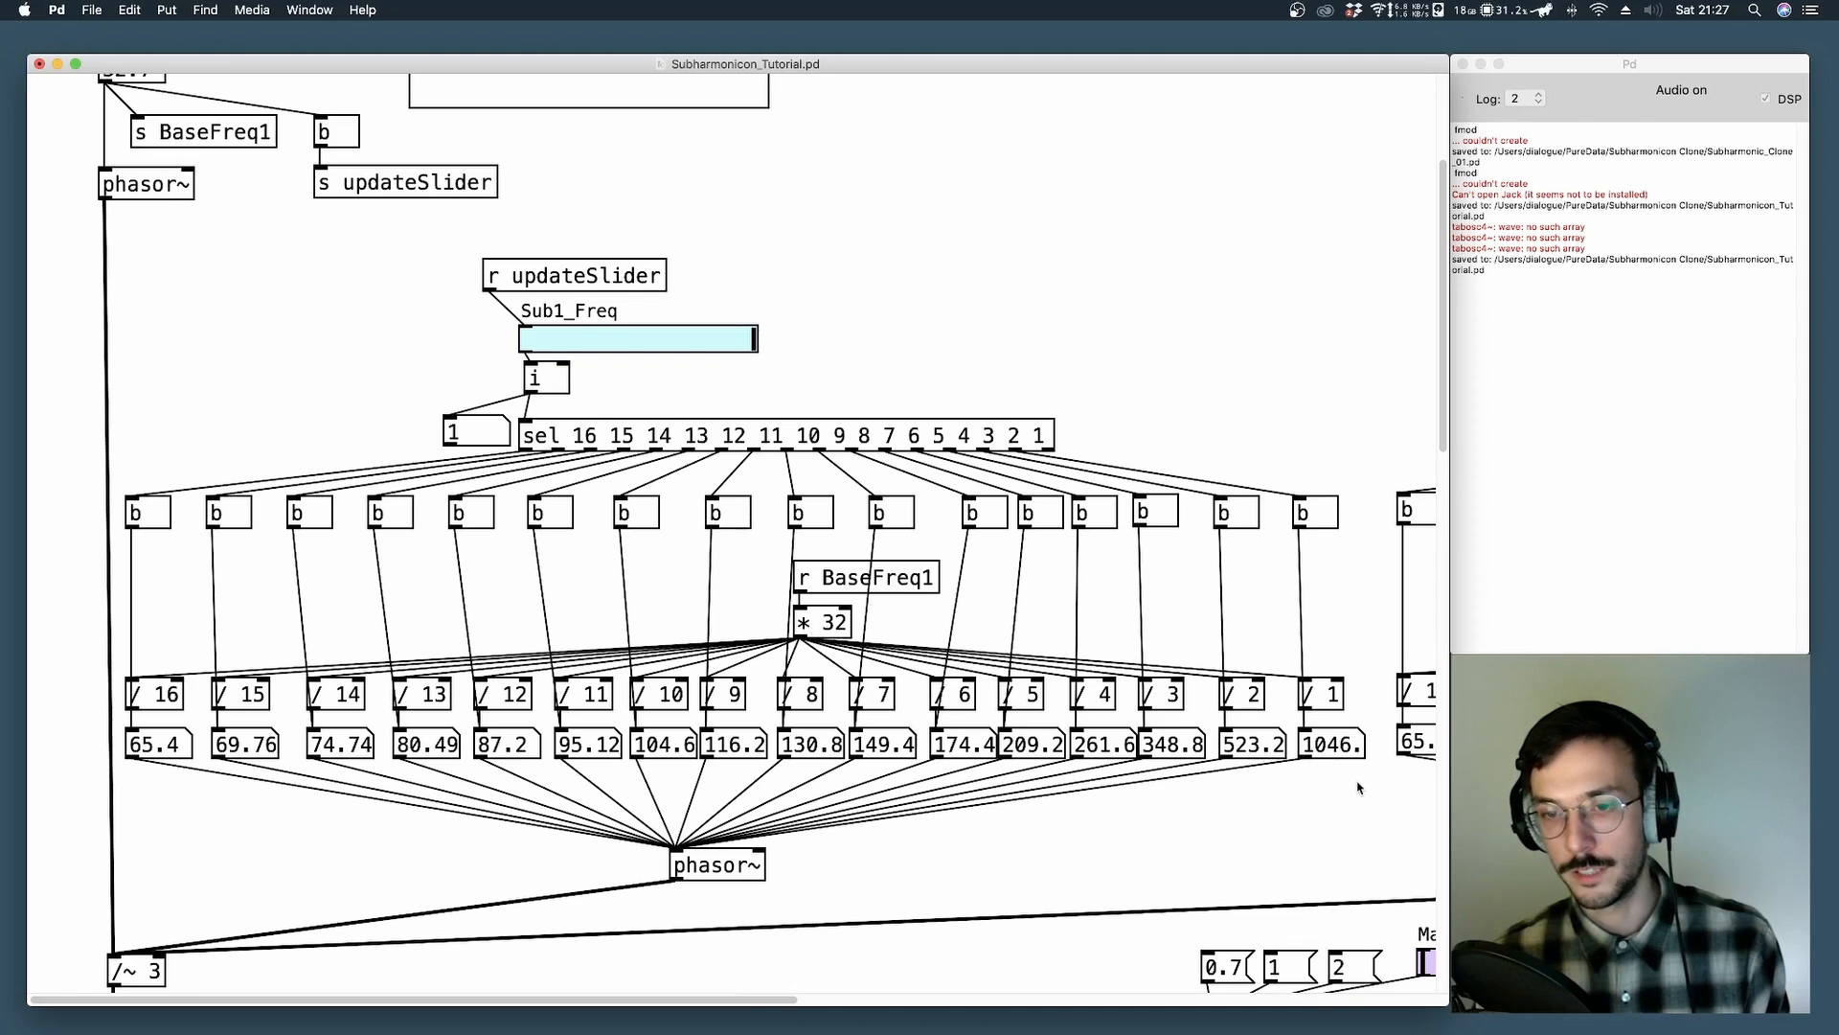
pyautogui.moveTo(1314, 759)
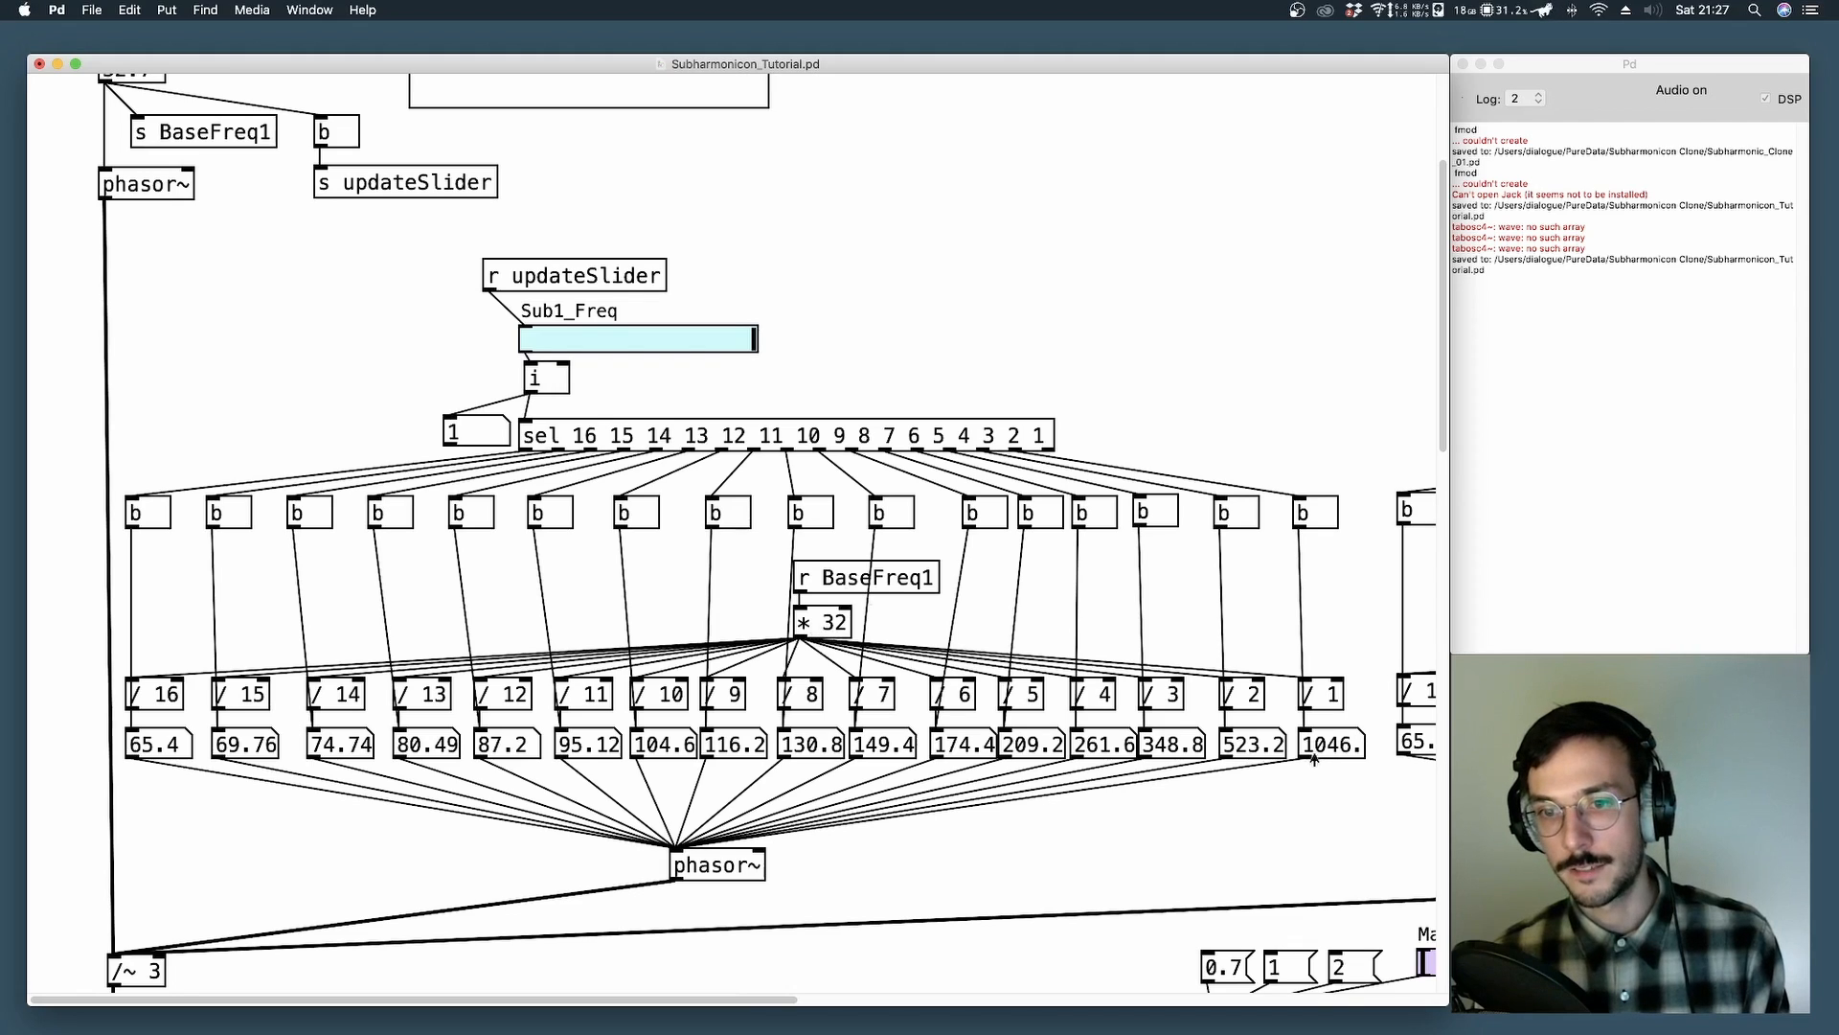
pyautogui.moveTo(1349, 770)
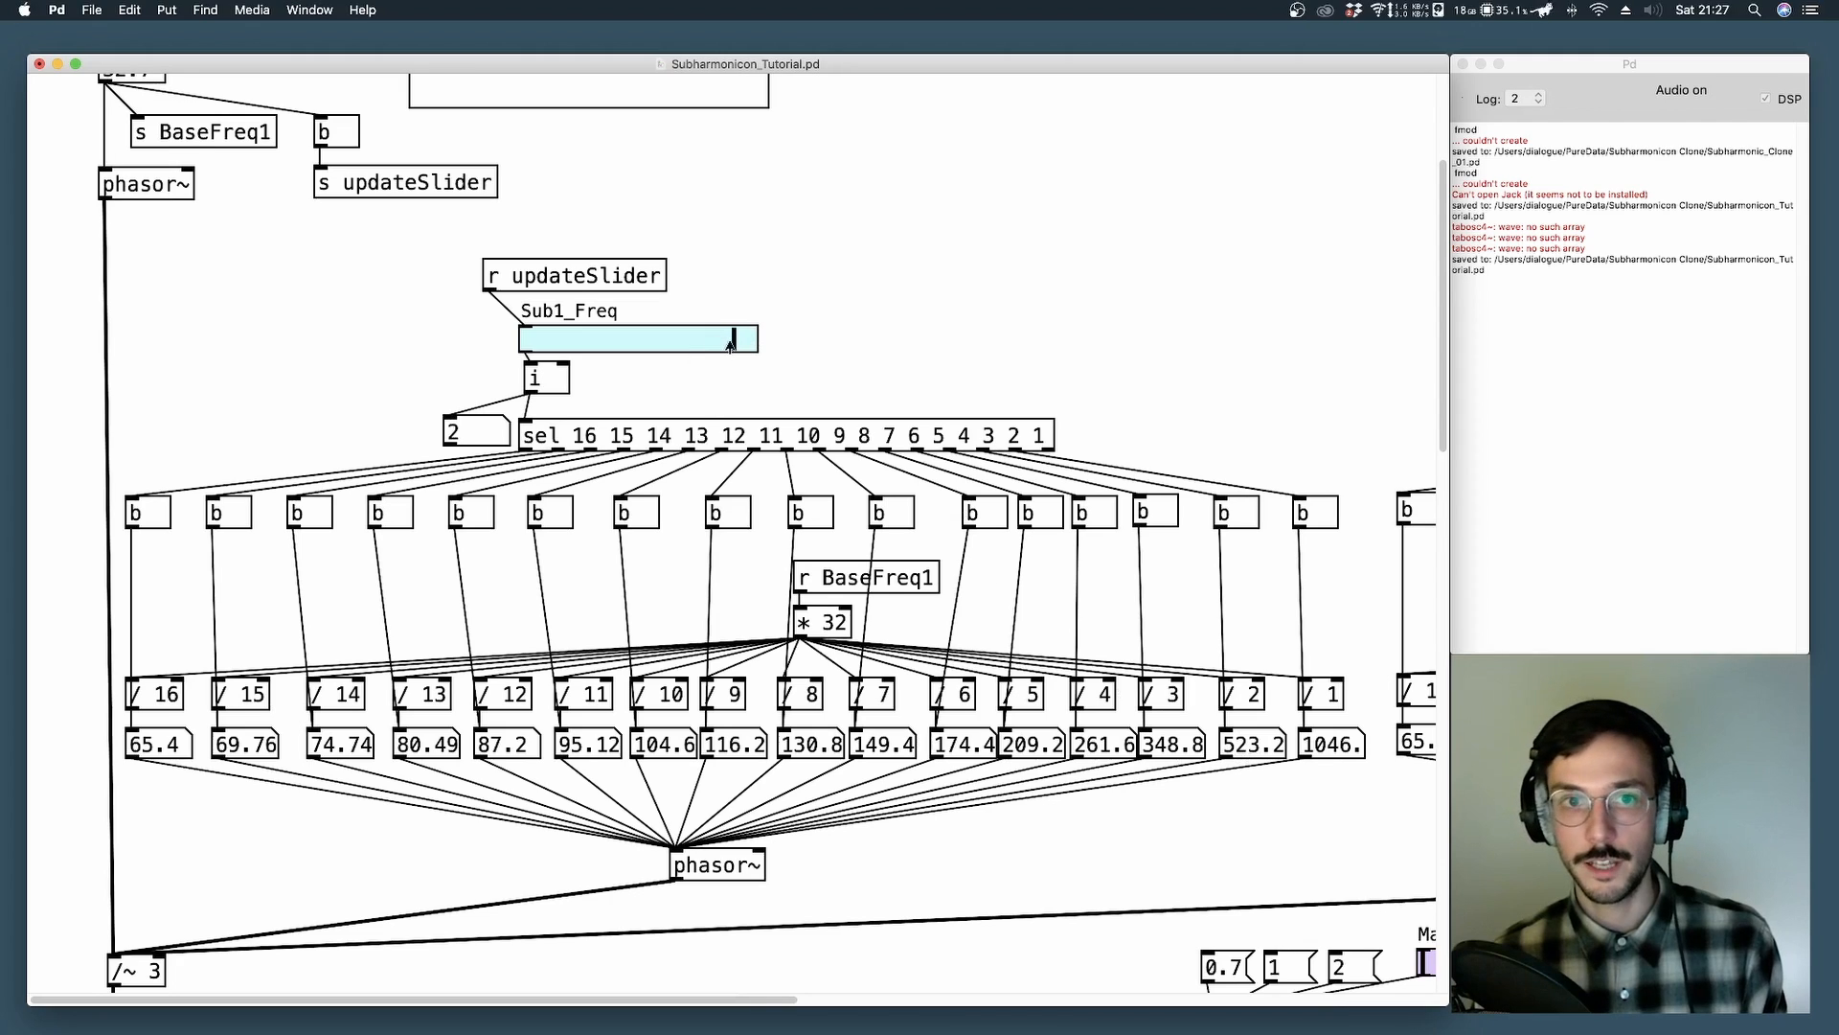
pyautogui.moveTo(730, 339); pyautogui.dragTo(675, 339)
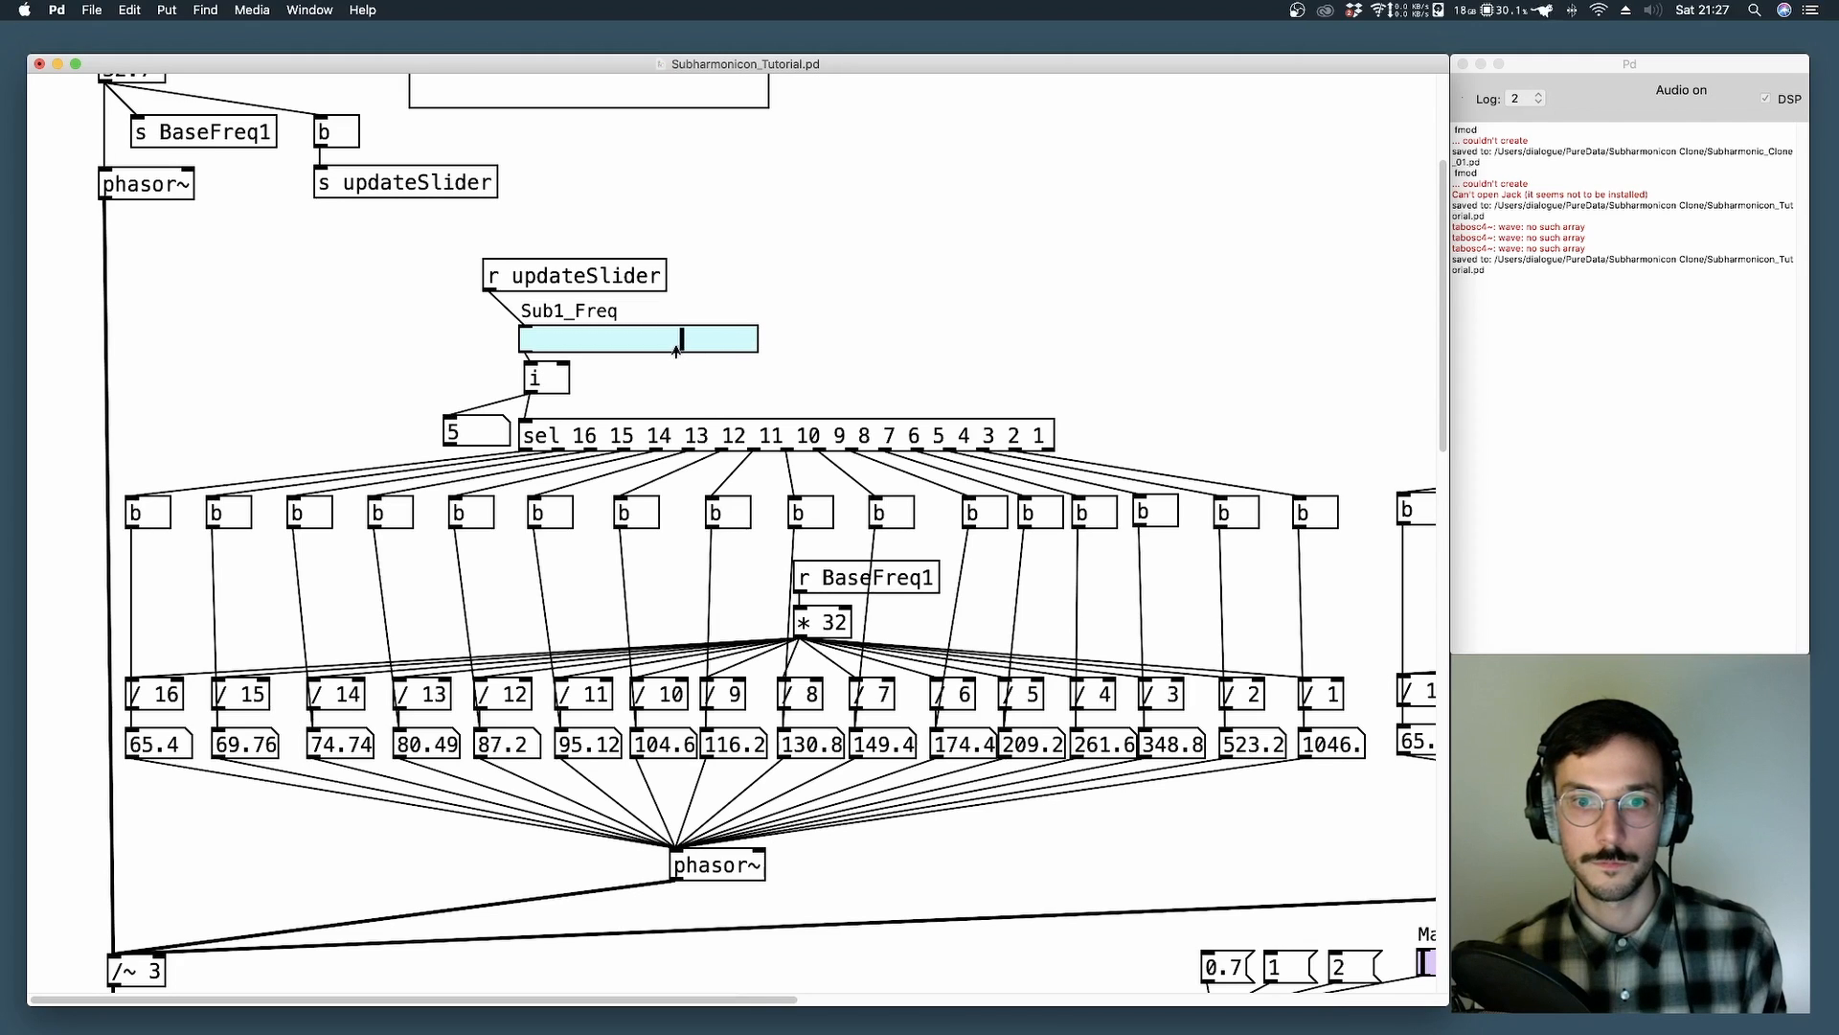
pyautogui.moveTo(674, 339); pyautogui.dragTo(561, 339)
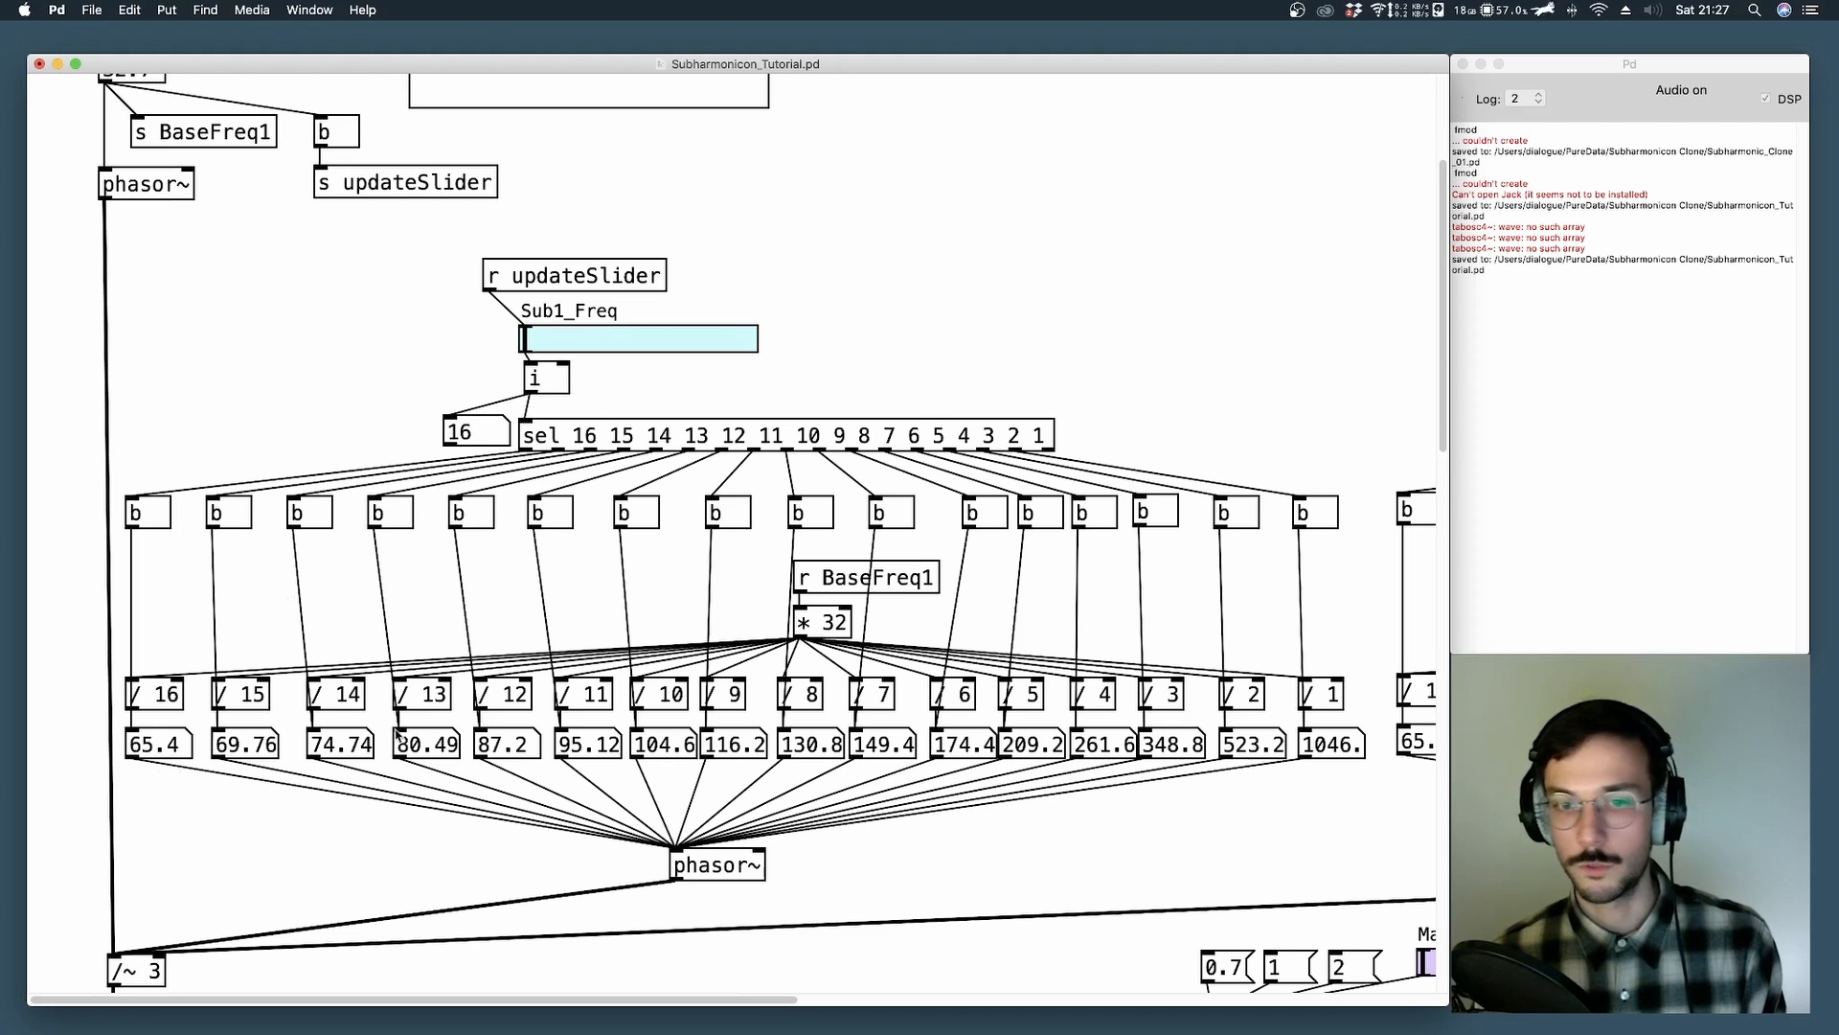
pyautogui.hscroll(3)
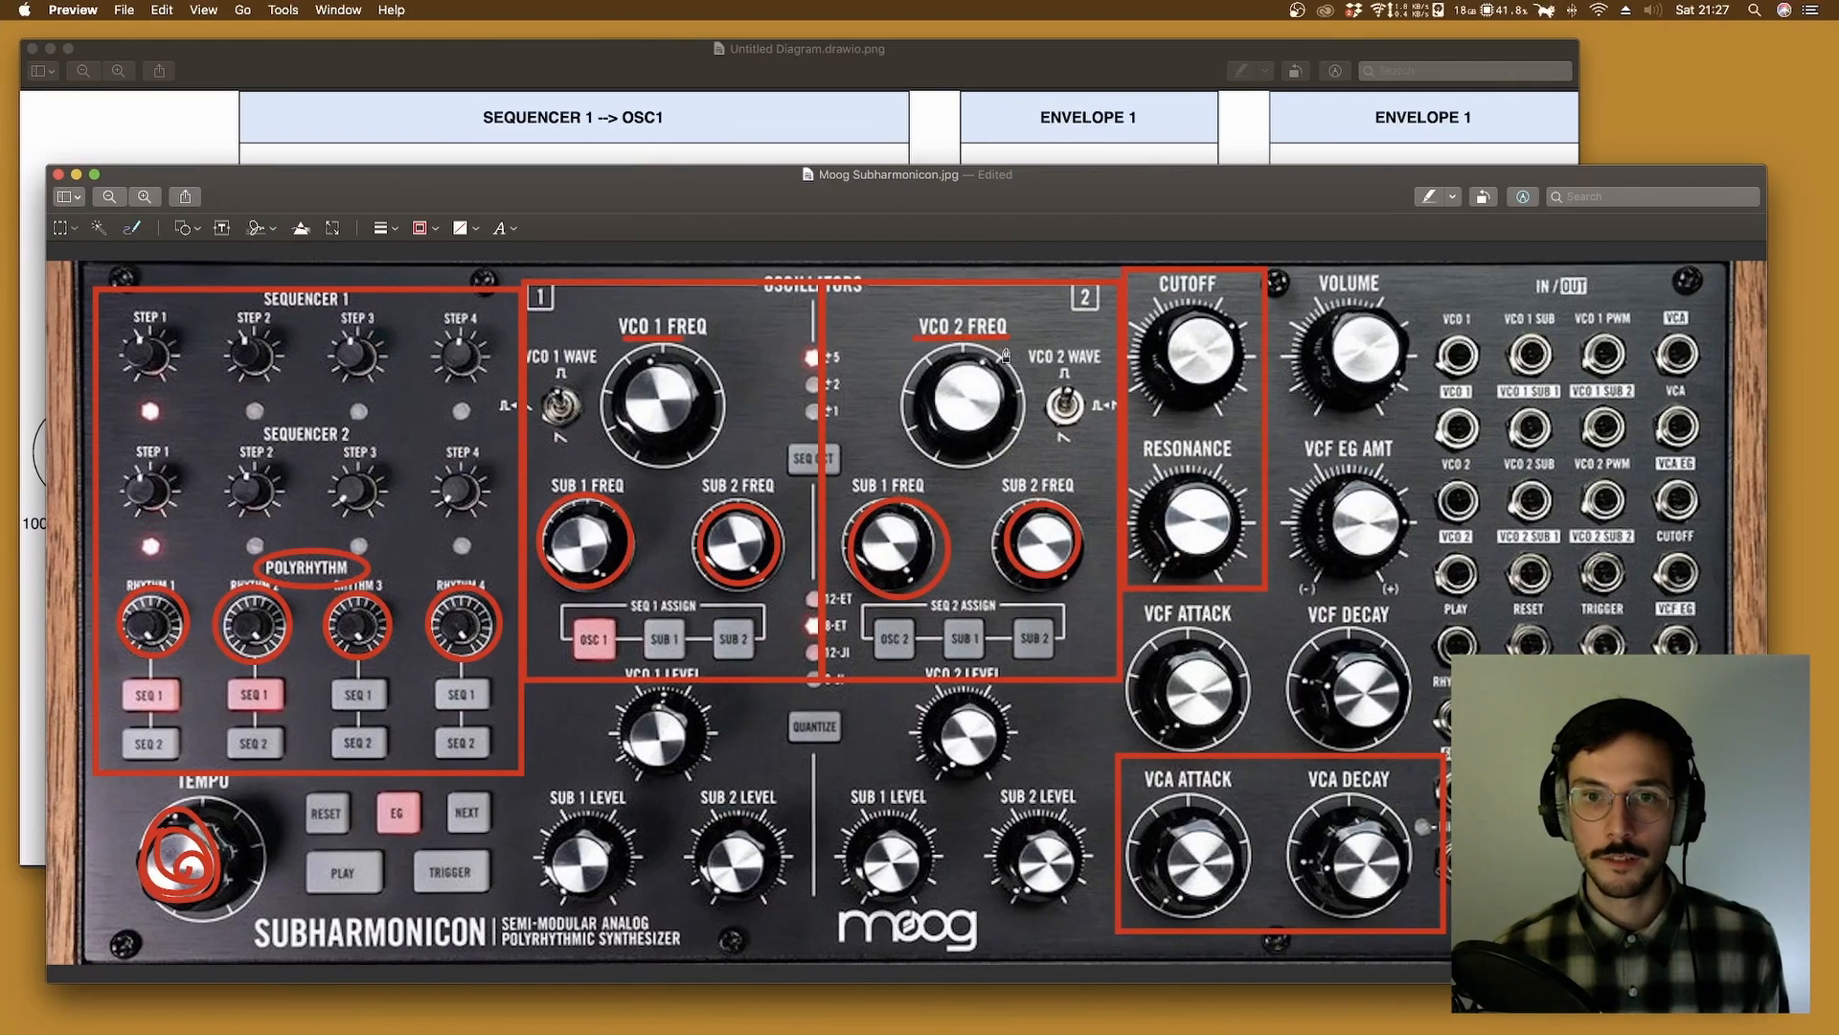
pyautogui.moveTo(891, 372)
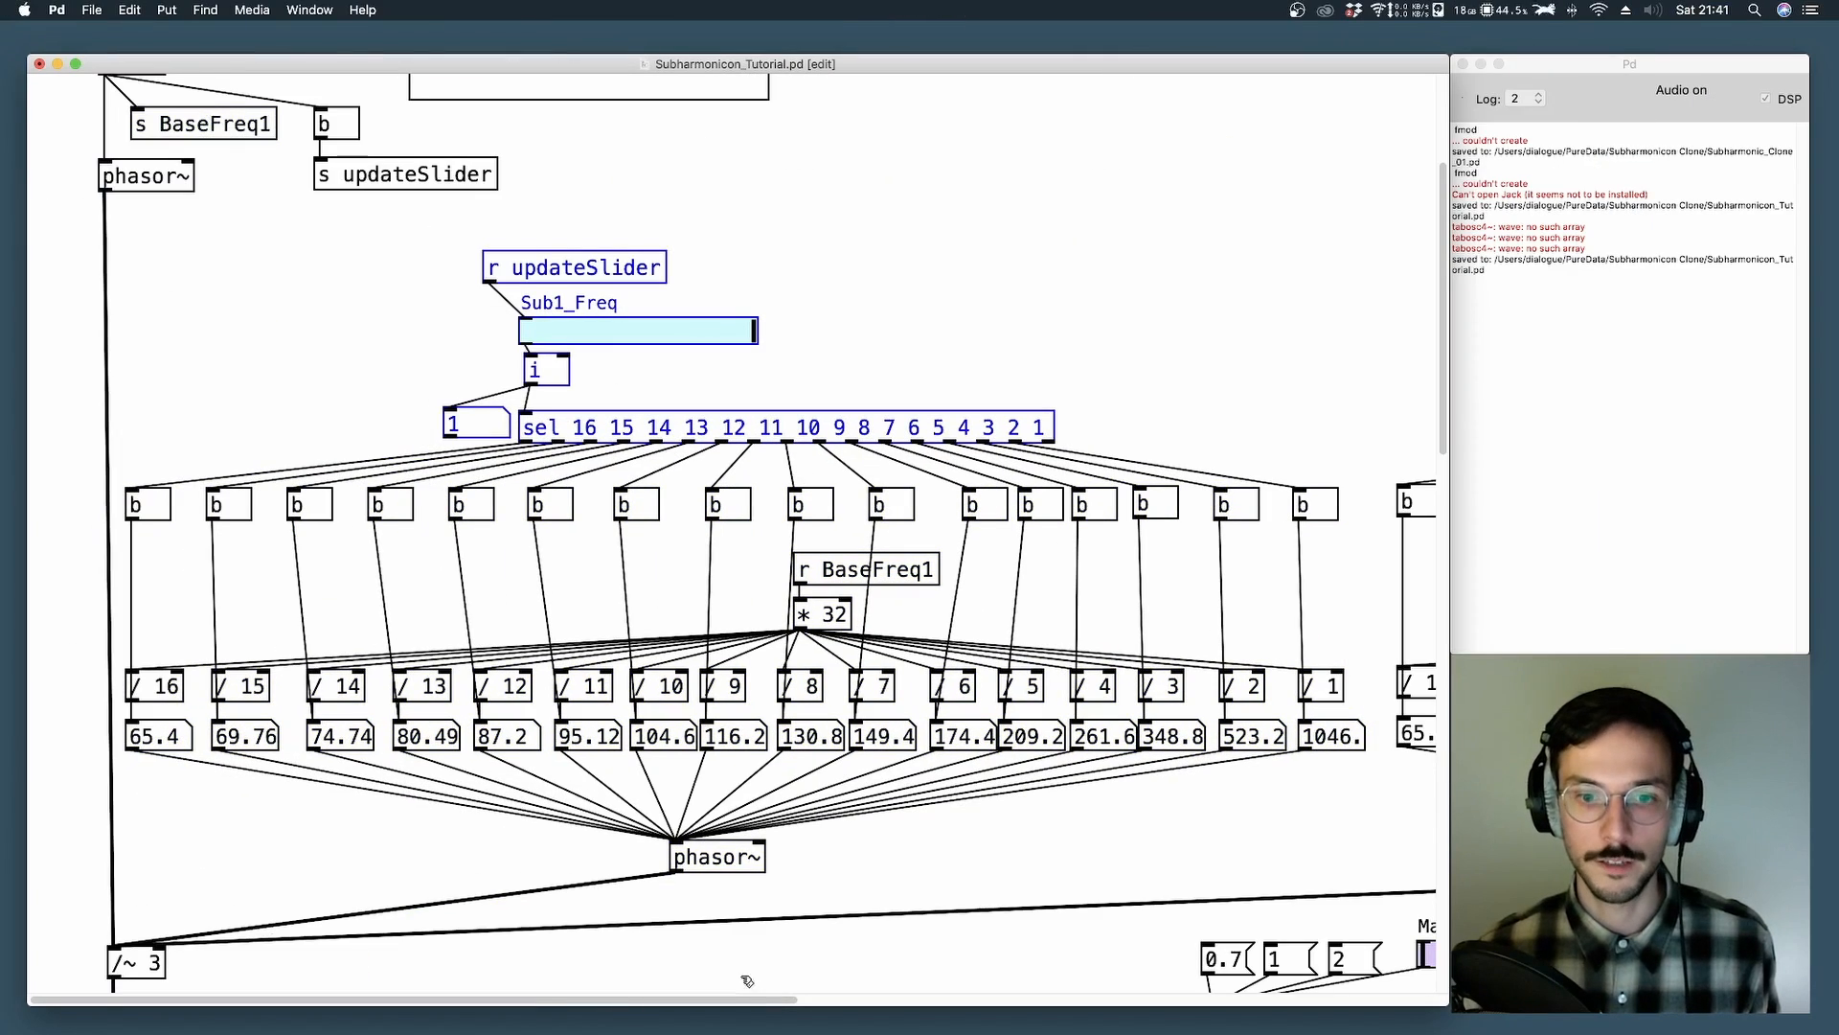
# Scroll past the /~ 3 object down to the notein, stripnote and envelope section.
pyautogui.hscroll(3)
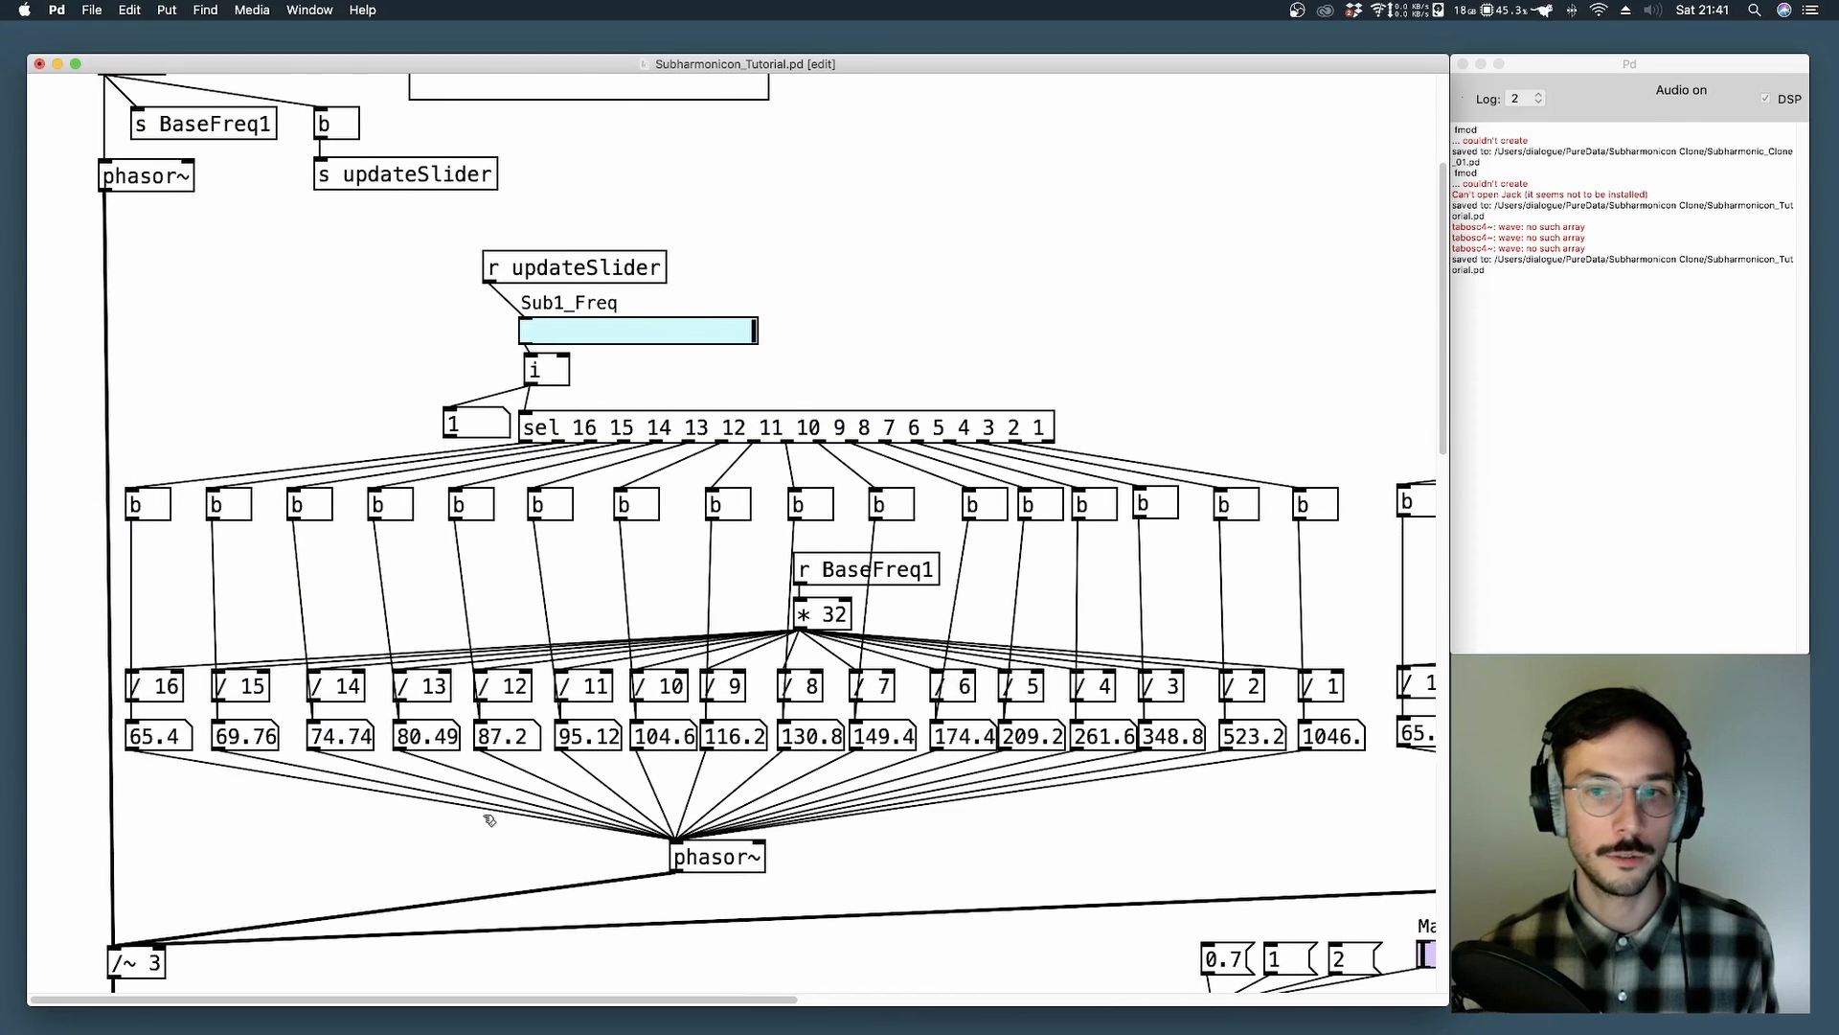
pyautogui.scroll(-3)
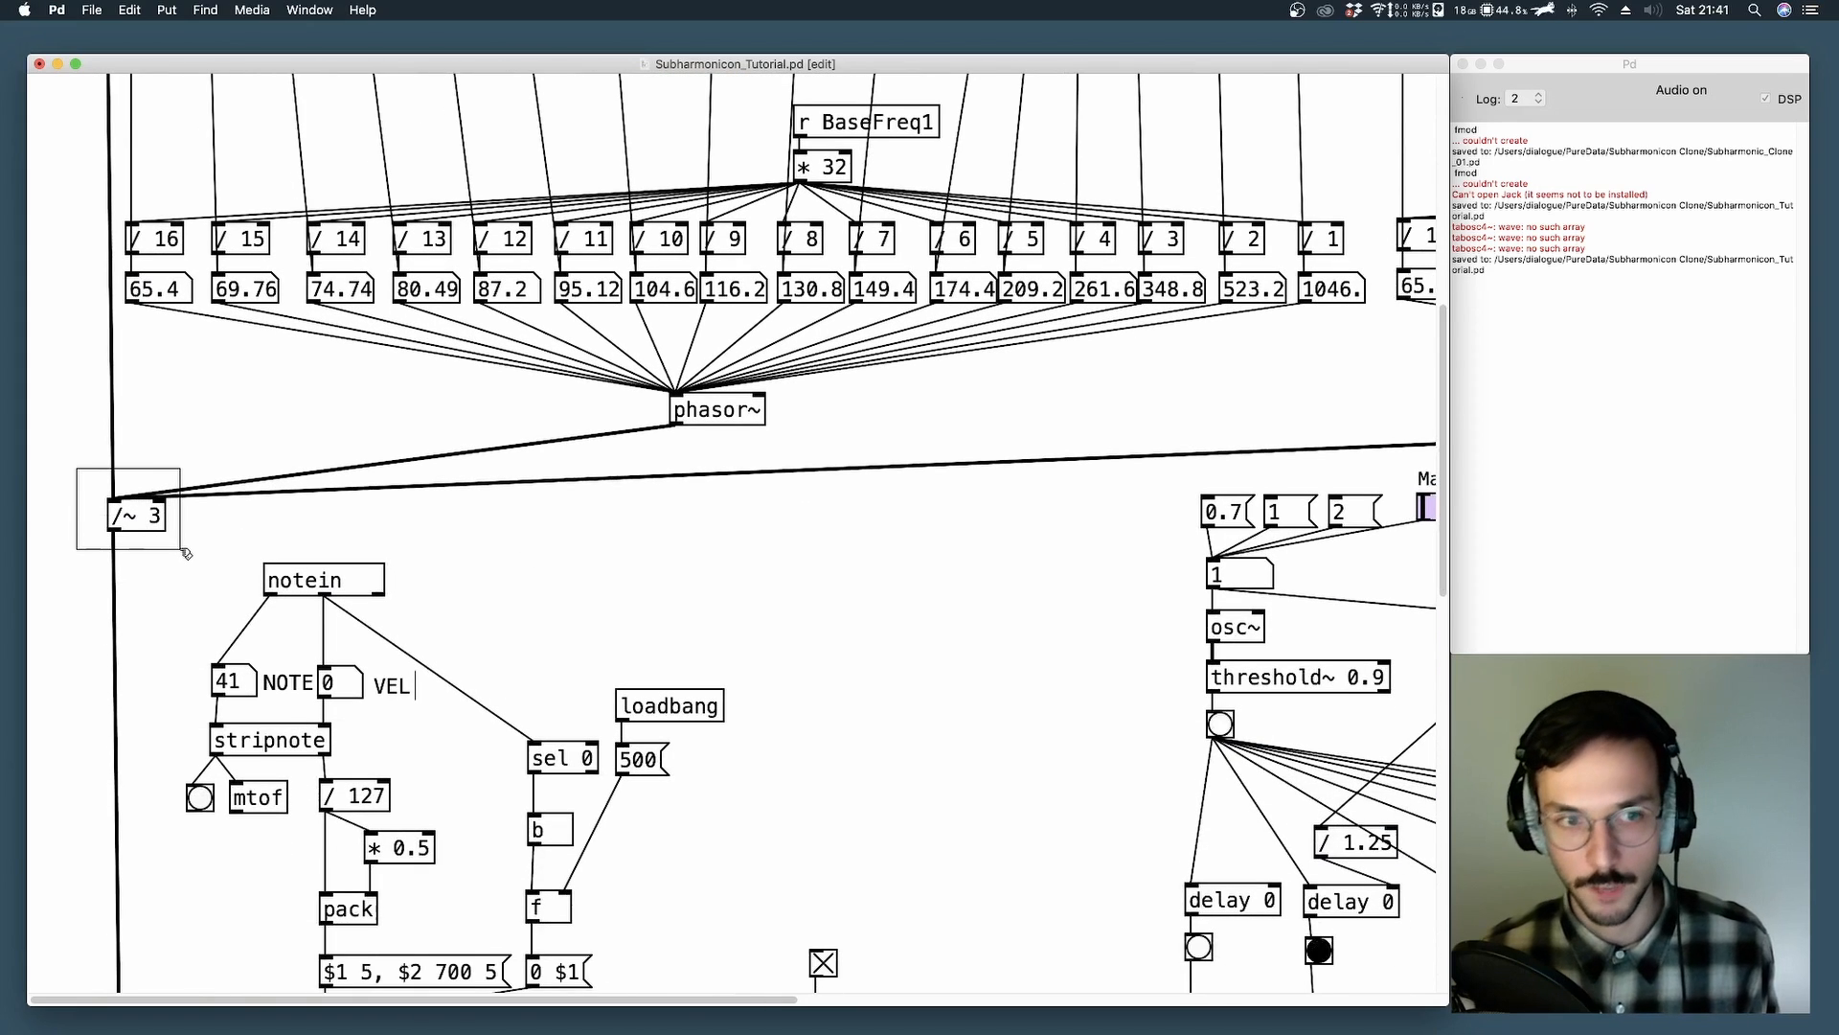
pyautogui.click(136, 515)
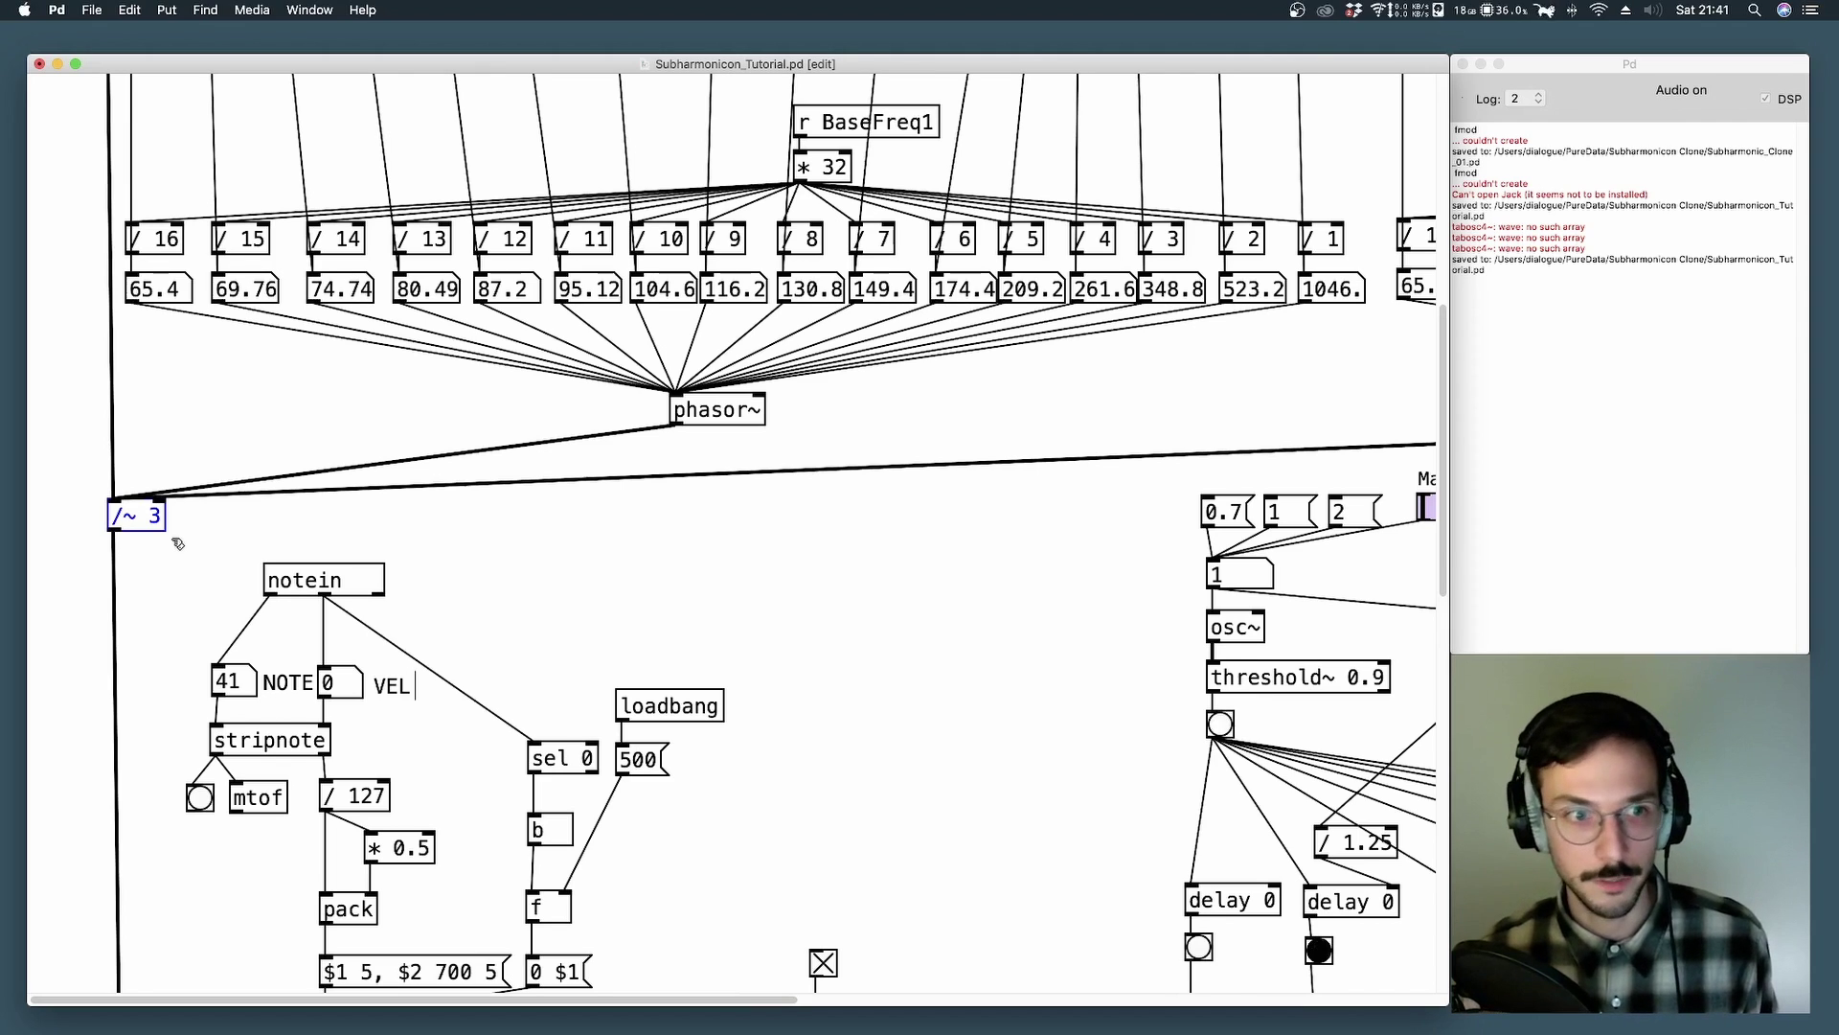
pyautogui.moveTo(971, 504)
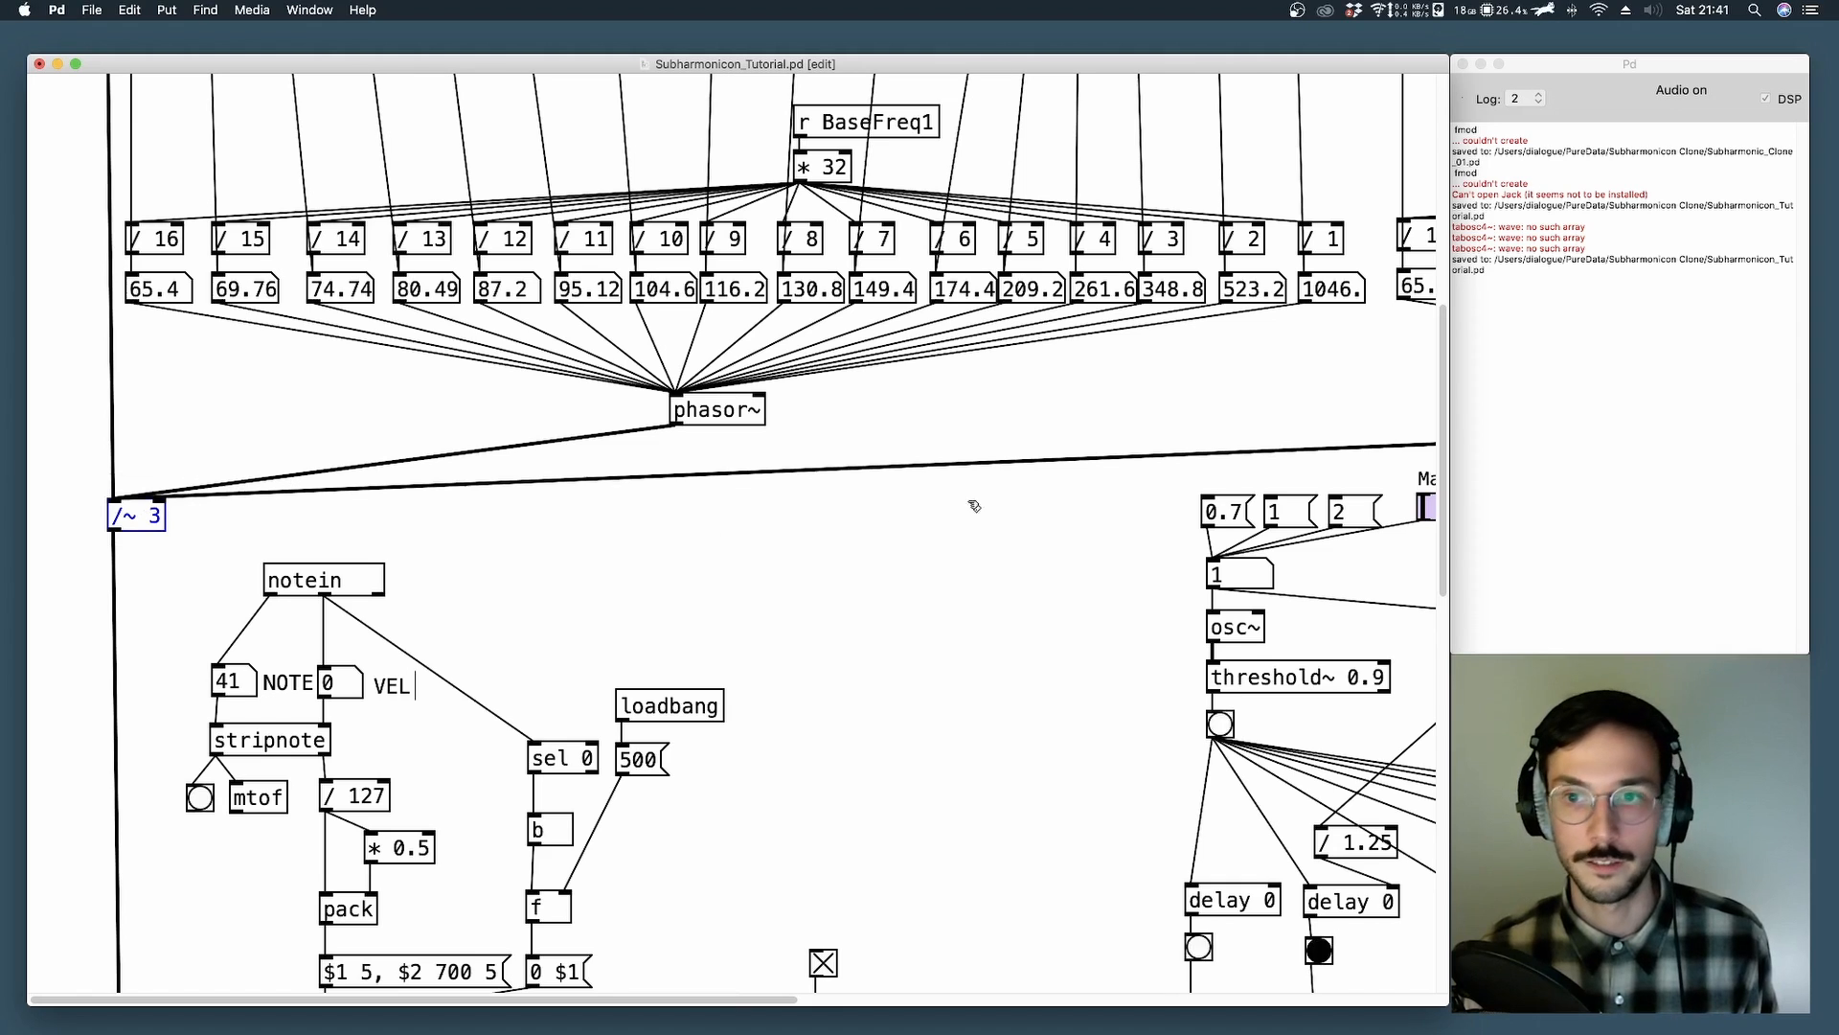
pyautogui.scroll(-3)
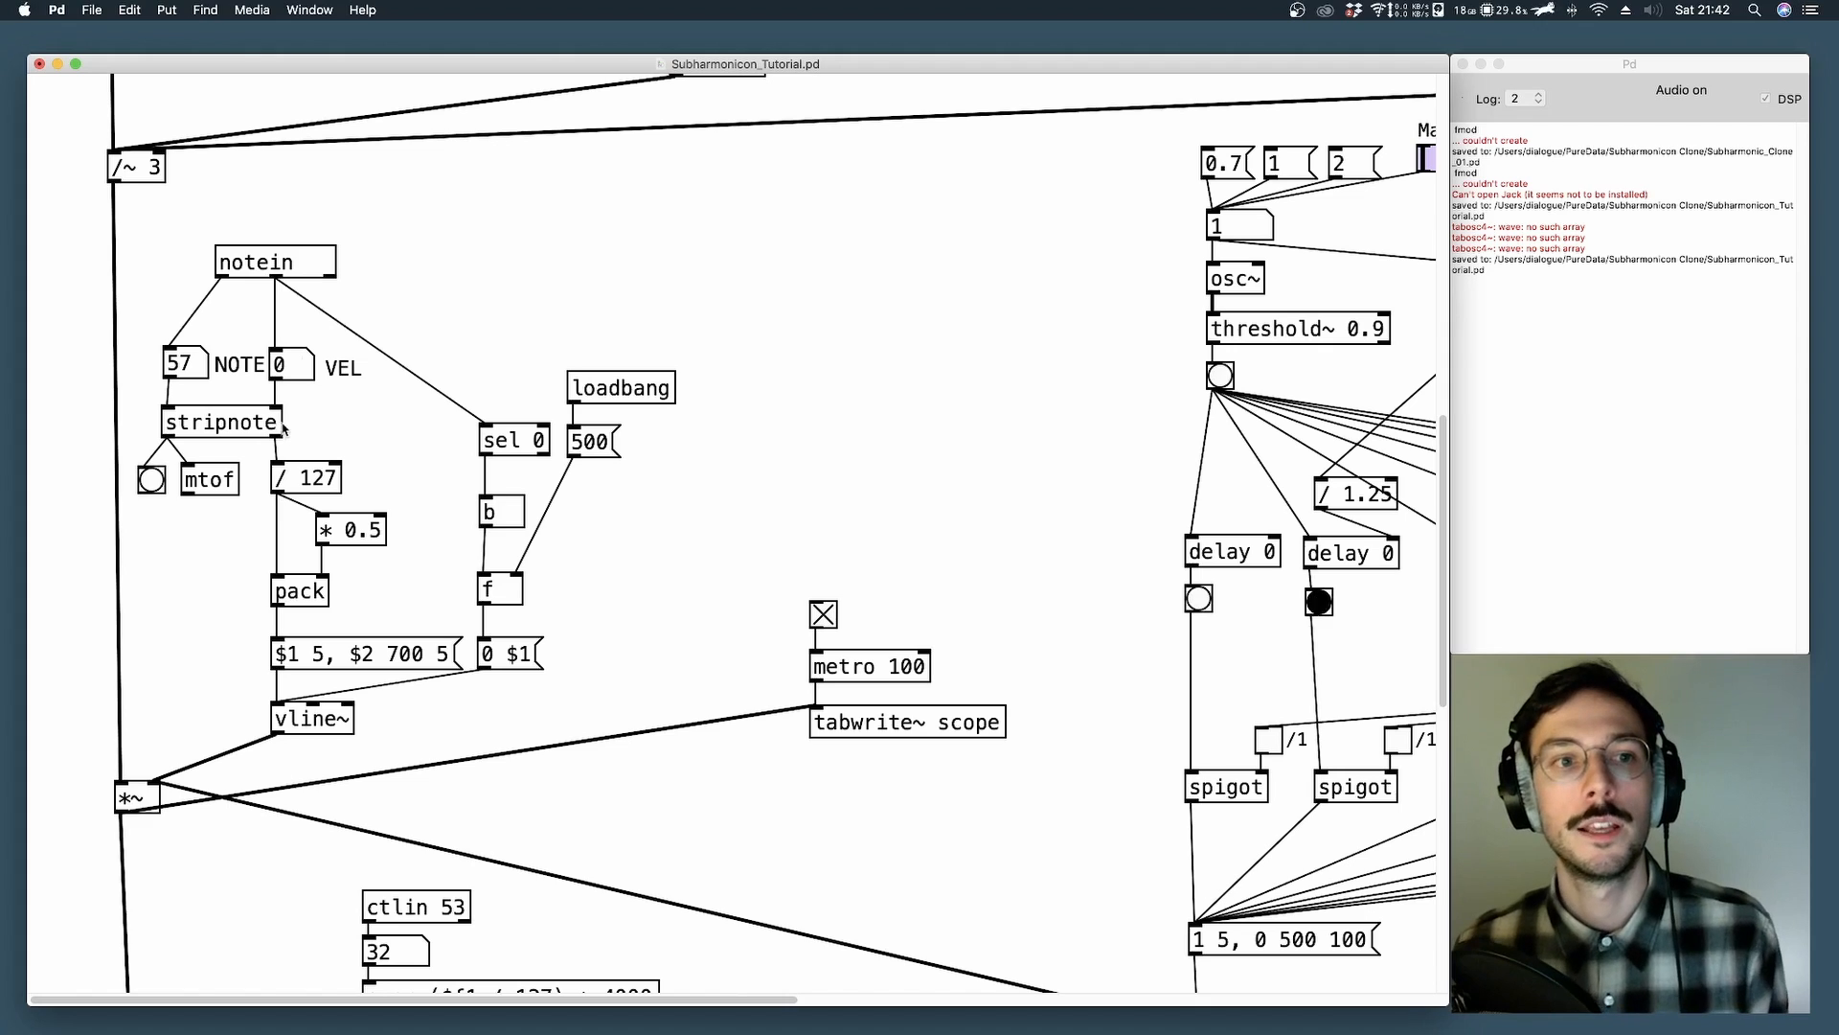
pyautogui.moveTo(216, 481)
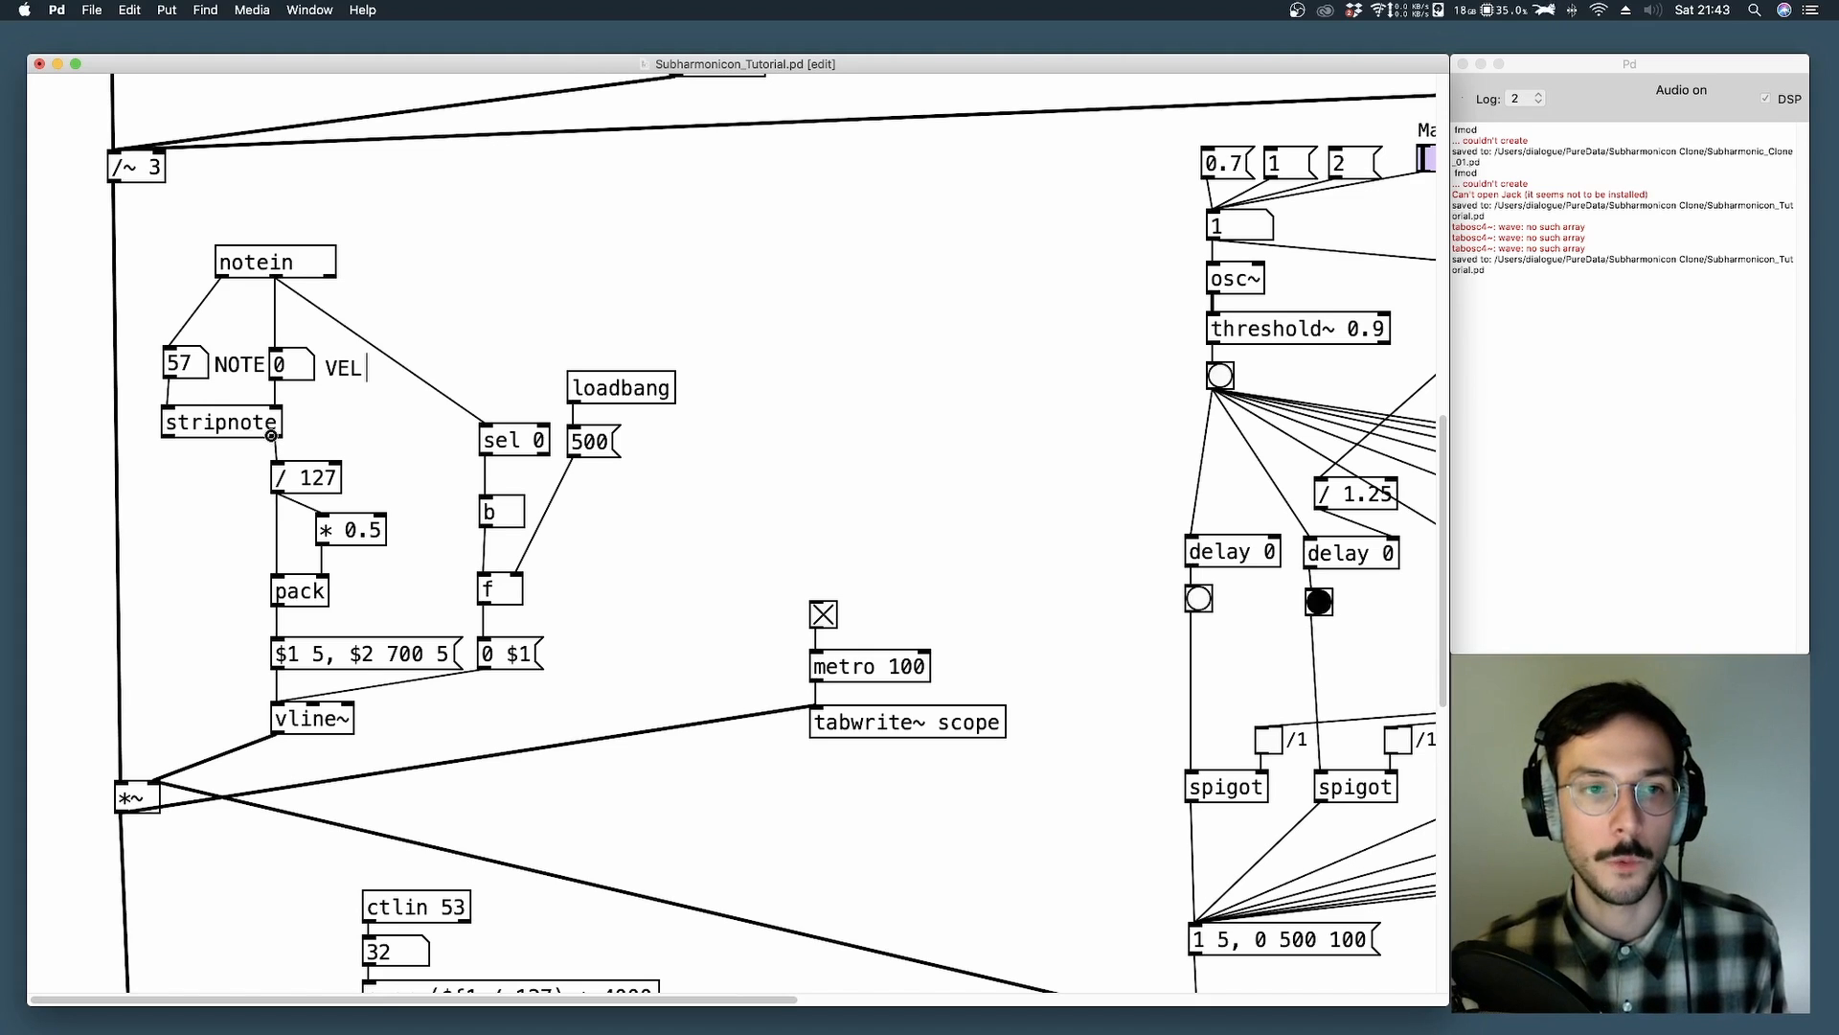
pyautogui.moveTo(217, 484)
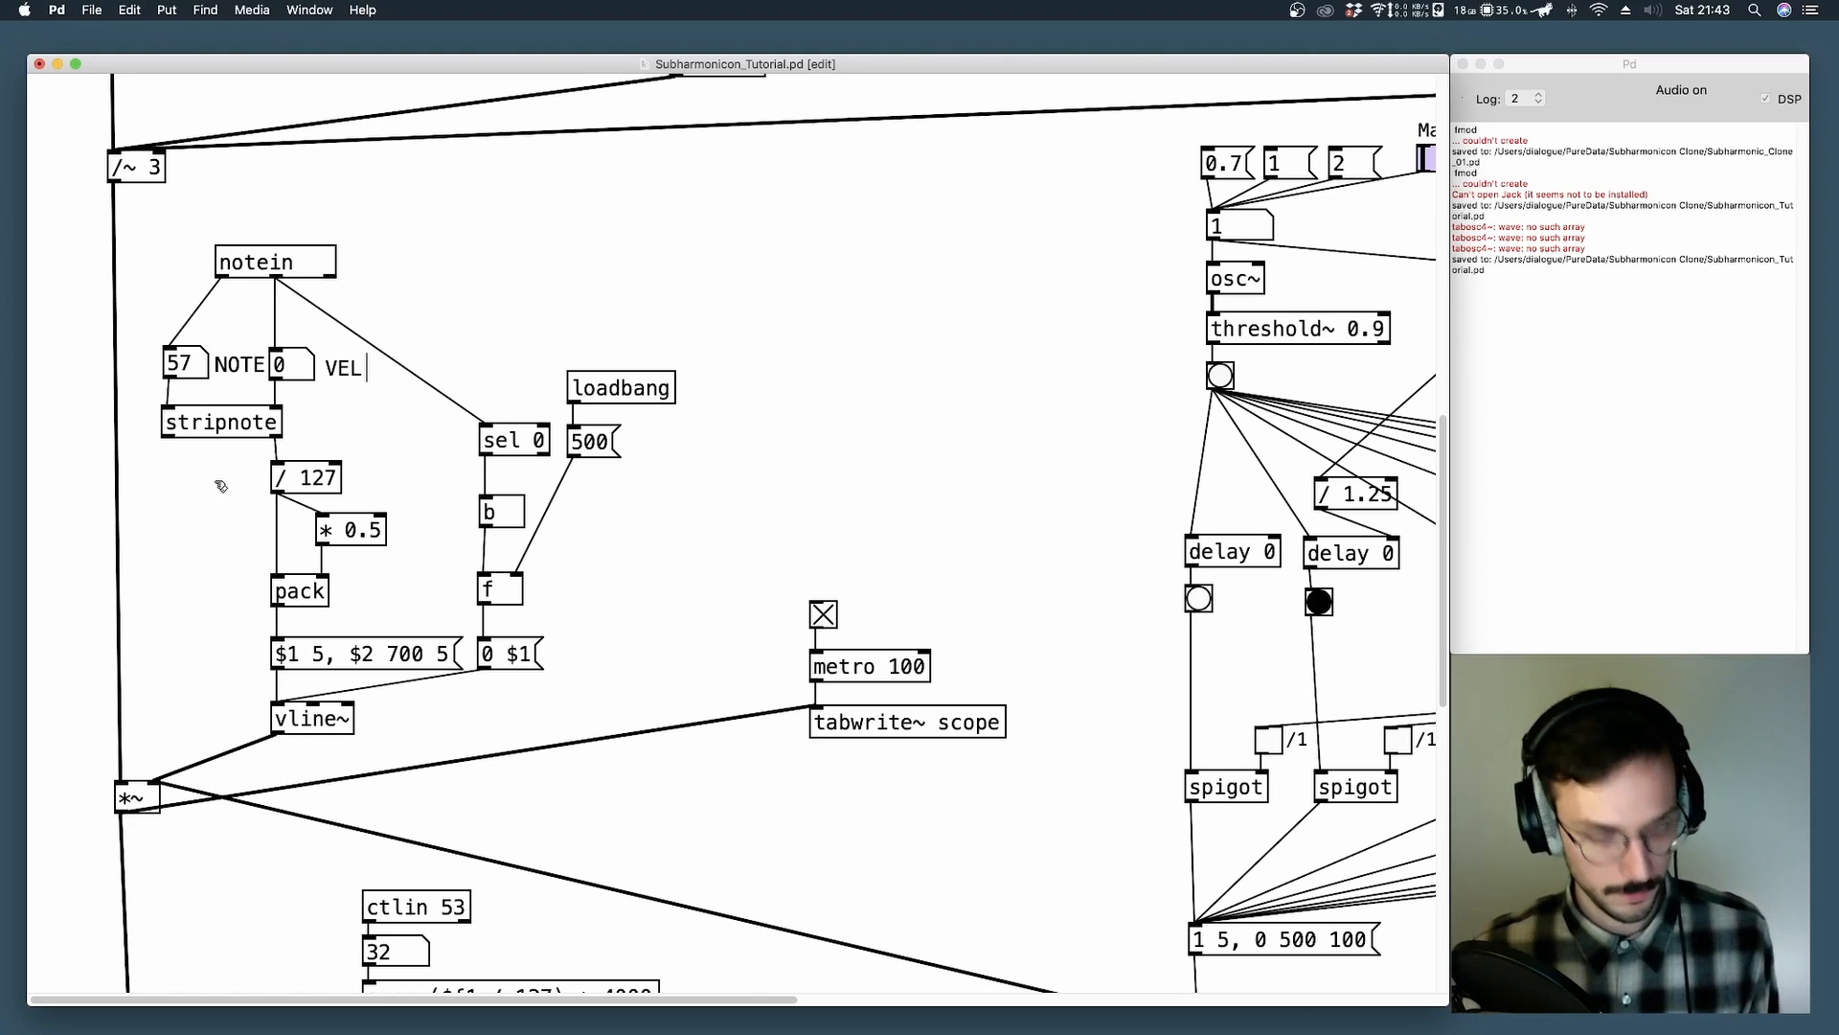
pyautogui.click(228, 479)
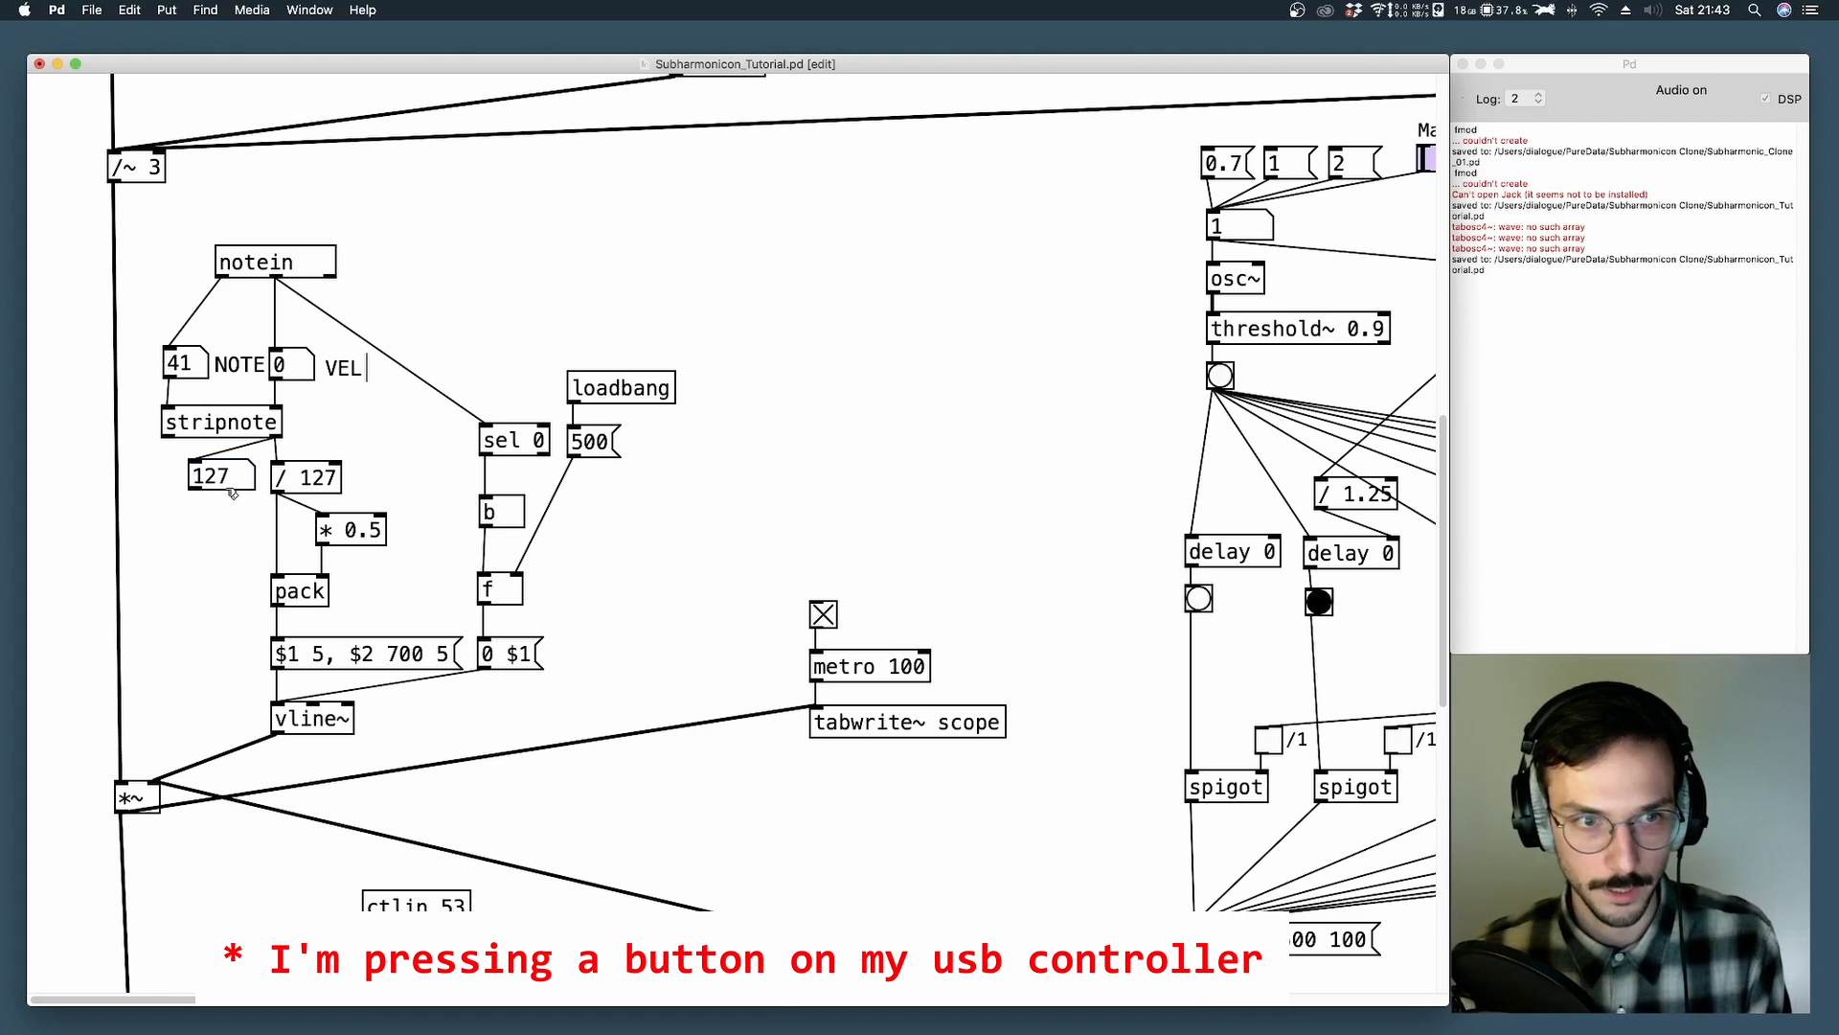
pyautogui.click(217, 477)
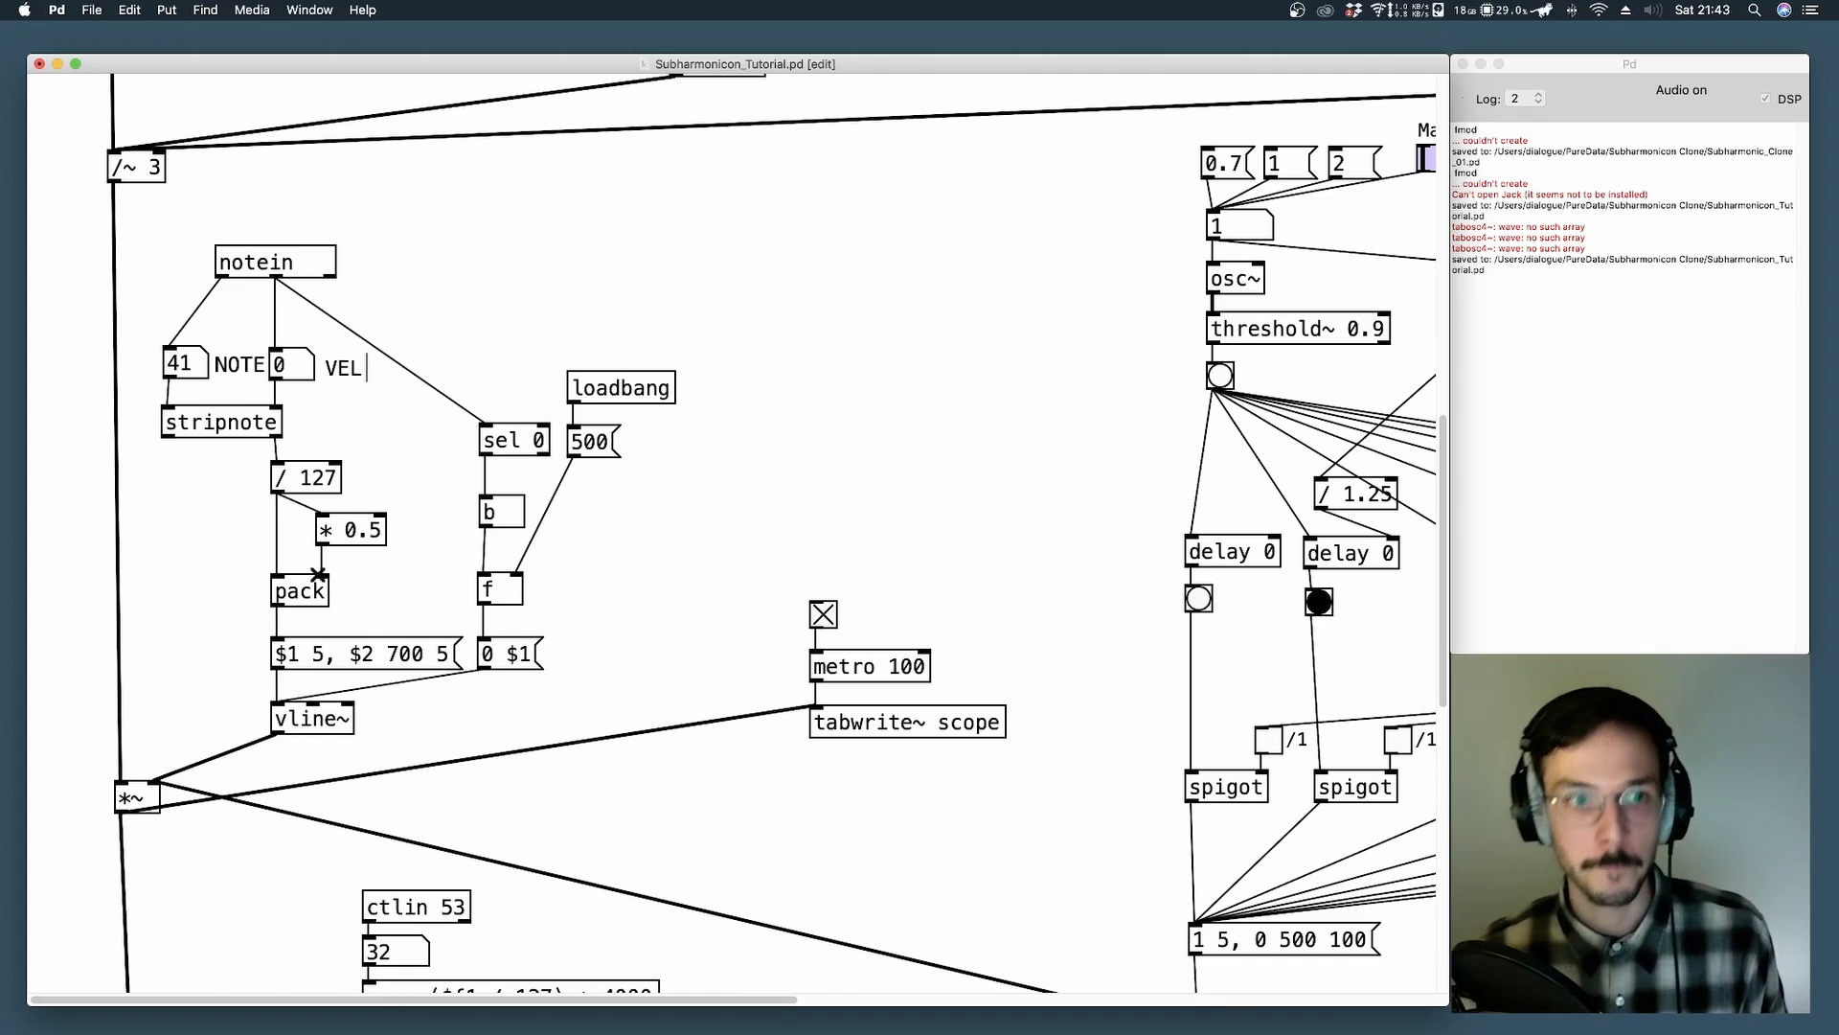
pyautogui.click(299, 590)
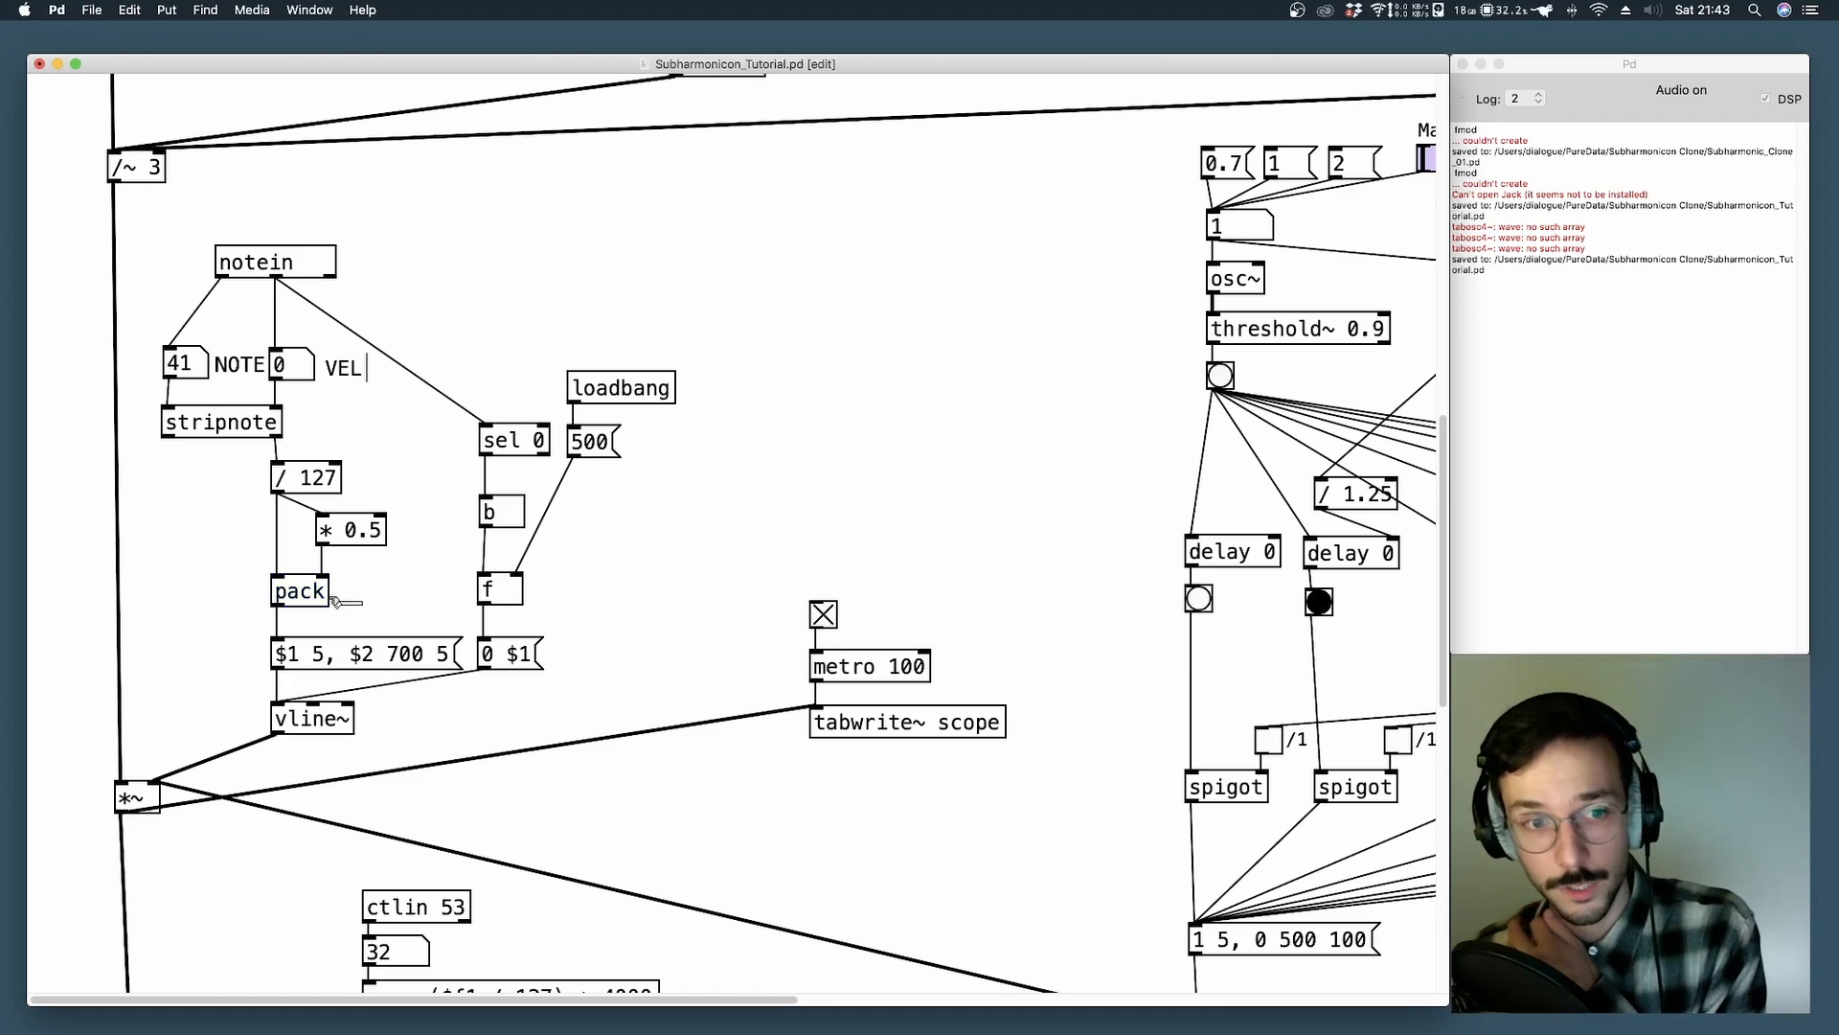
pyautogui.click(299, 590)
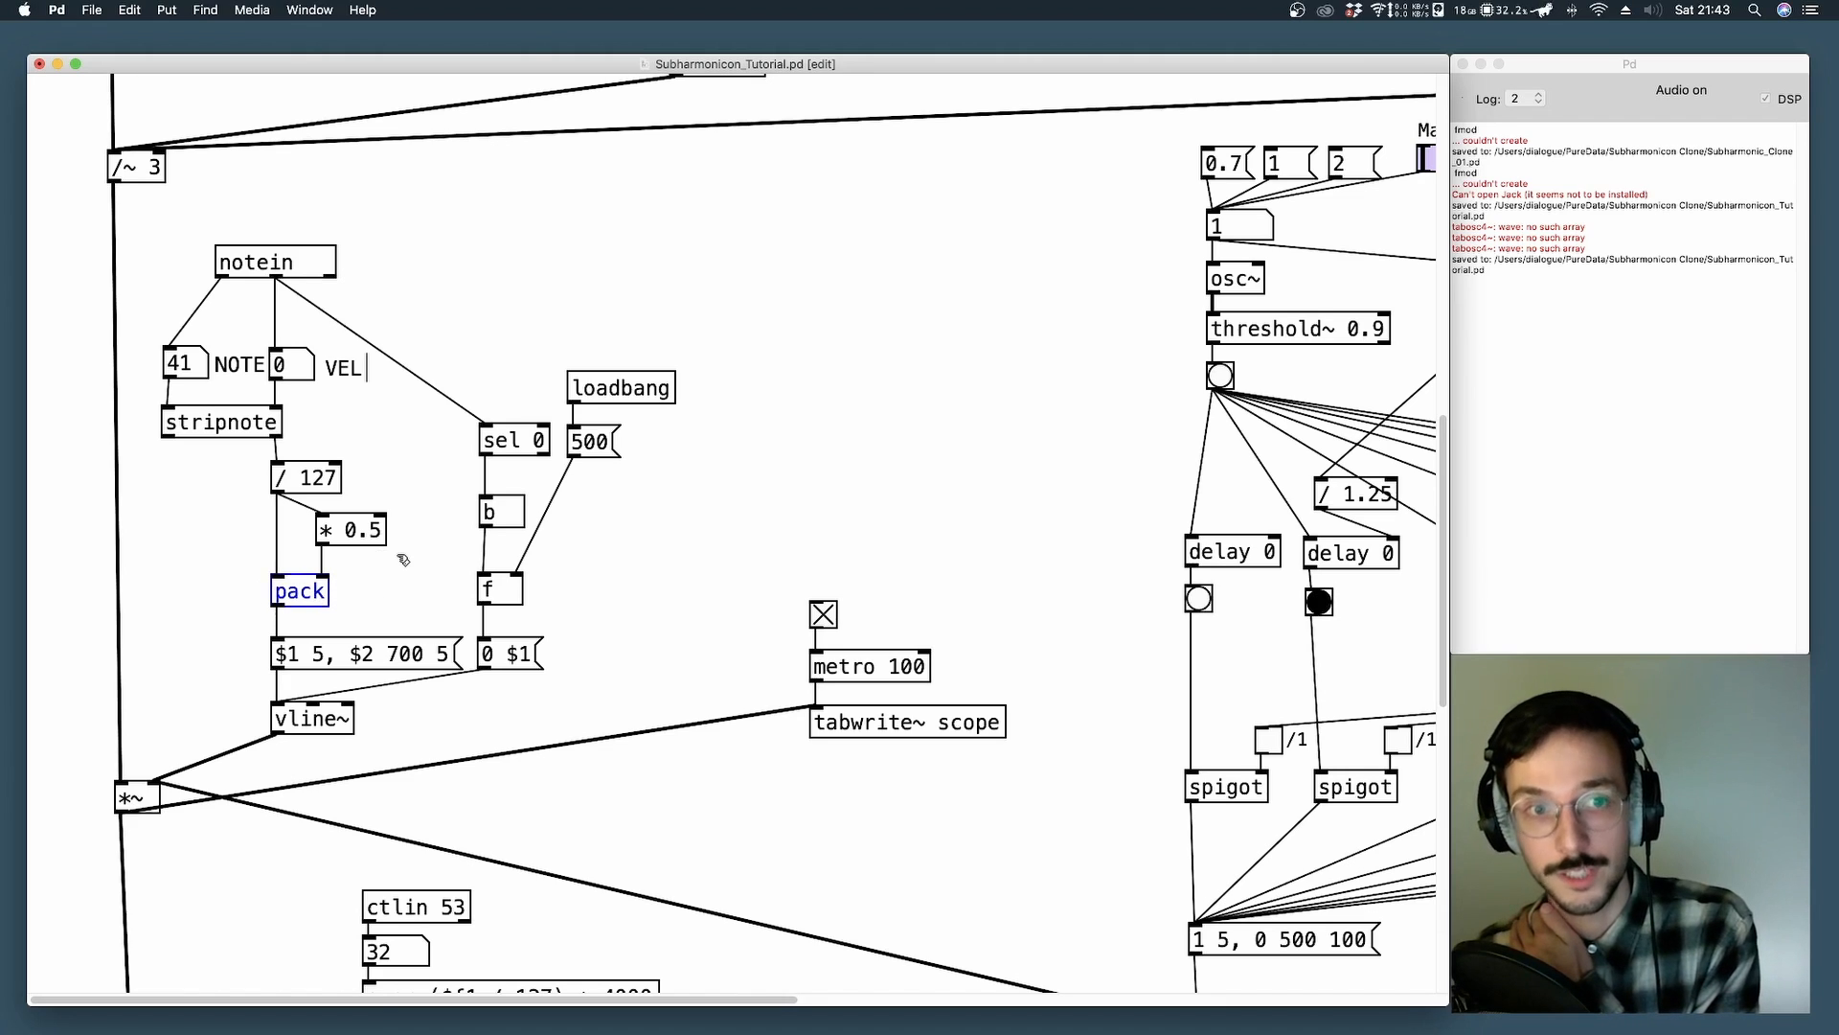
pyautogui.click(349, 529)
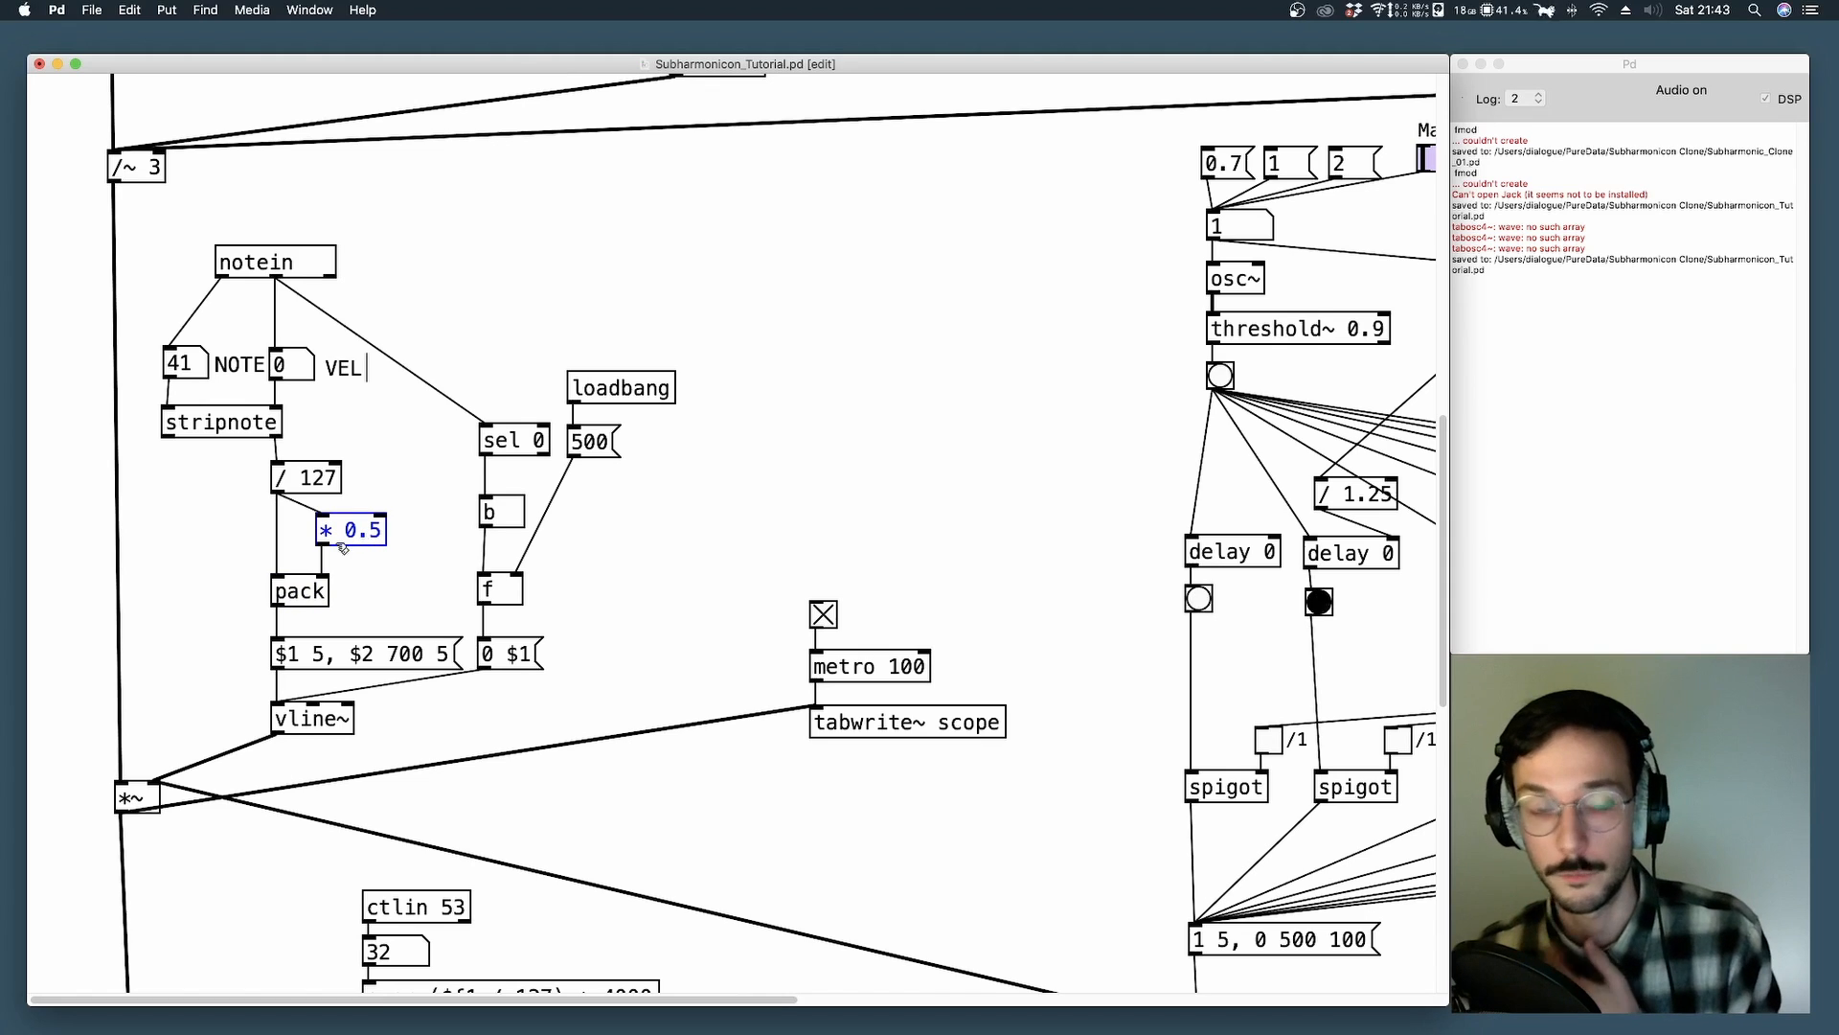
pyautogui.moveTo(410, 552)
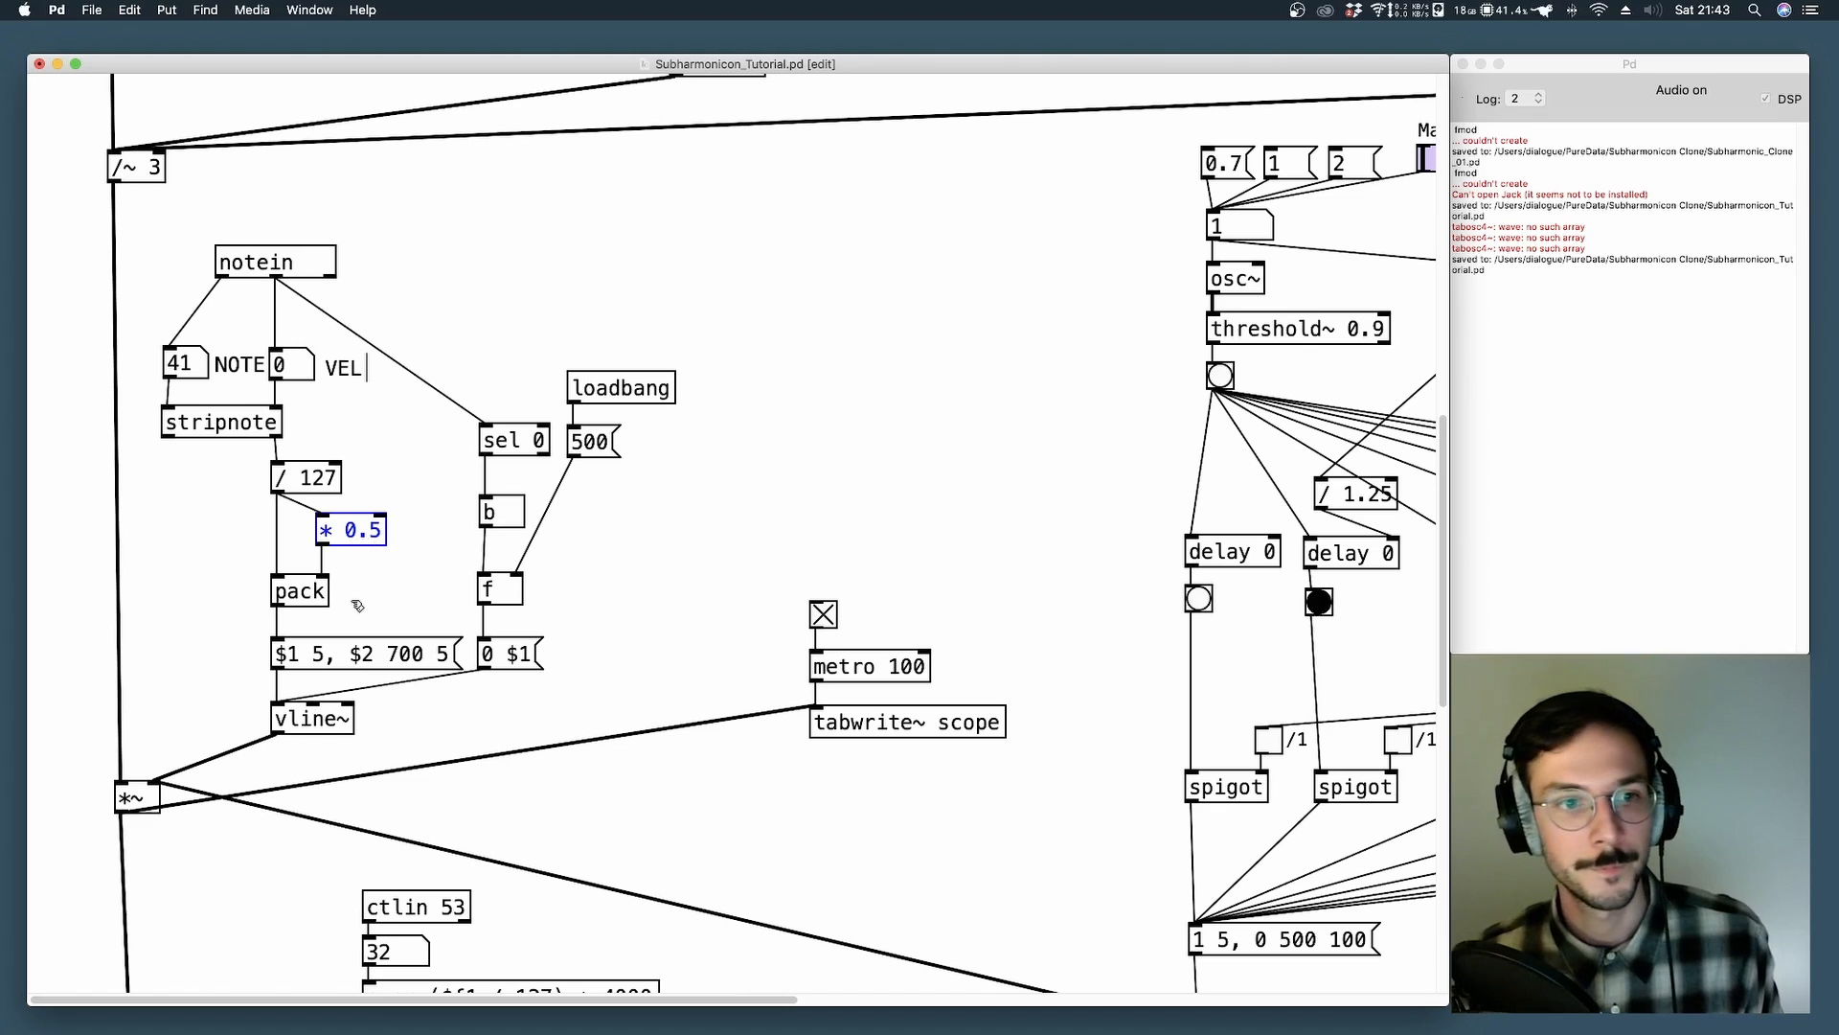
pyautogui.click(299, 588)
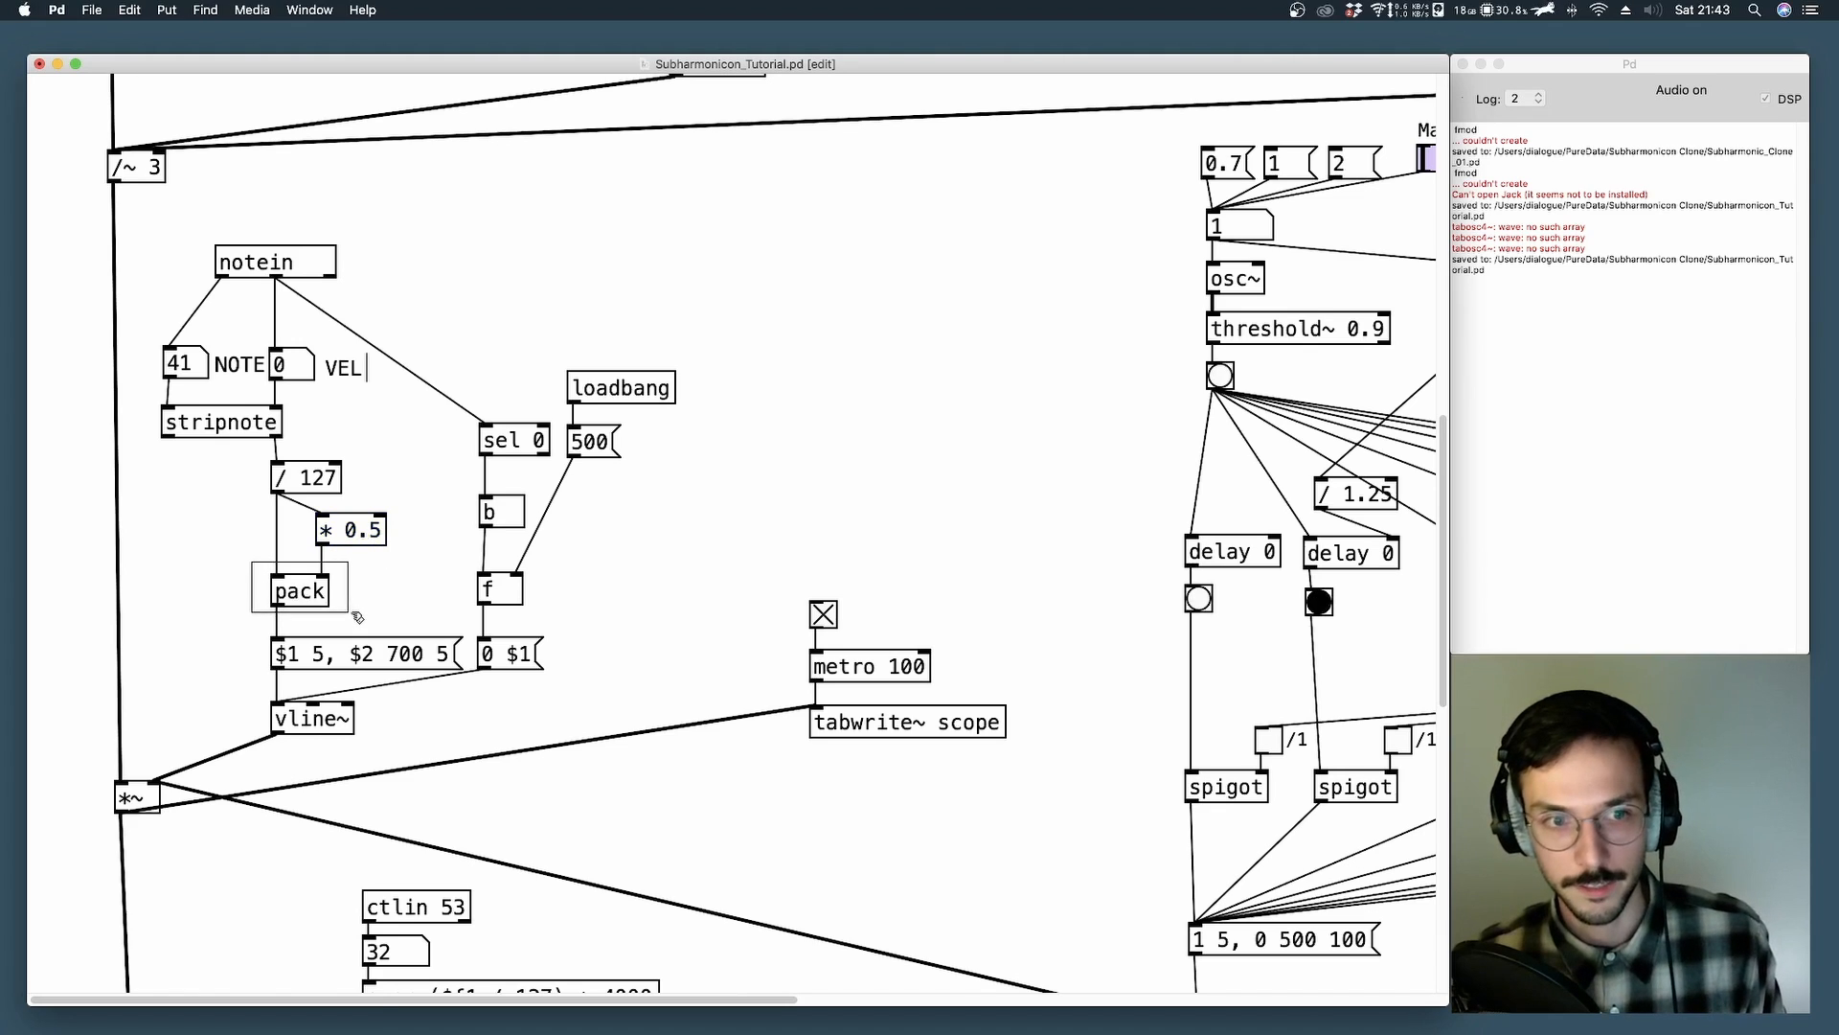
pyautogui.click(298, 591)
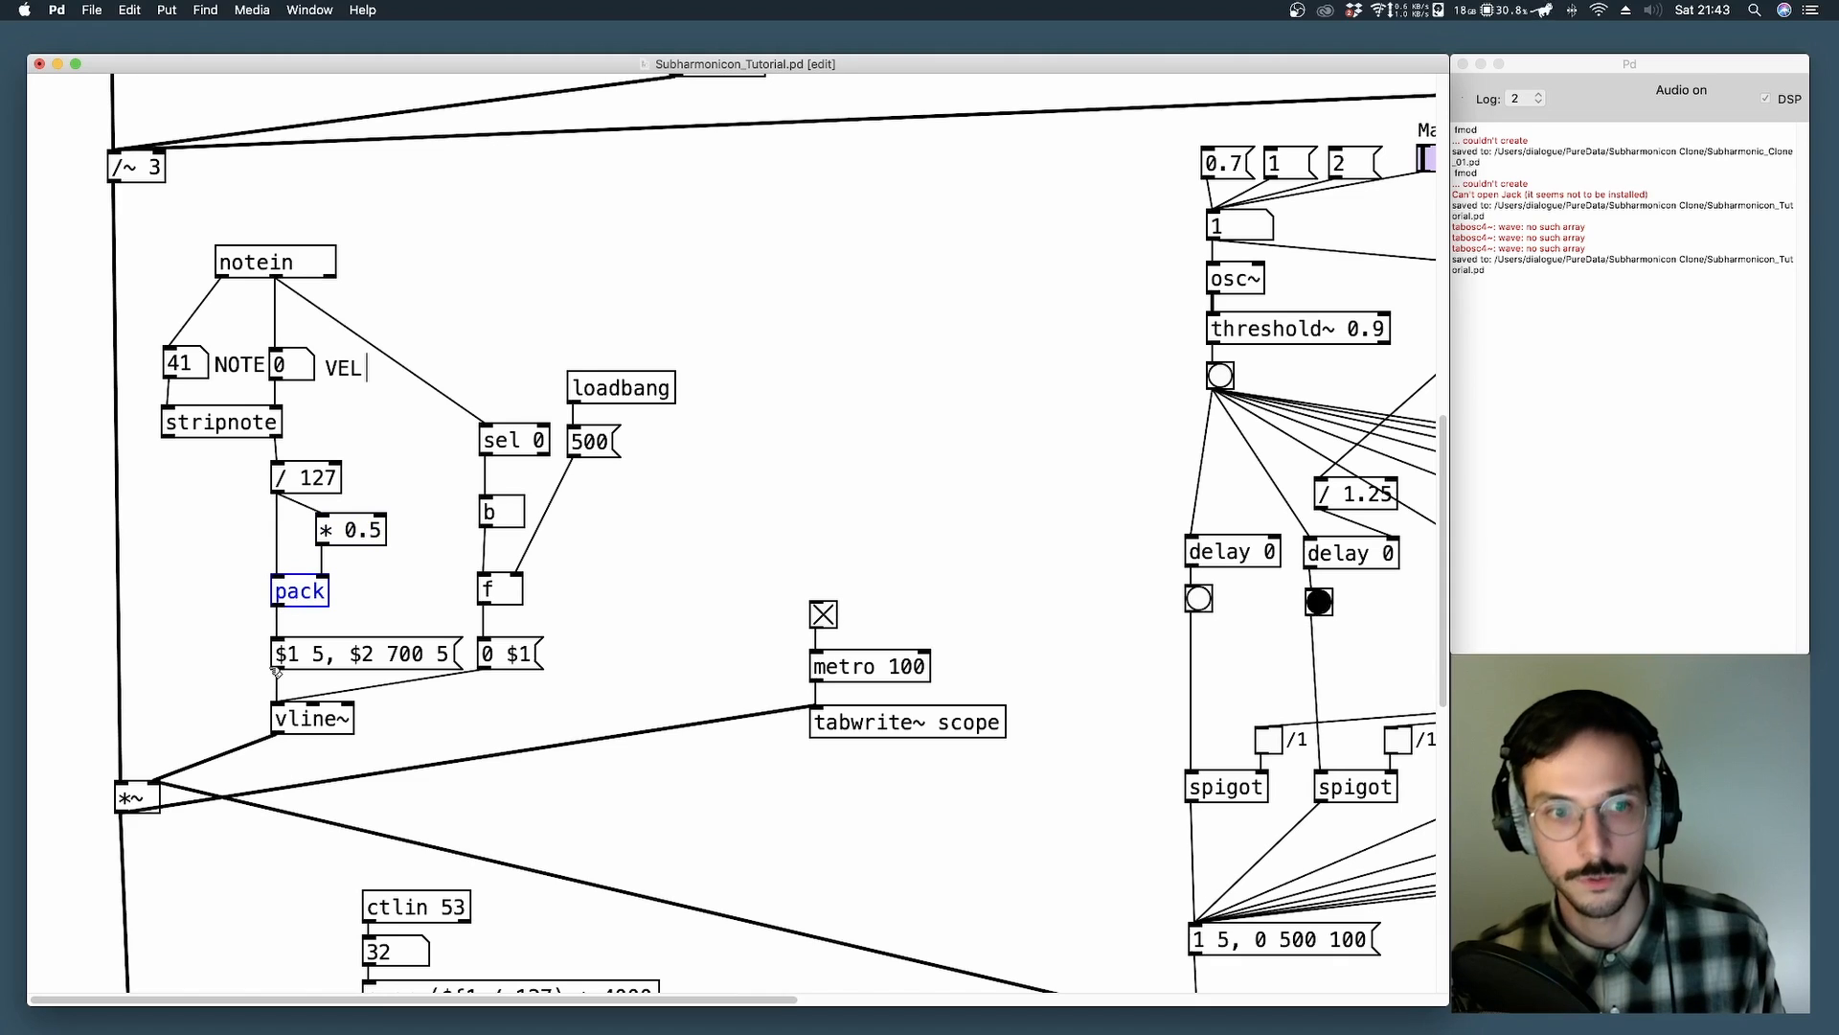
pyautogui.click(364, 654)
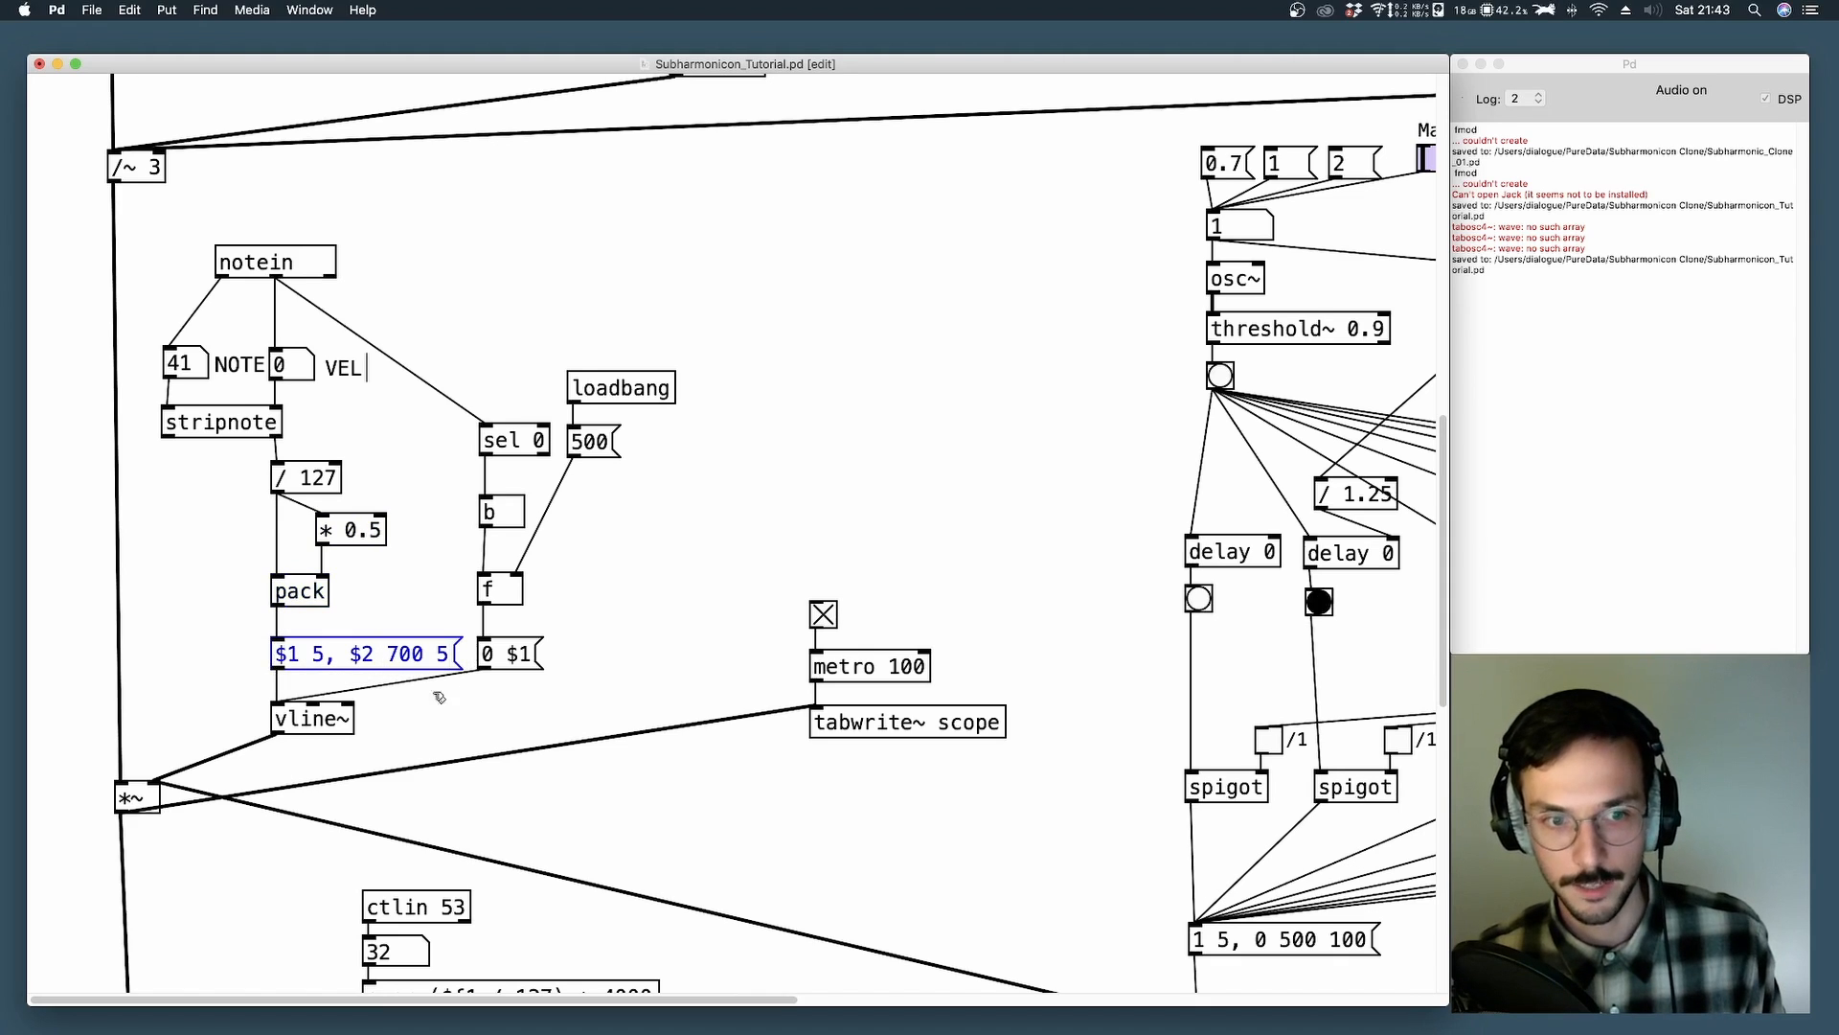
# Move the loadbang and 500 message lower beside the sel 0 / f release chain.
pyautogui.click(447, 698)
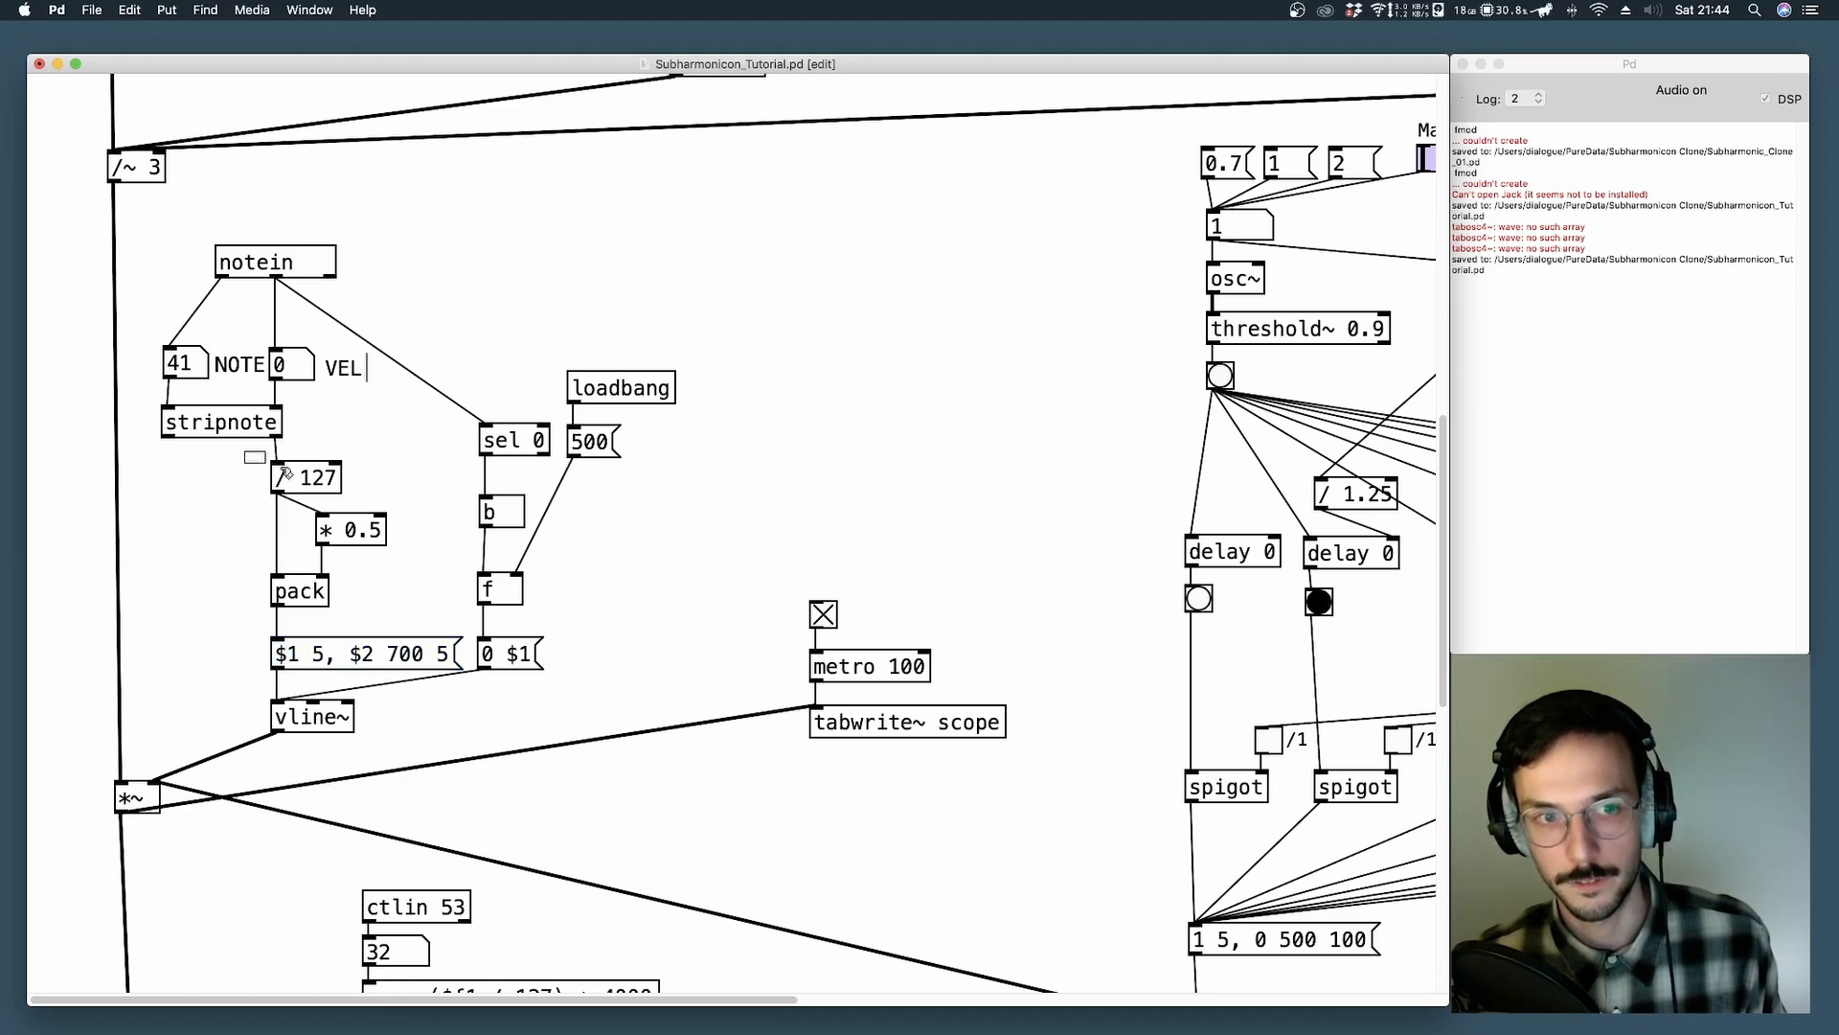
pyautogui.click(306, 477)
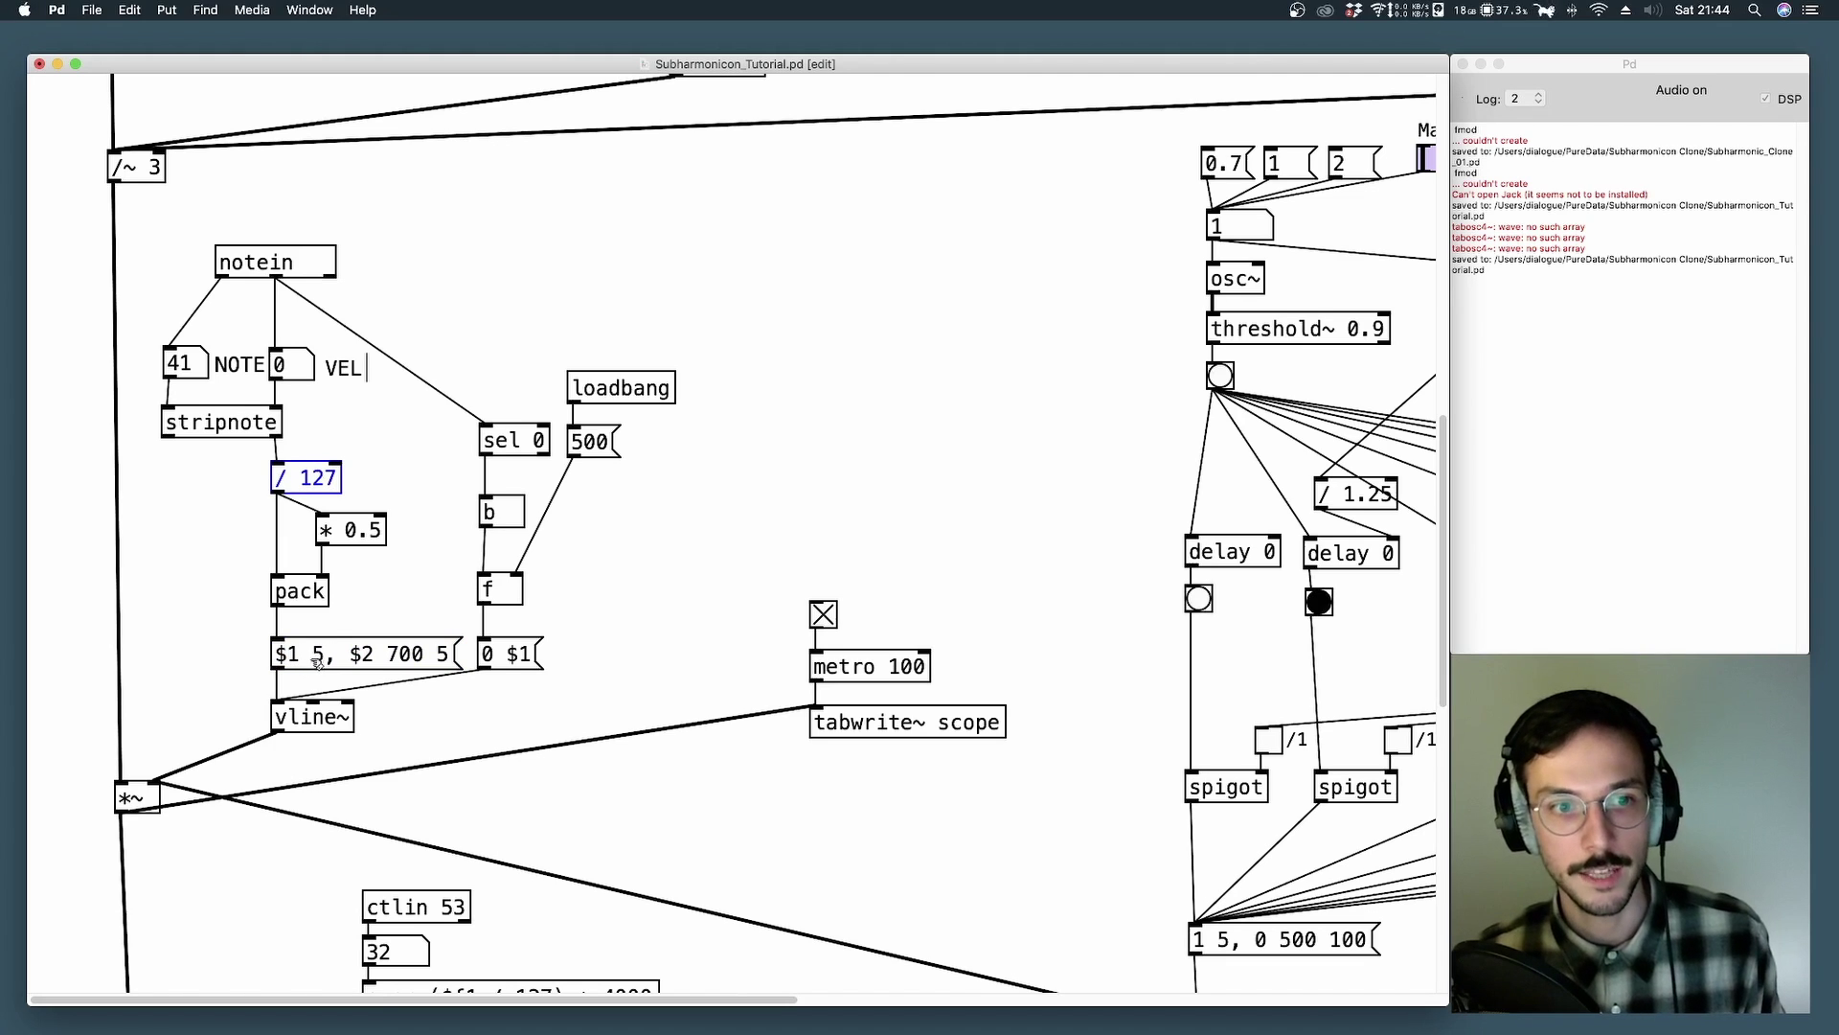
pyautogui.click(364, 653)
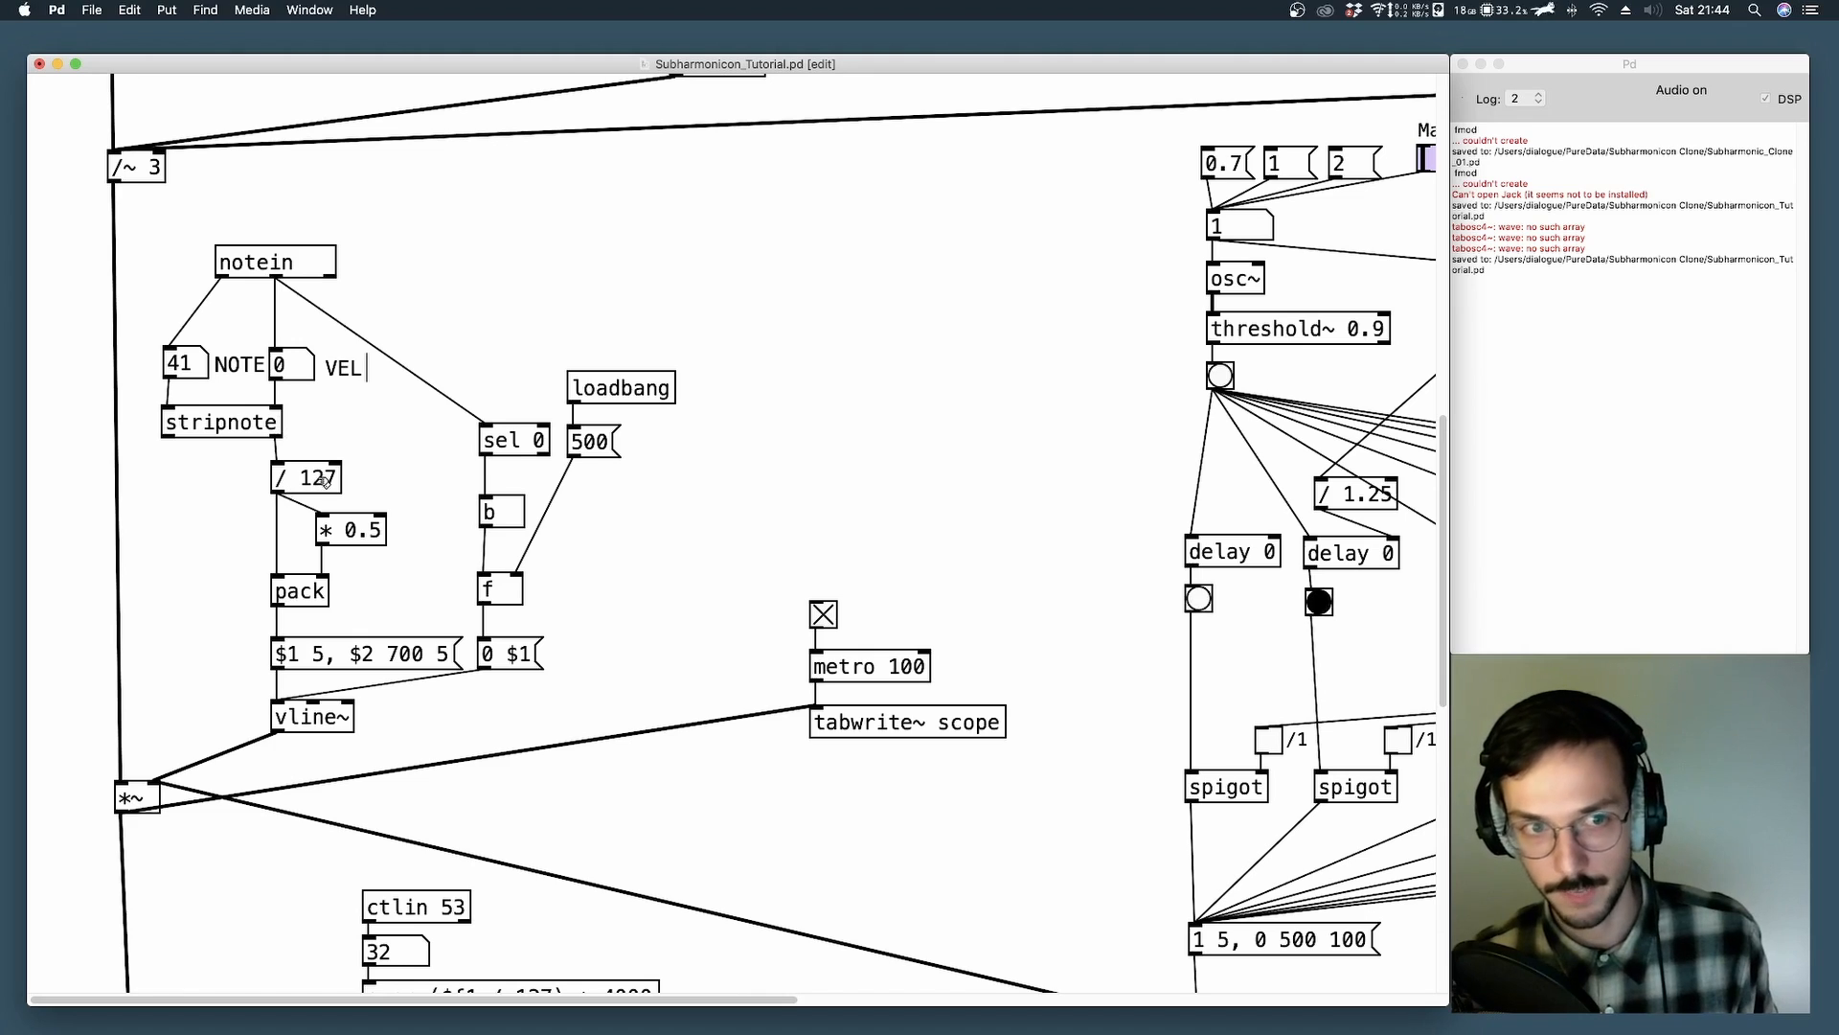
pyautogui.moveTo(378, 622)
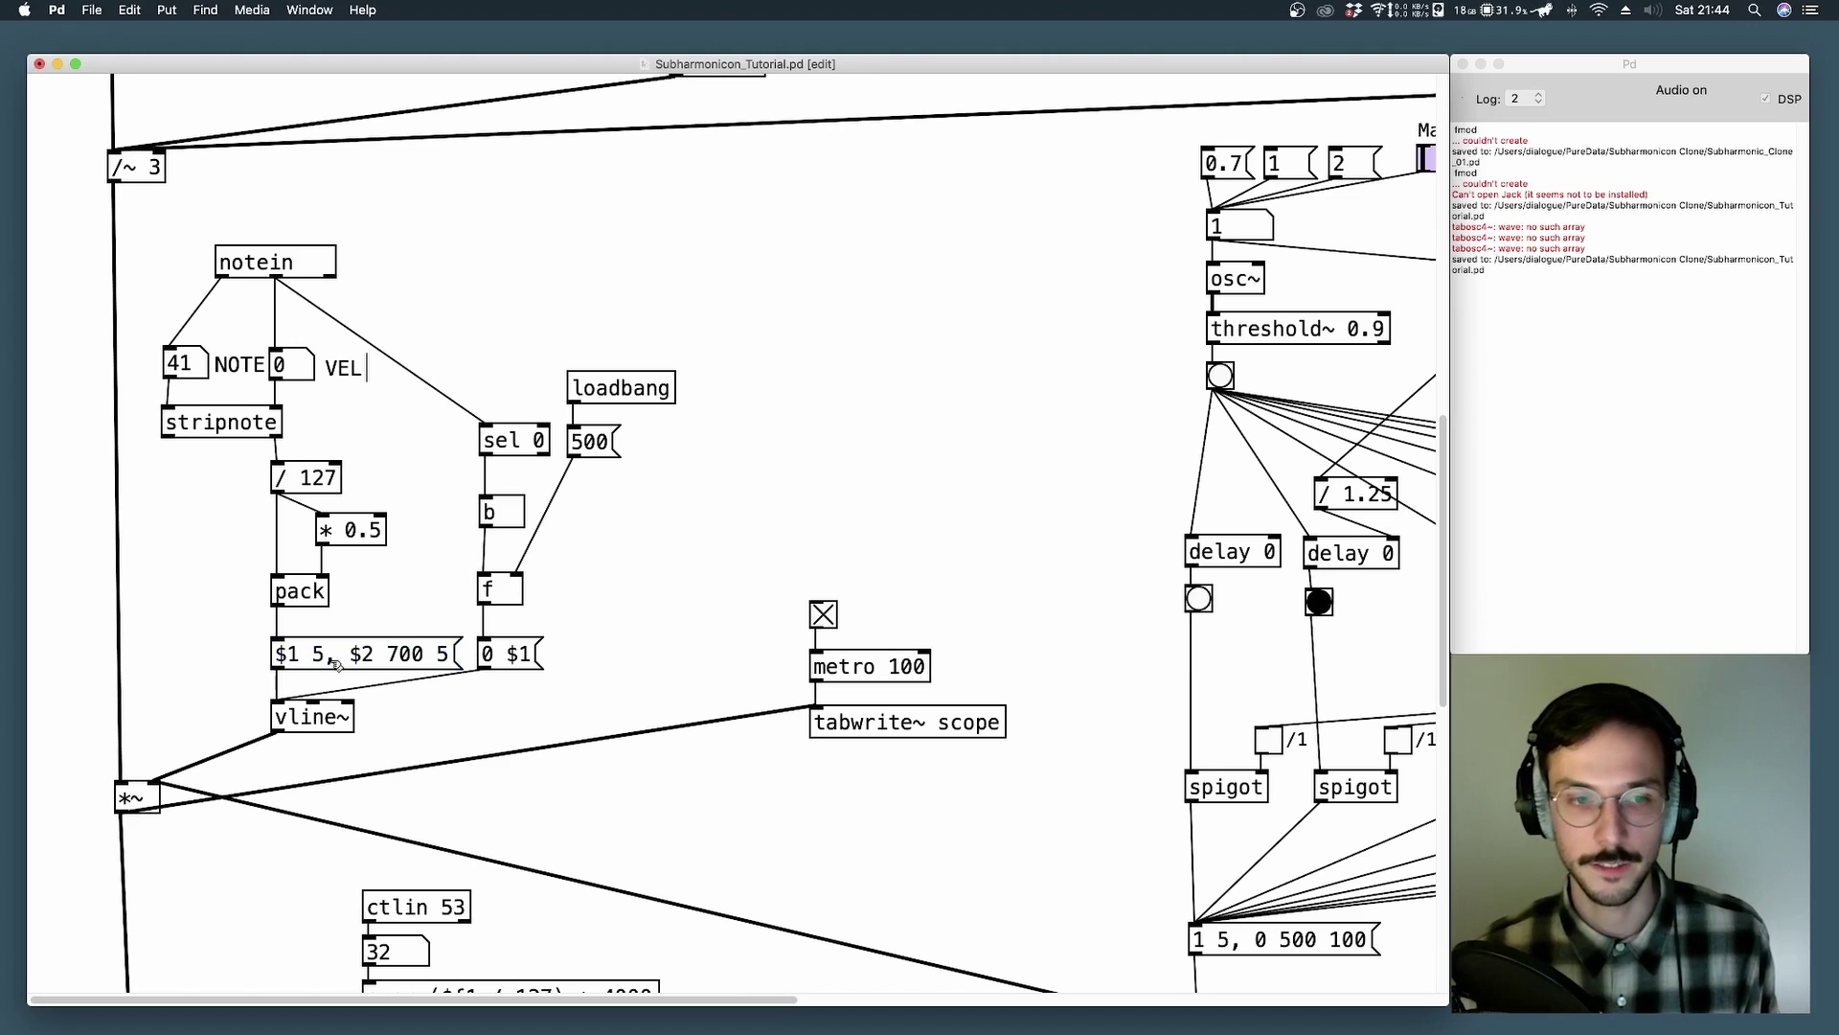
pyautogui.moveTo(448, 548)
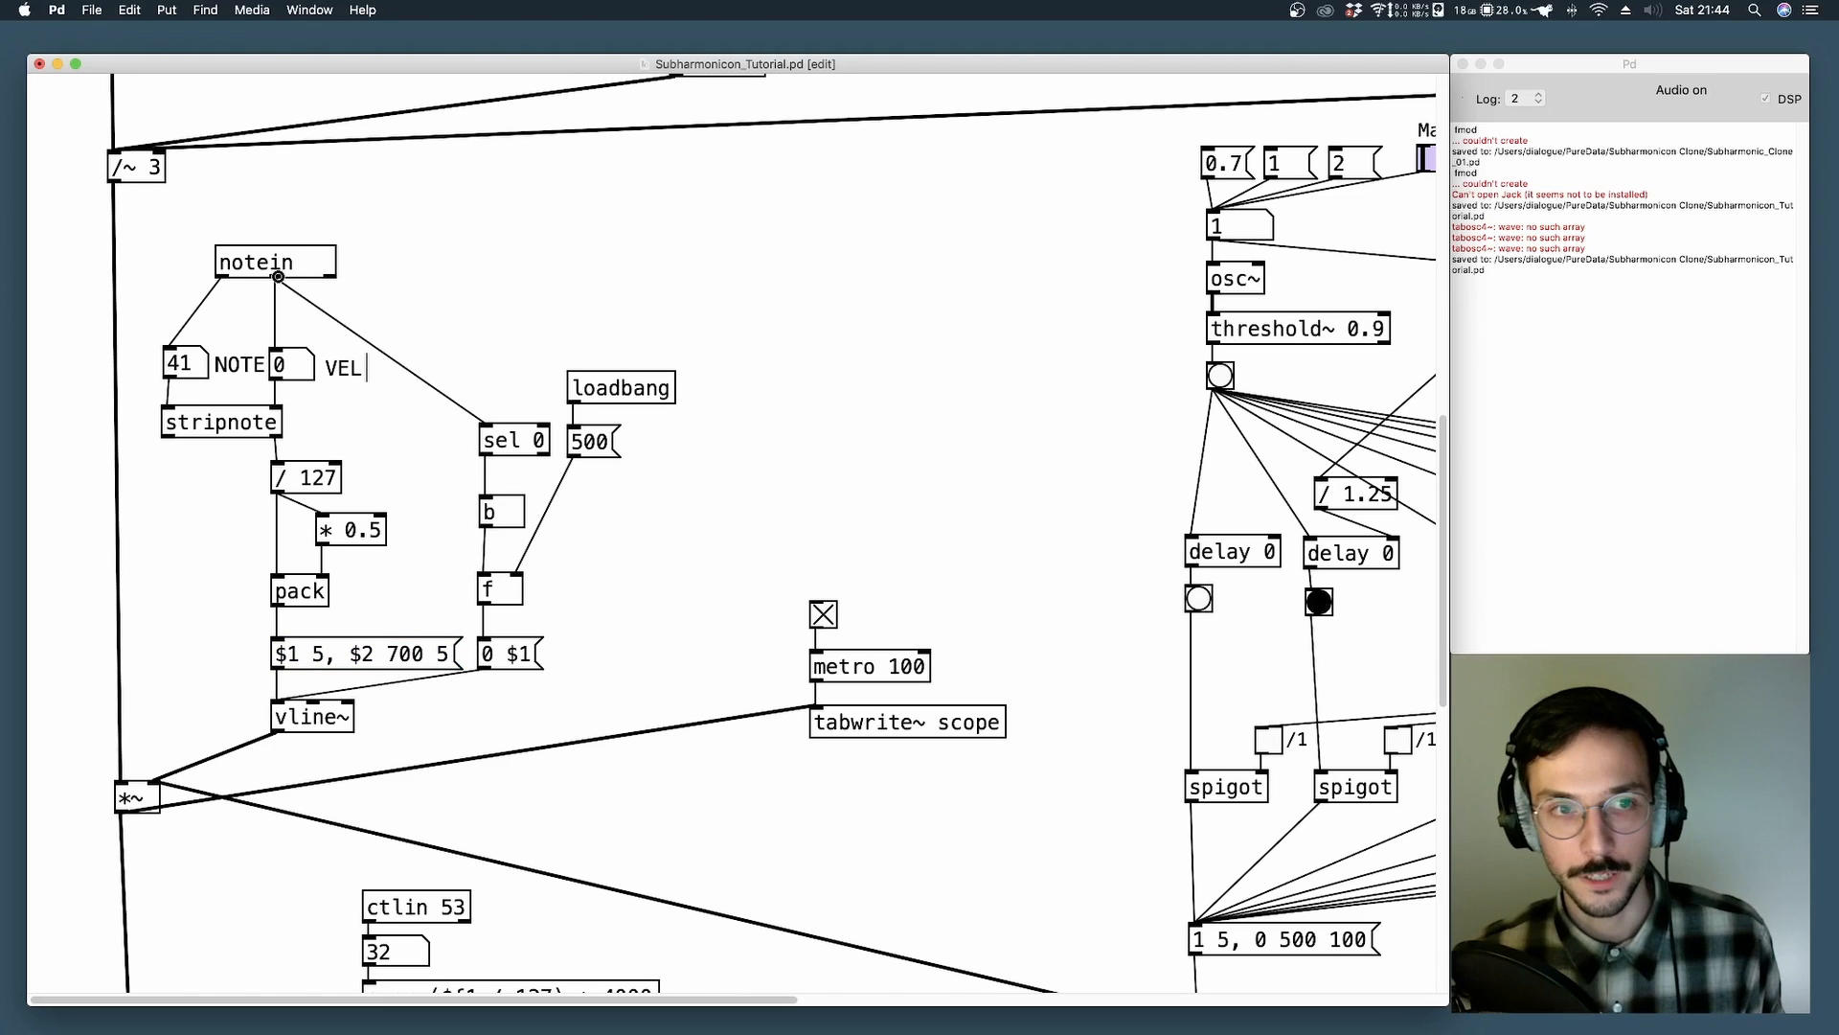
pyautogui.moveTo(543, 322)
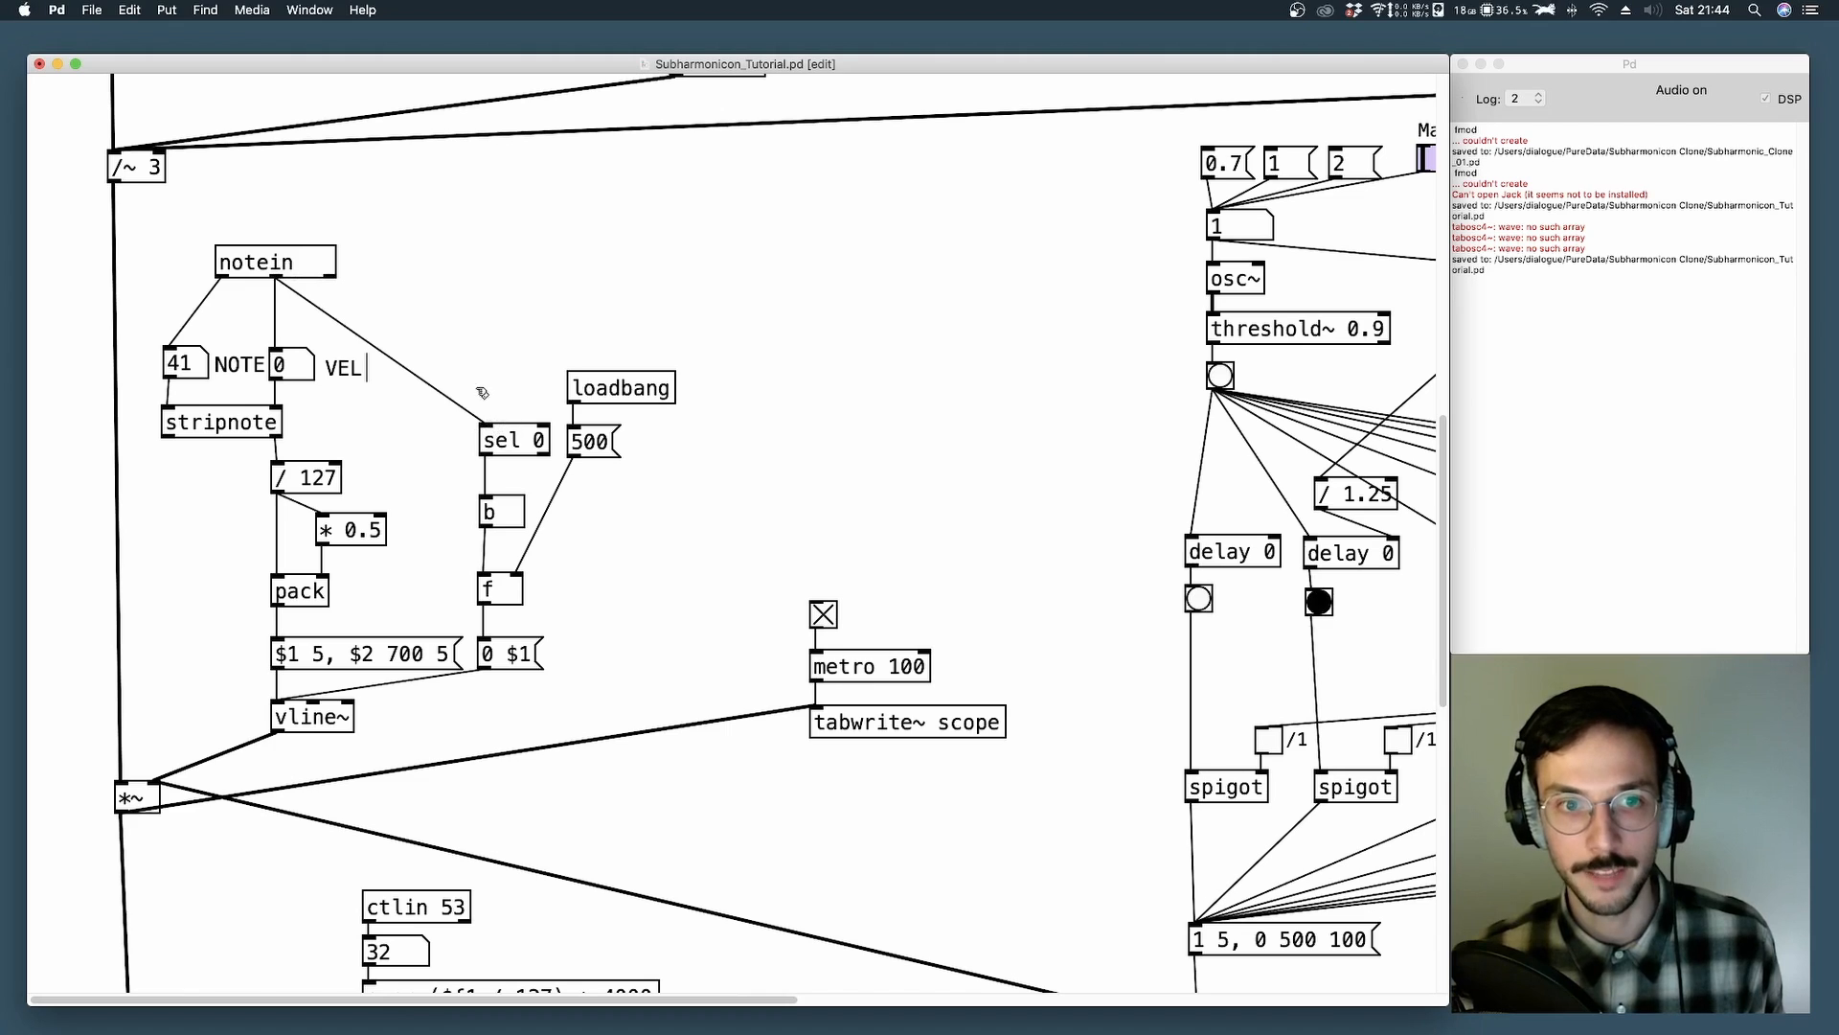
pyautogui.click(513, 440)
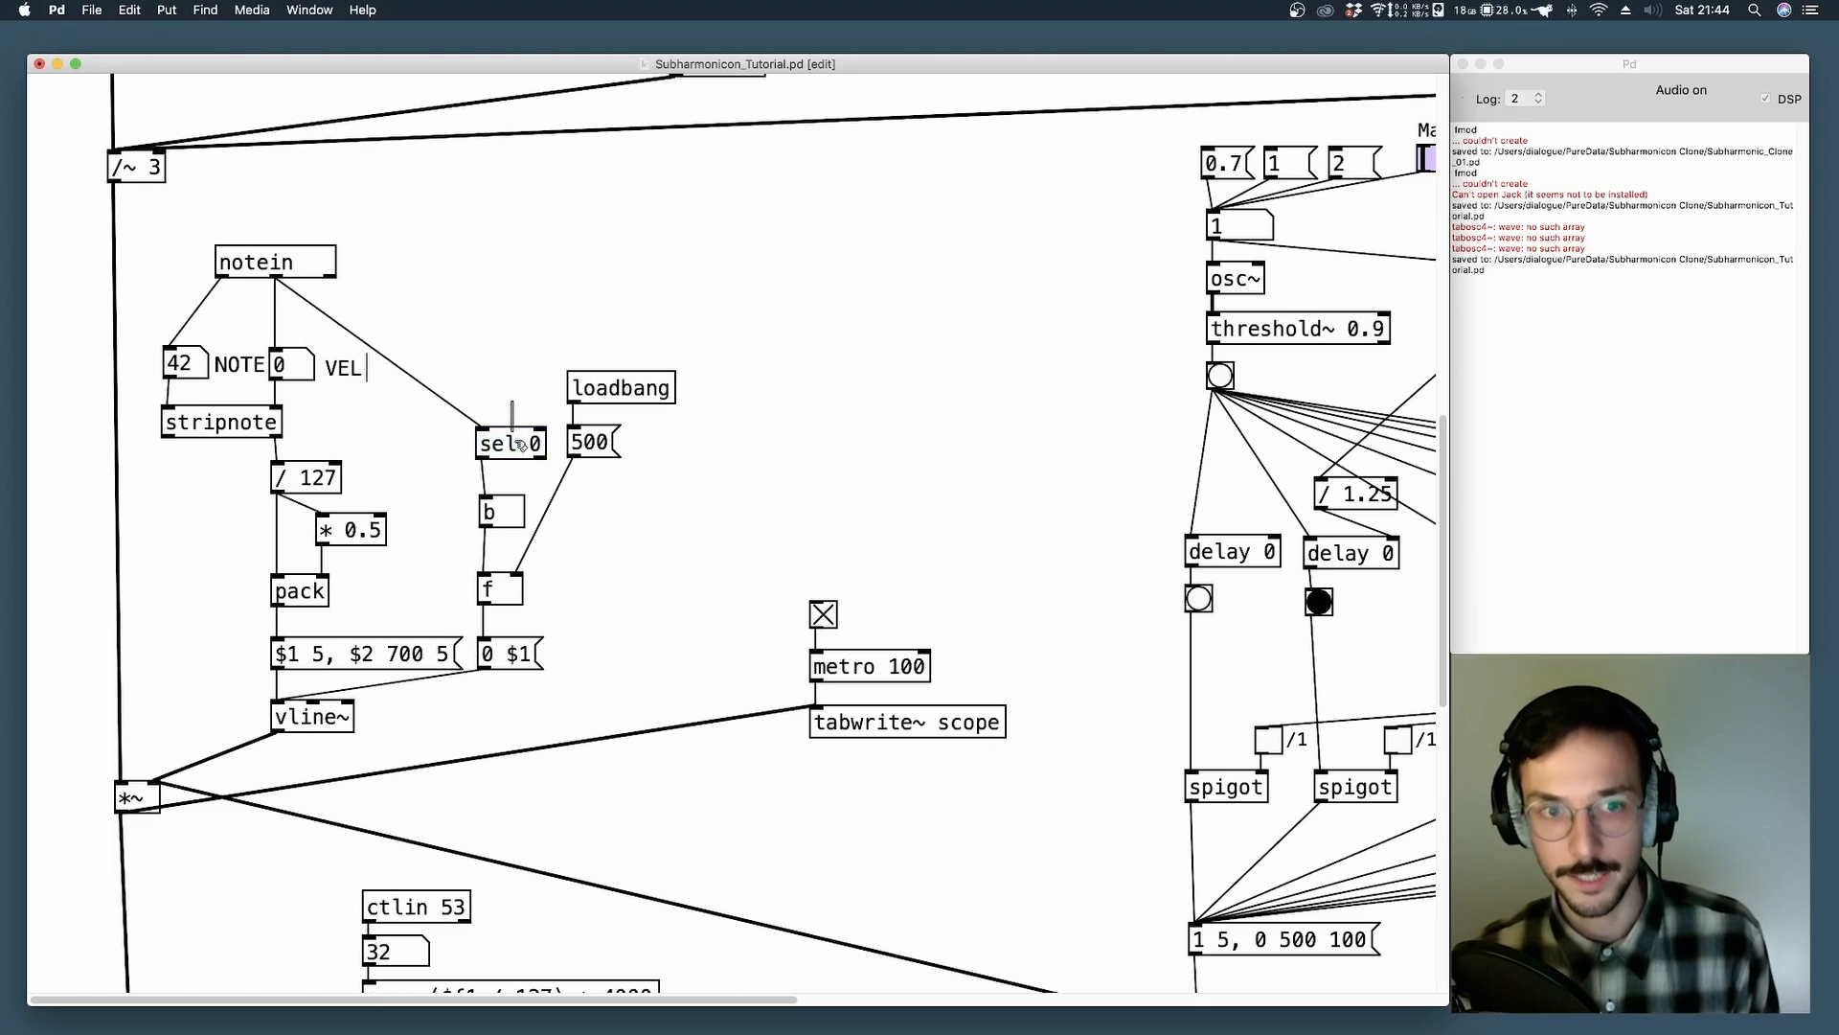
pyautogui.click(489, 511)
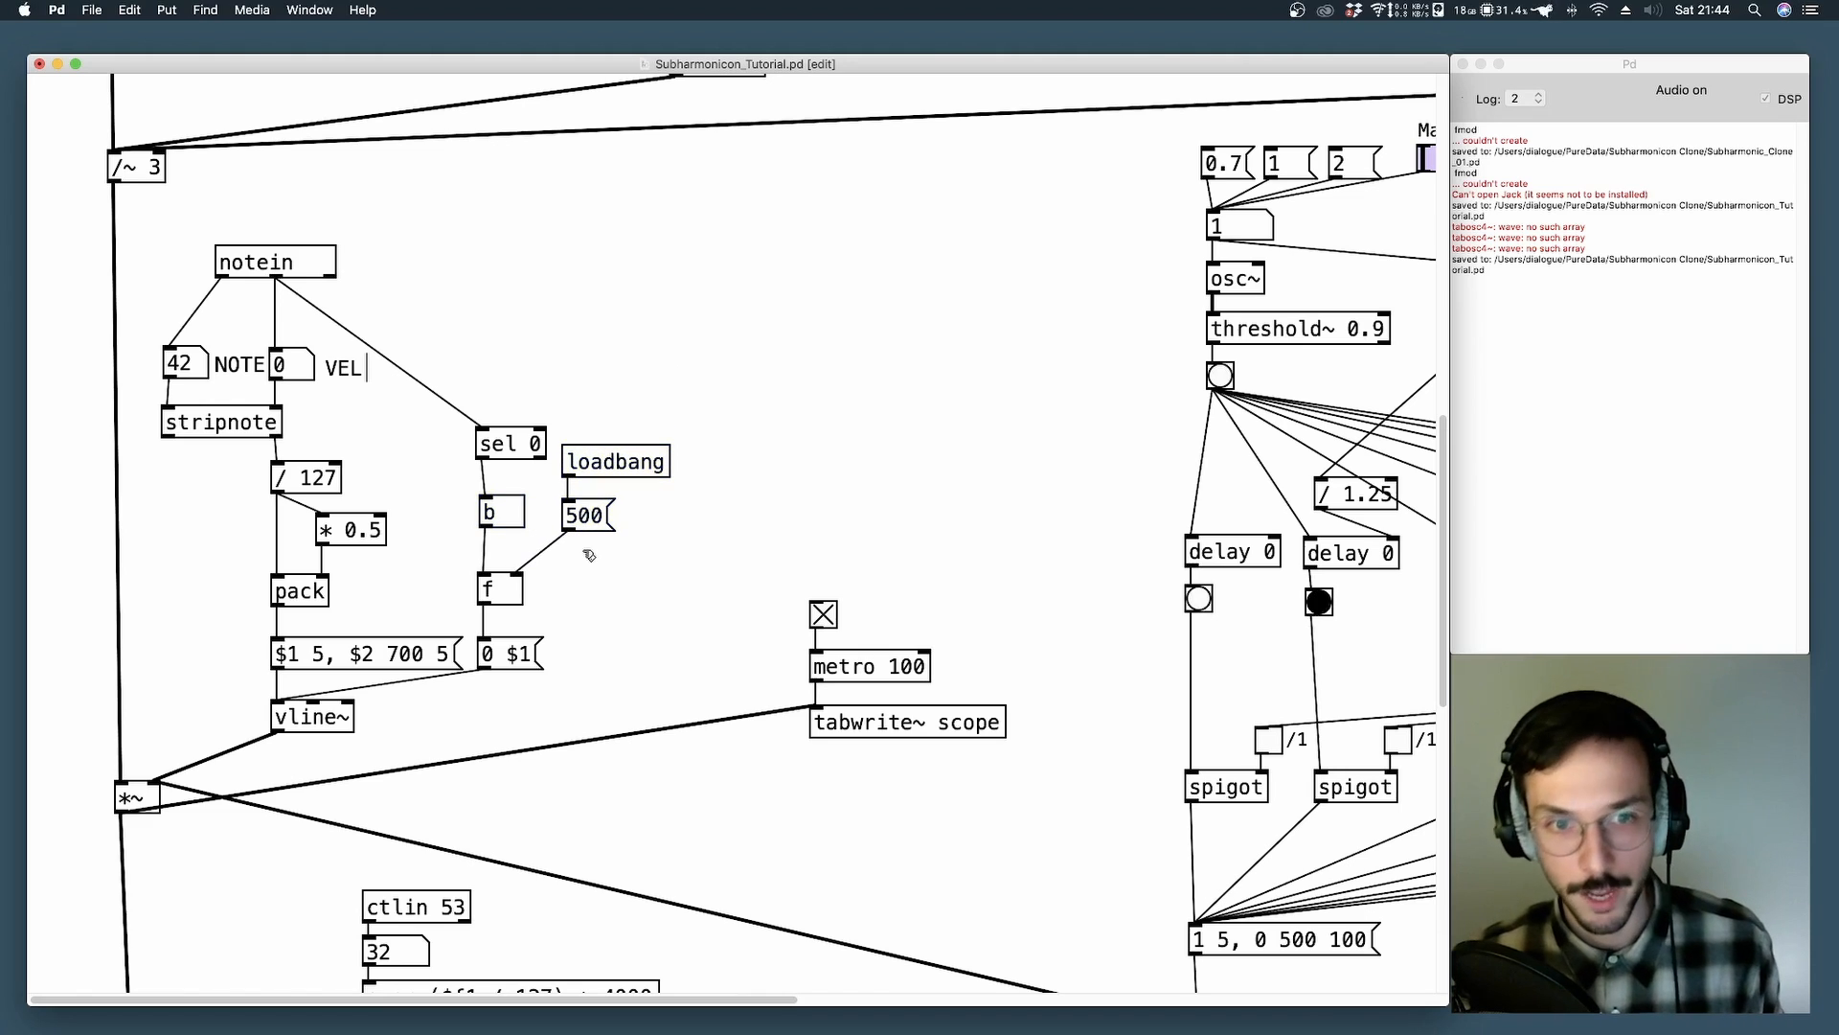
pyautogui.moveTo(525, 611)
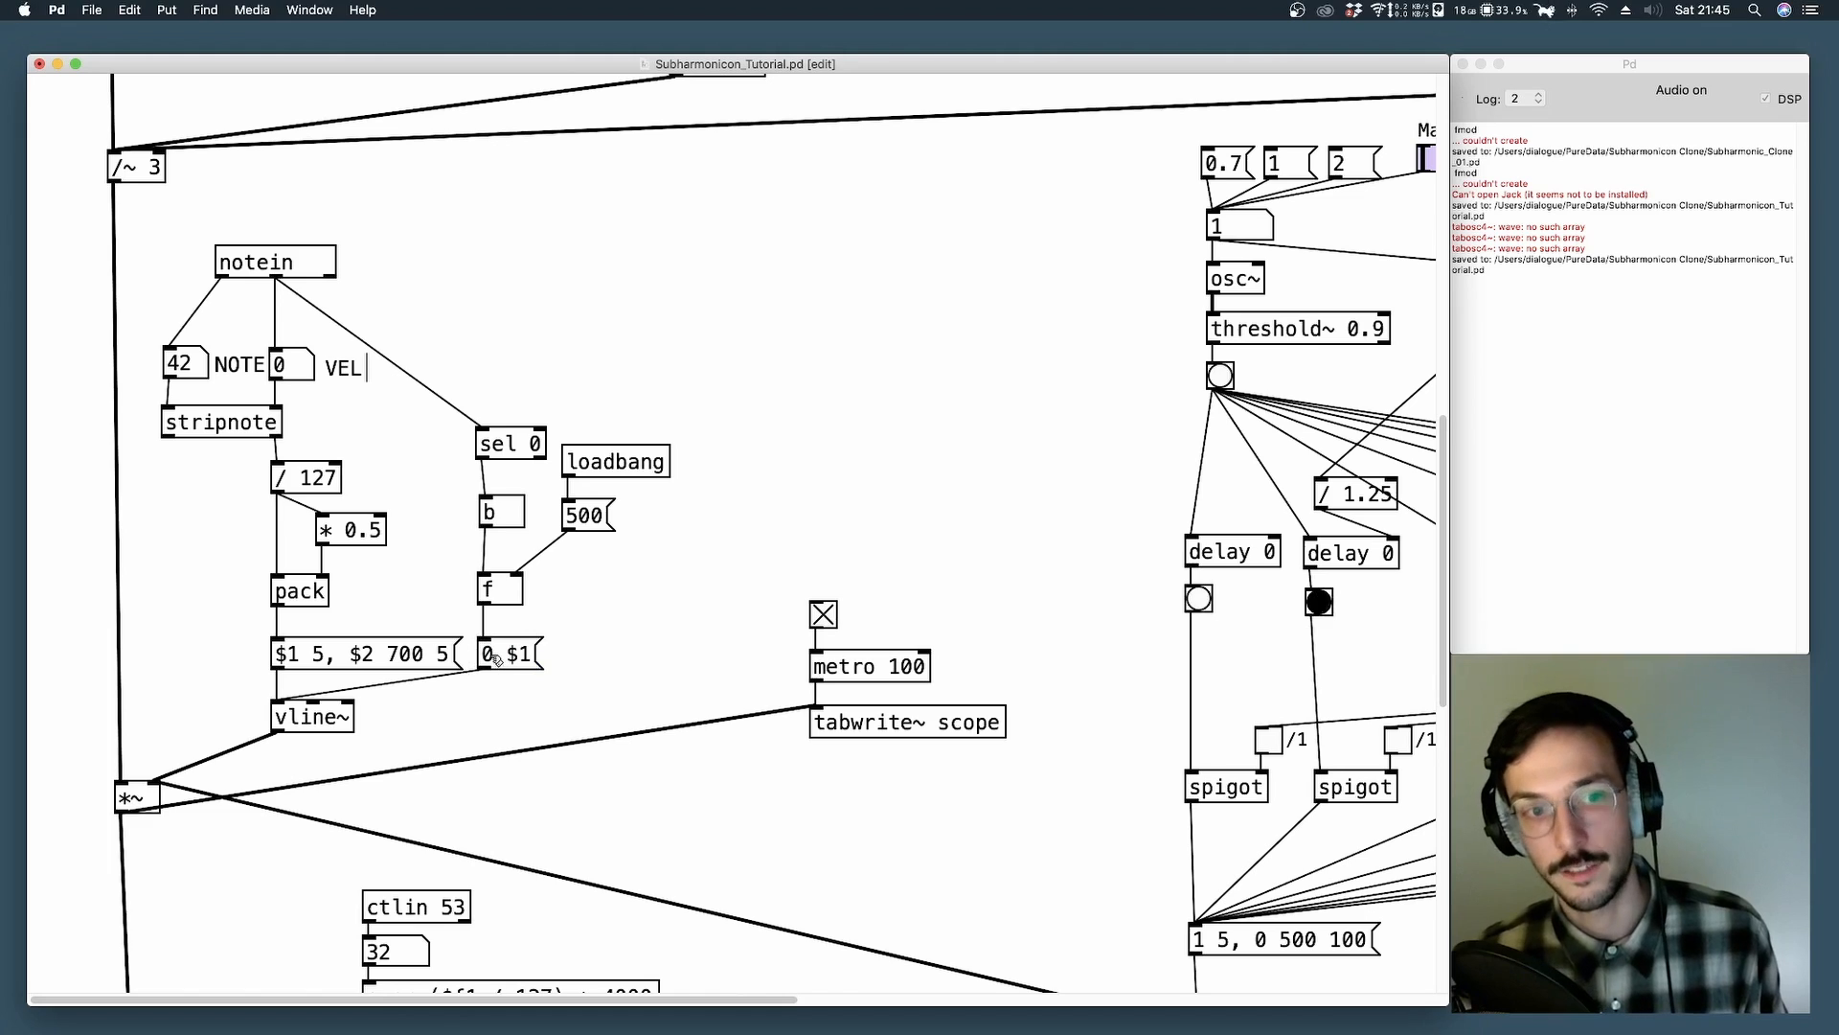
# Select the '0 $1' release message of the envelope.
pyautogui.click(506, 653)
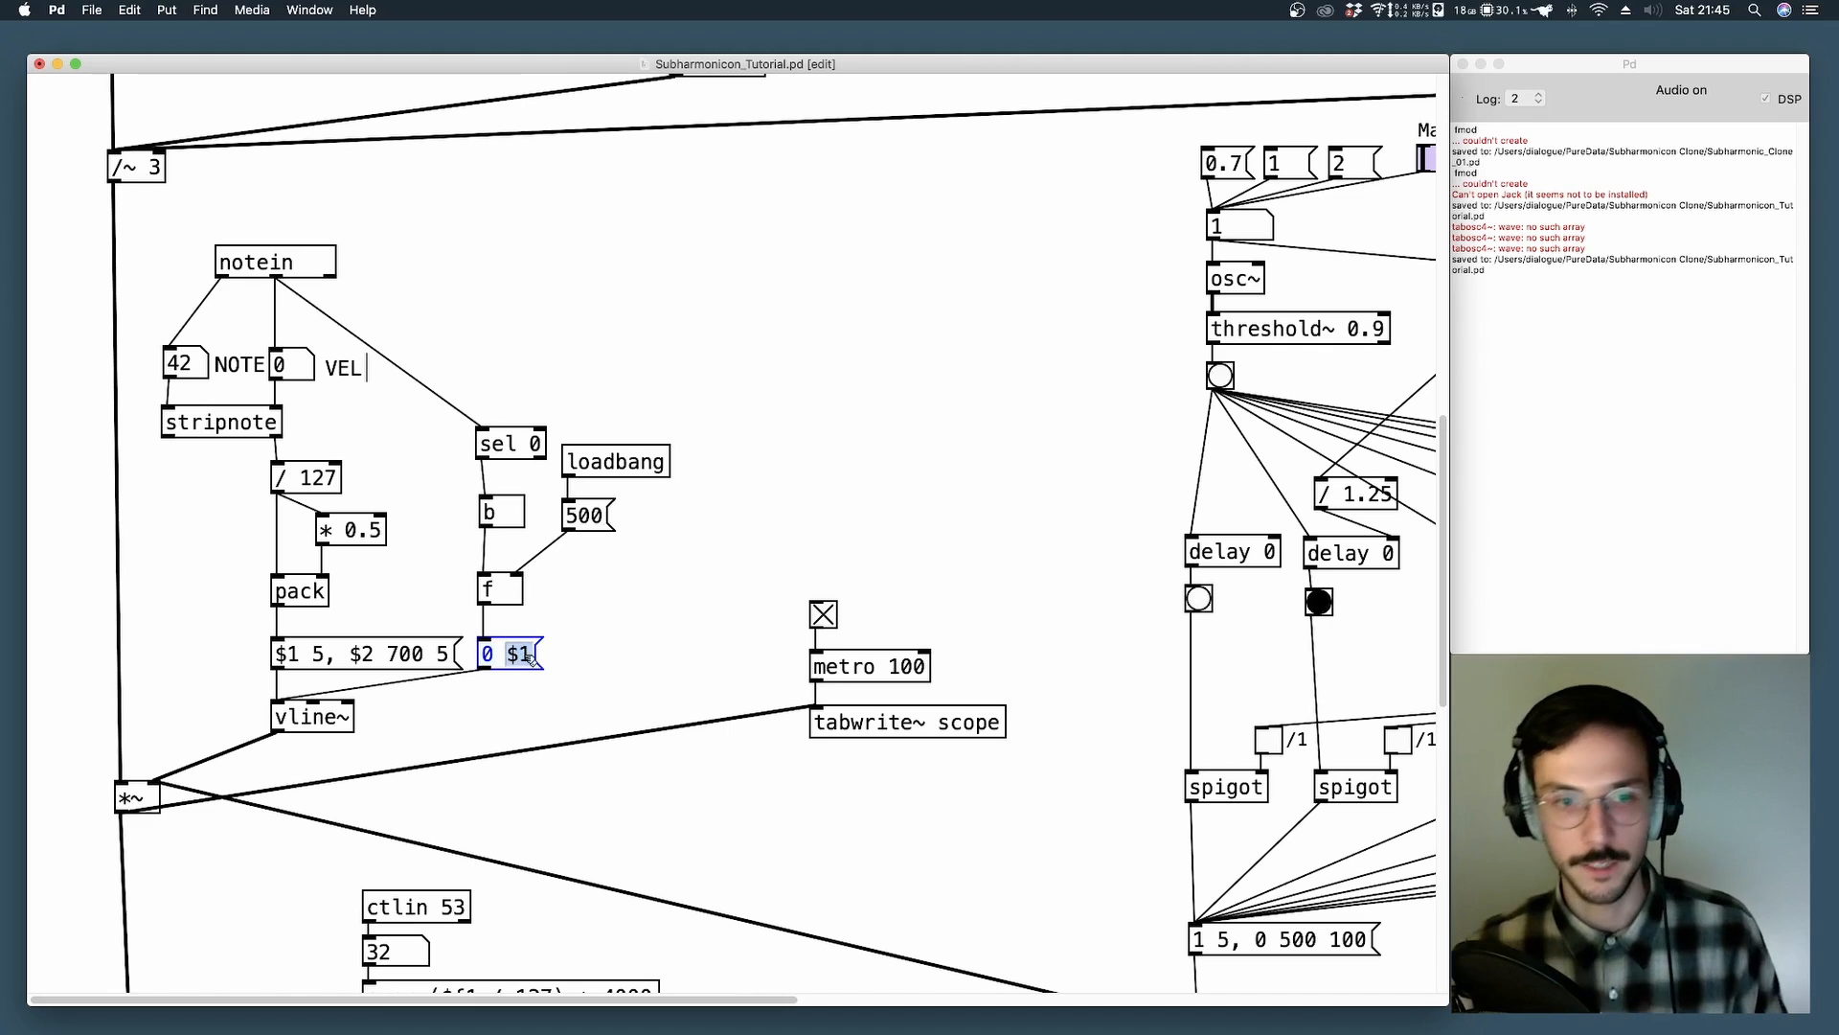
pyautogui.click(509, 651)
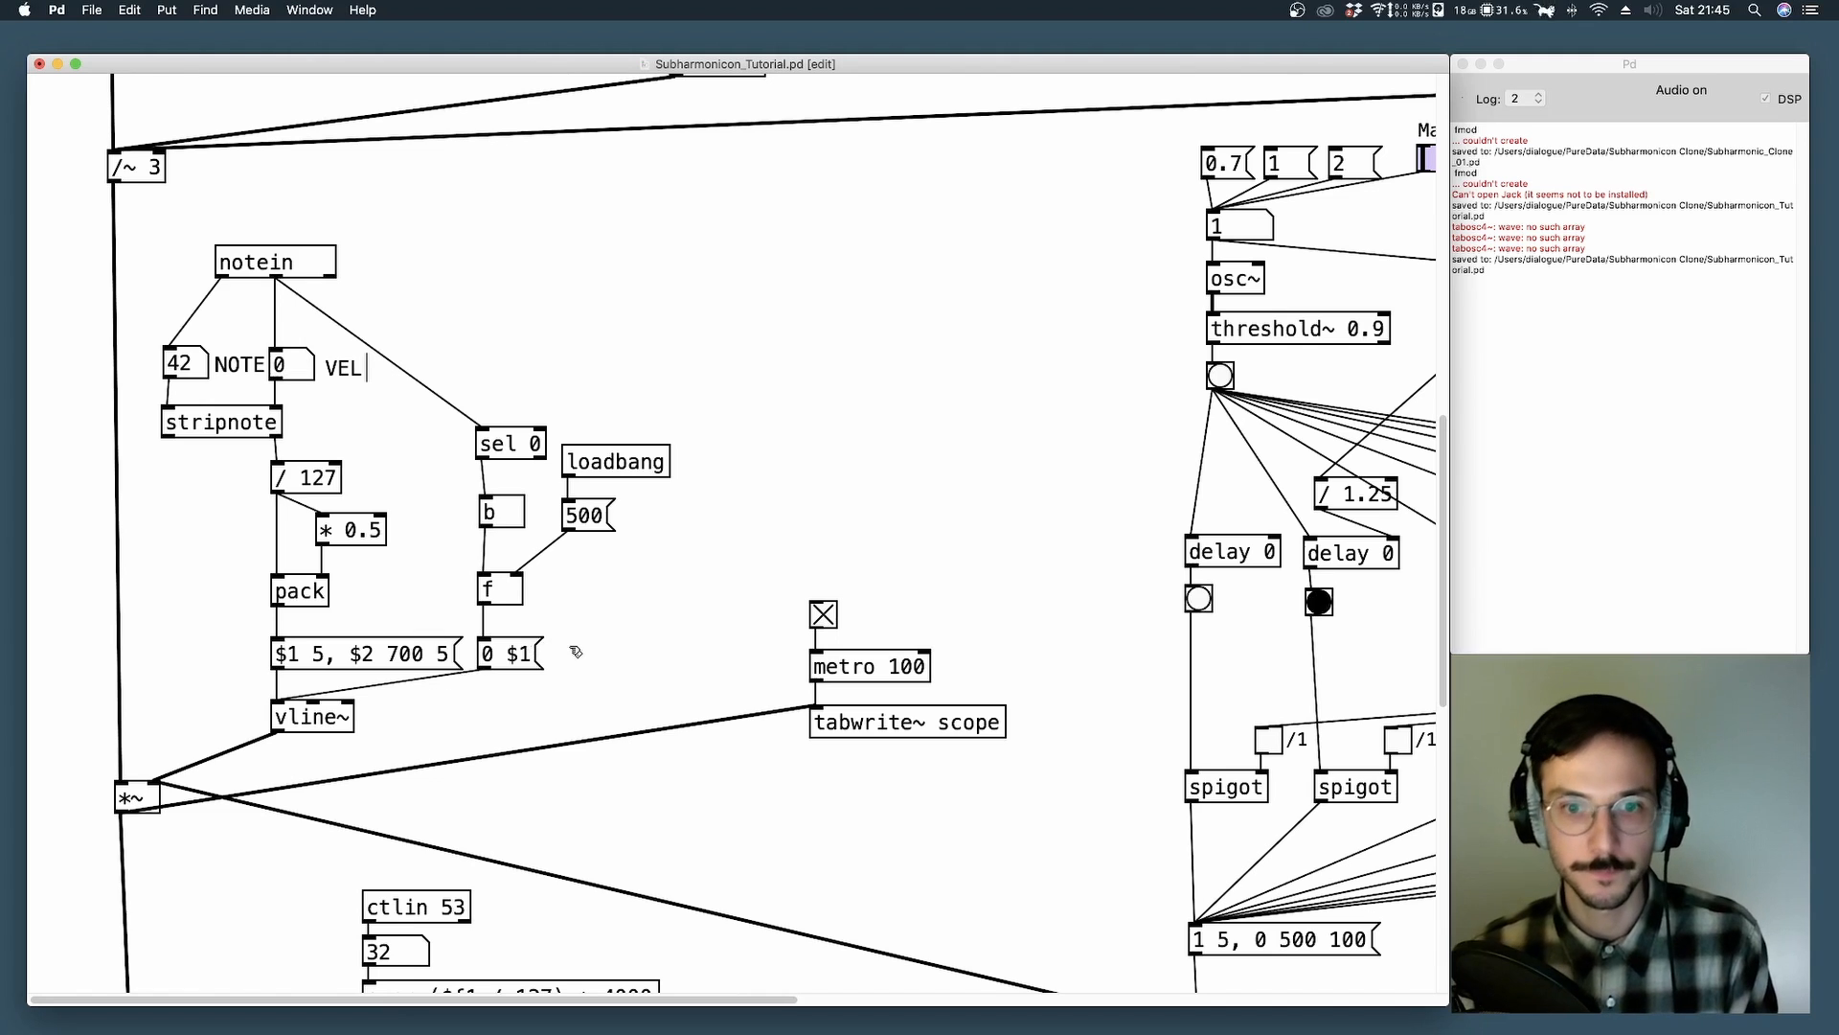
# Scroll to the lop~ 1000 cascade and bob~ and select the cutoff number box.
pyautogui.scroll(-3)
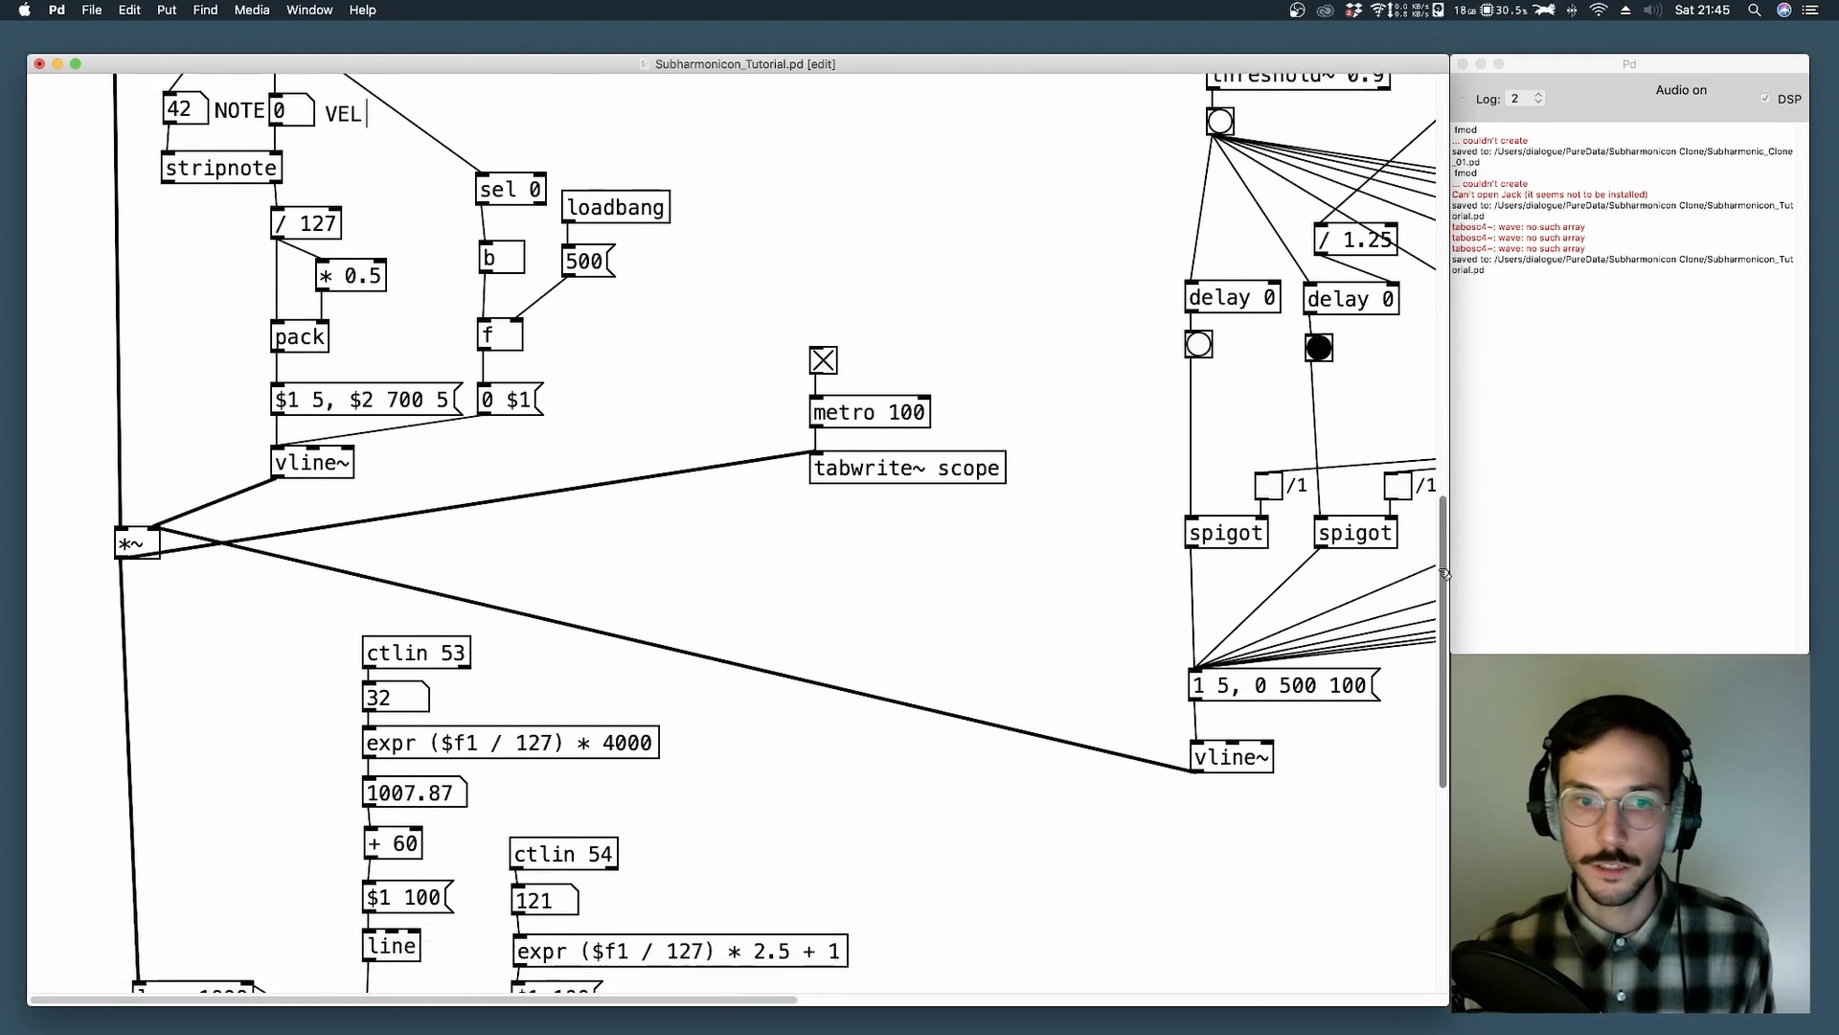
pyautogui.scroll(-3)
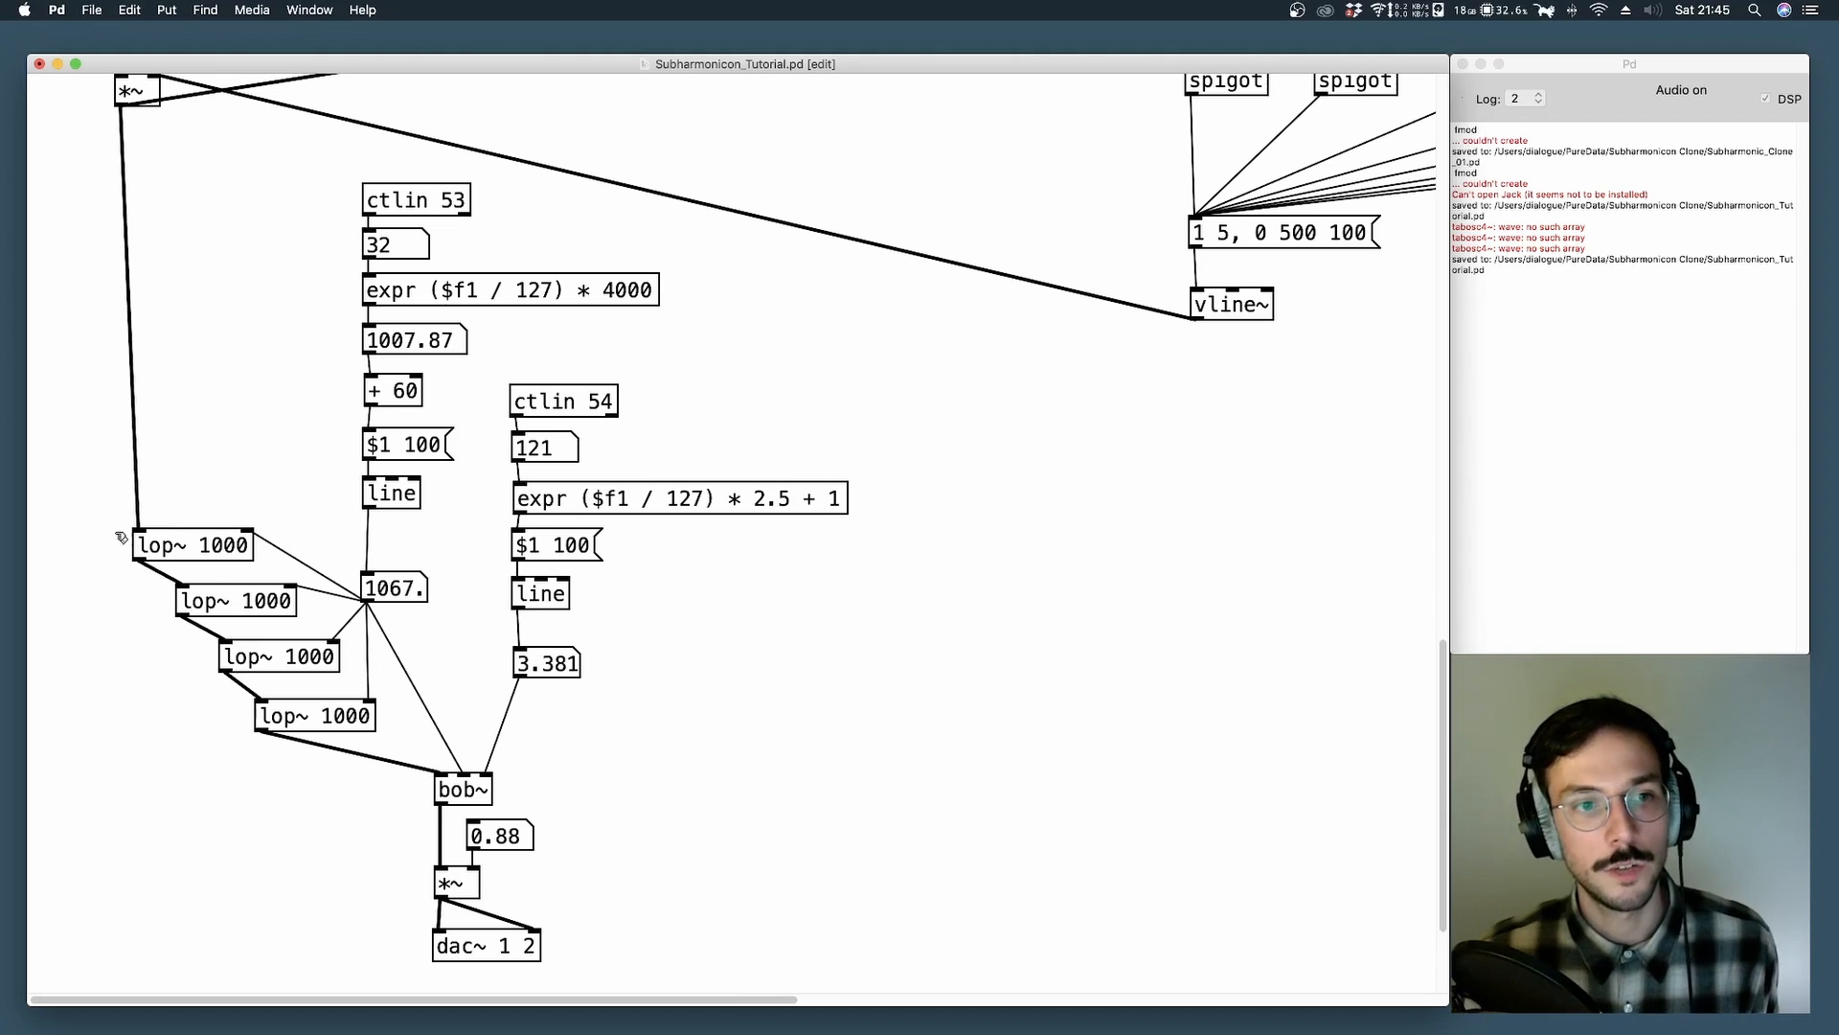
pyautogui.click(191, 544)
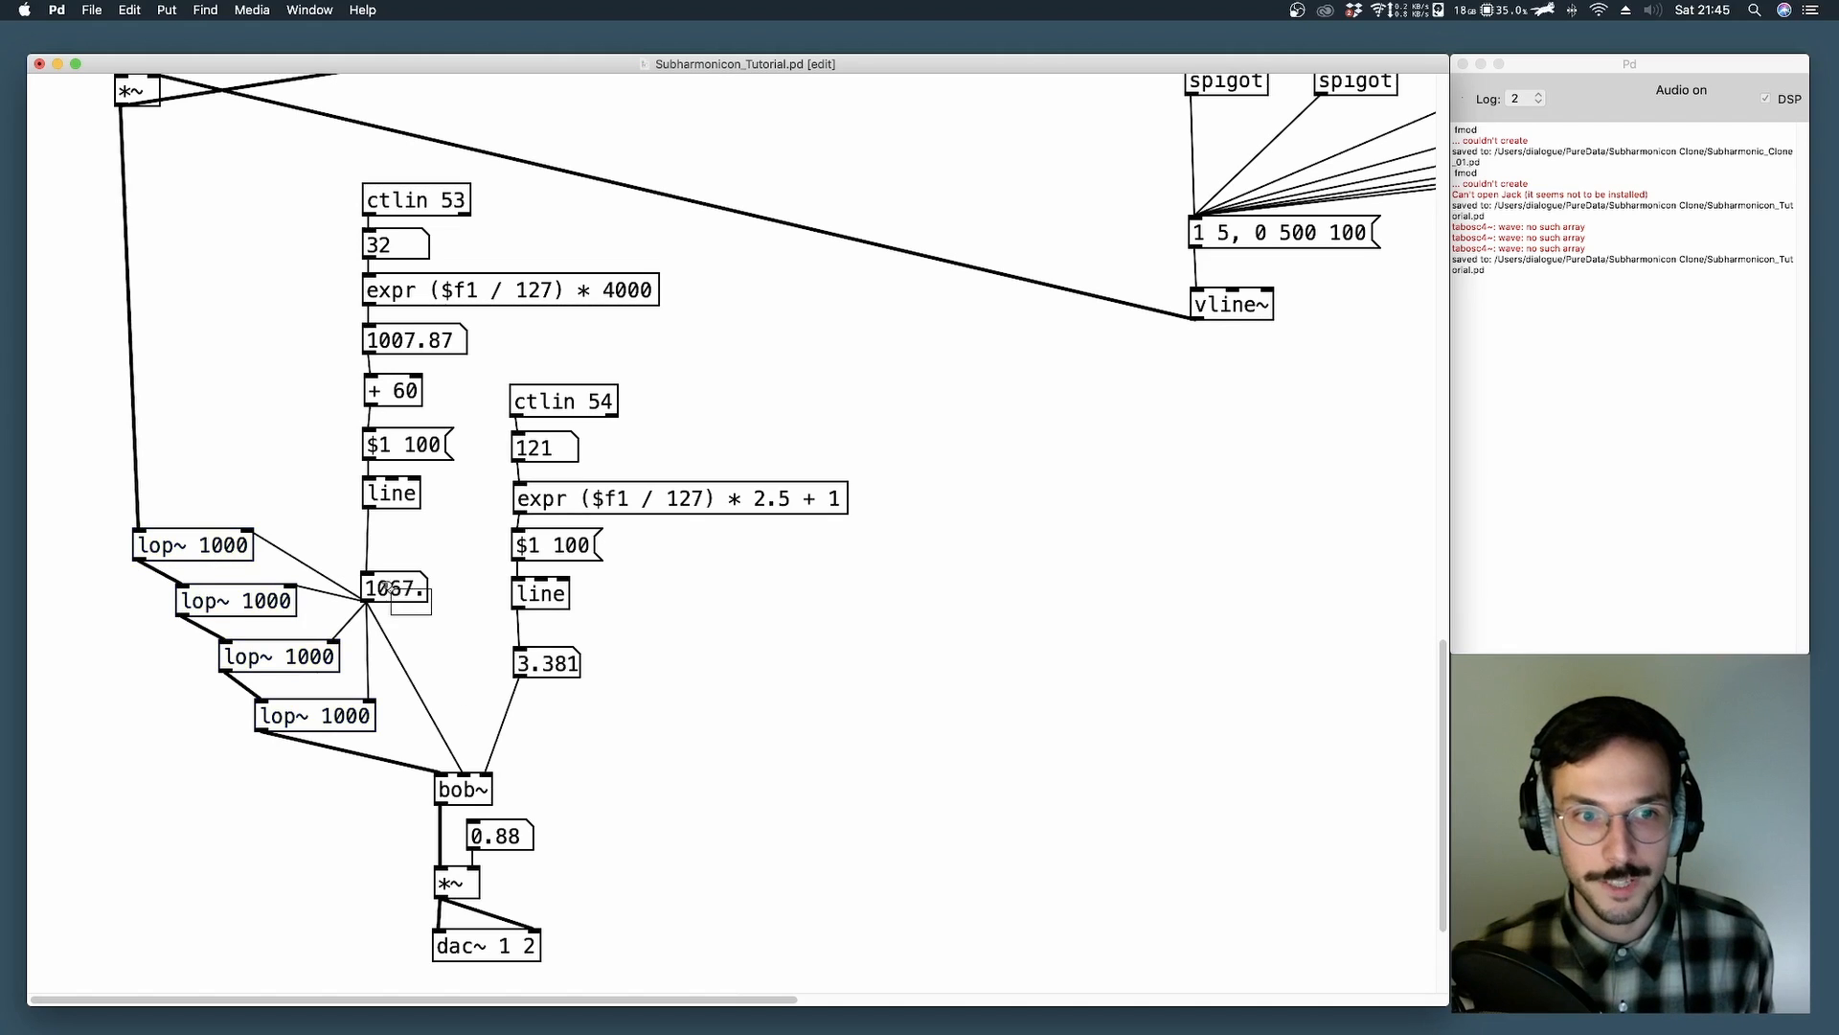
pyautogui.click(393, 587)
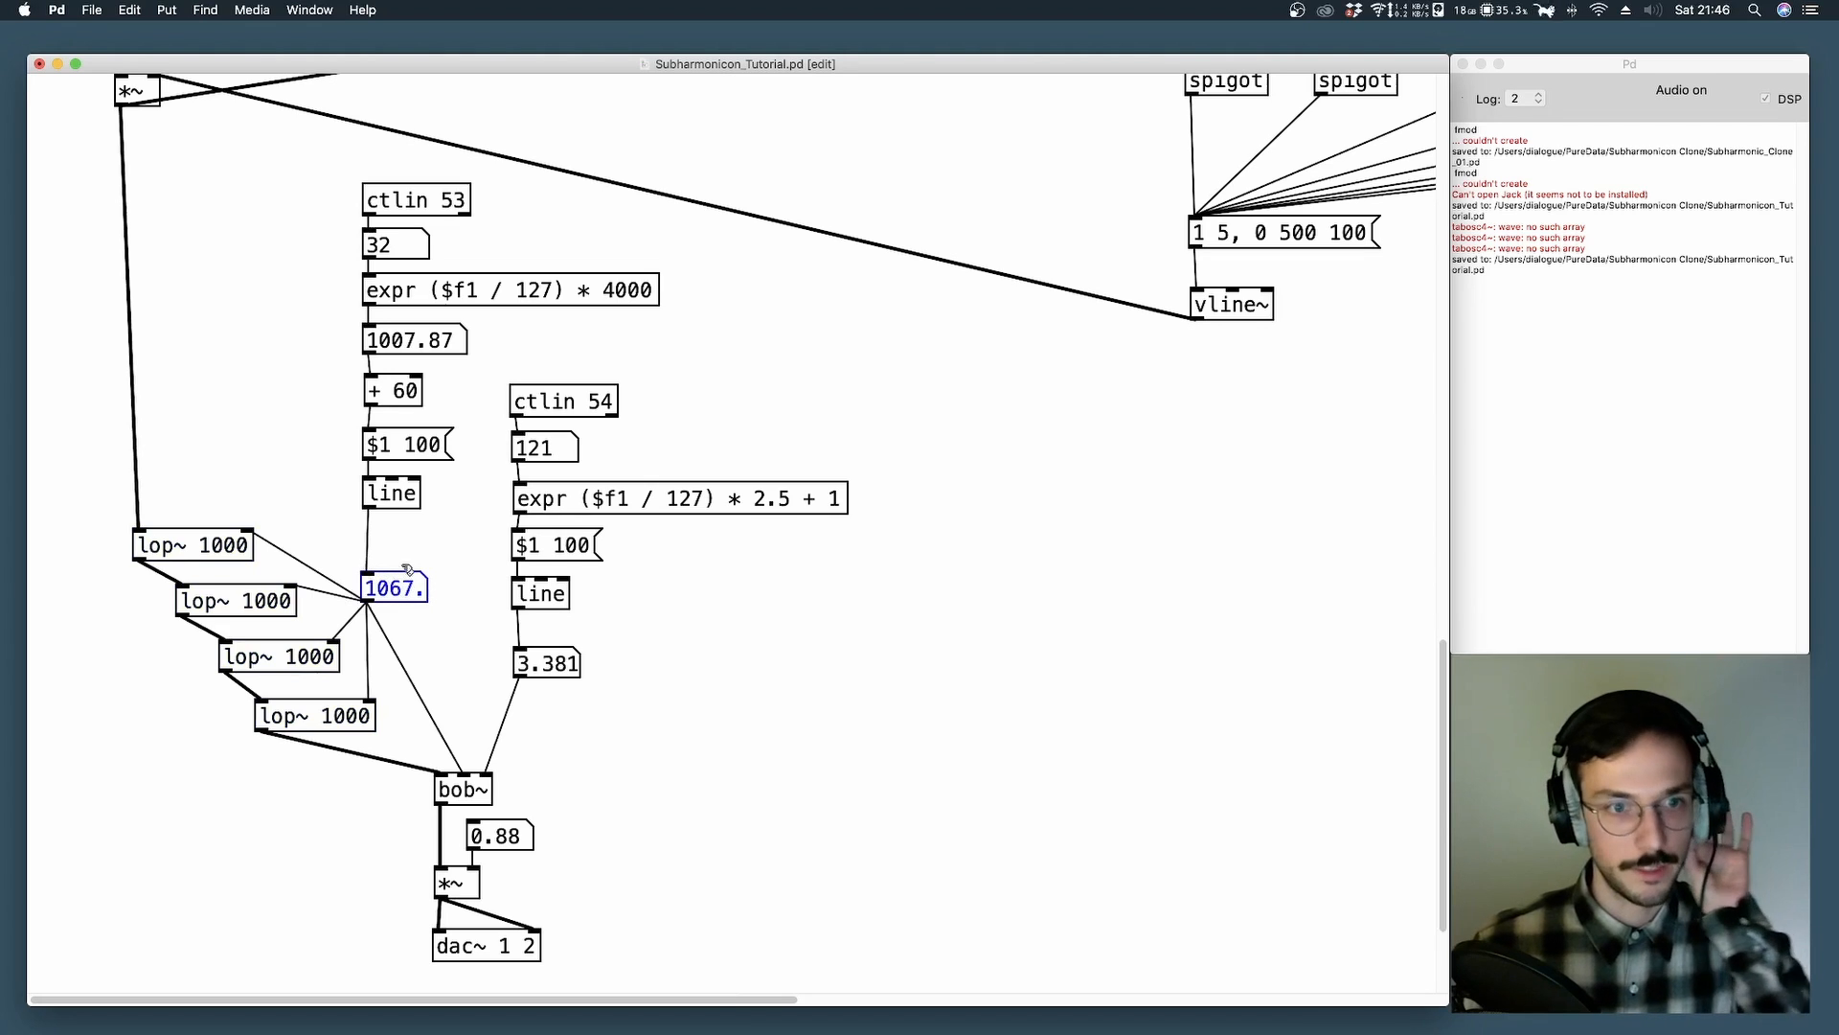
pyautogui.moveTo(443, 548)
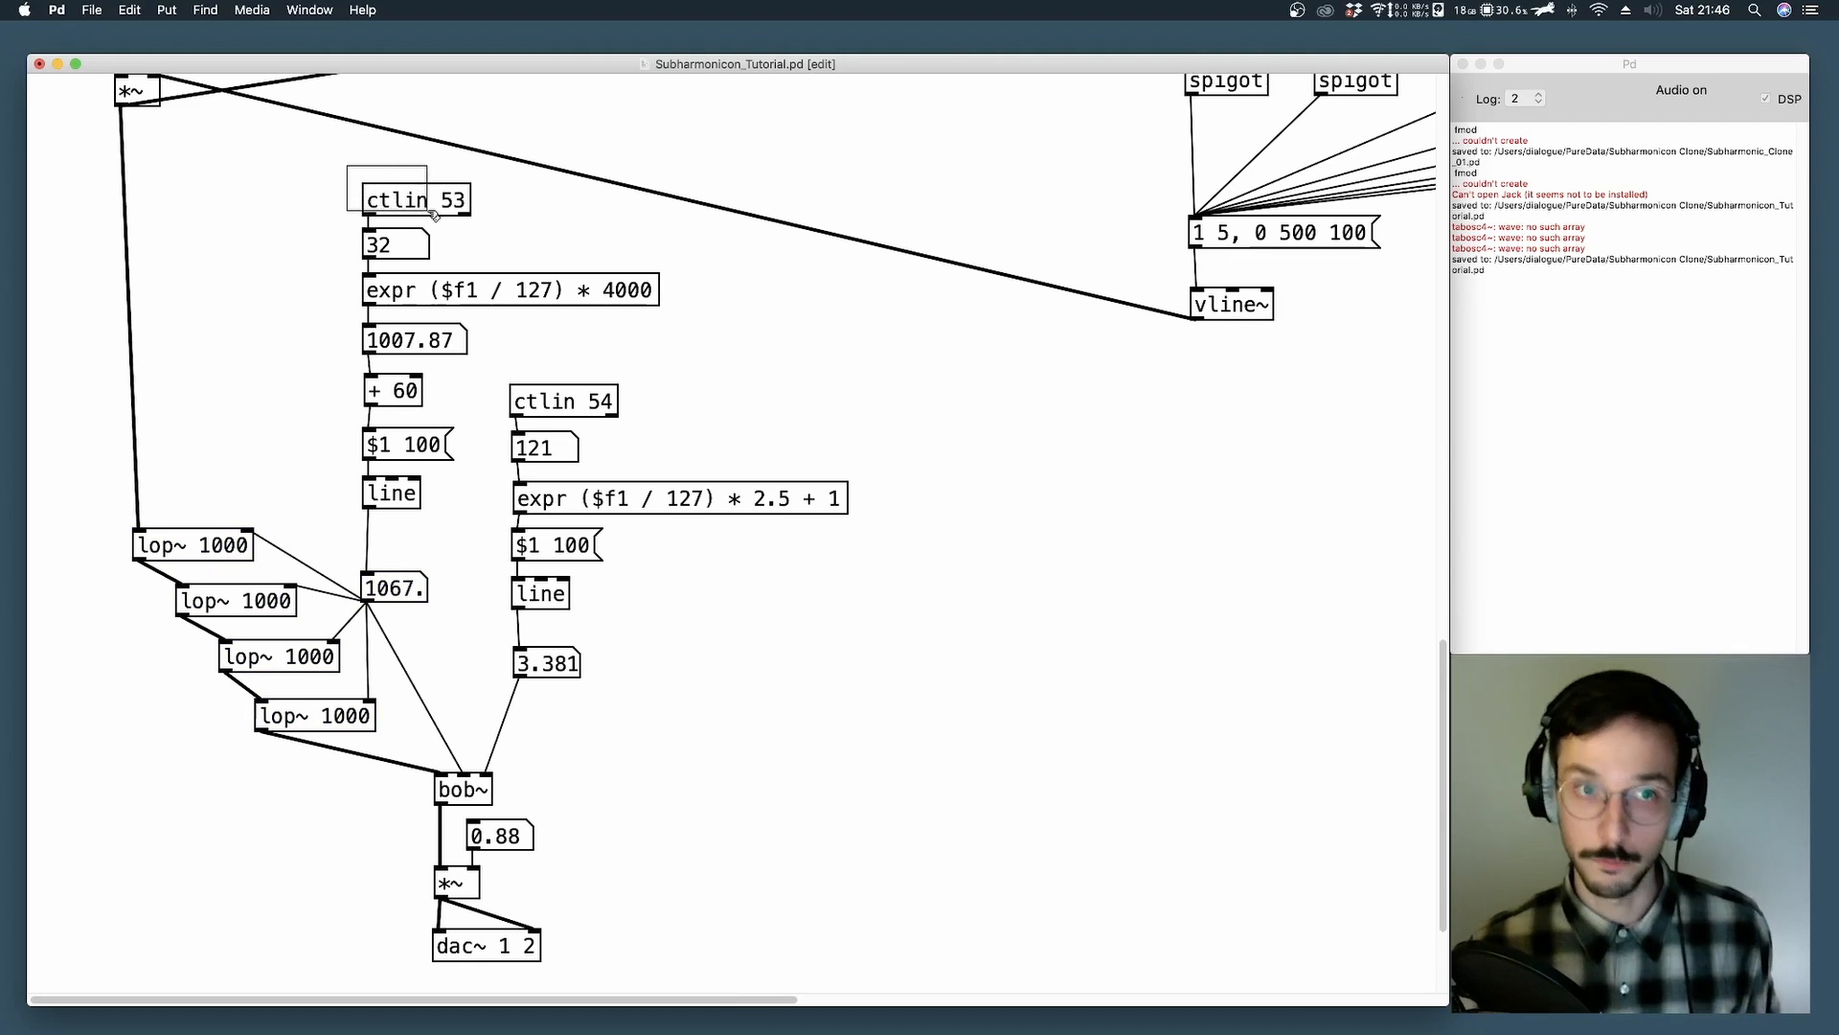
pyautogui.click(414, 199)
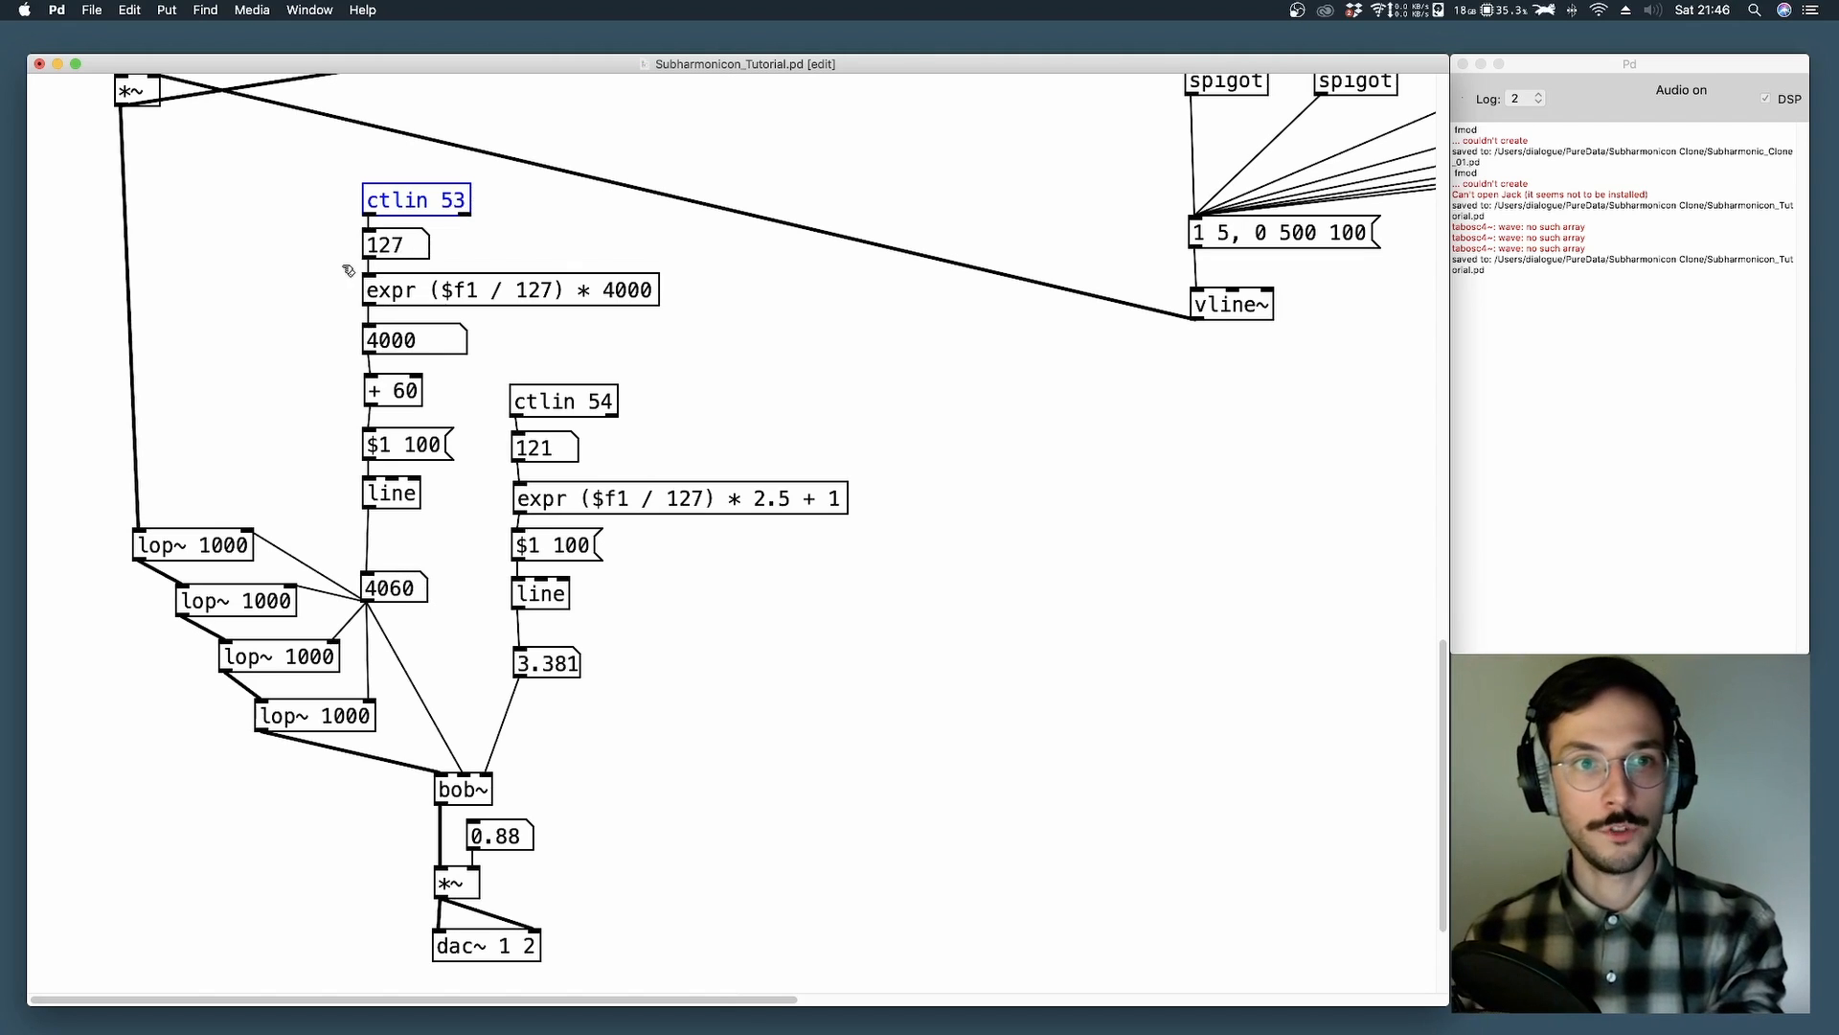
pyautogui.click(510, 290)
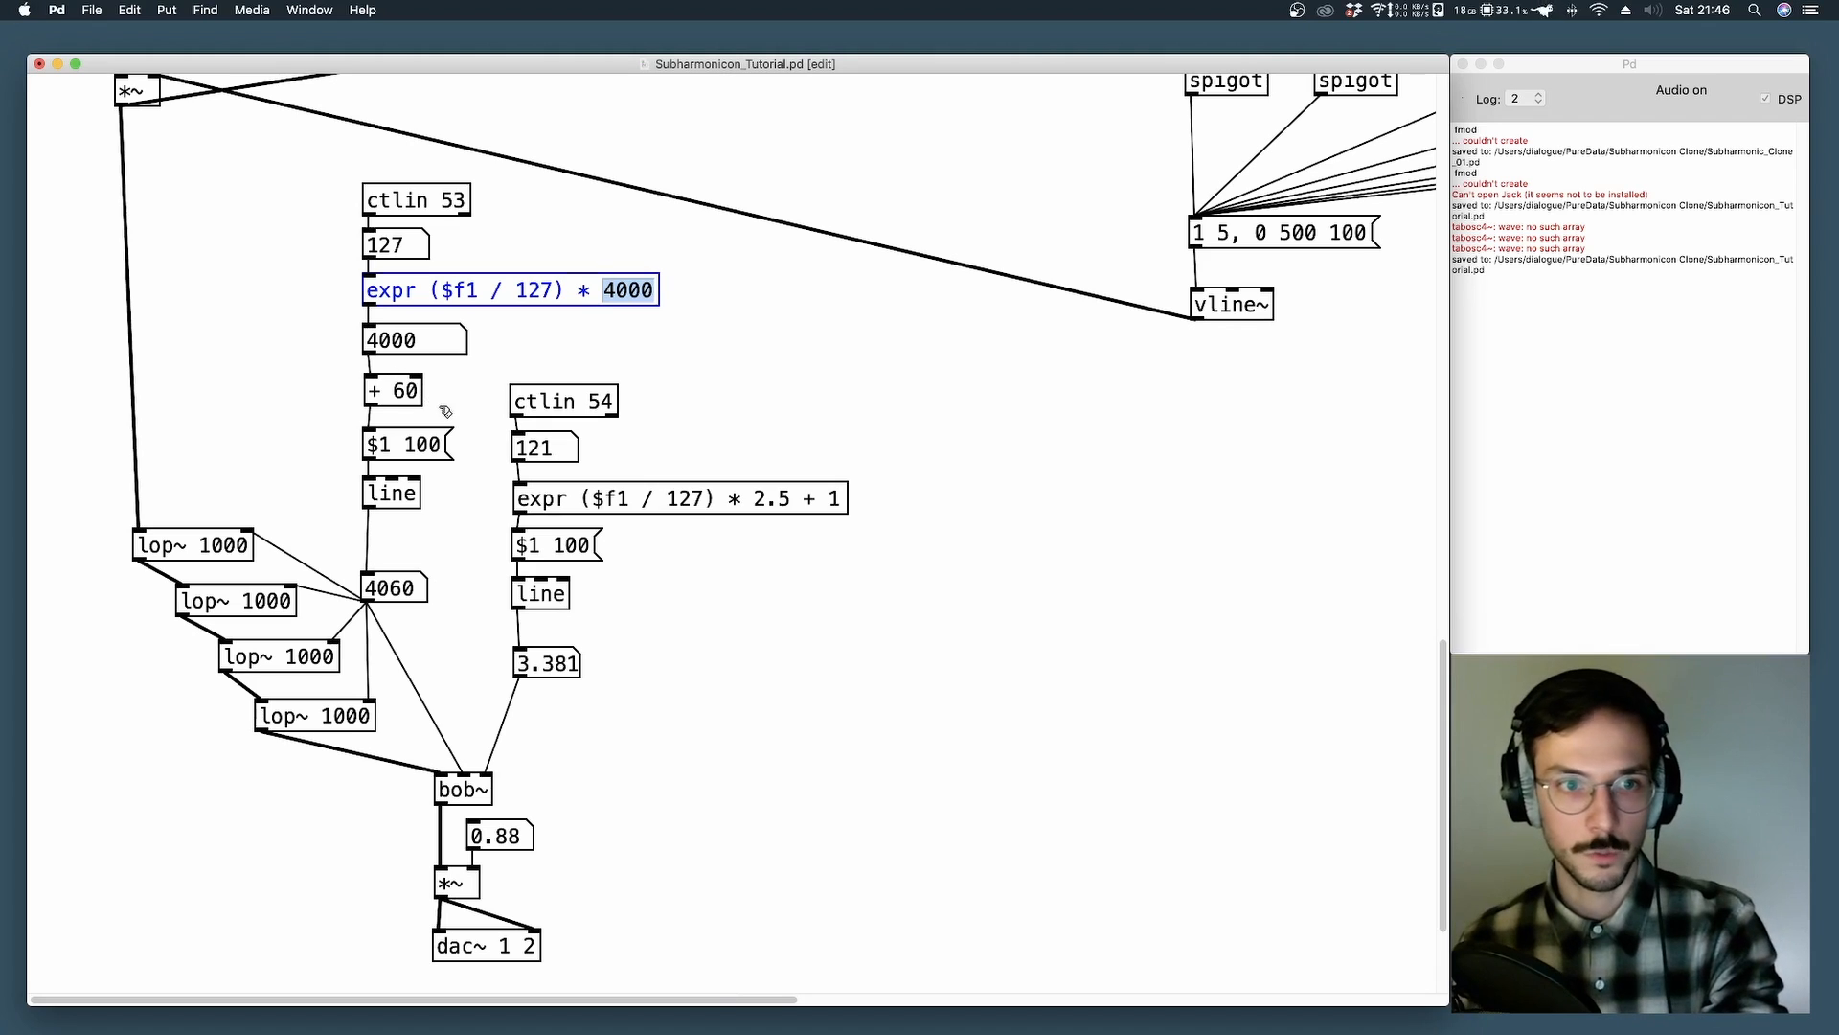
pyautogui.click(393, 389)
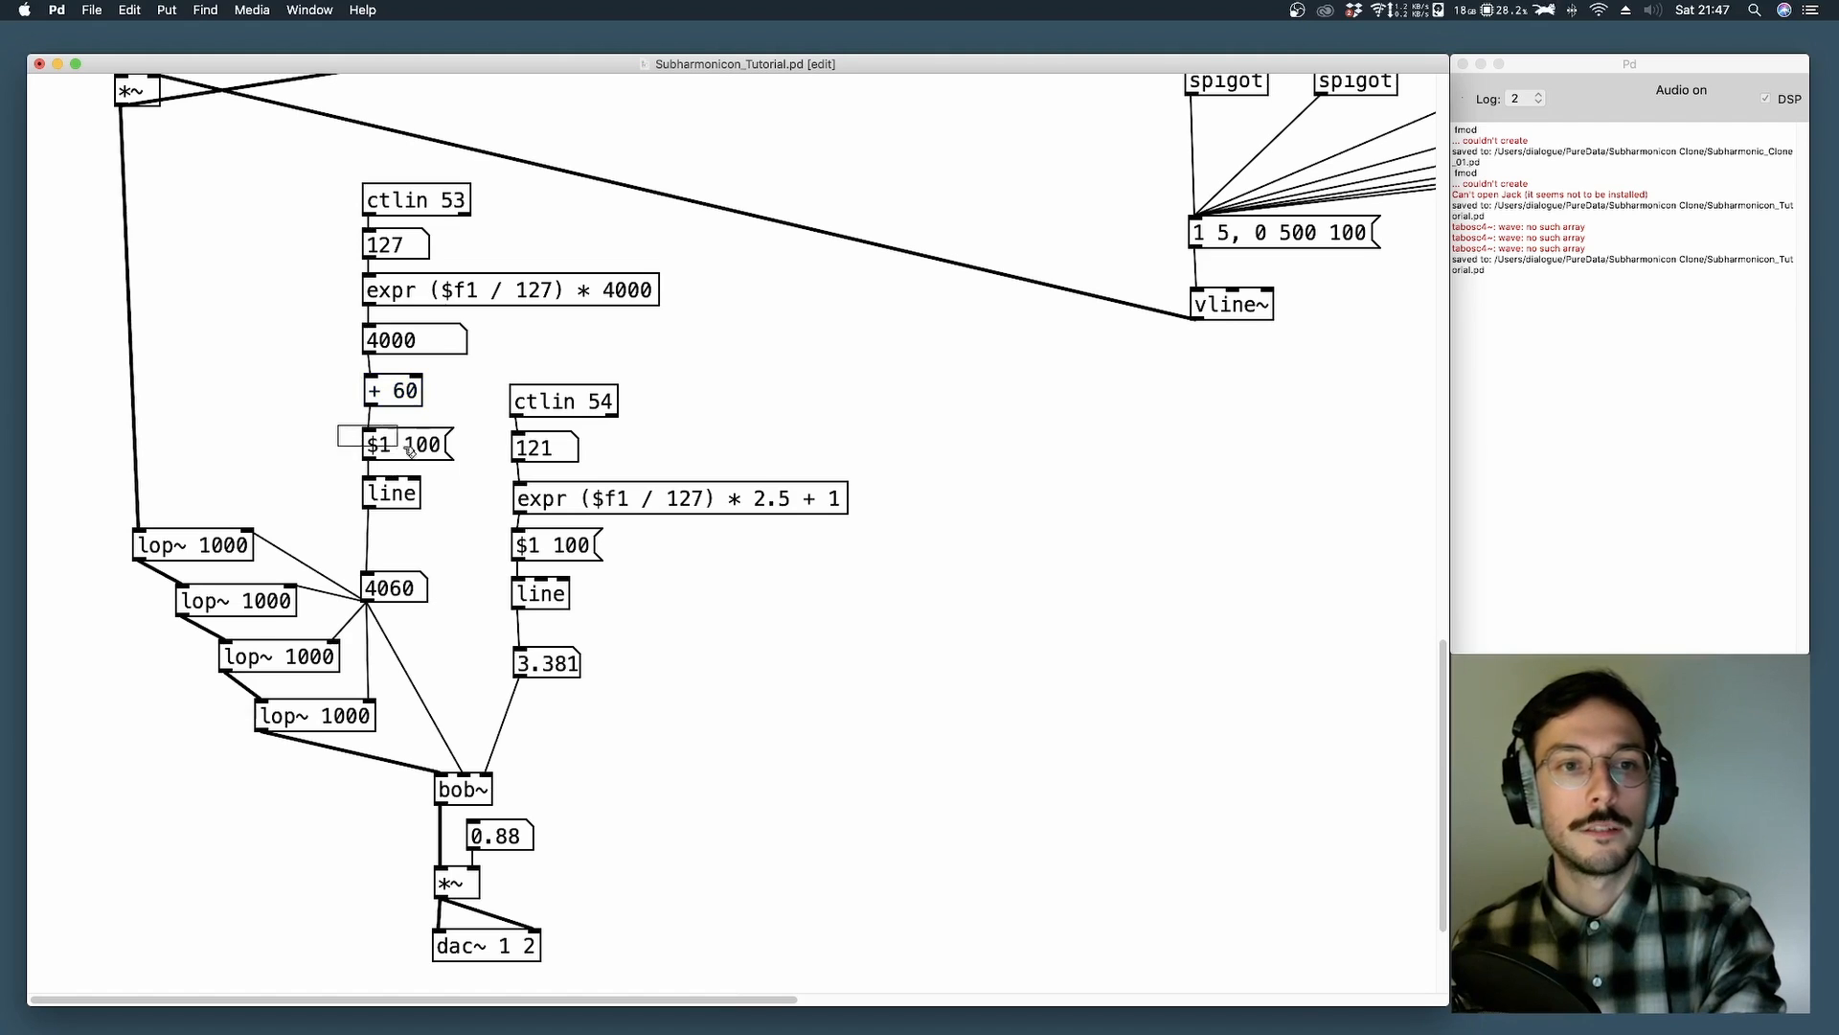
pyautogui.doubleClick(406, 443)
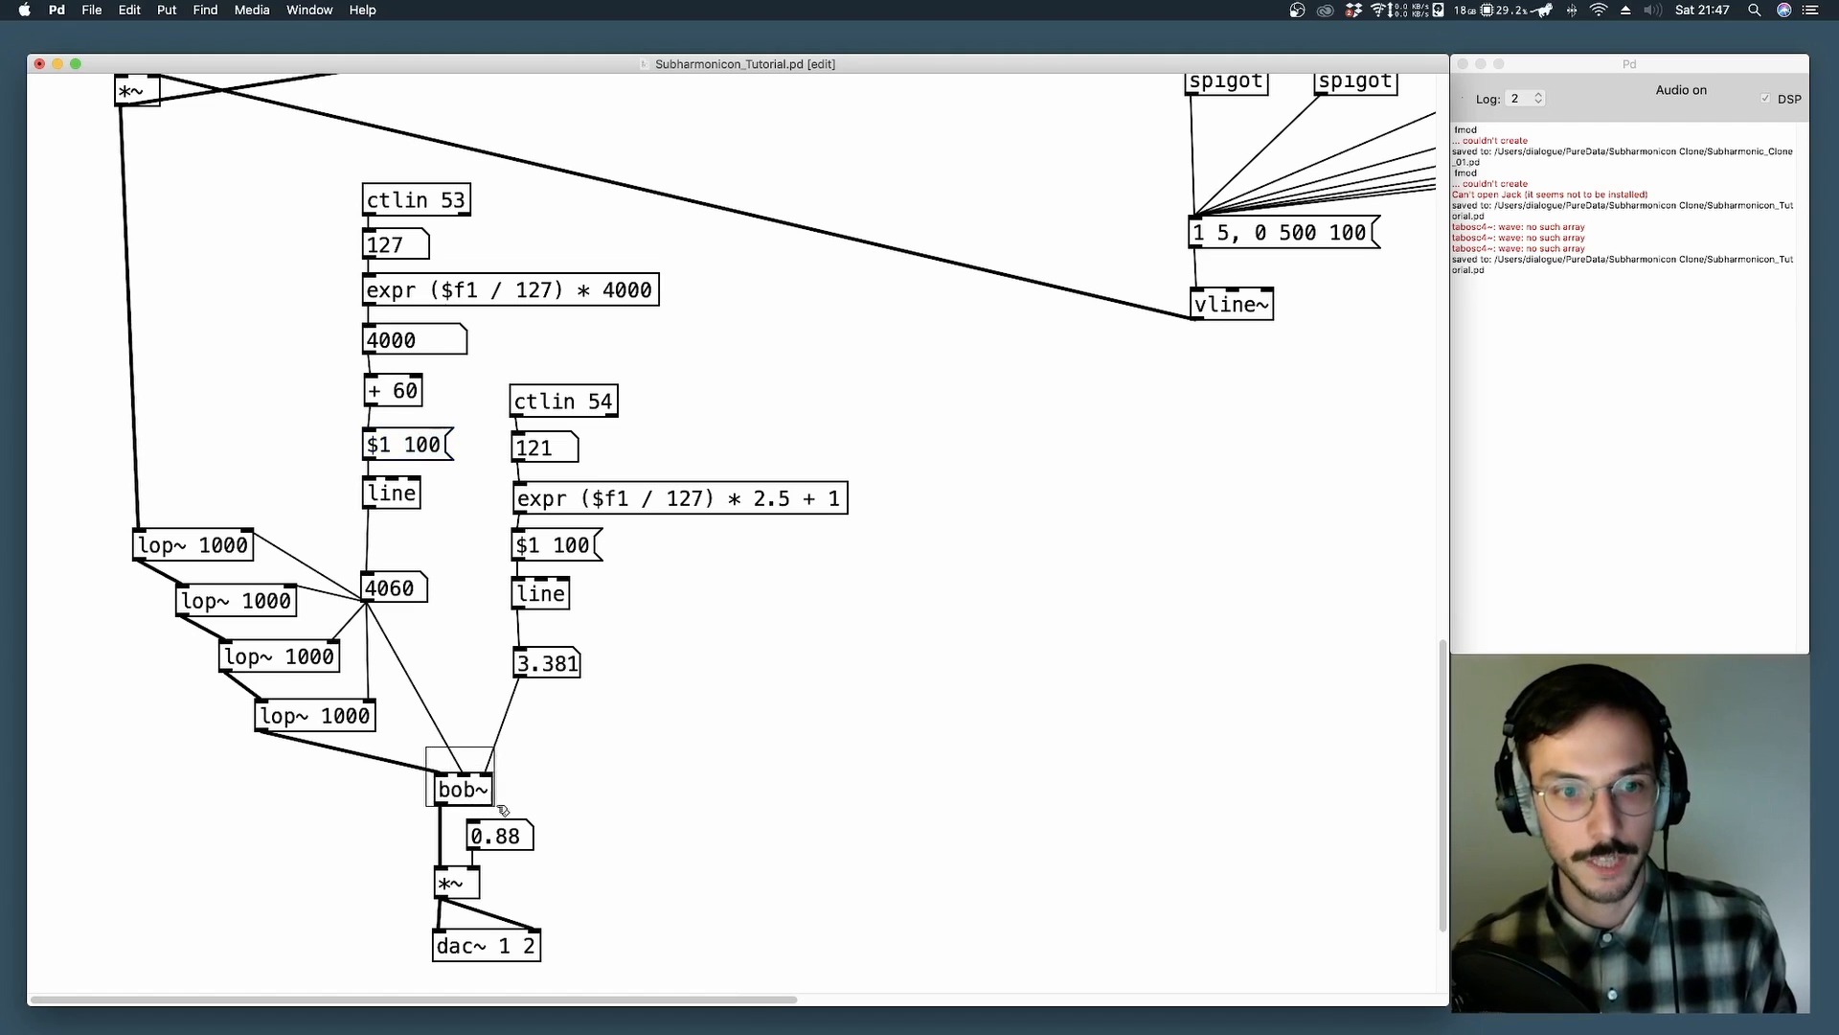
pyautogui.click(462, 788)
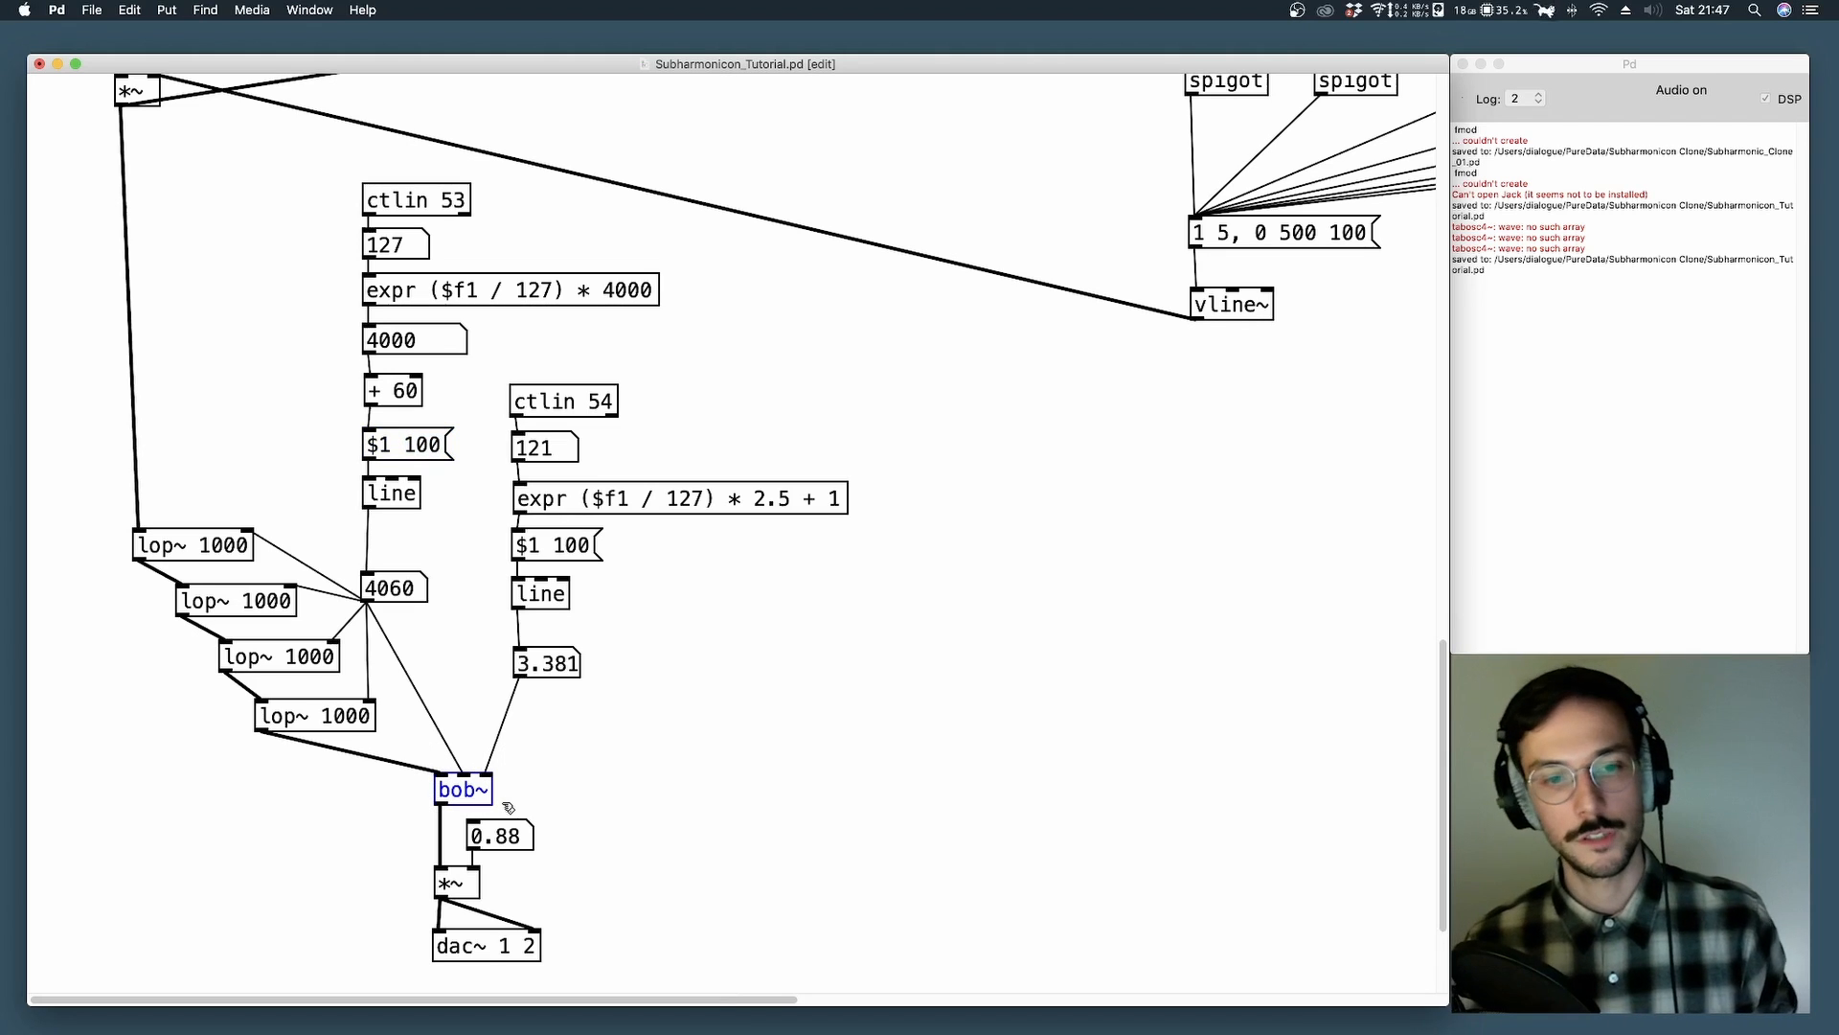
pyautogui.rightClick(462, 788)
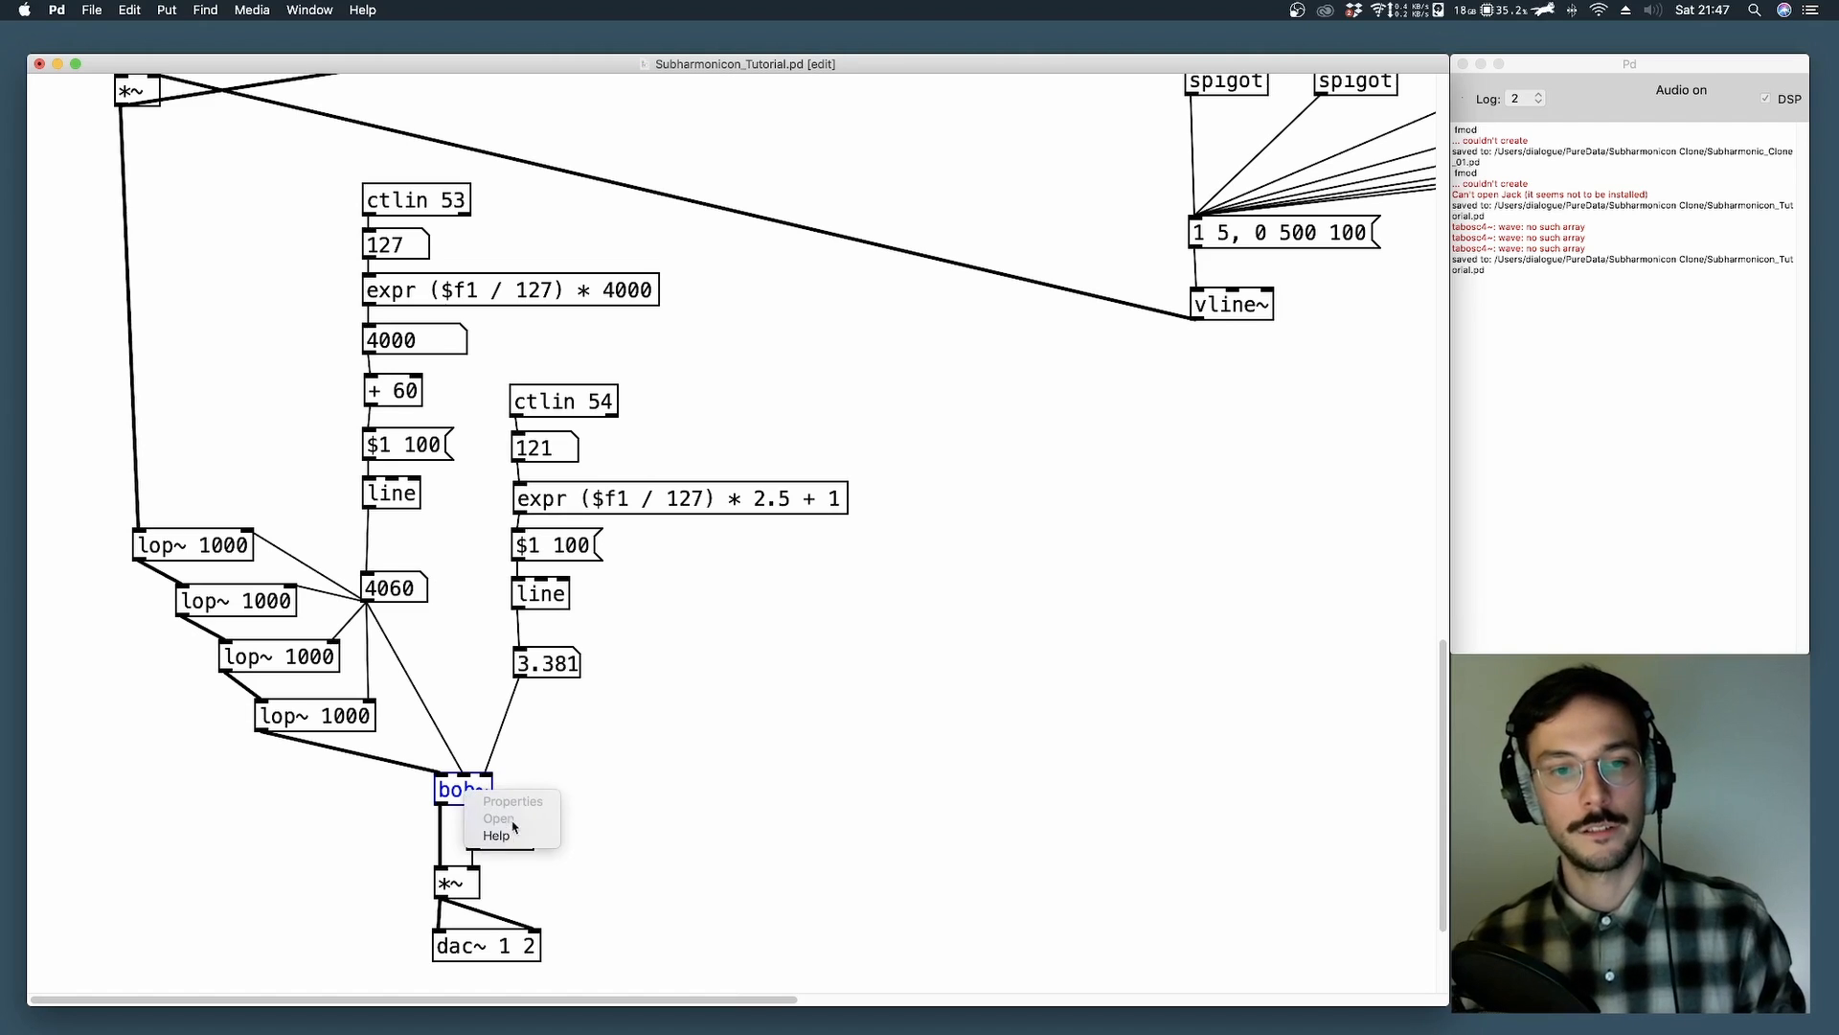
pyautogui.click(495, 835)
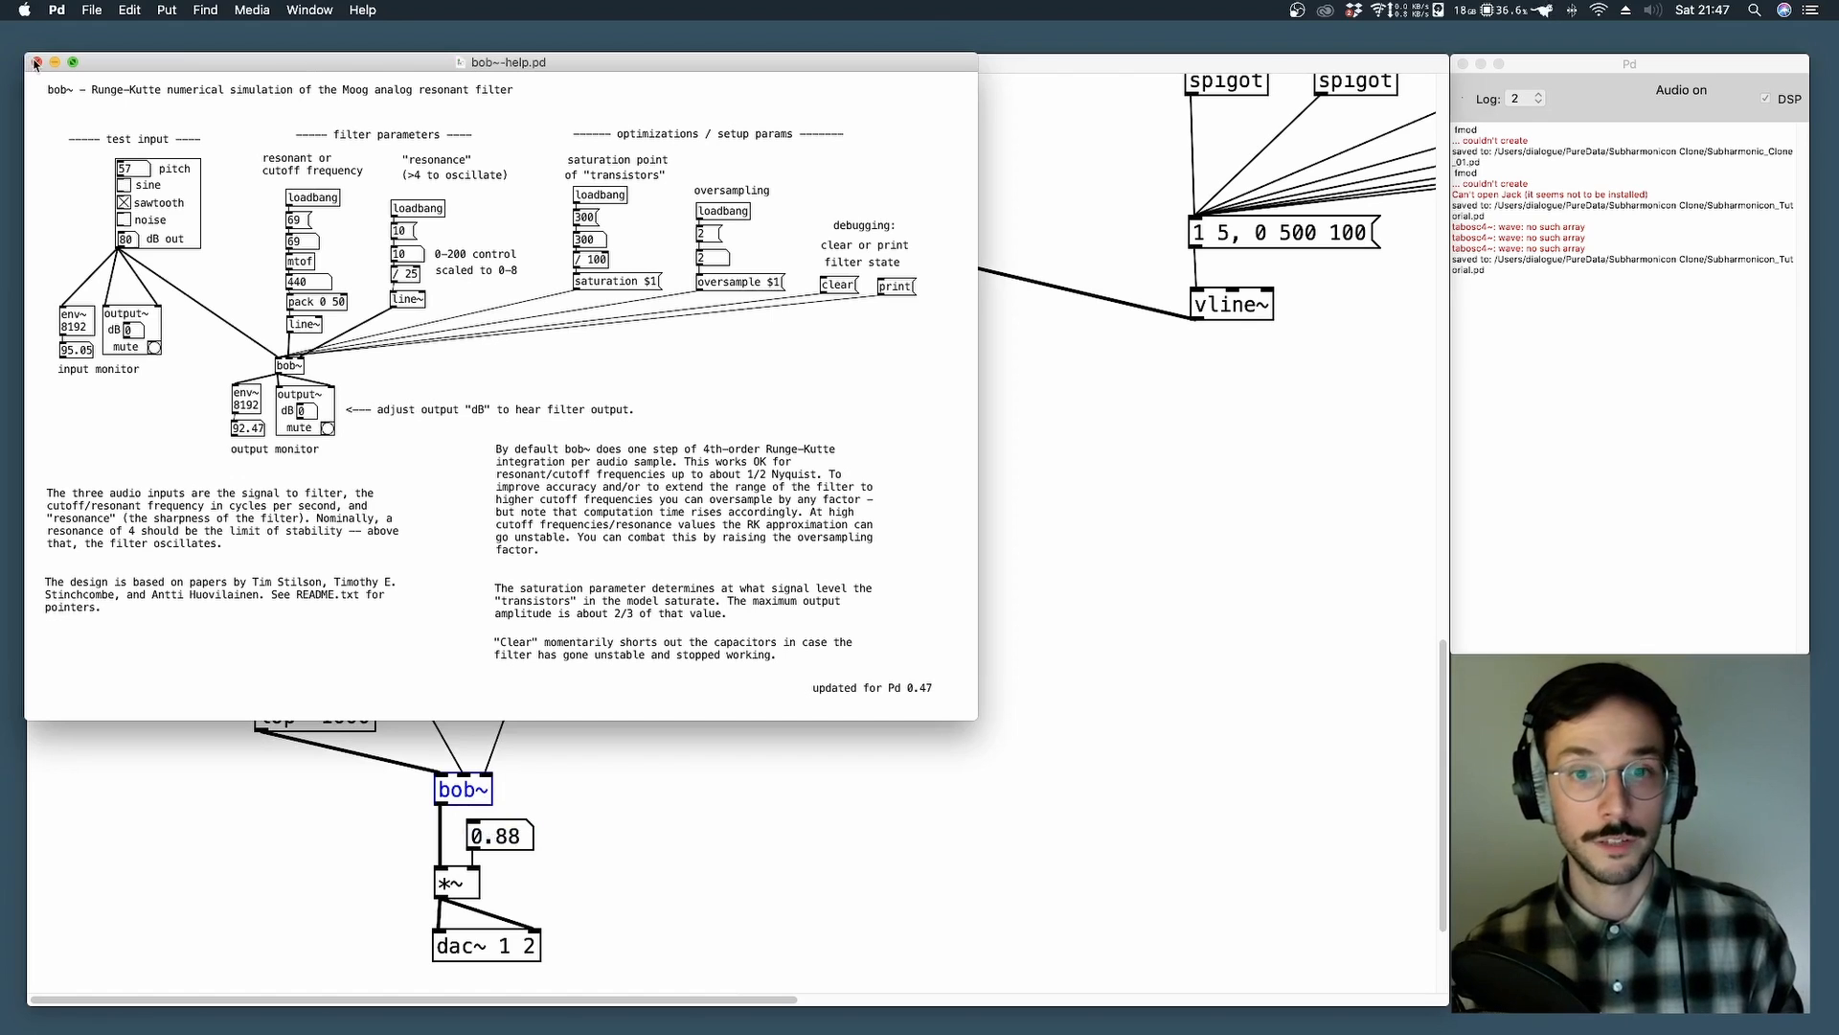
pyautogui.click(36, 61)
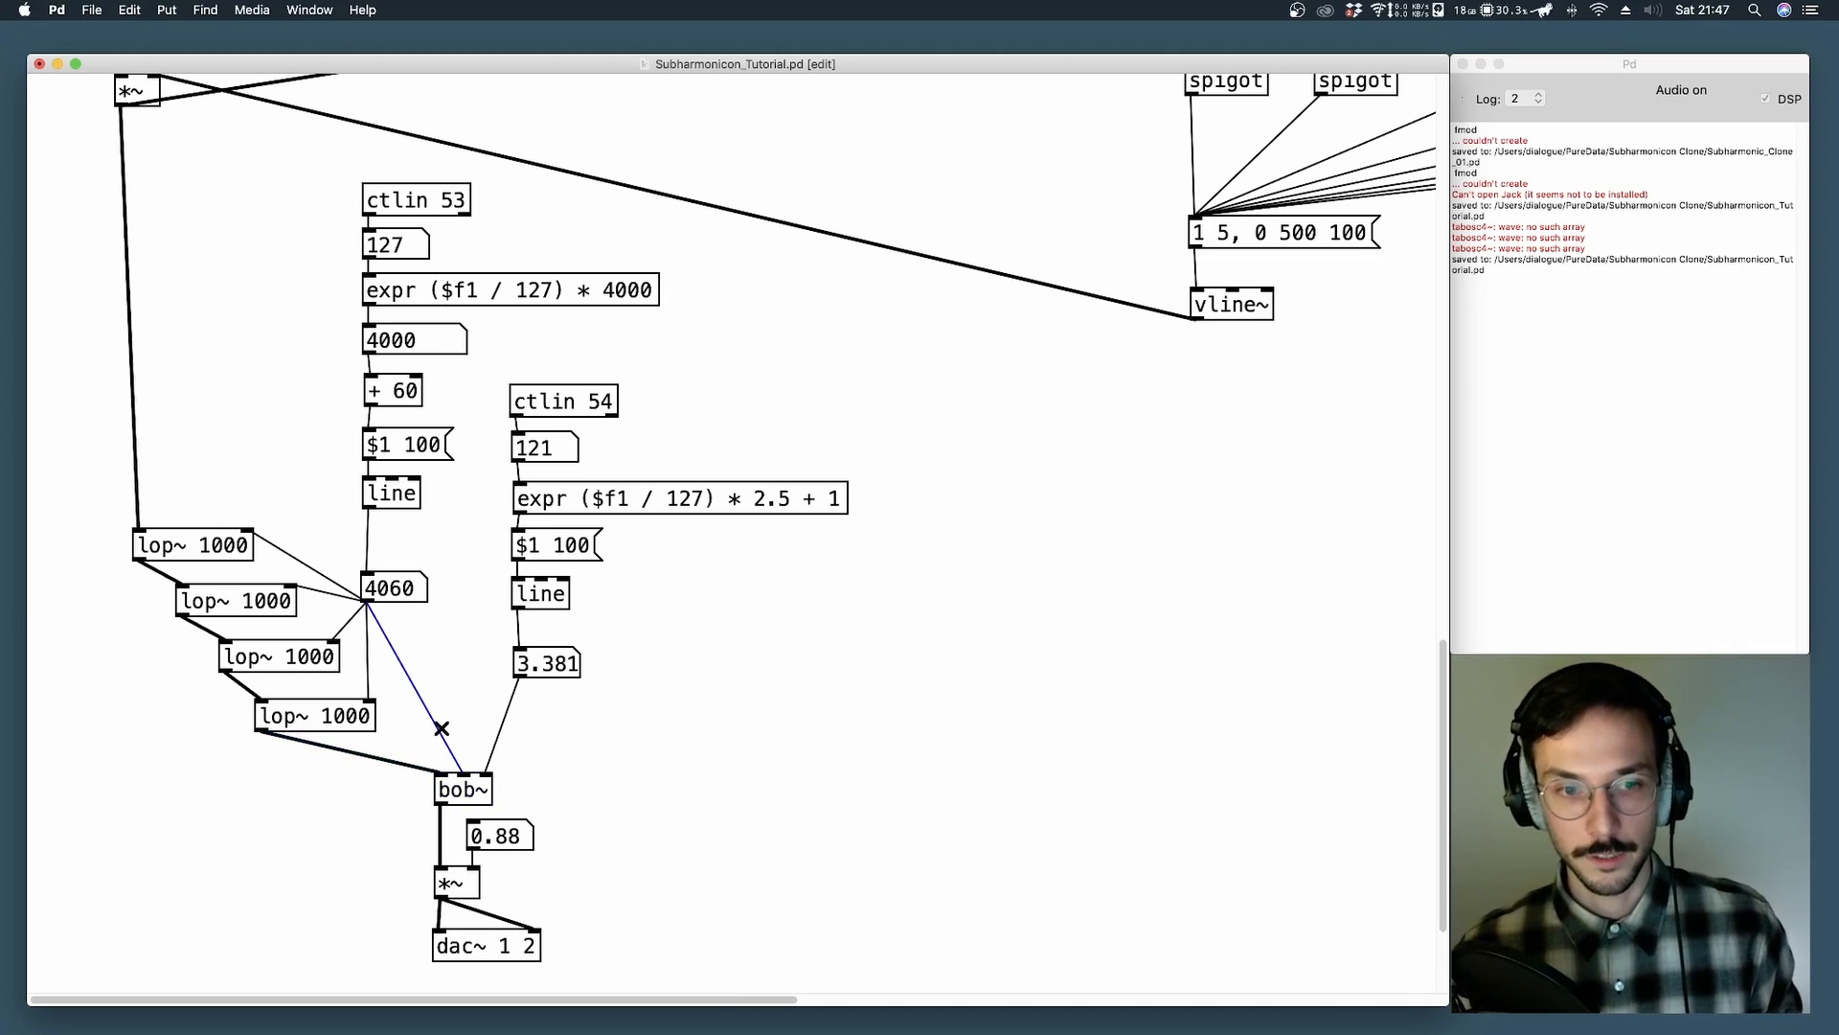
pyautogui.moveTo(404, 645)
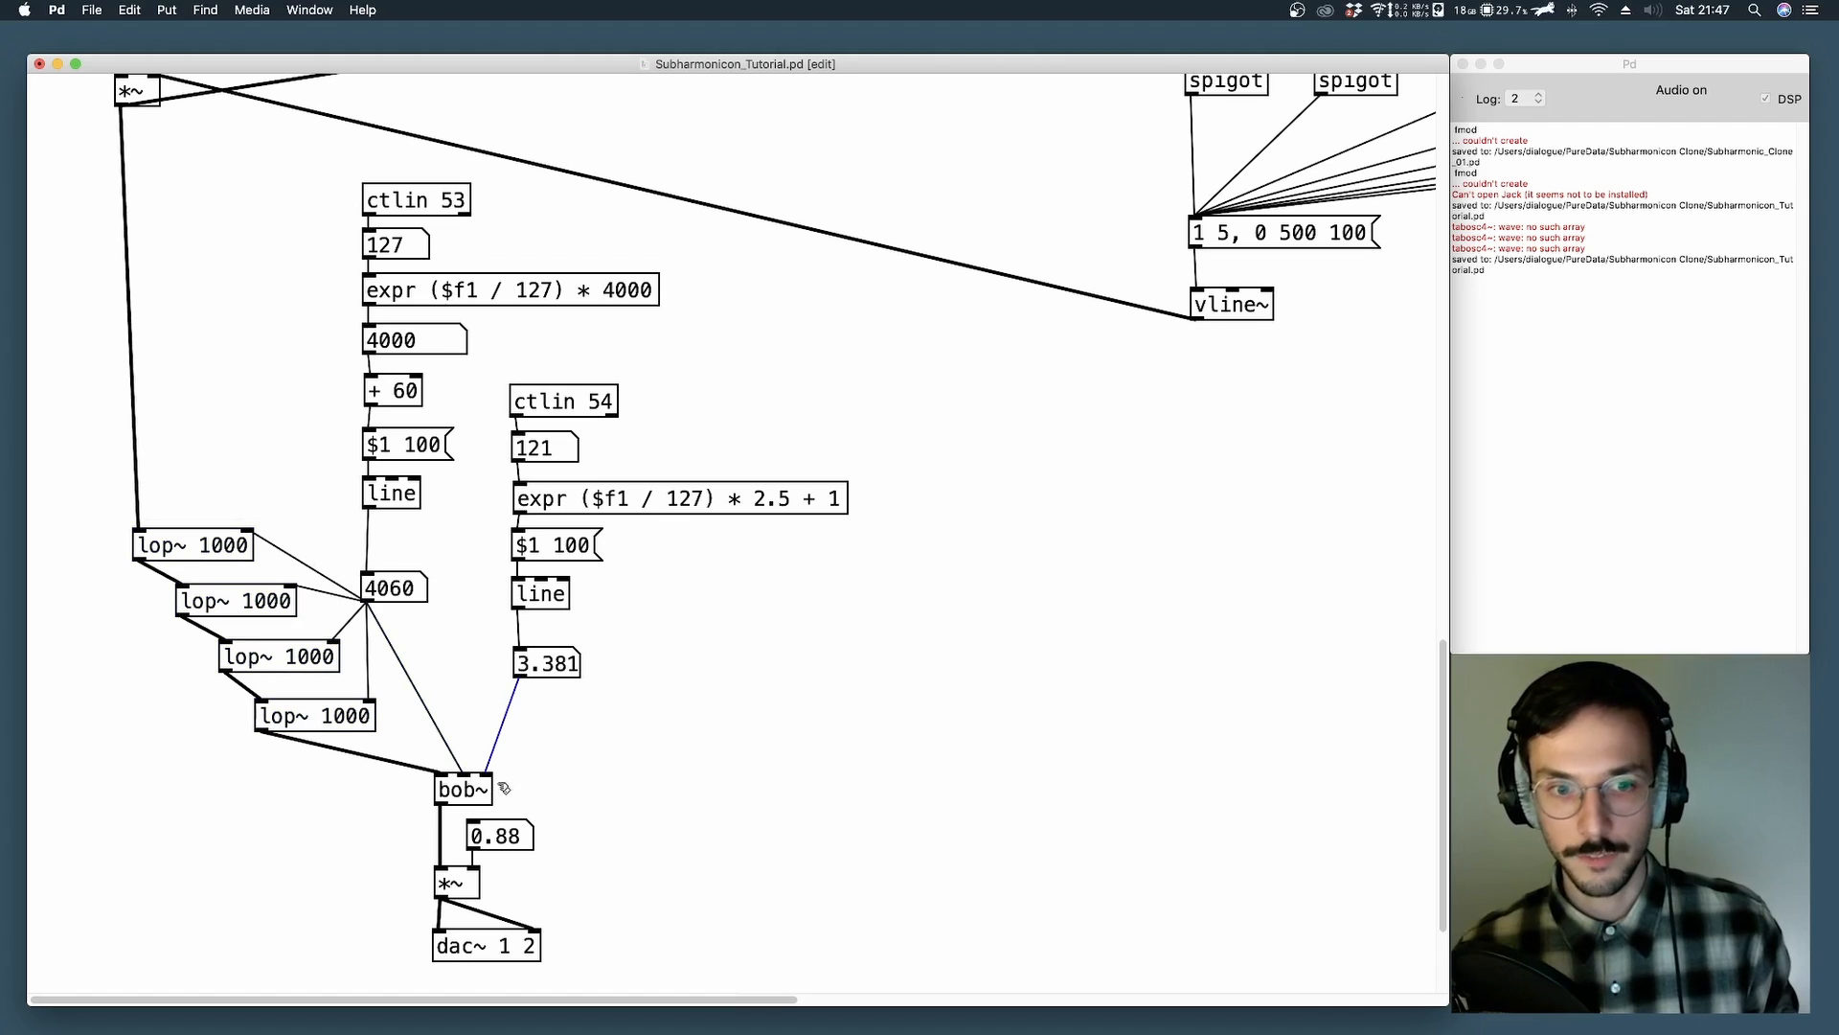
pyautogui.moveTo(618, 713)
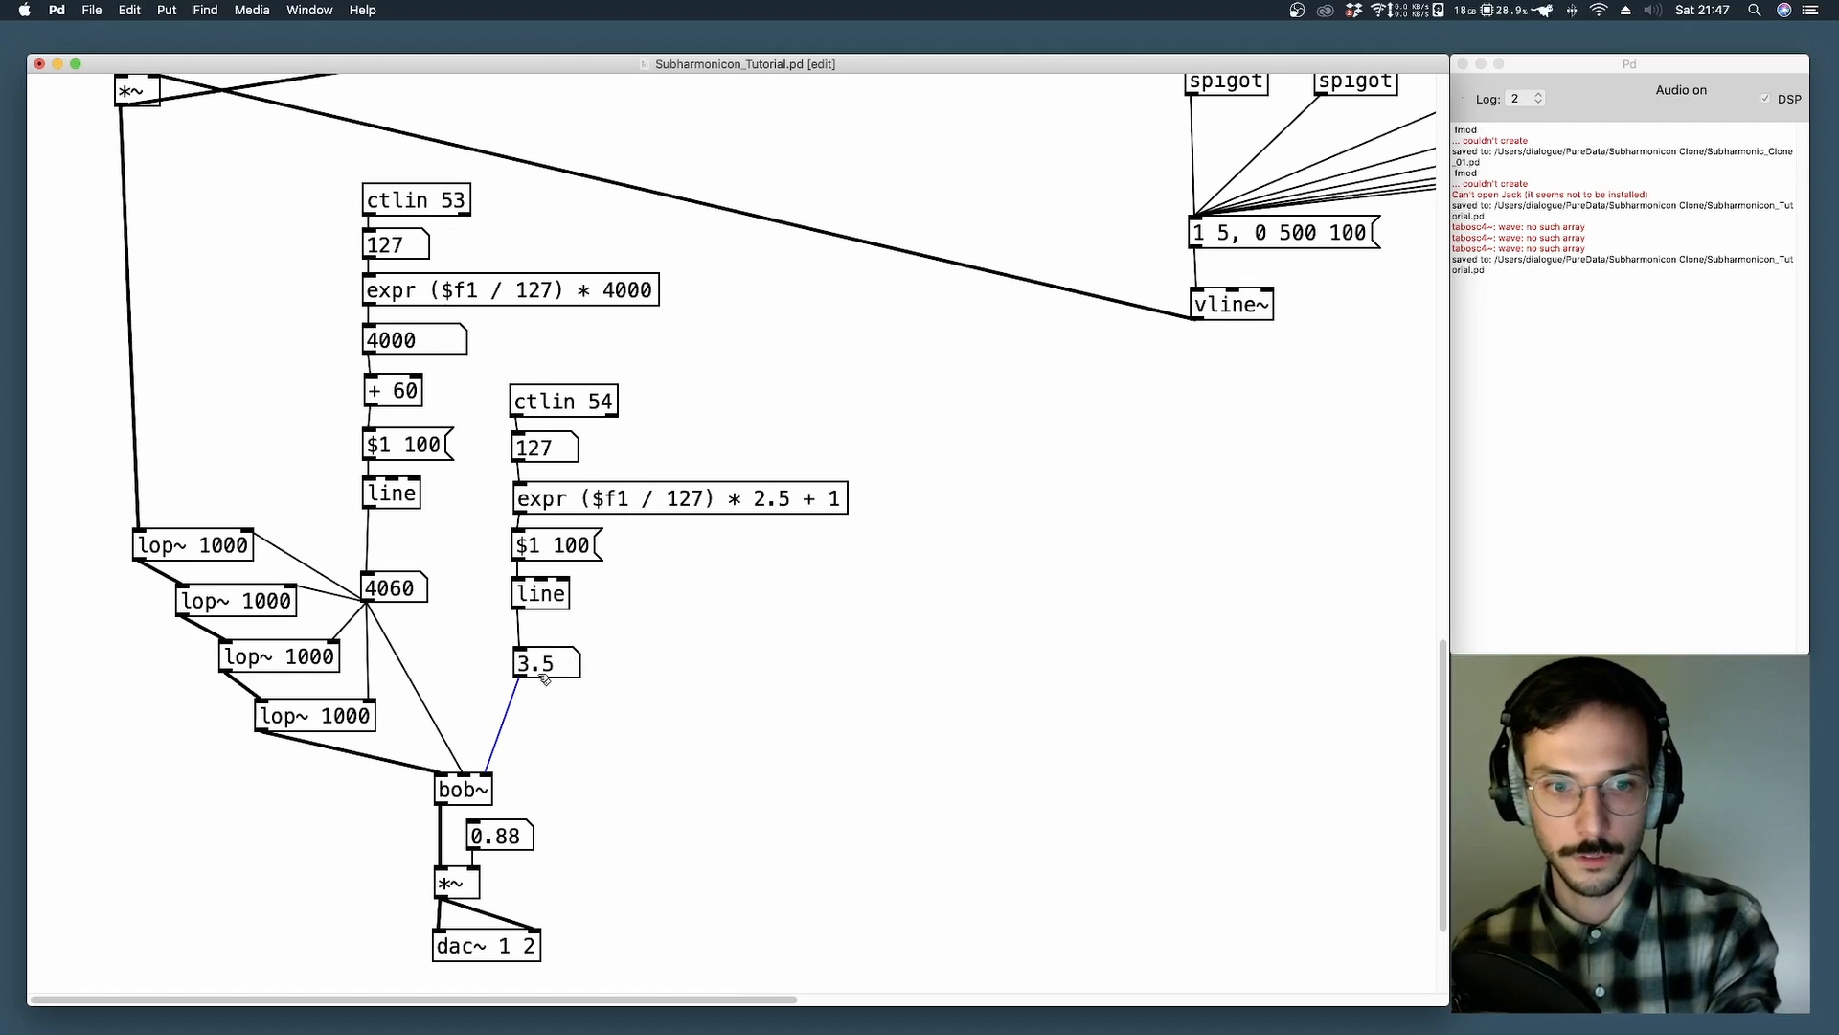
pyautogui.moveTo(510, 364)
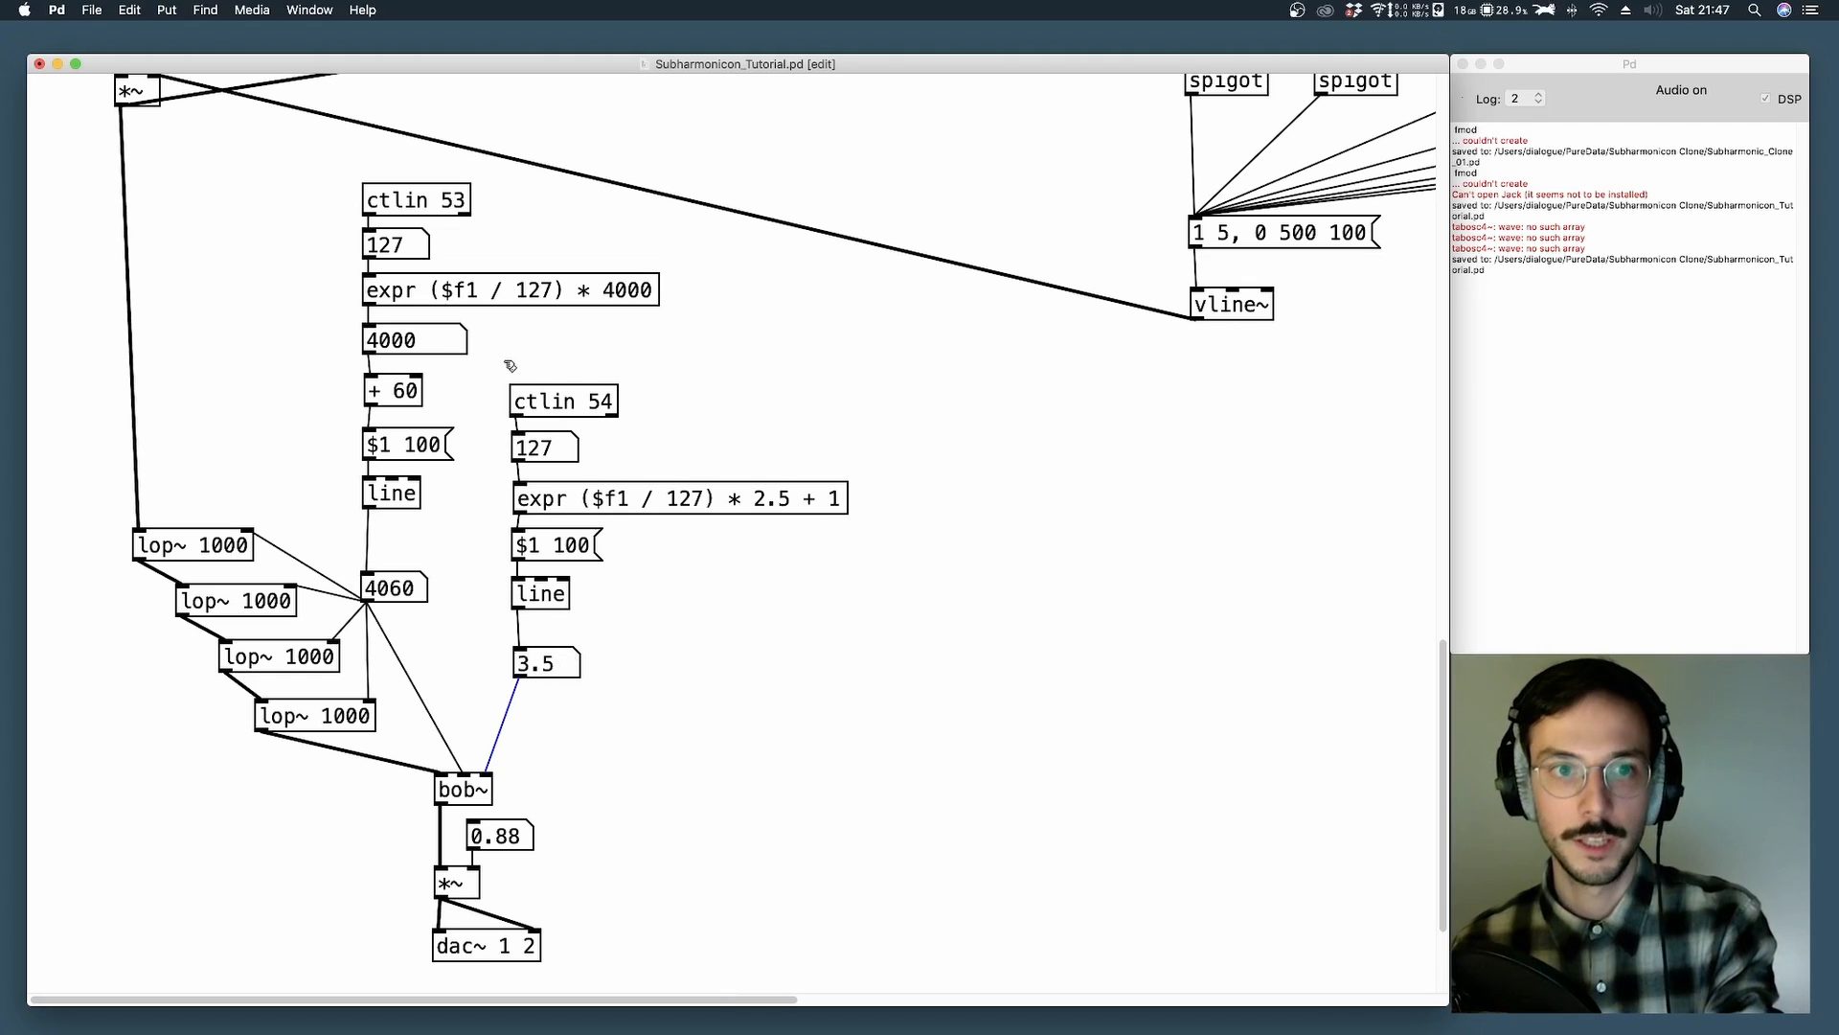
# Inspect ctlin 54 and move the 3.5 resonance number box up under [line].
pyautogui.click(565, 400)
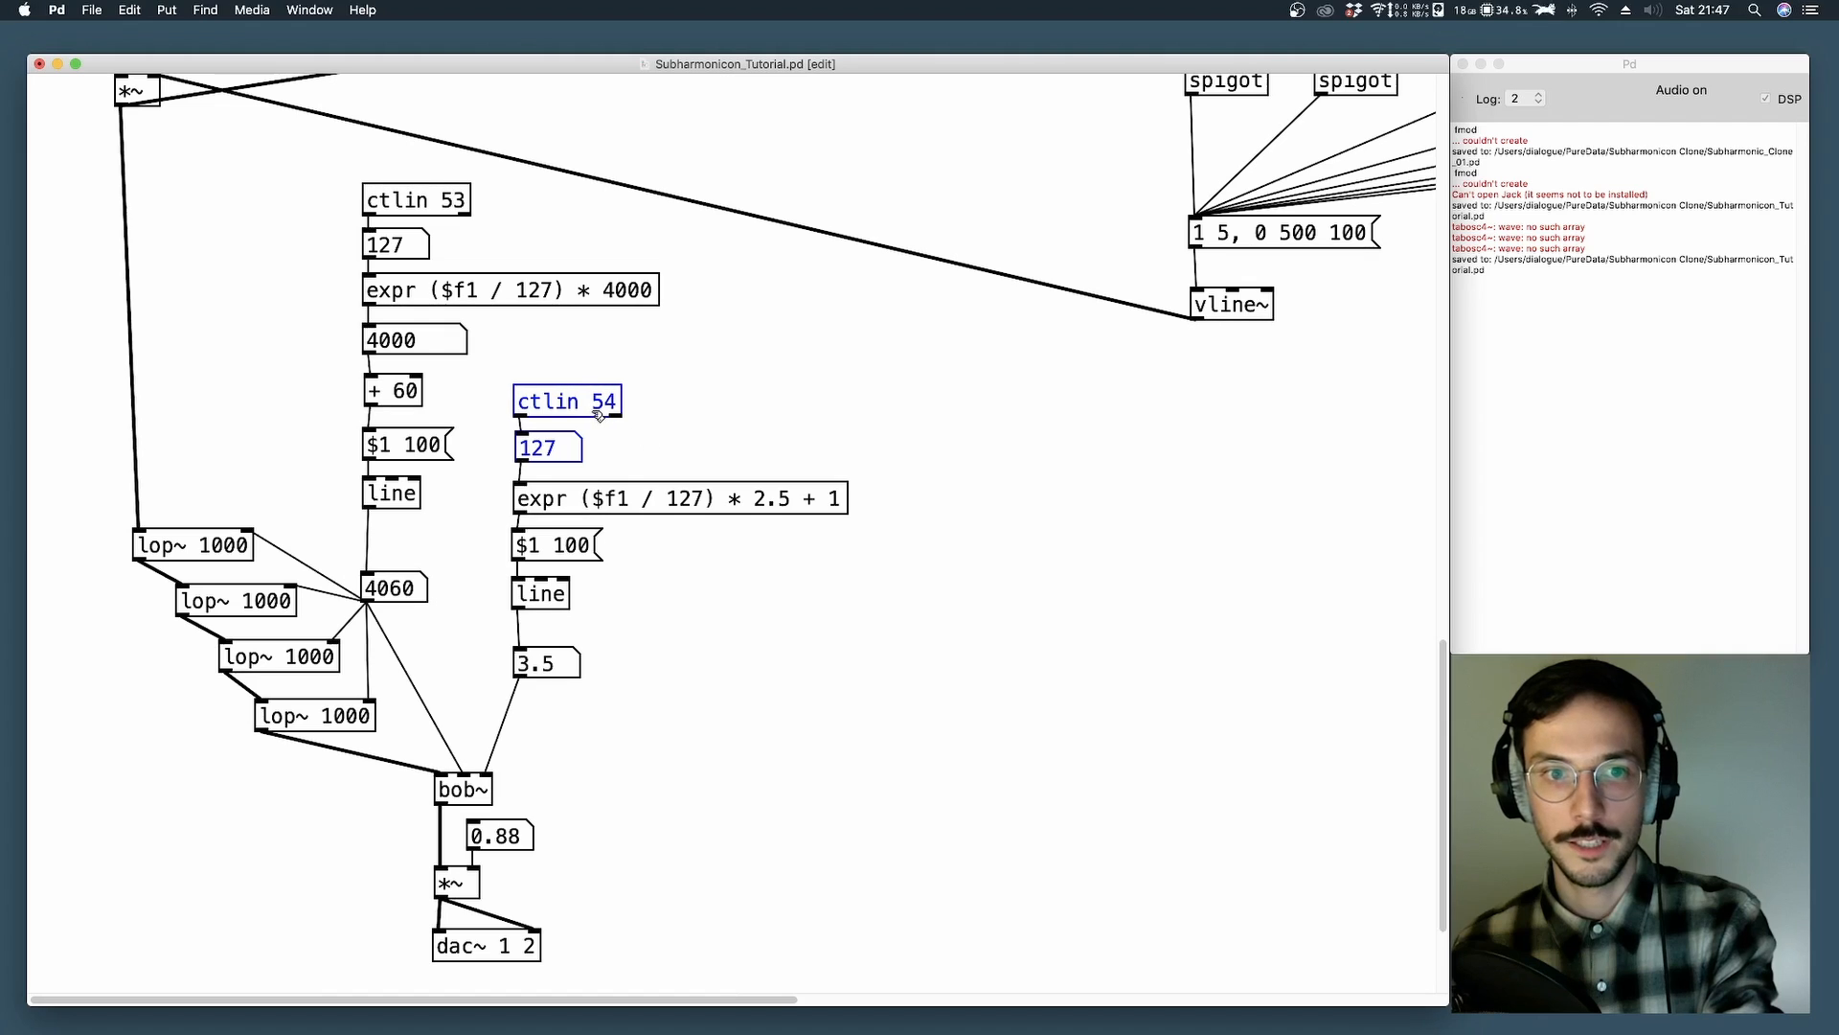
pyautogui.click(640, 416)
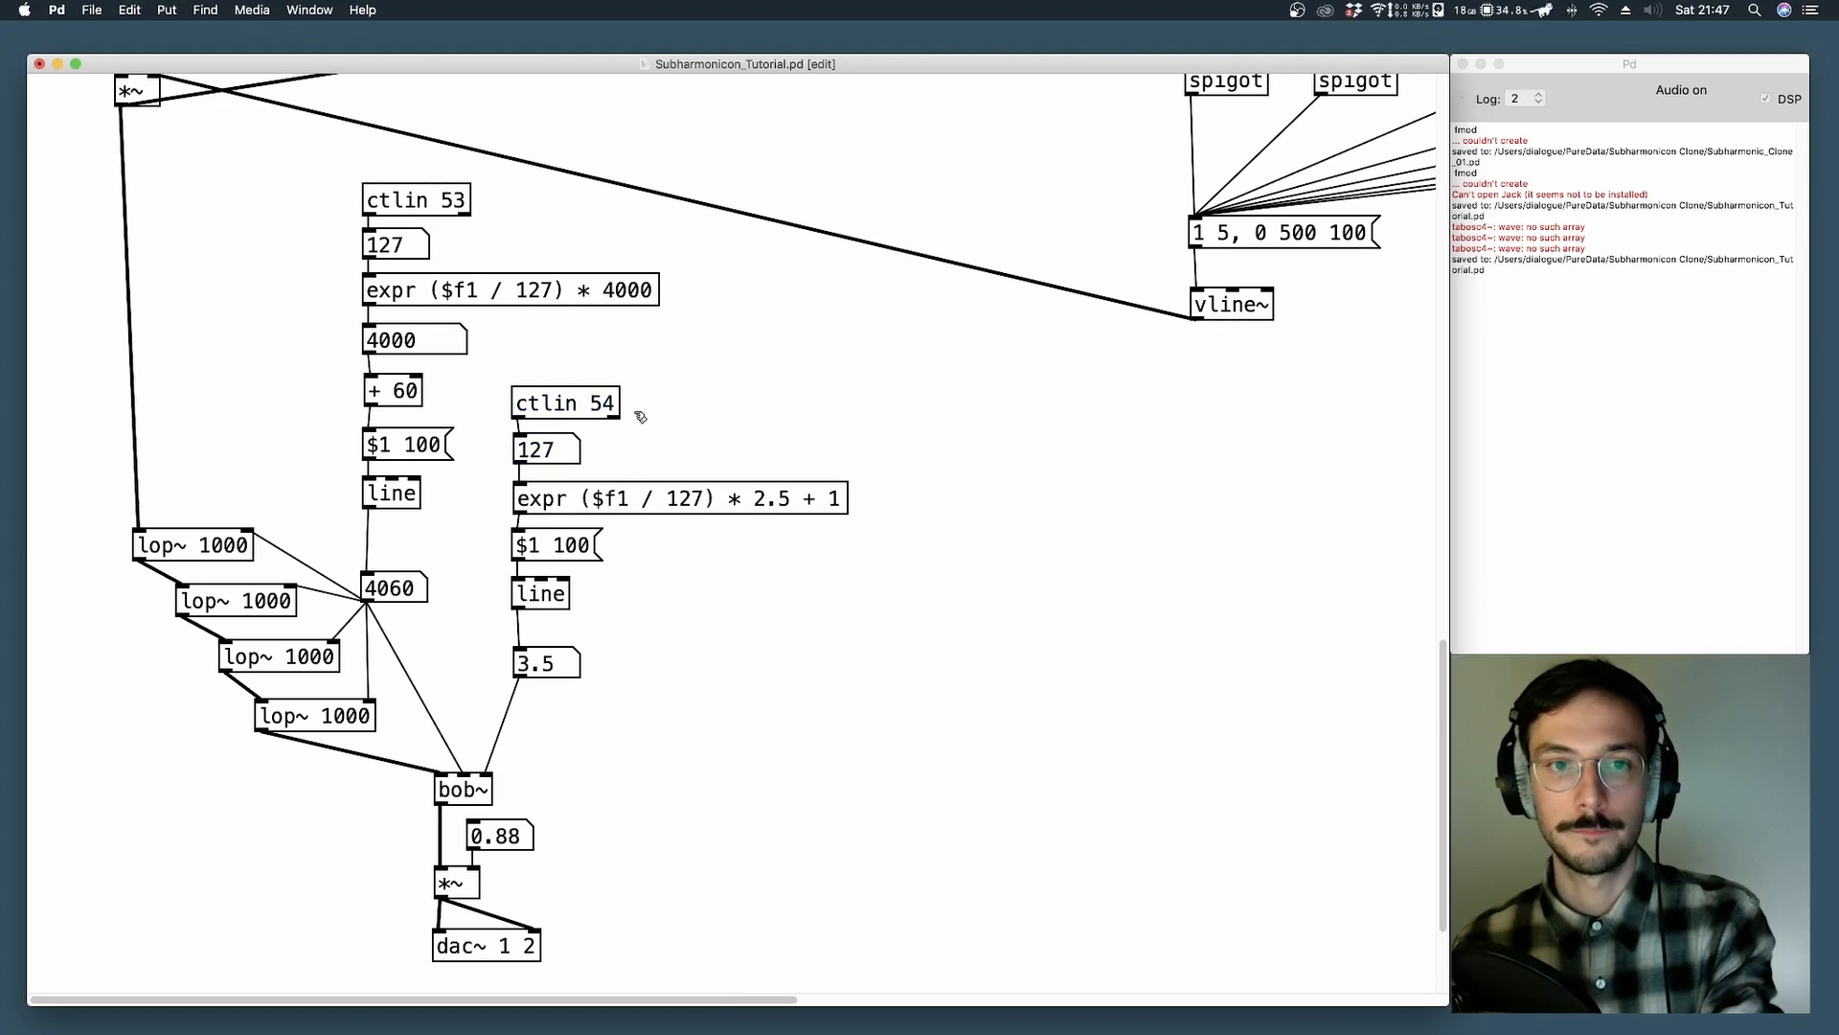
pyautogui.click(563, 402)
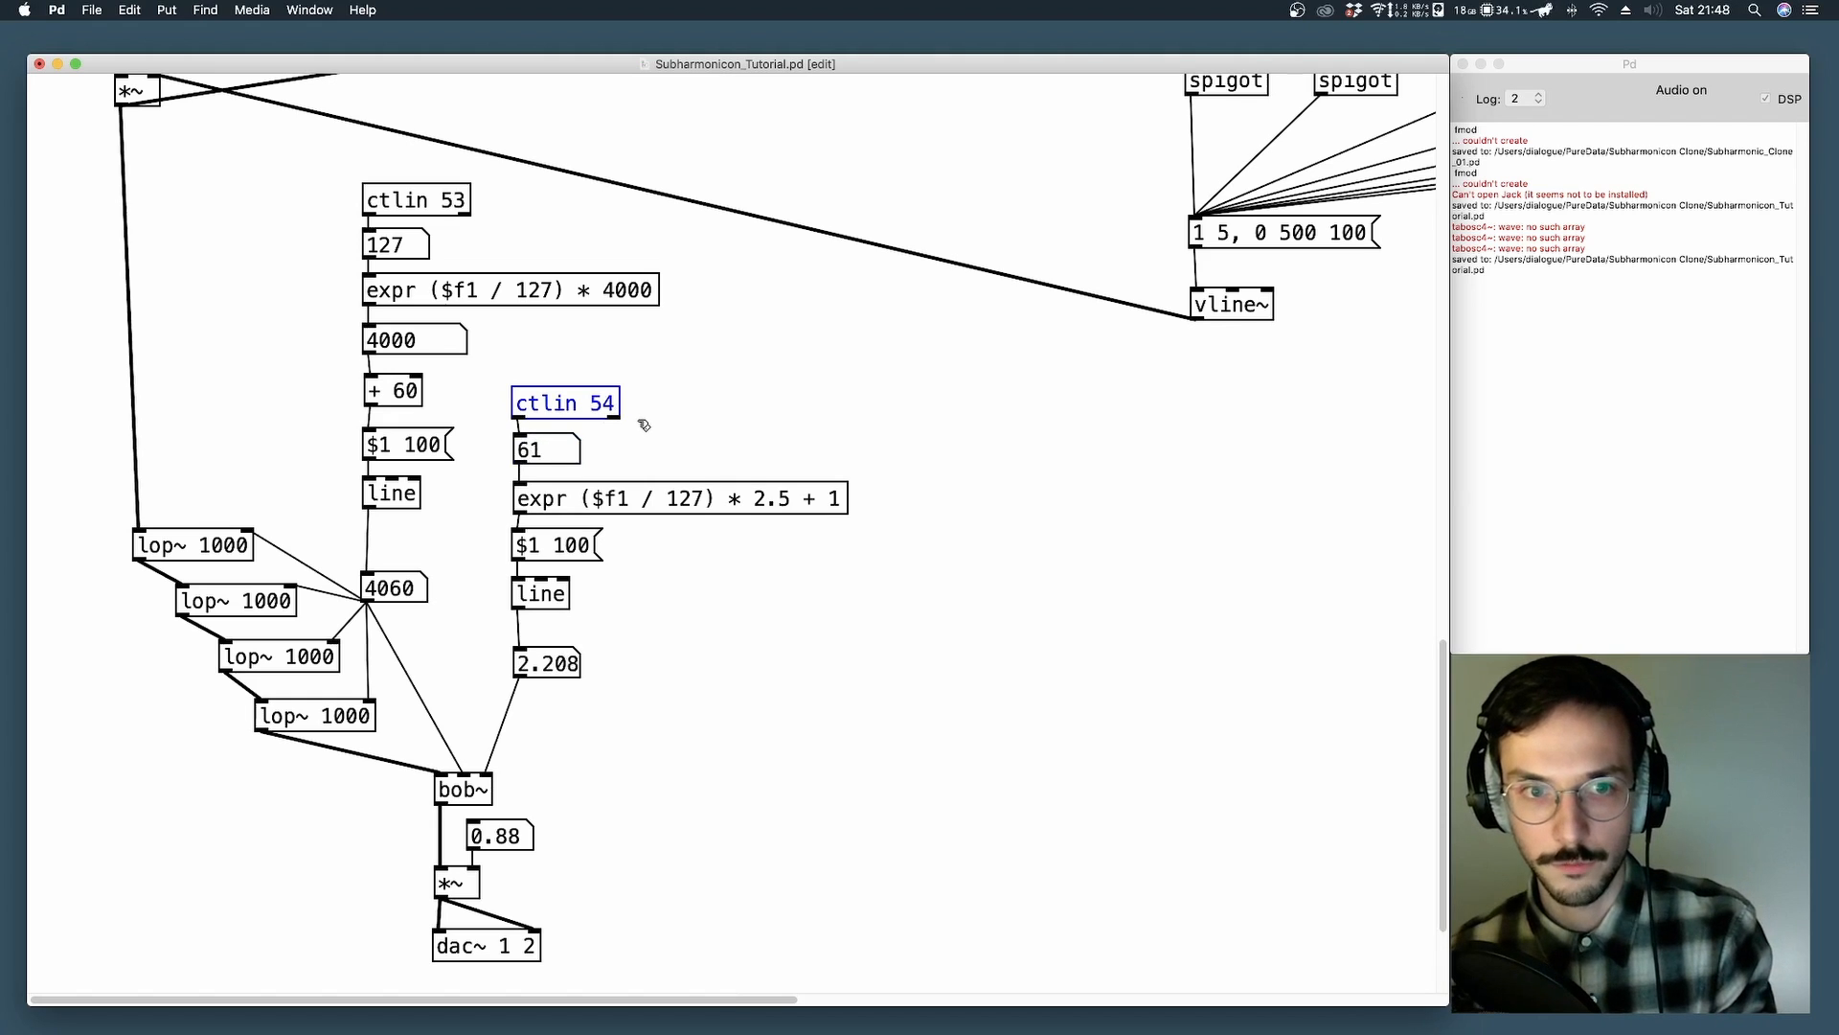
pyautogui.click(620, 498)
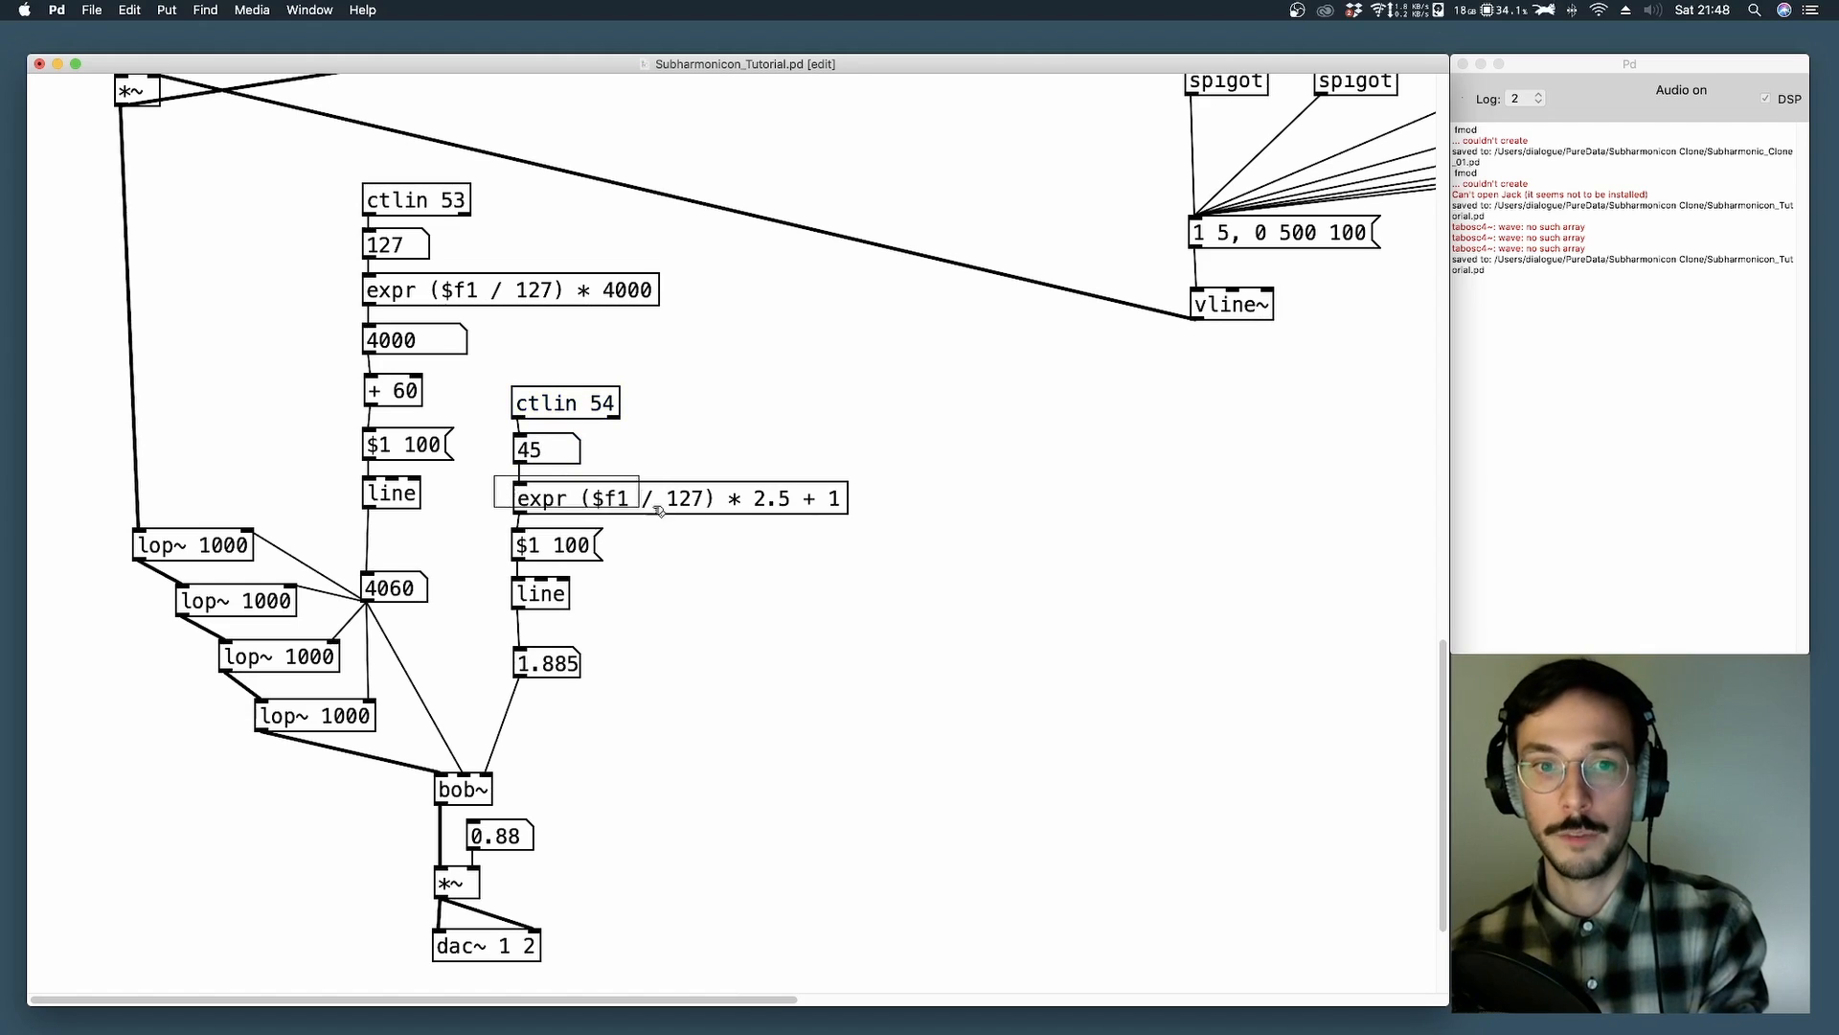
pyautogui.click(678, 498)
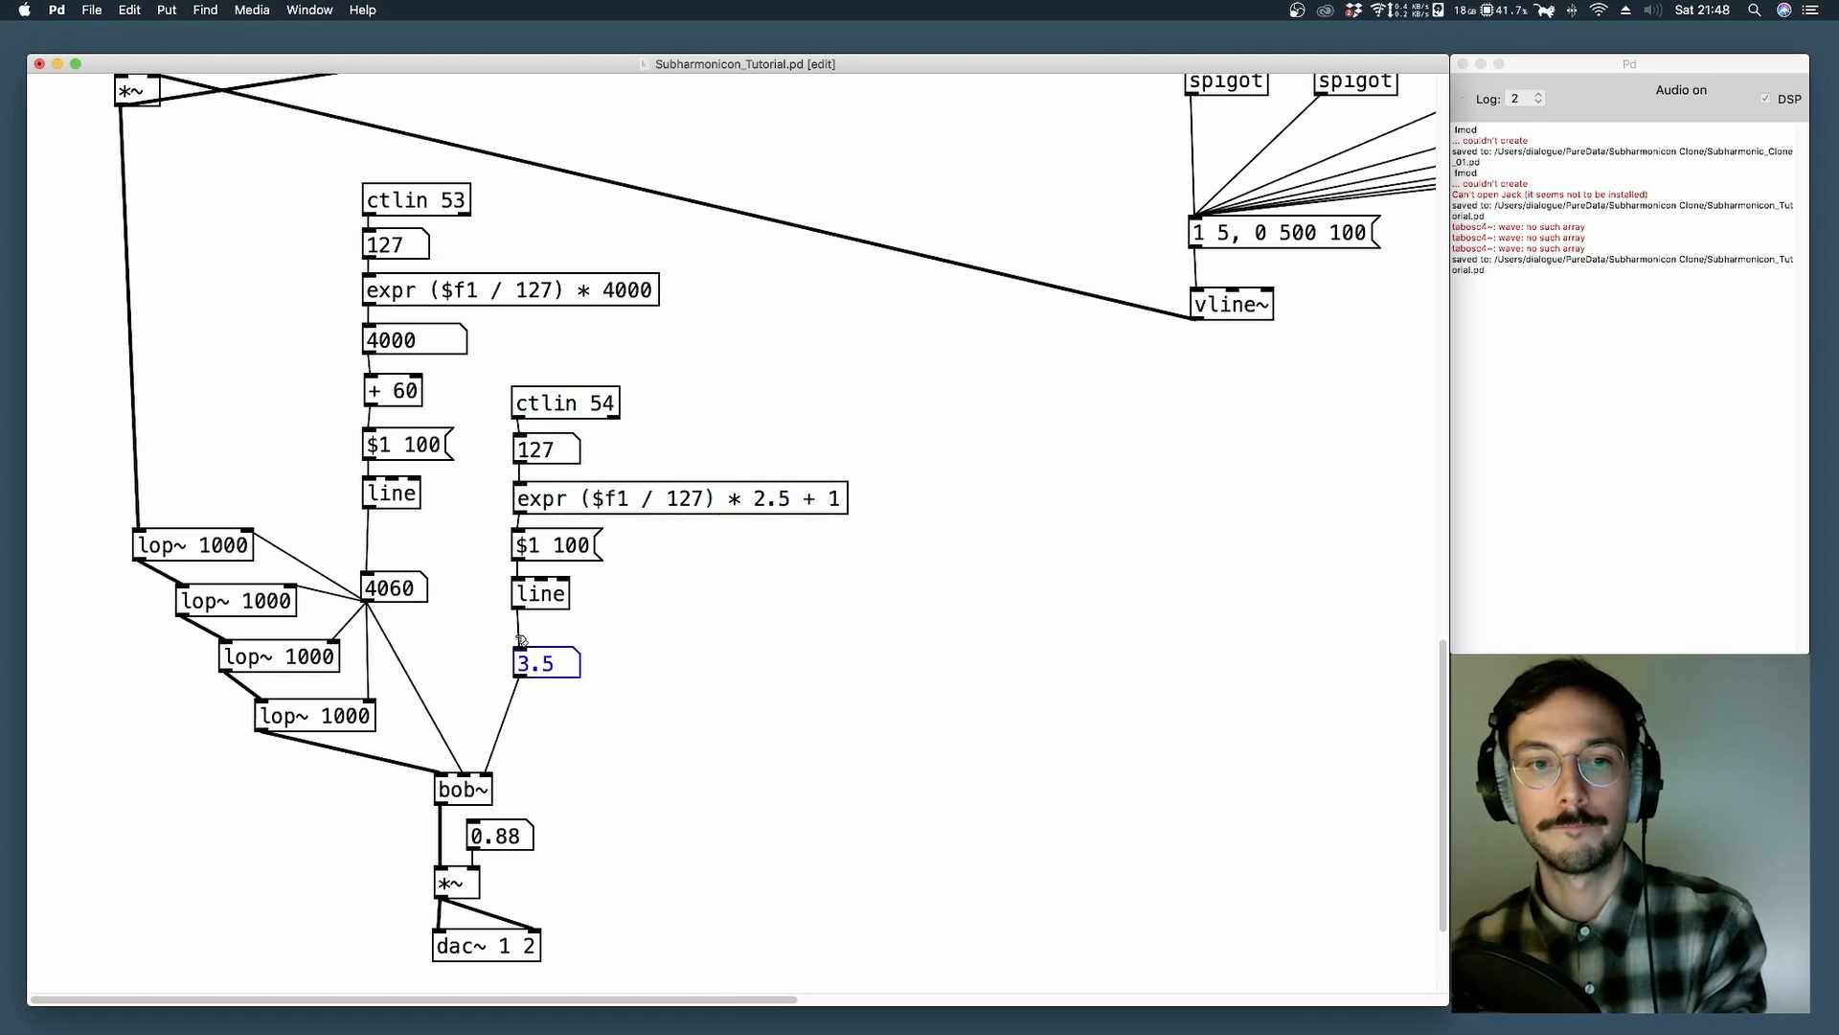
pyautogui.click(594, 608)
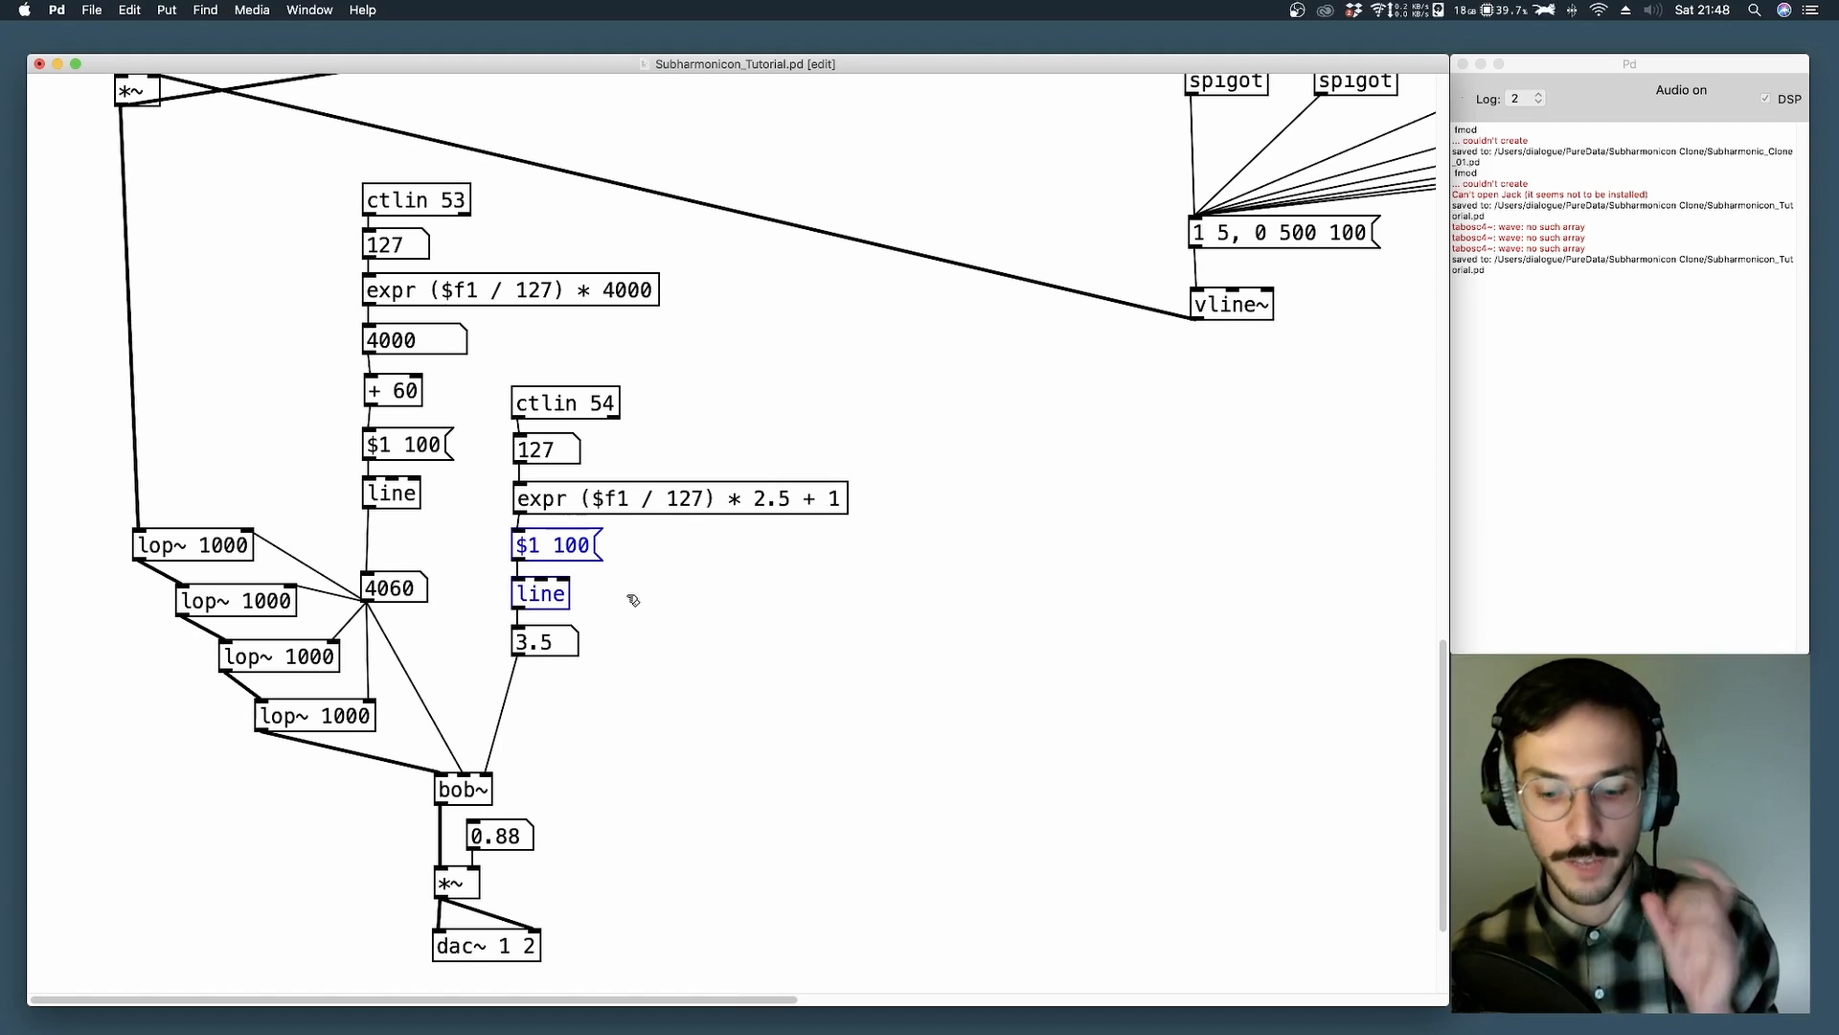
pyautogui.scroll(-3)
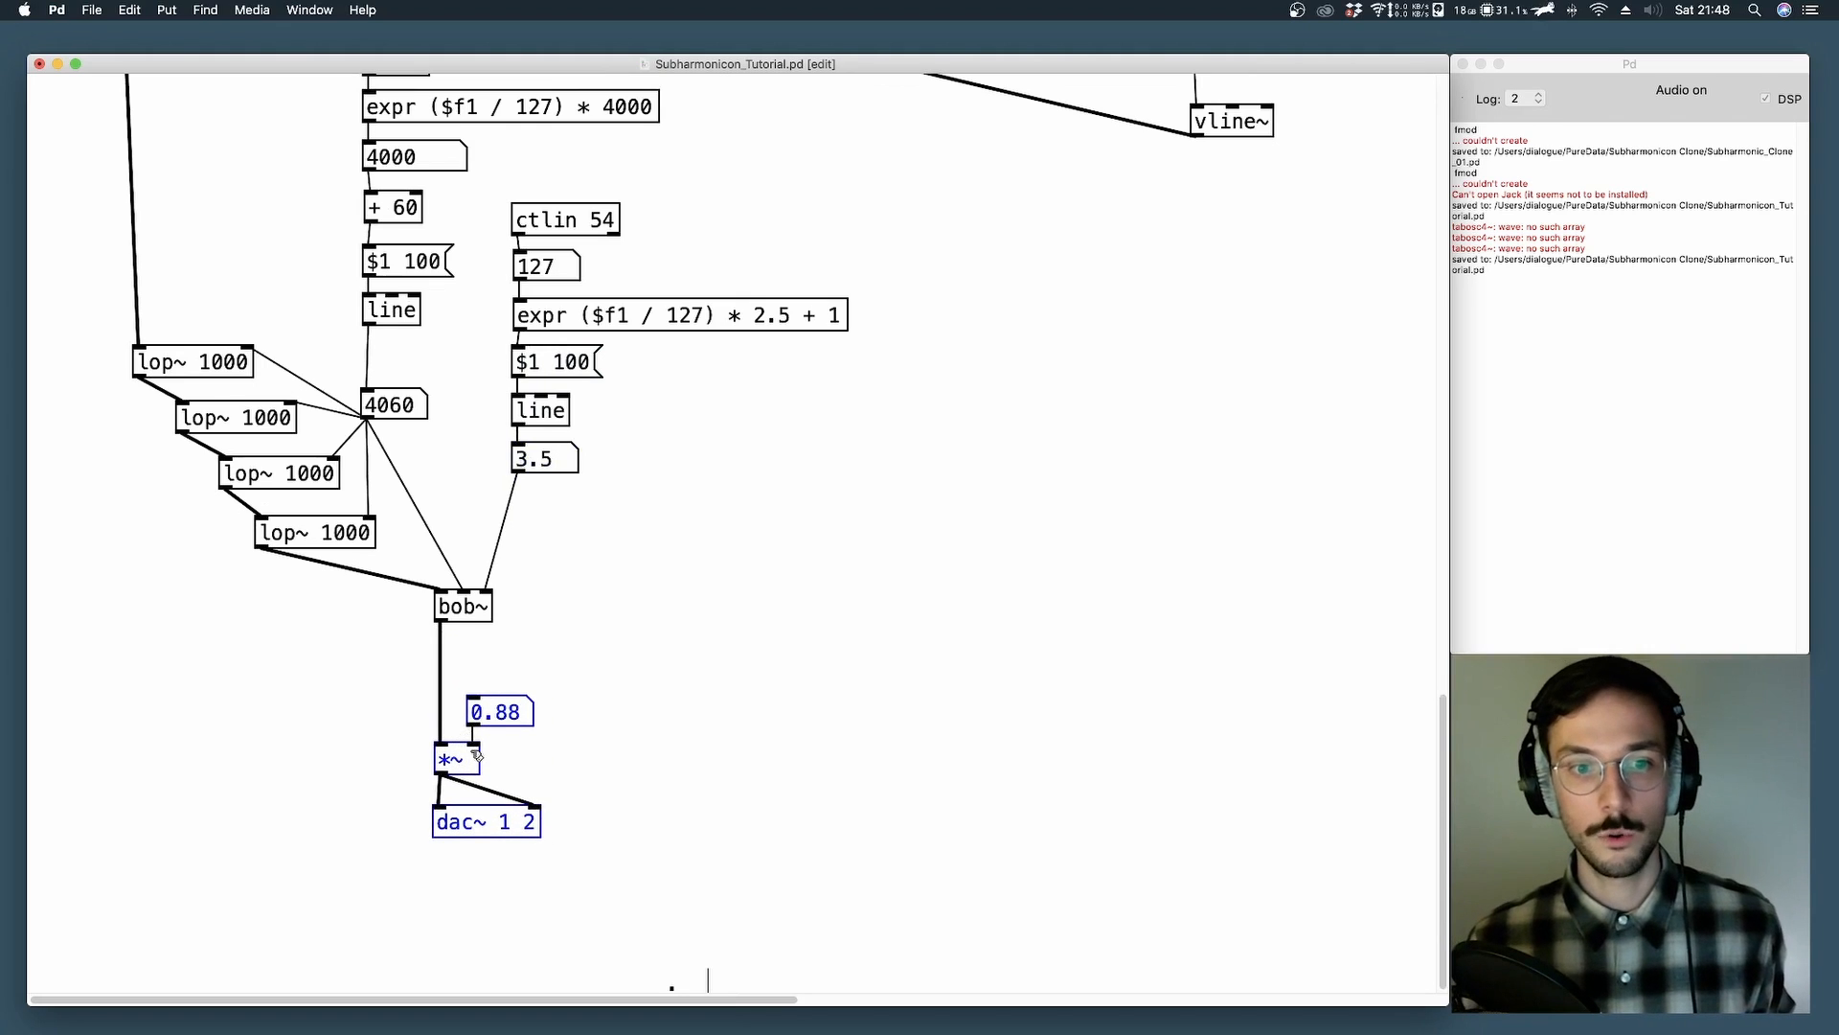
pyautogui.click(634, 713)
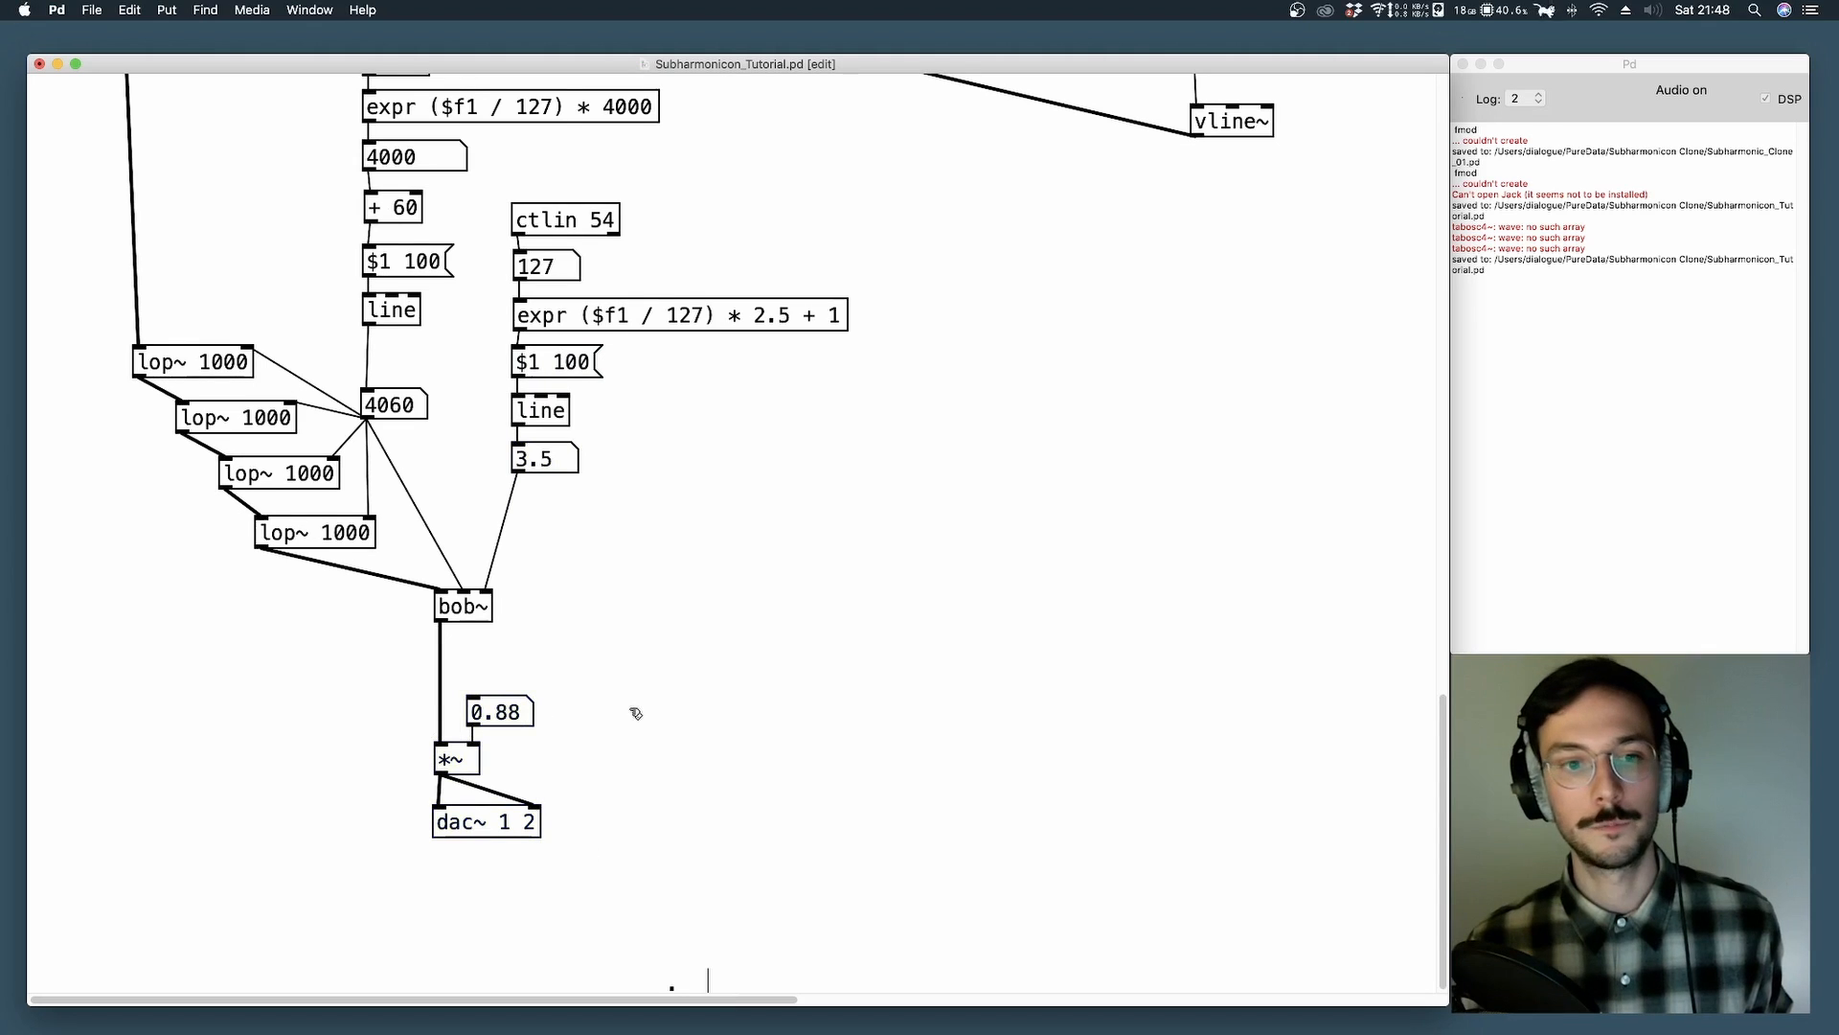
pyautogui.scroll(3)
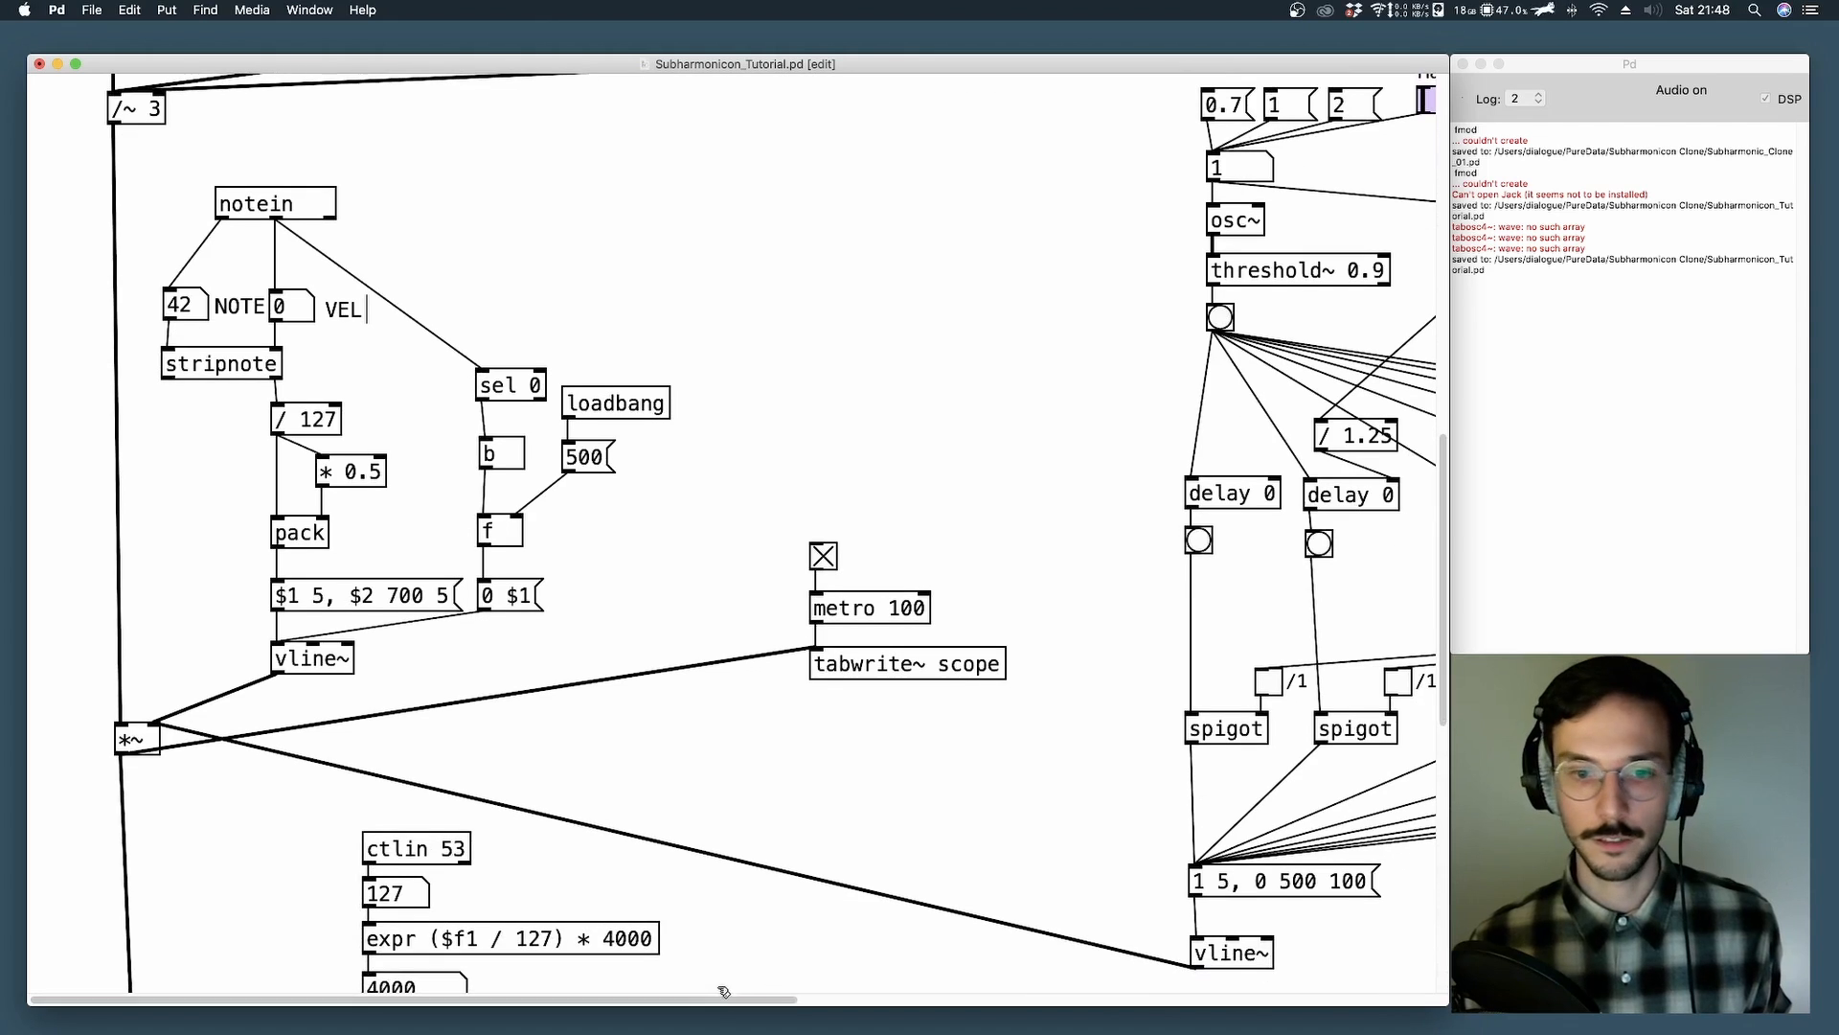
# Scroll to the MainTempo clock and inspect the osc~ and threshold~ 0.9 objects.
pyautogui.hscroll(3)
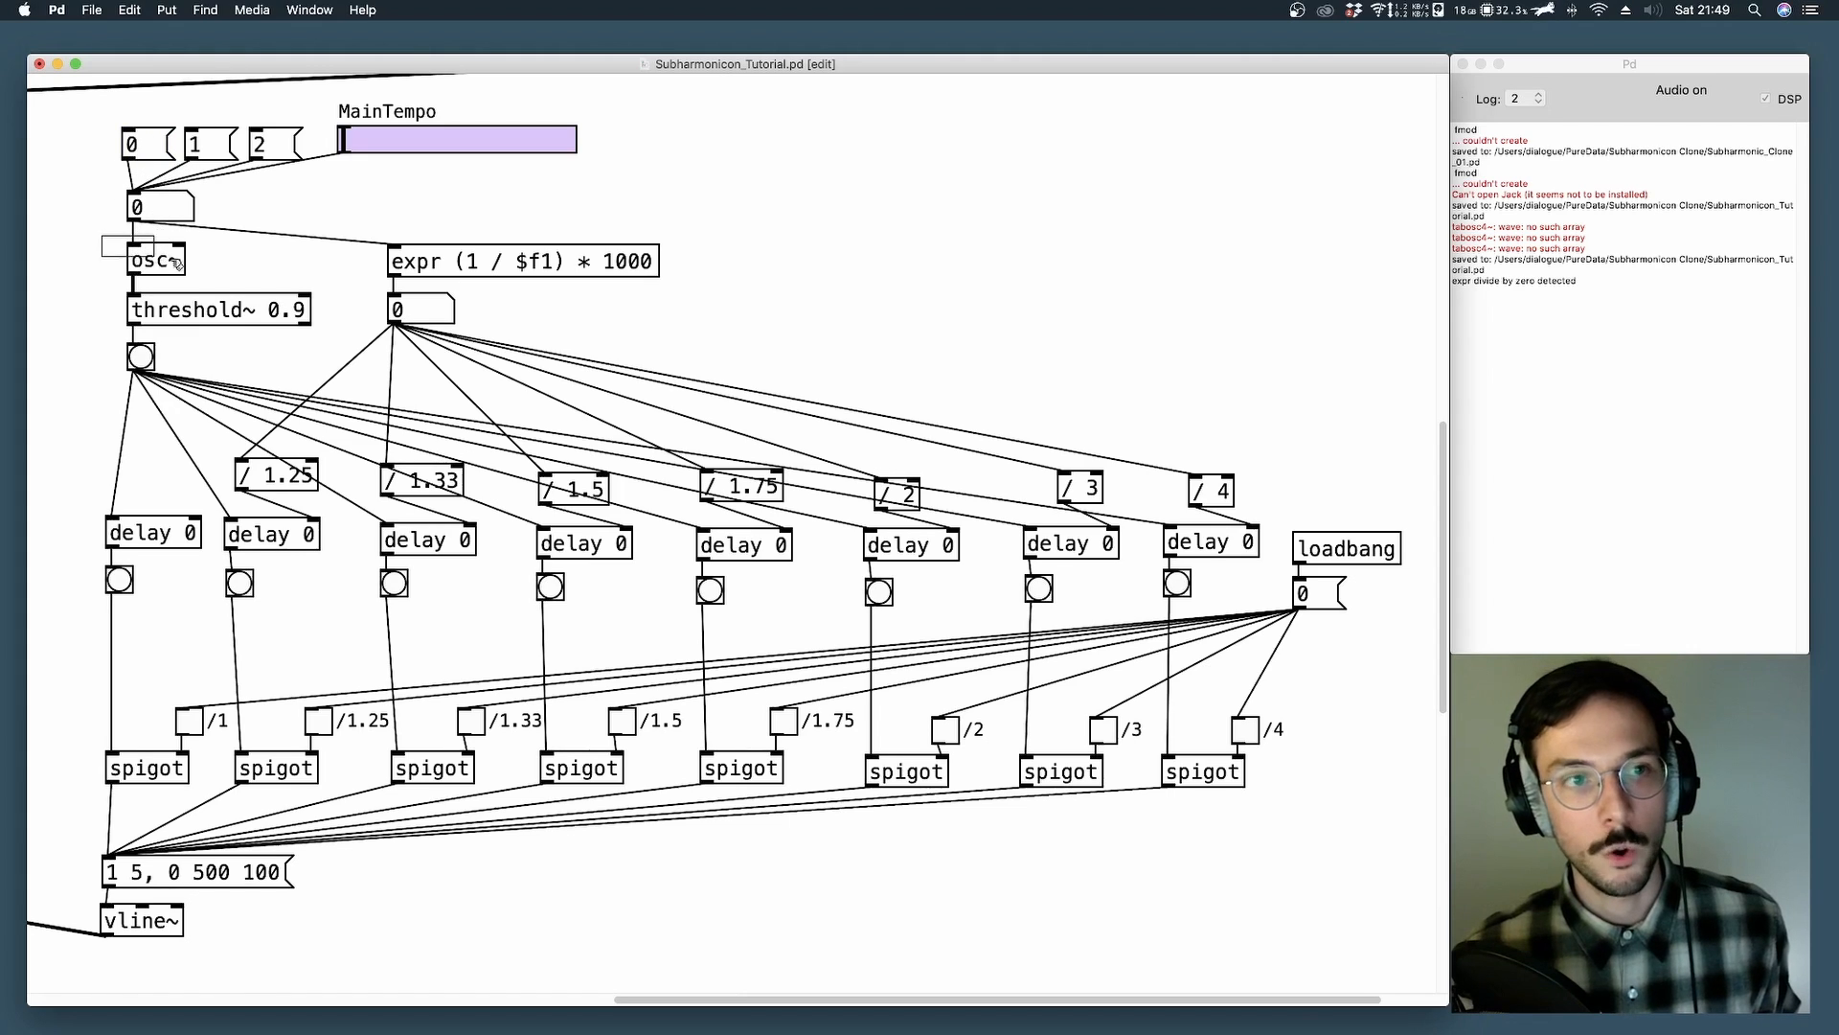
pyautogui.click(155, 259)
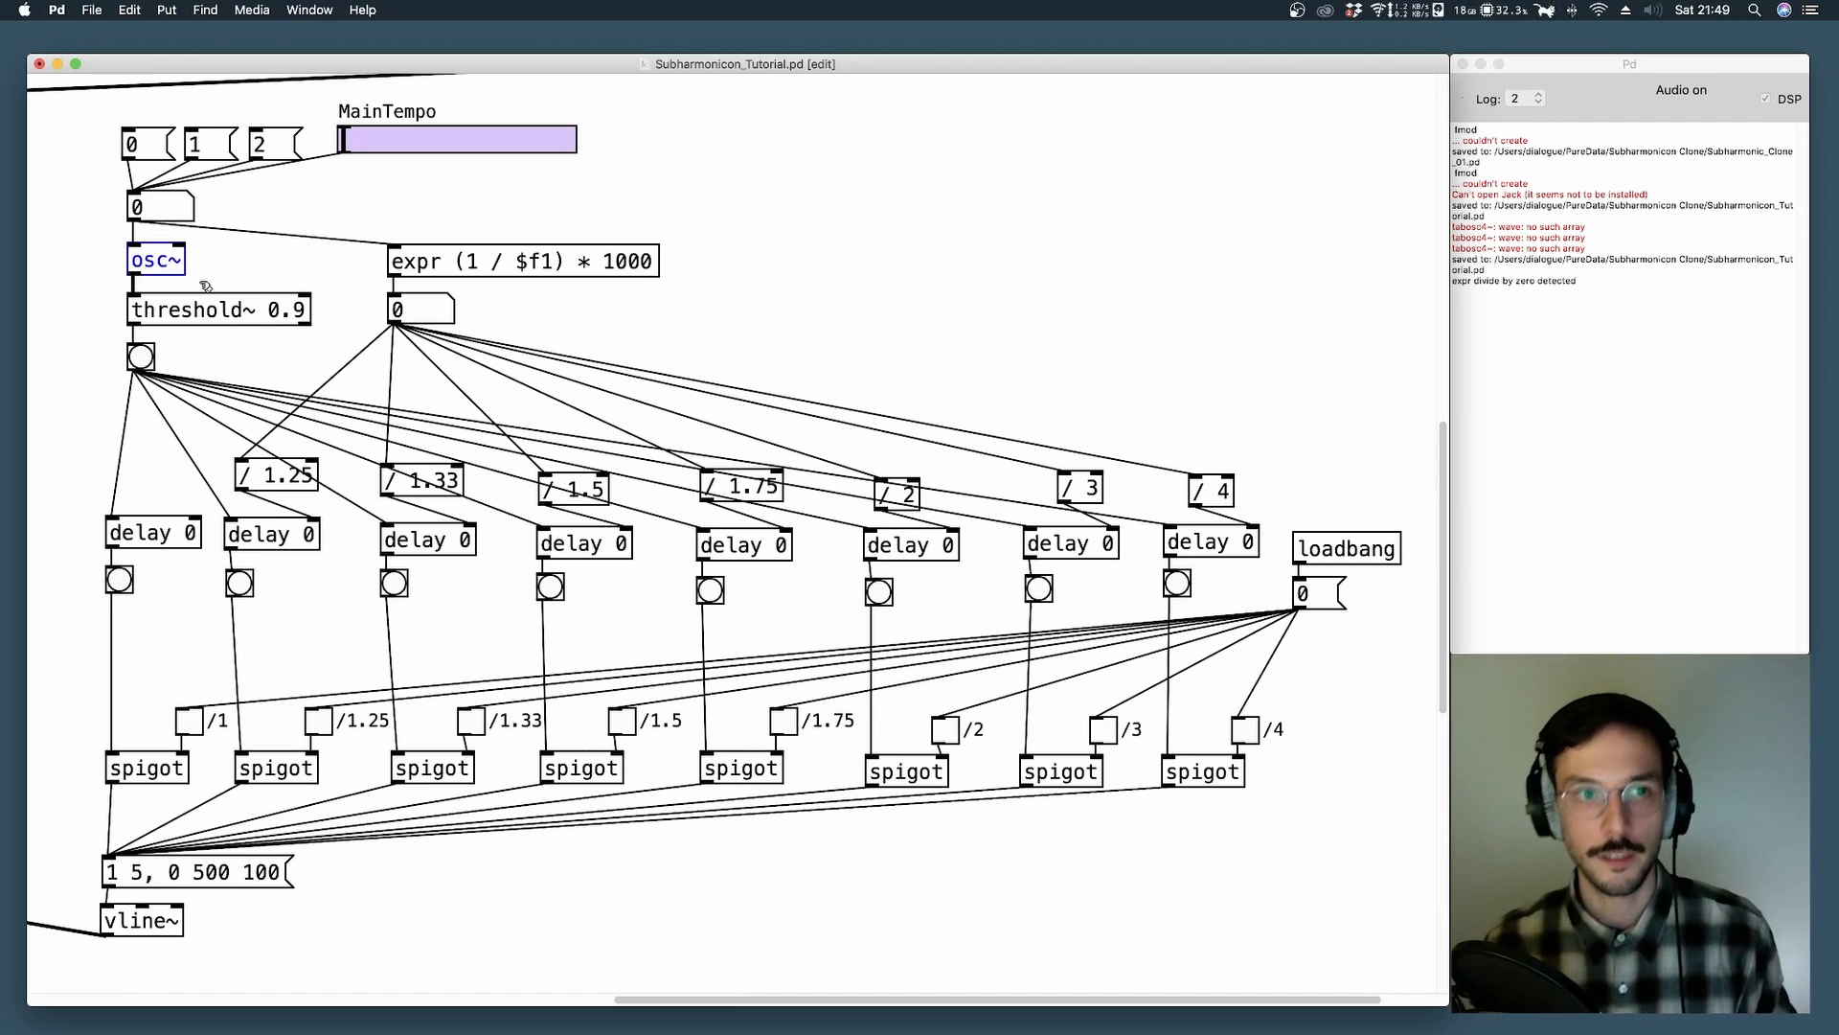
pyautogui.moveTo(220, 293)
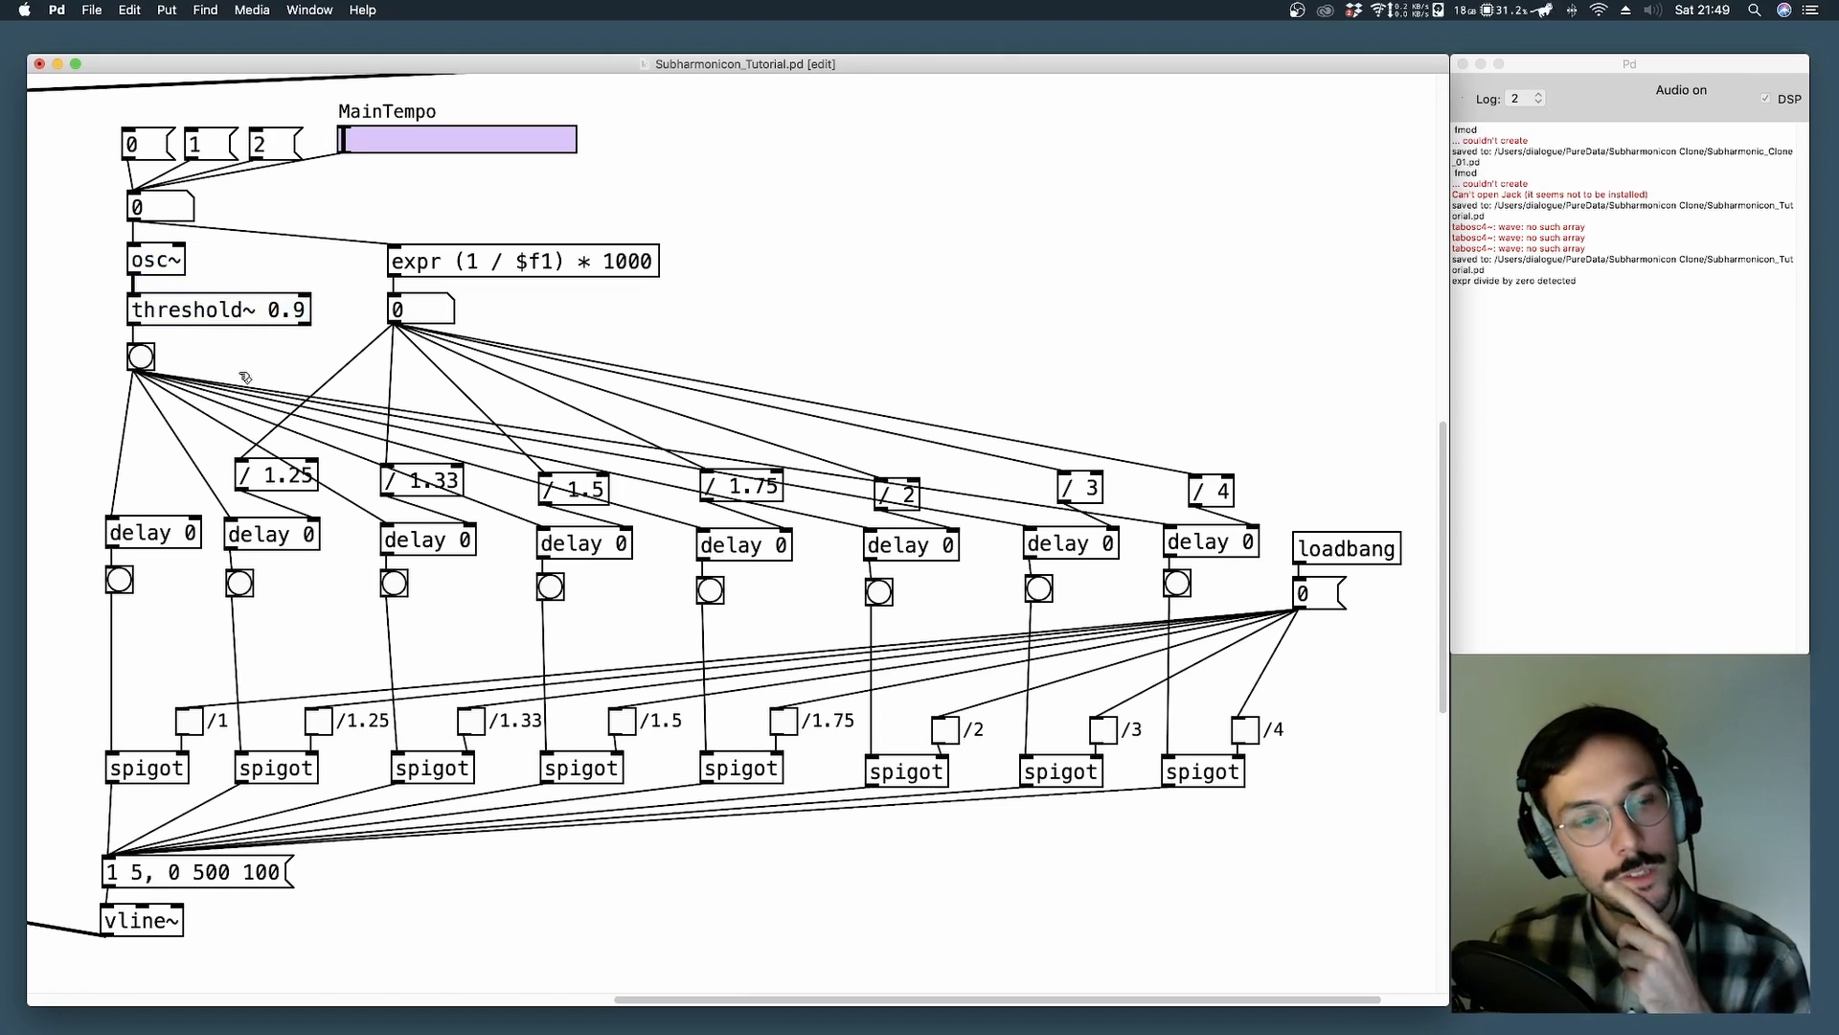
pyautogui.moveTo(104, 299)
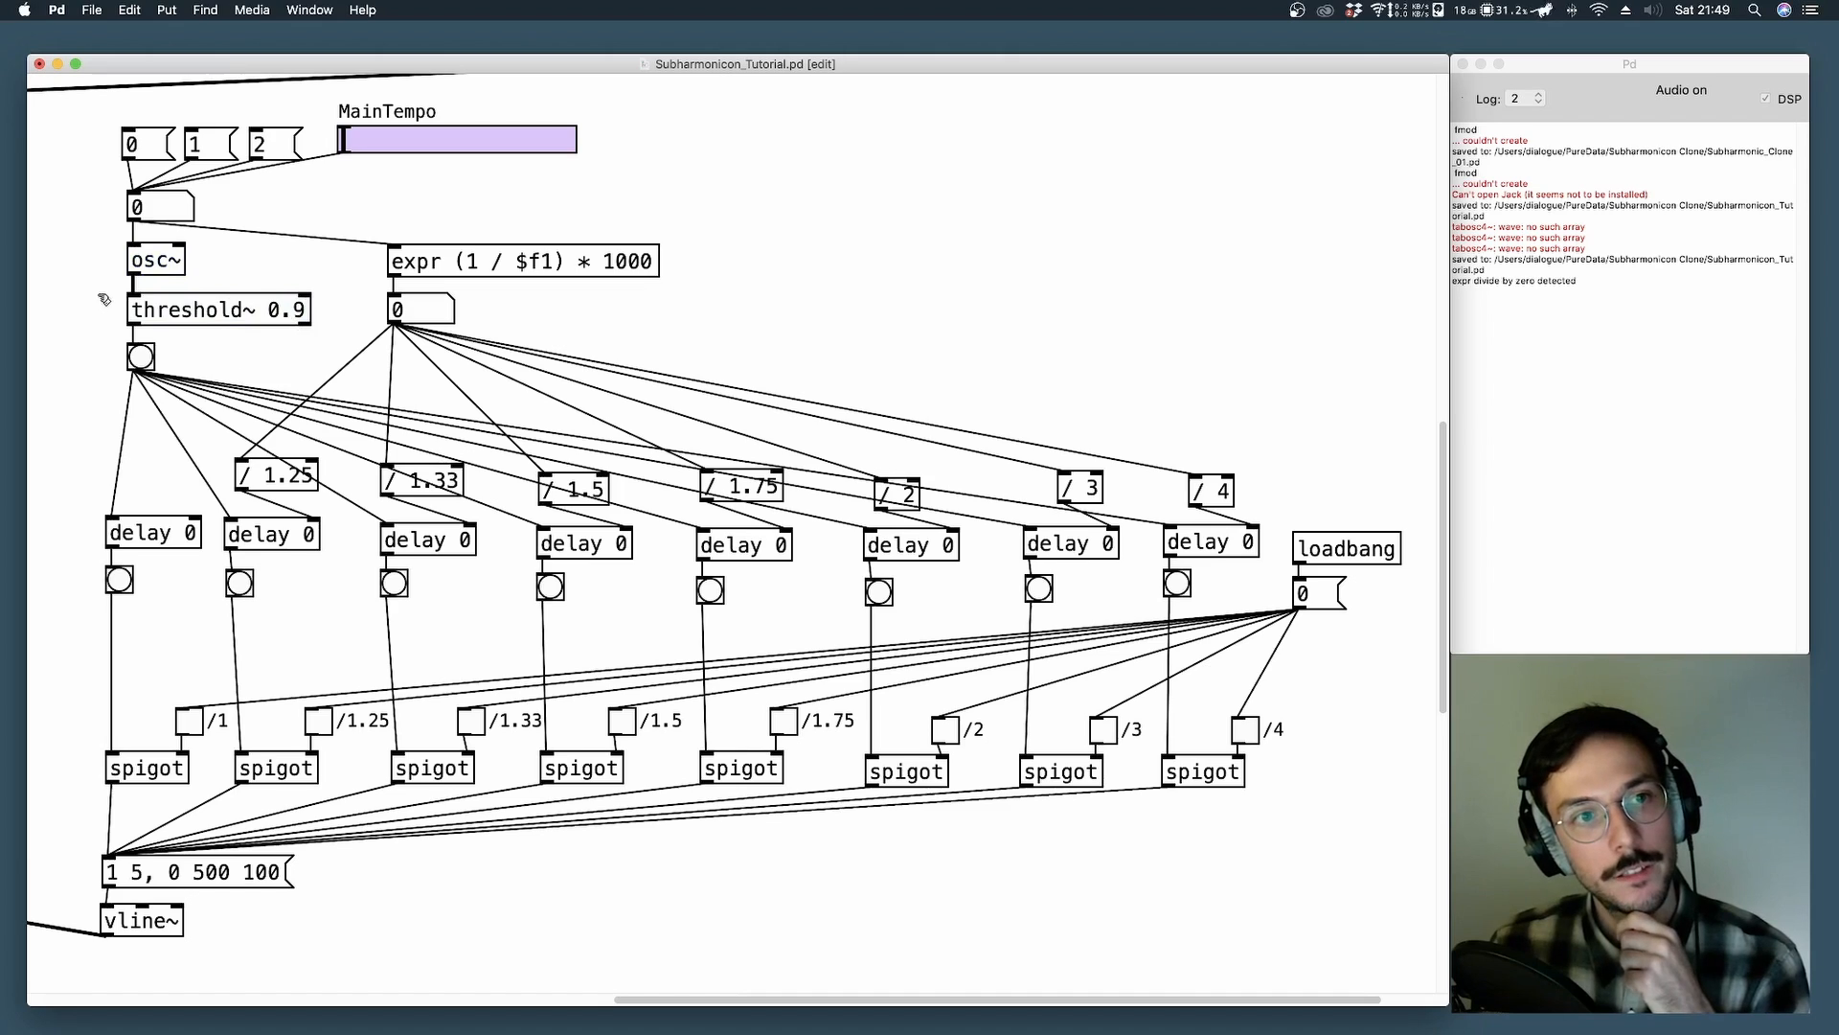
pyautogui.click(217, 309)
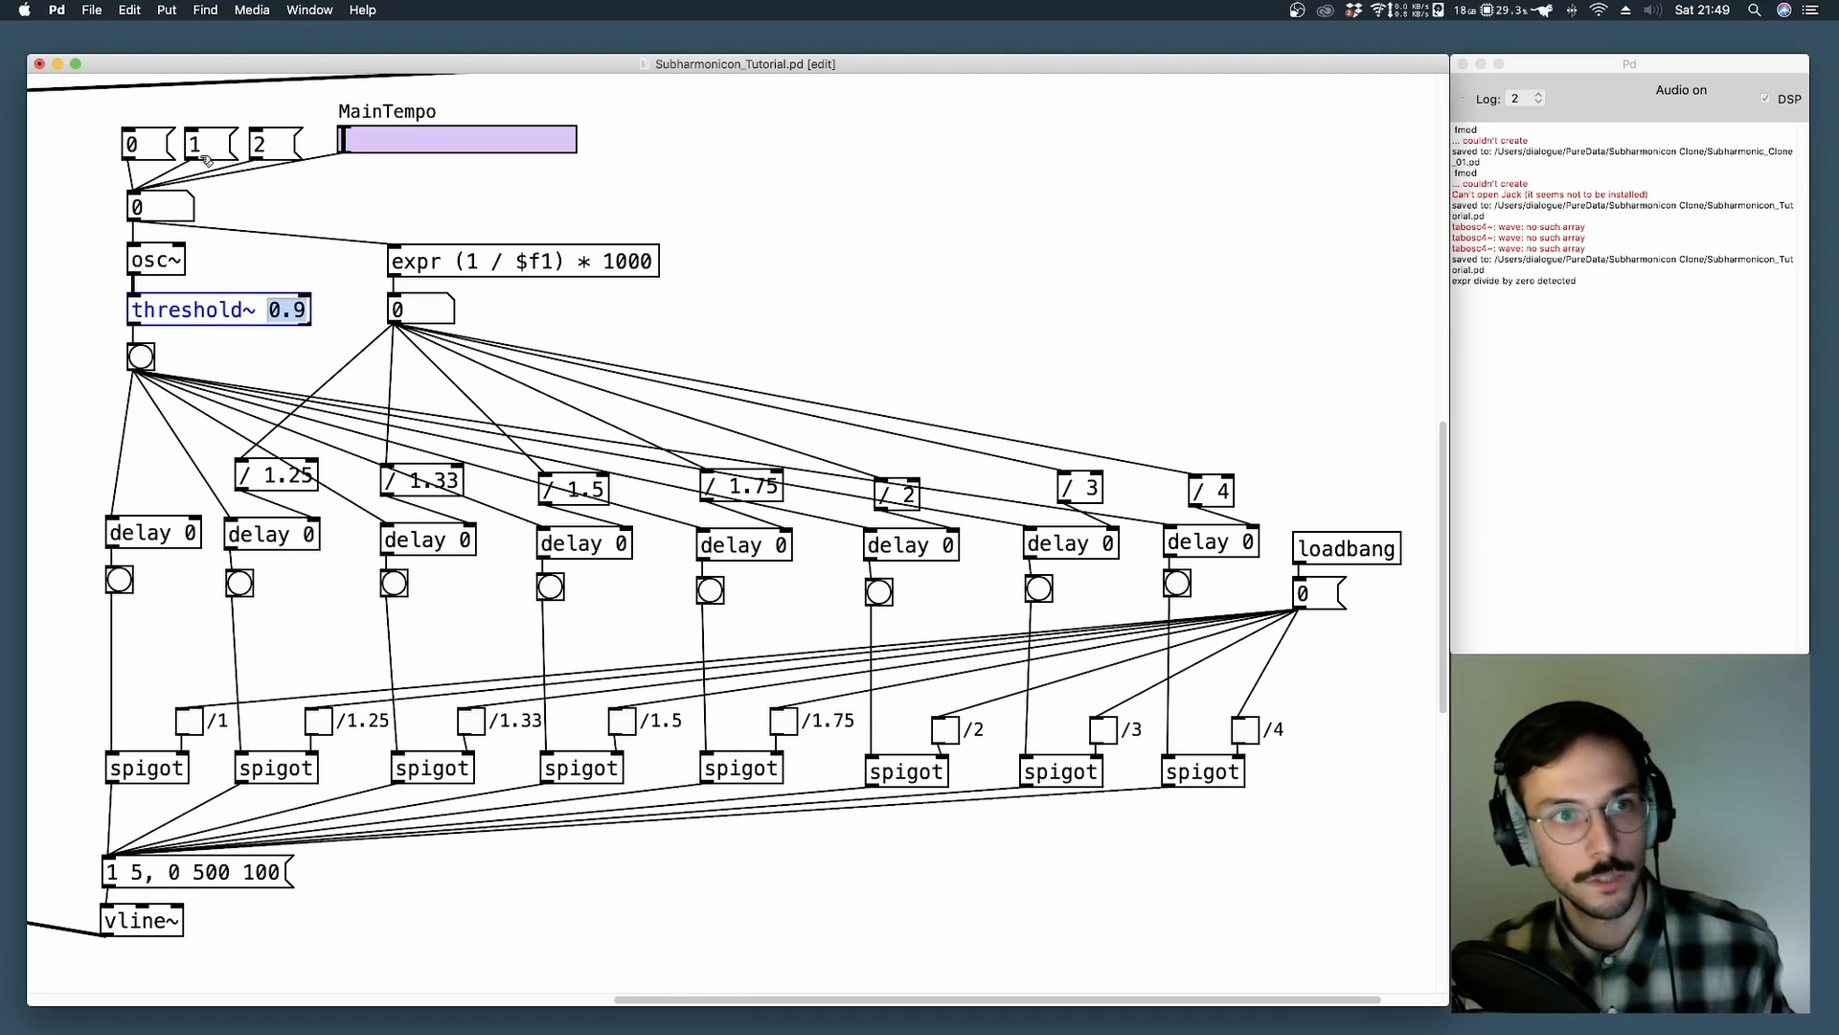
# Set MainTempo to 1 so expr outputs a 1000 ms clock period and the delays fire.
pyautogui.click(195, 144)
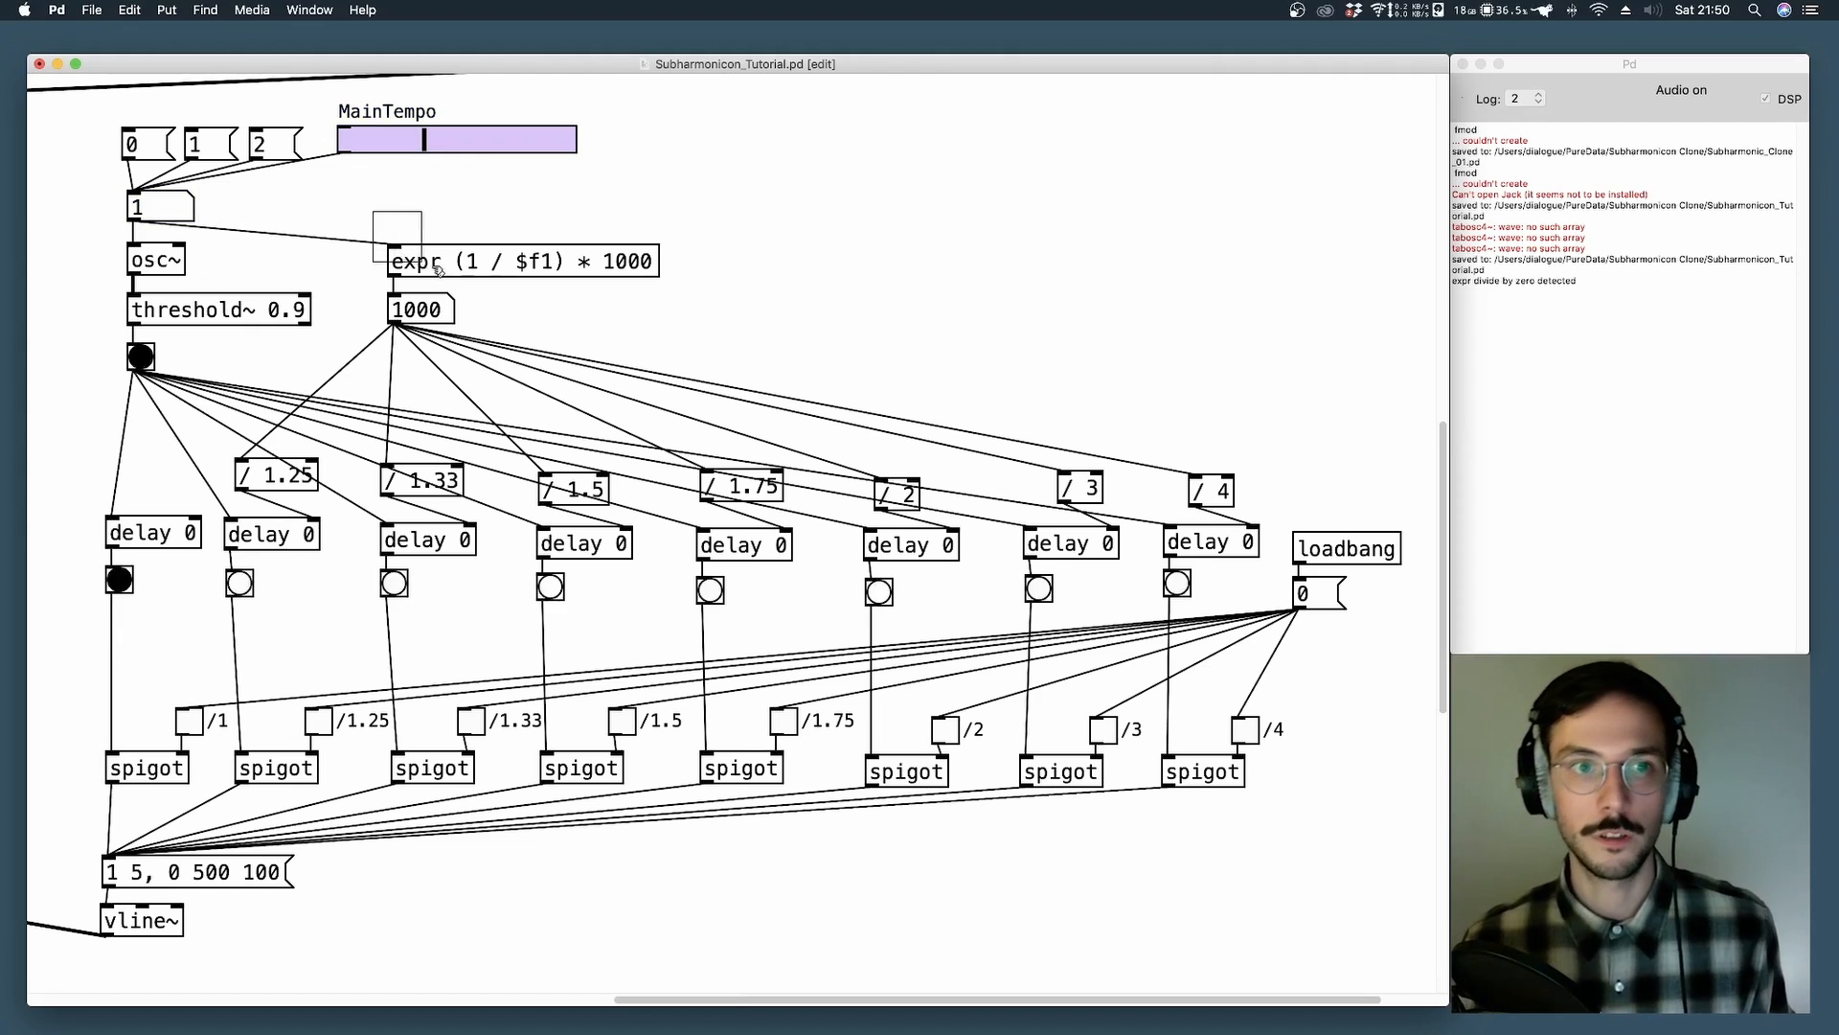
pyautogui.click(521, 261)
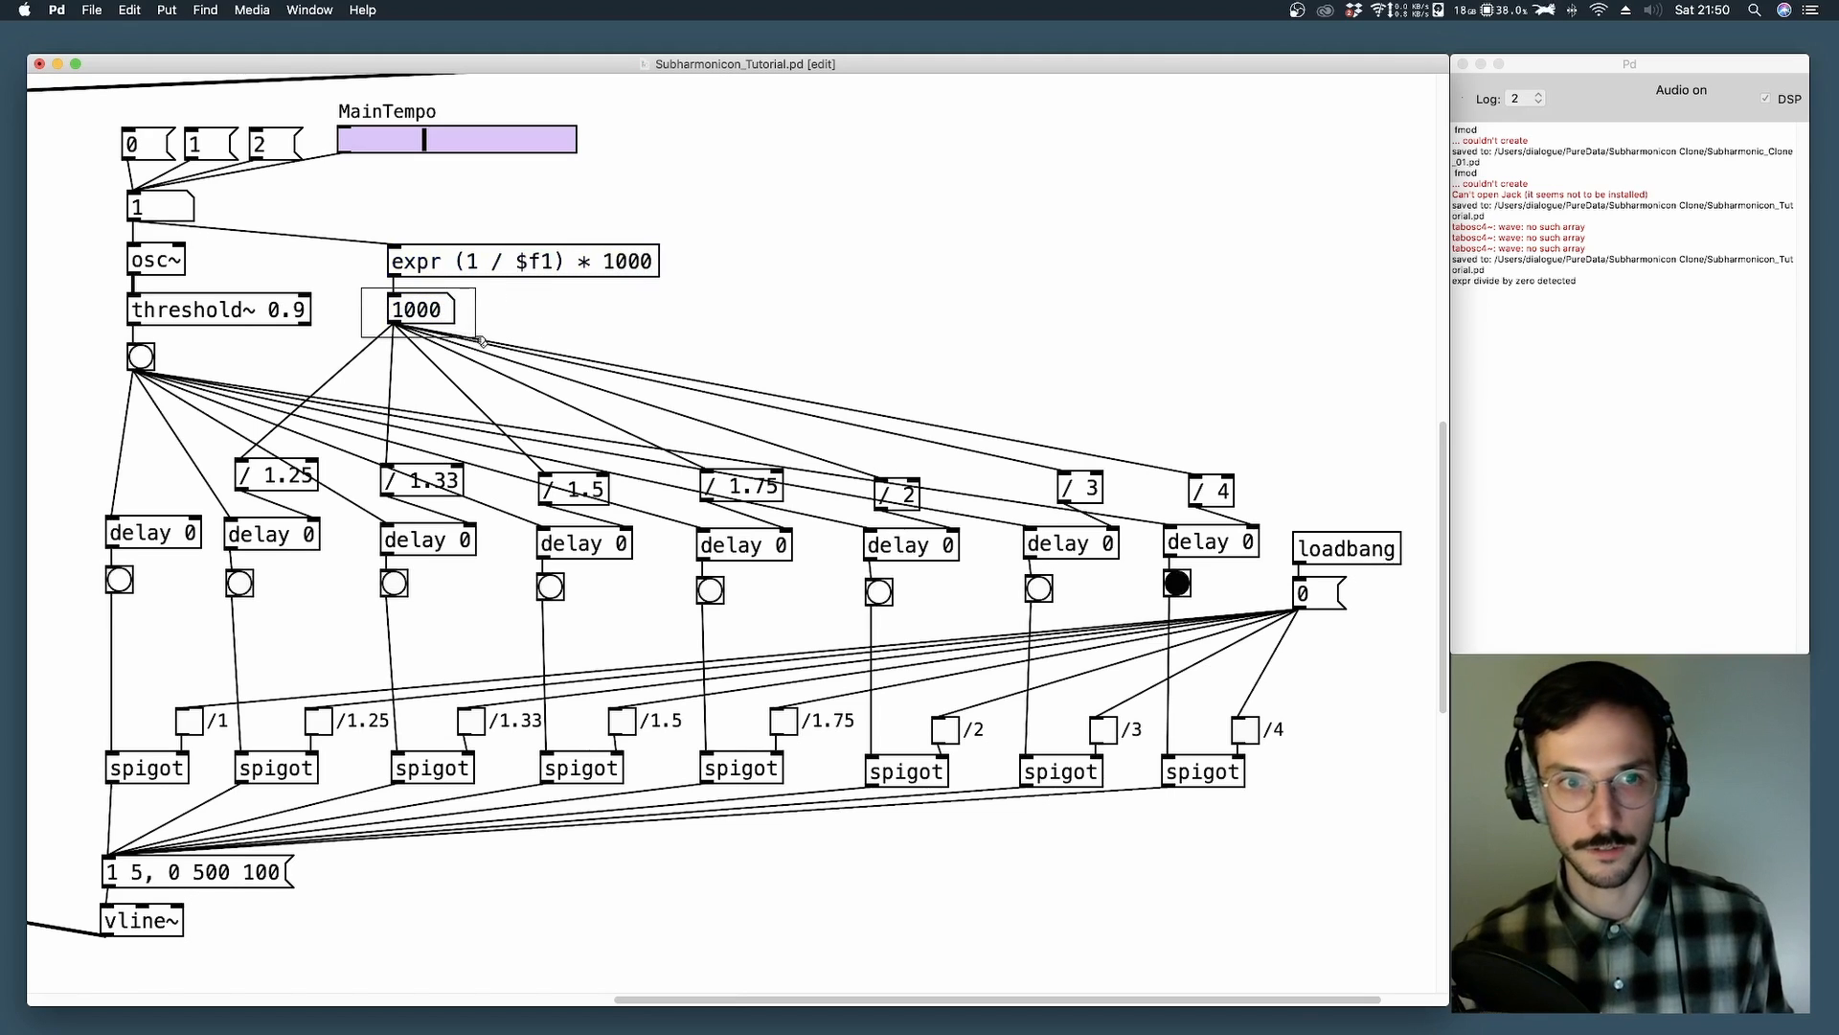
pyautogui.click(418, 309)
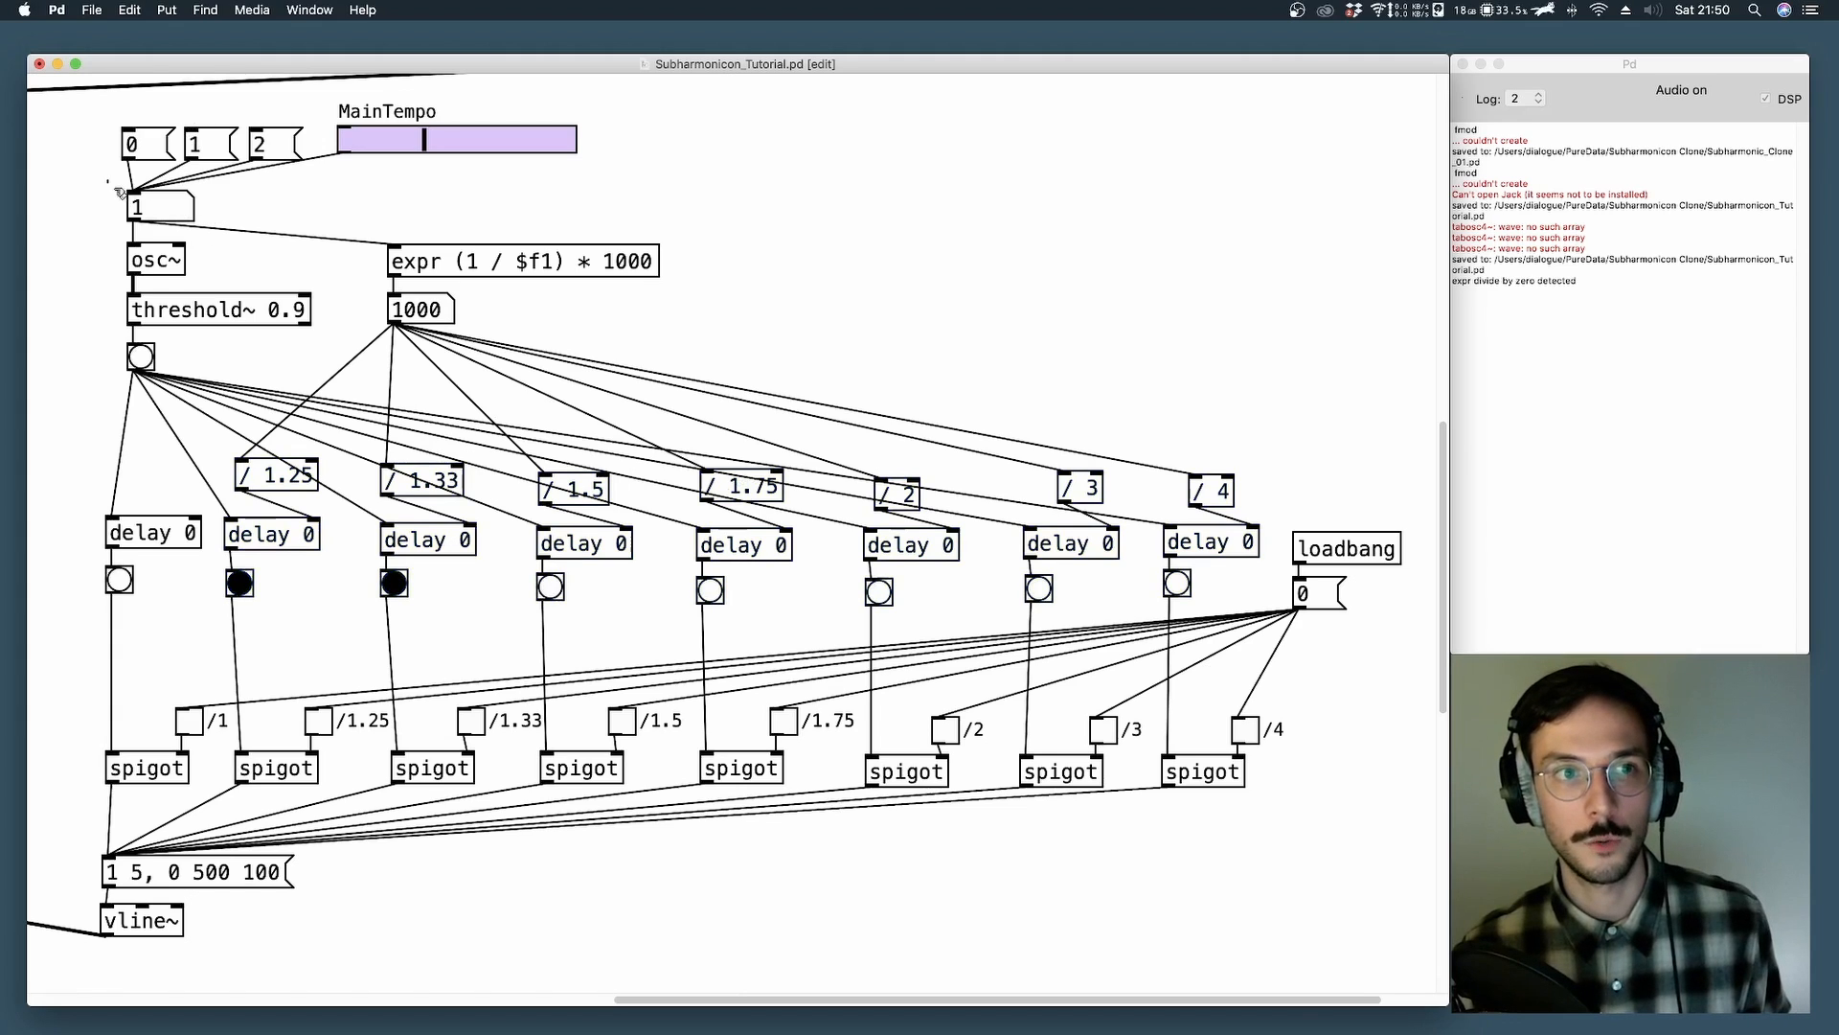
pyautogui.click(161, 207)
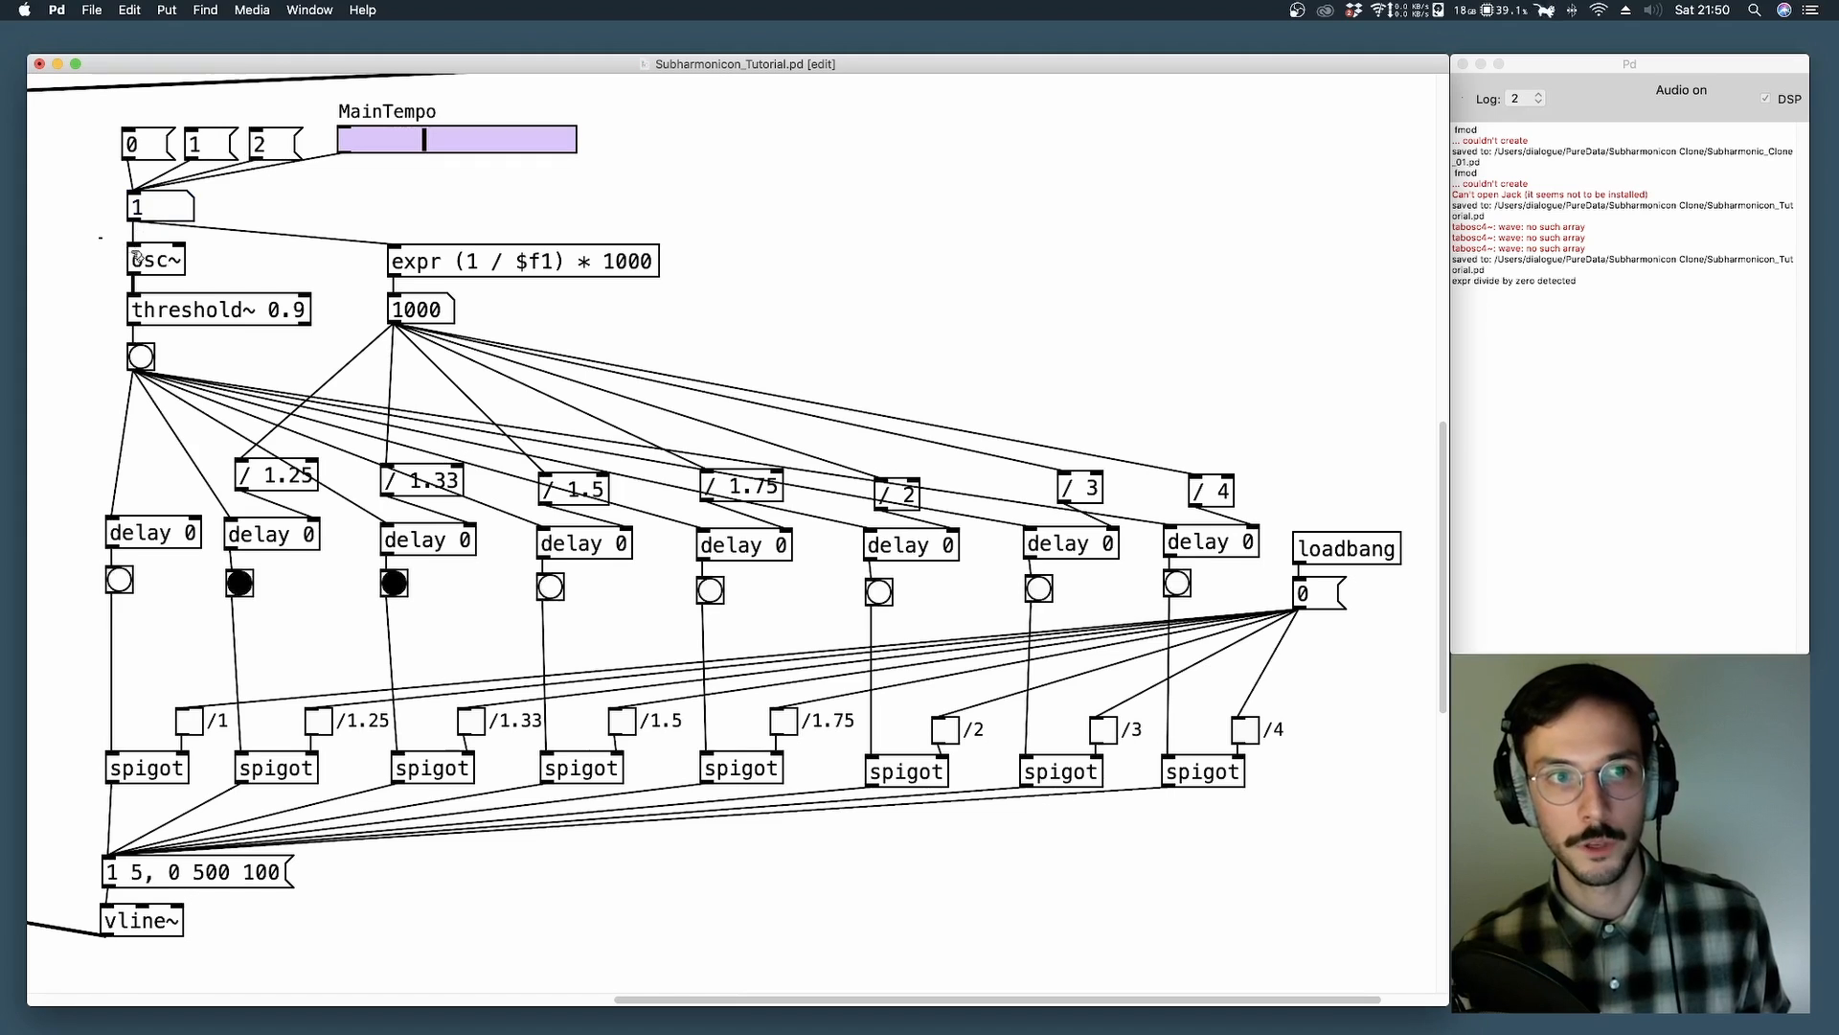
# Inspect the osc~ clock, first delay and 1000 period box, then deselect.
pyautogui.click(155, 259)
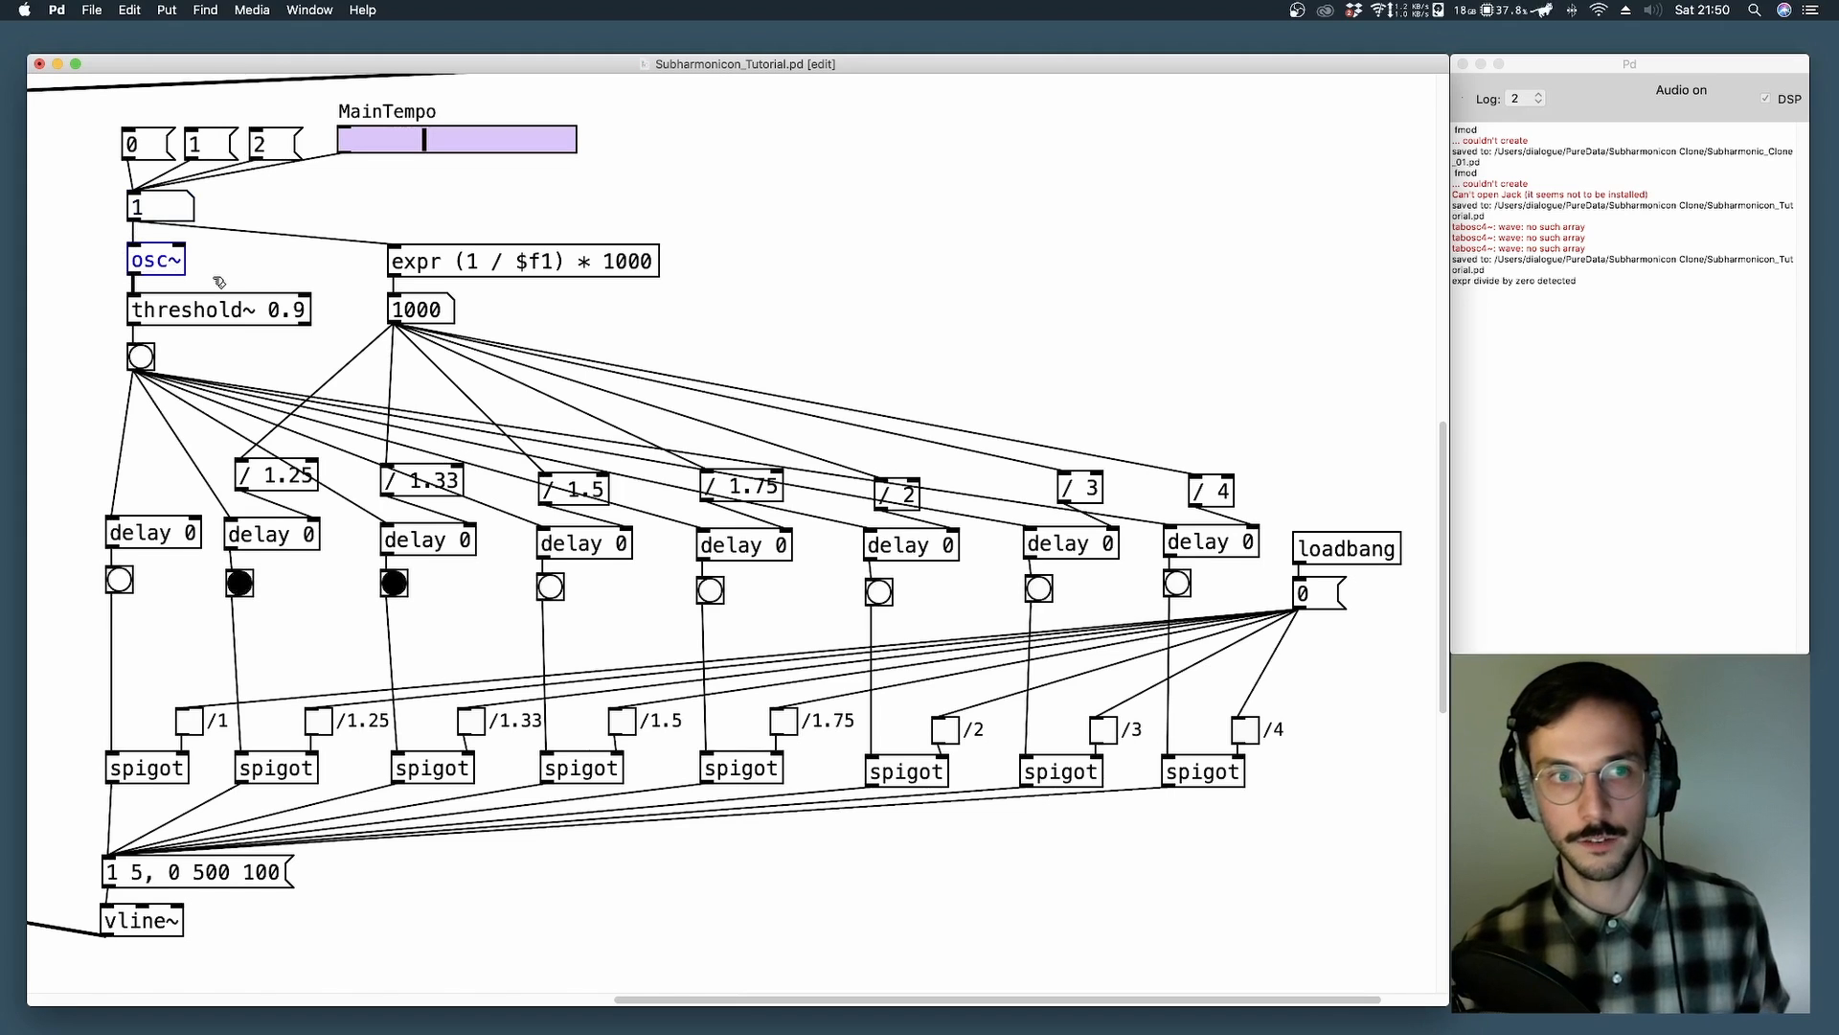
pyautogui.moveTo(487, 325)
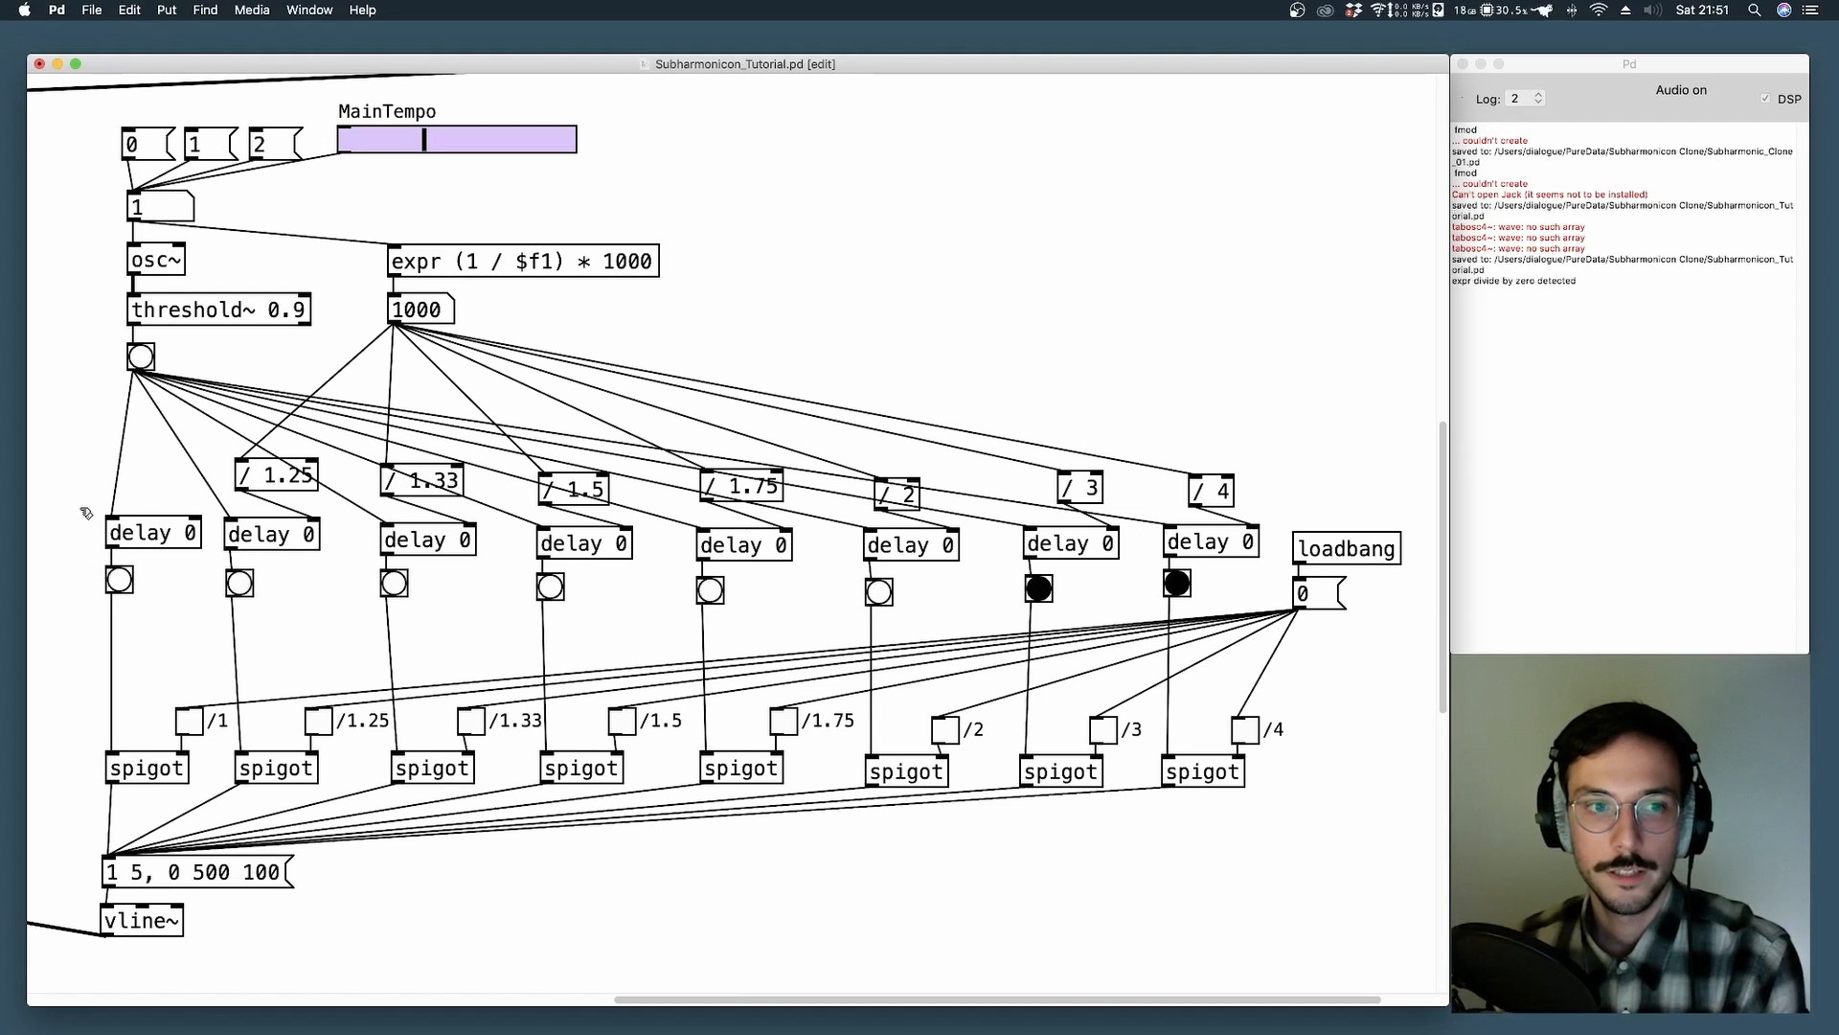
pyautogui.click(151, 532)
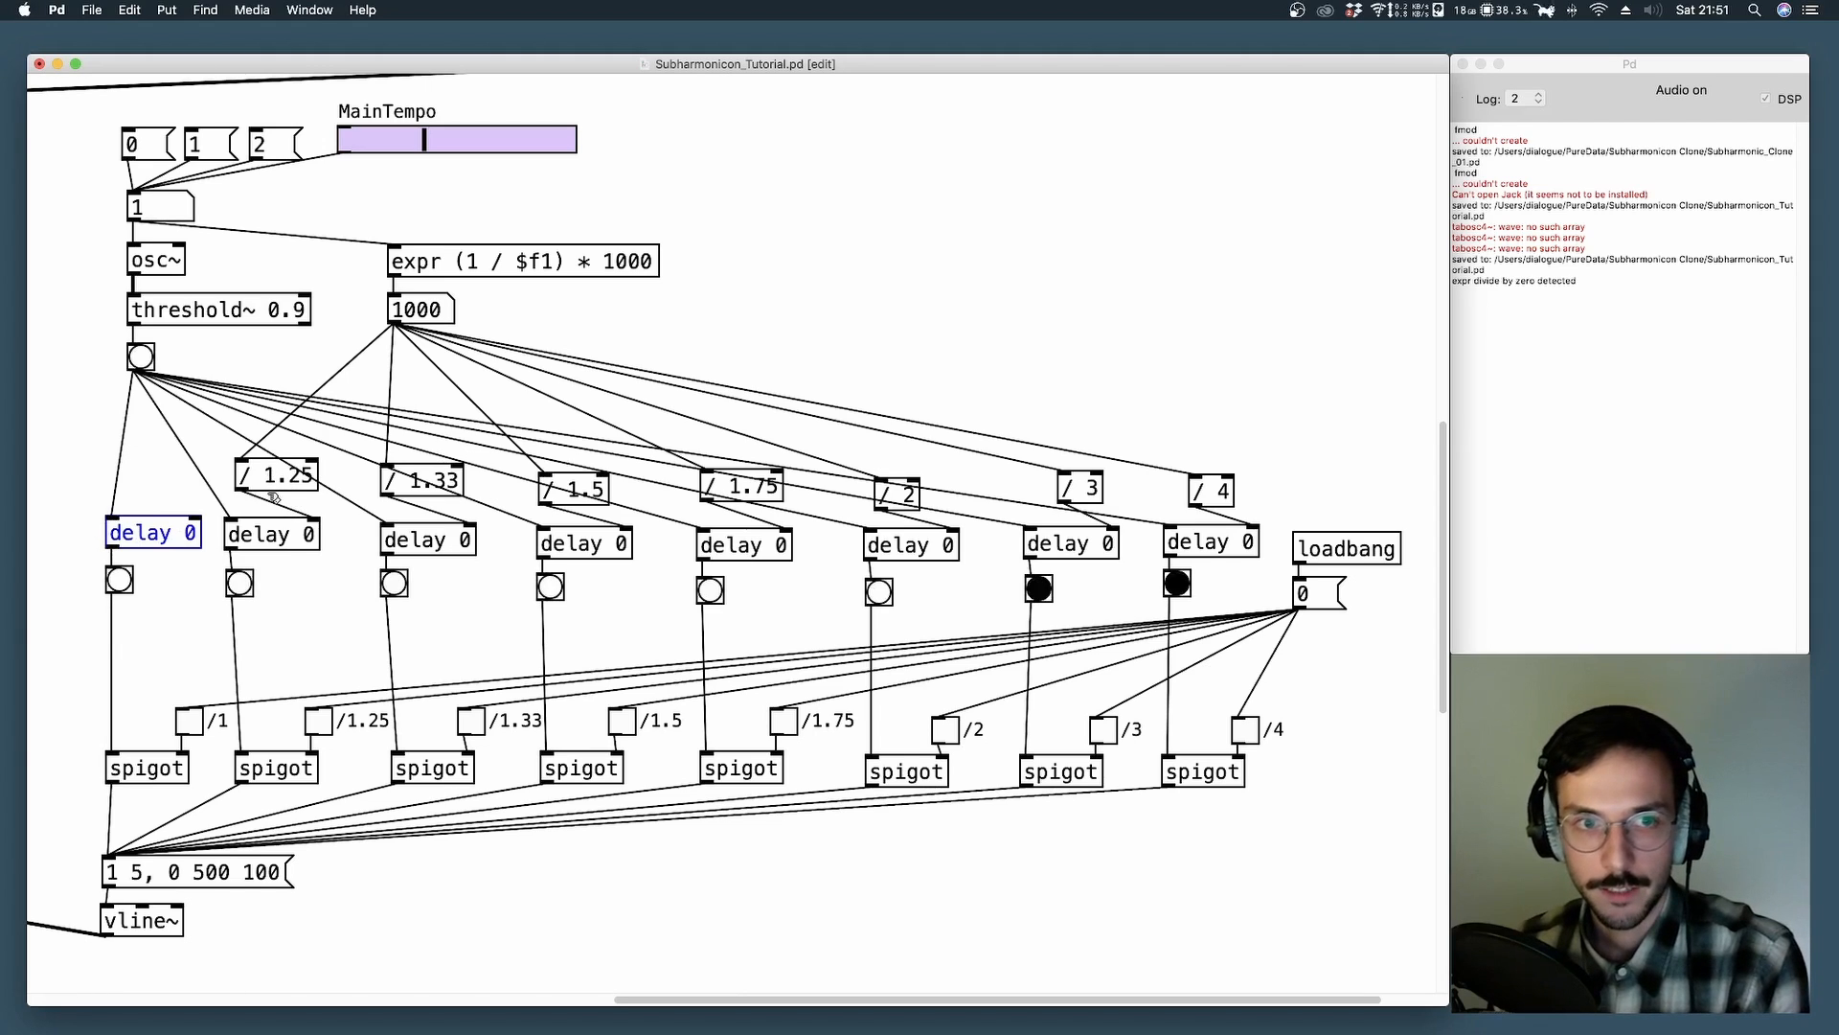
pyautogui.click(420, 309)
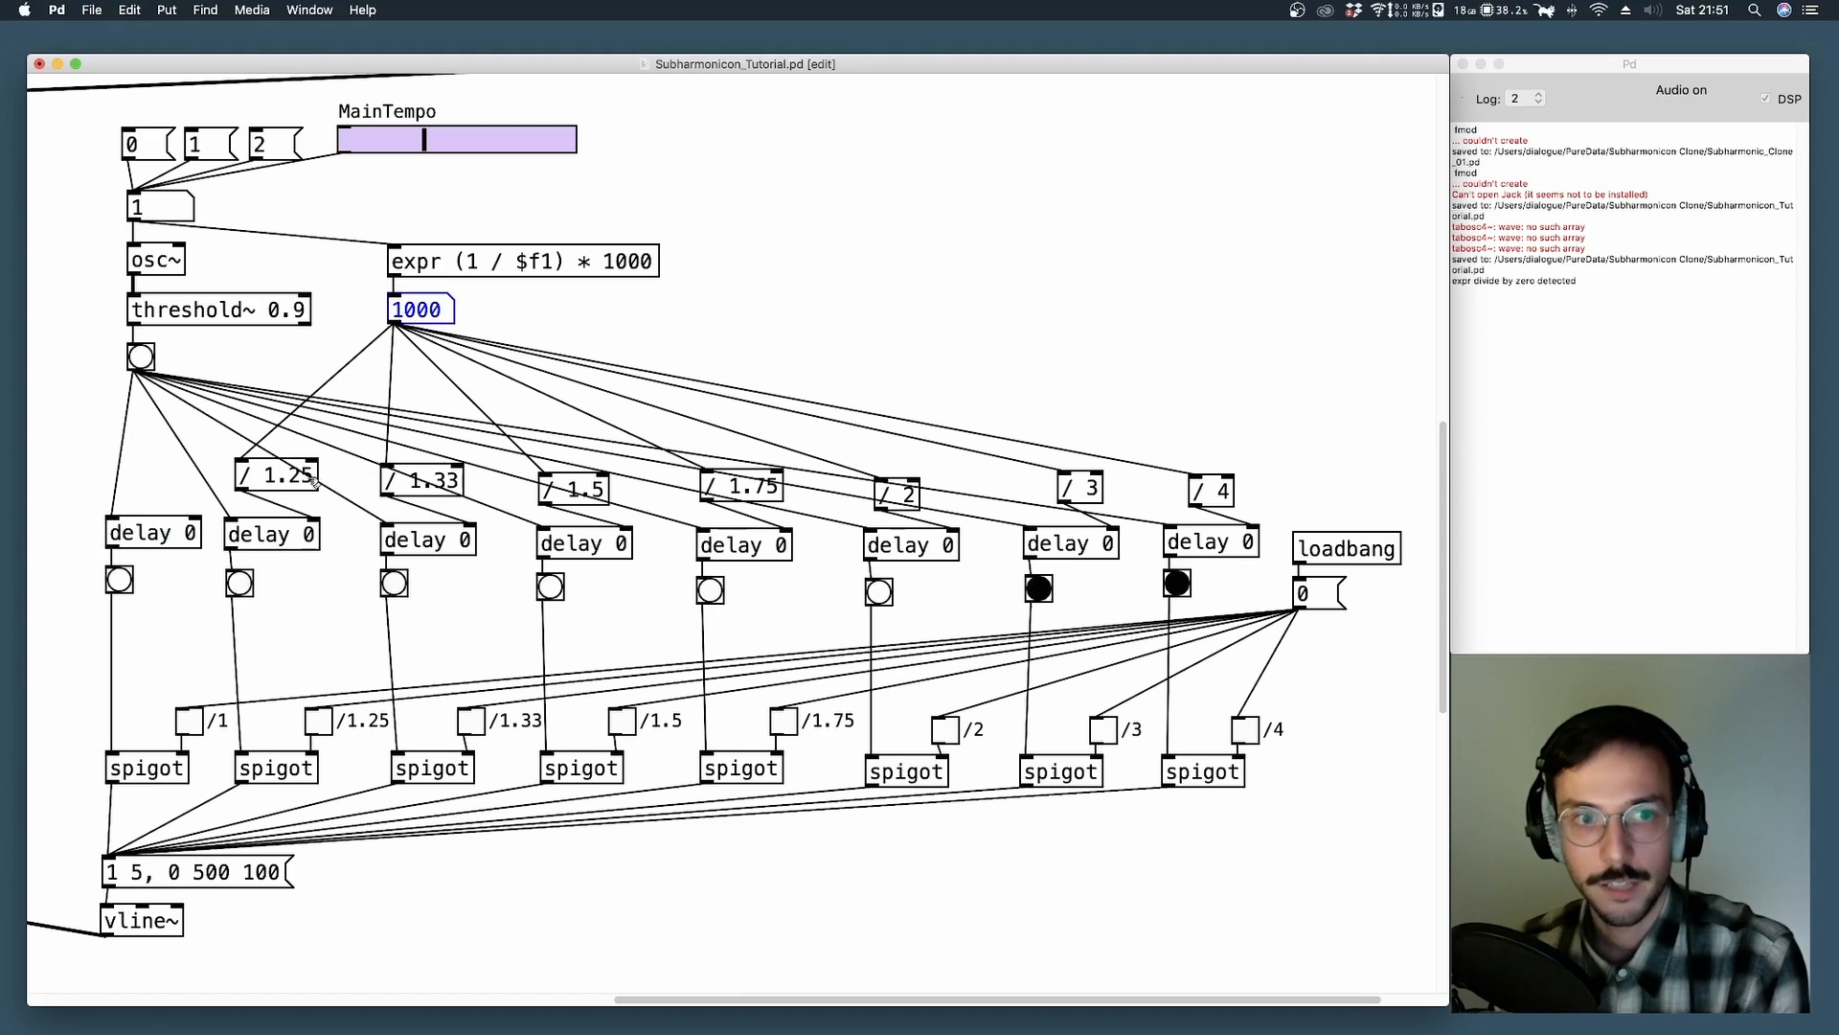
pyautogui.click(276, 477)
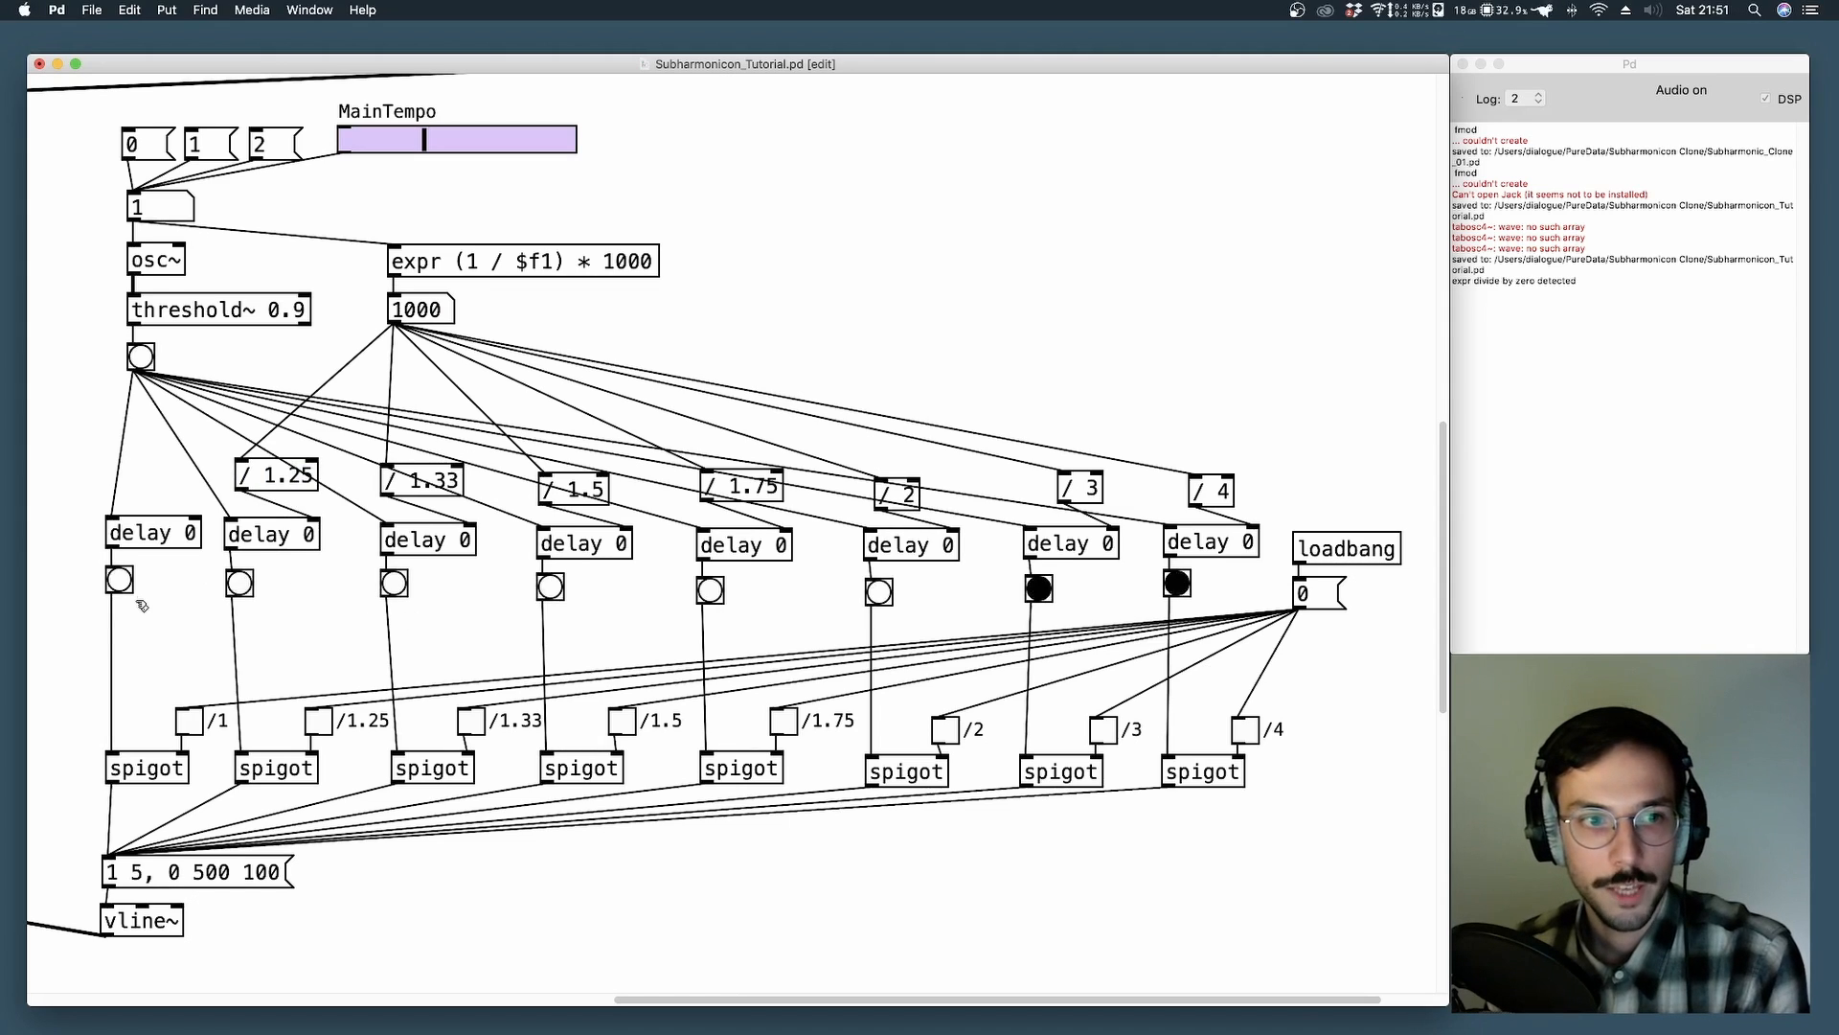
pyautogui.moveTo(311, 598)
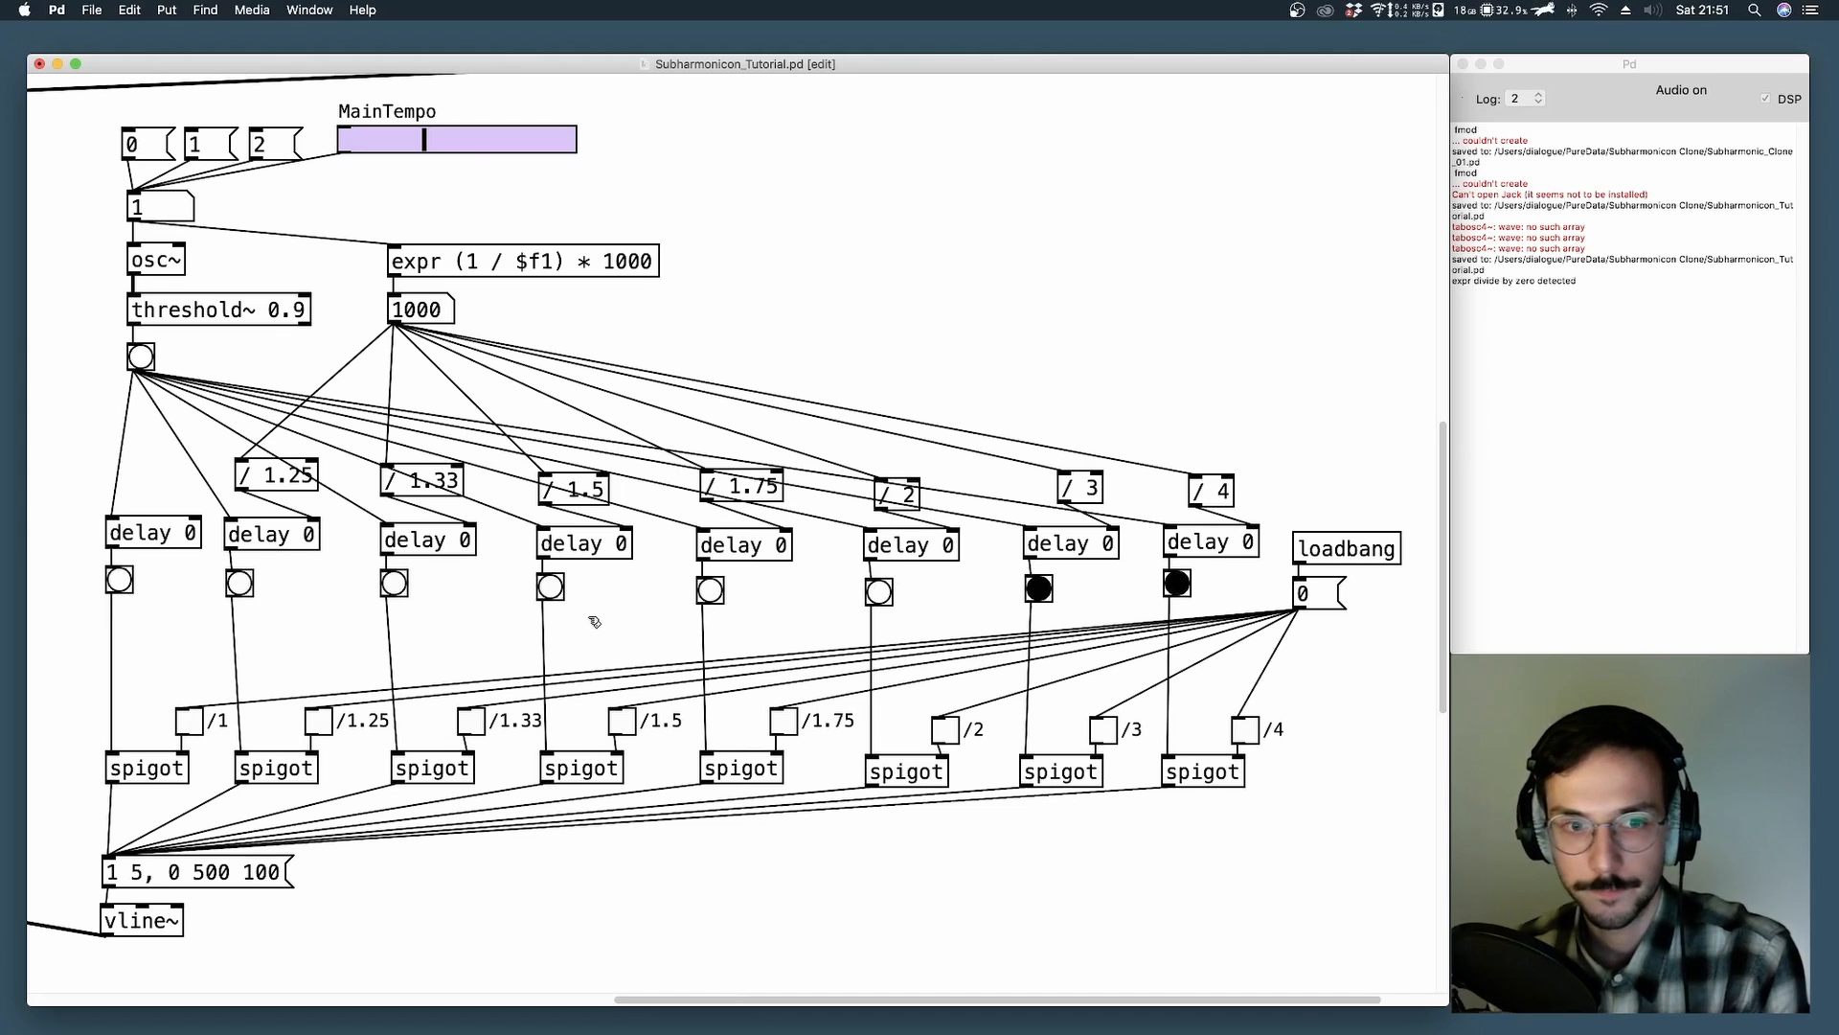
pyautogui.scroll(-3)
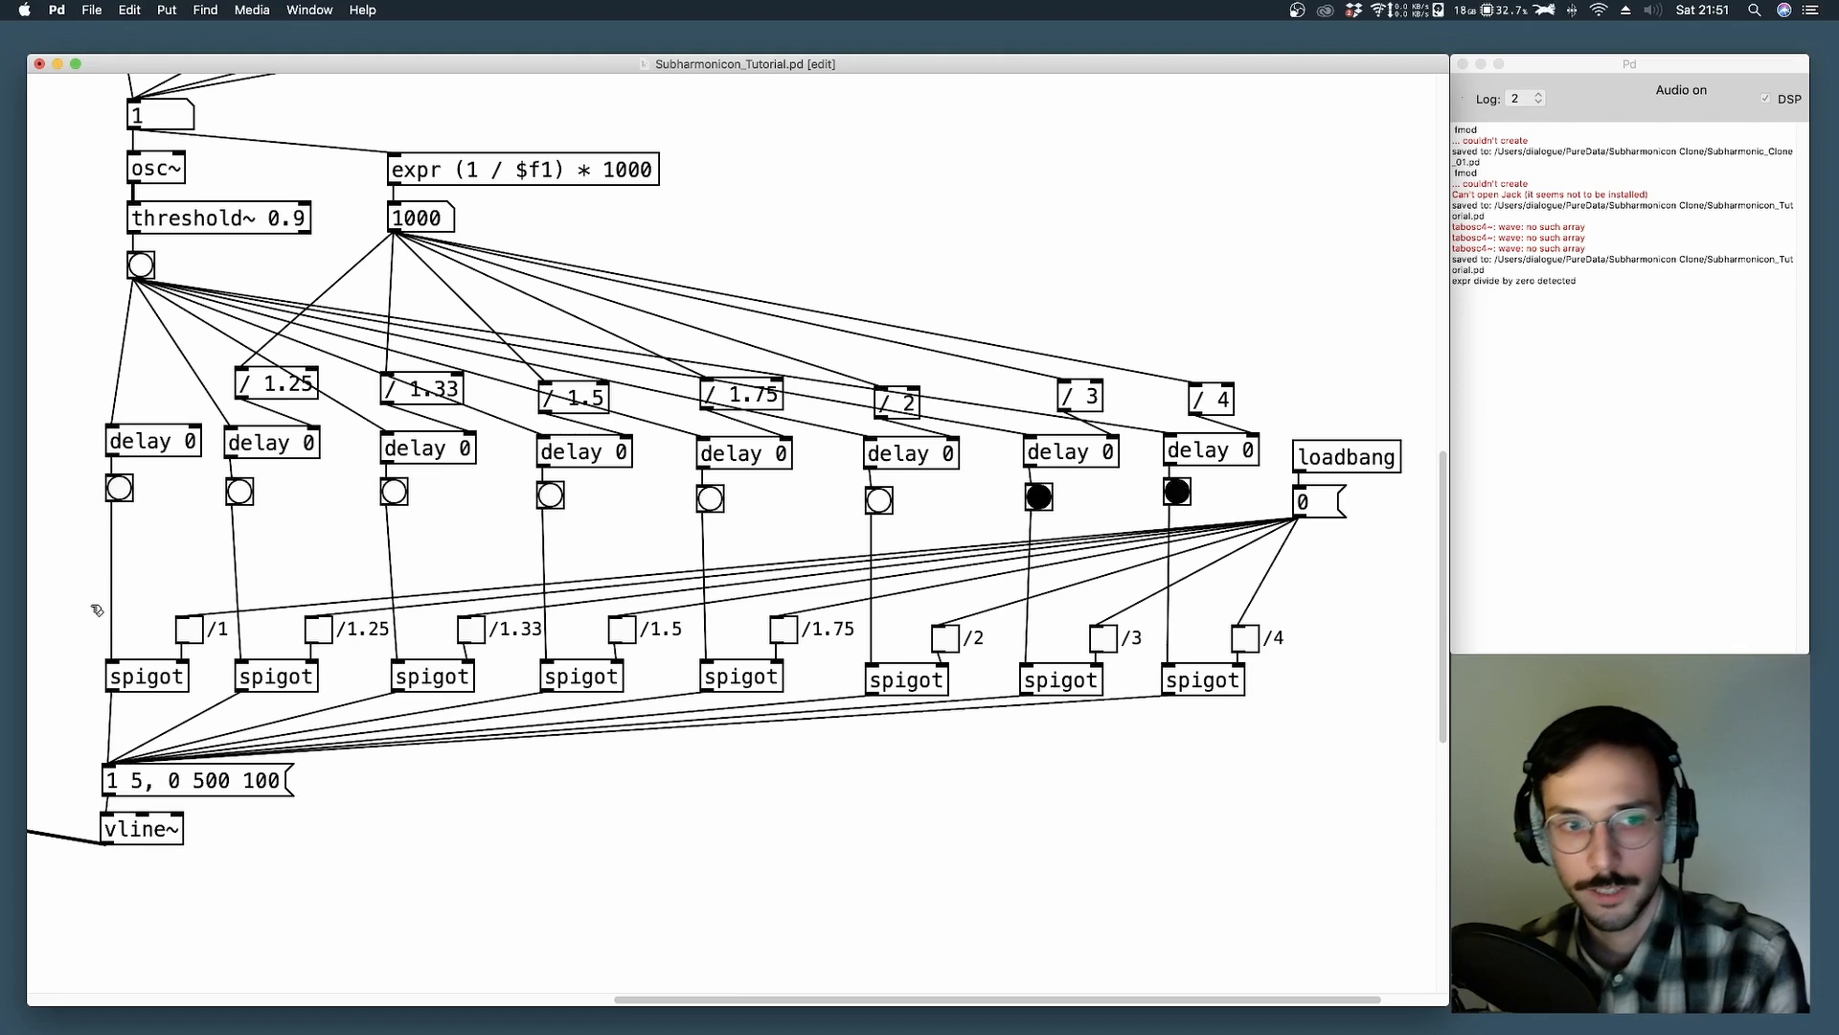
pyautogui.click(146, 676)
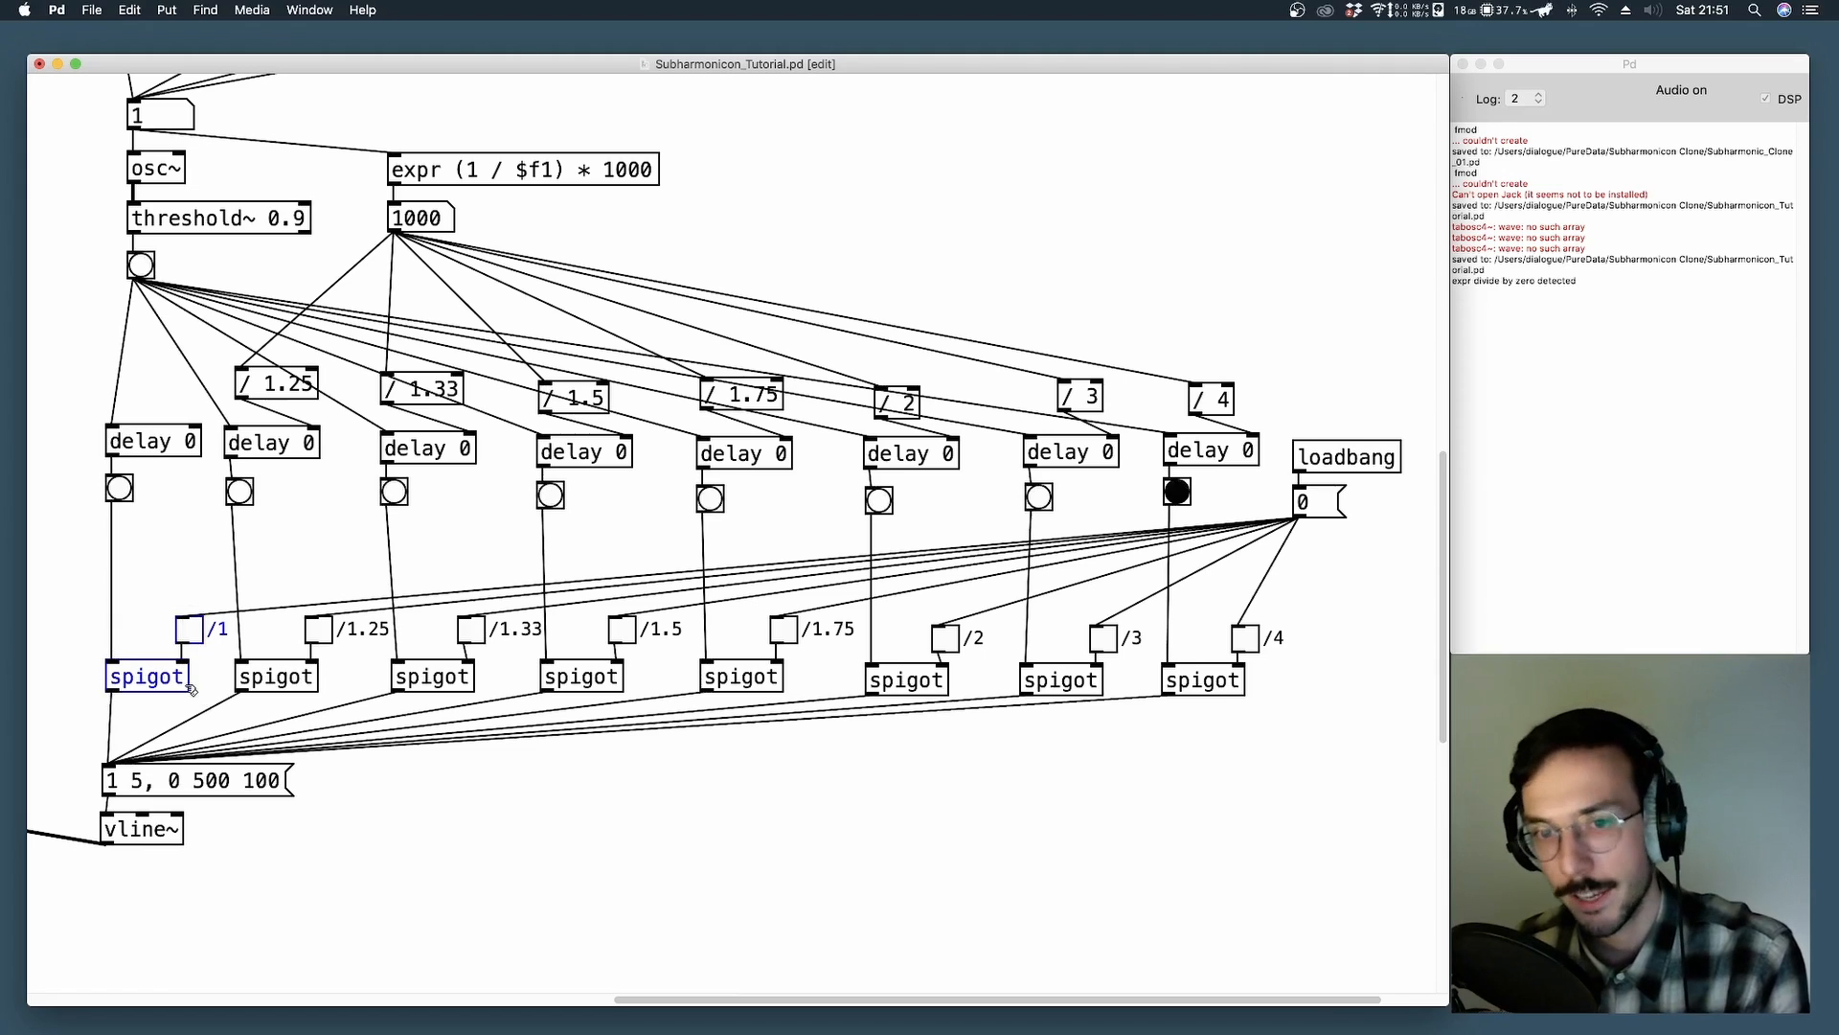
pyautogui.click(1036, 498)
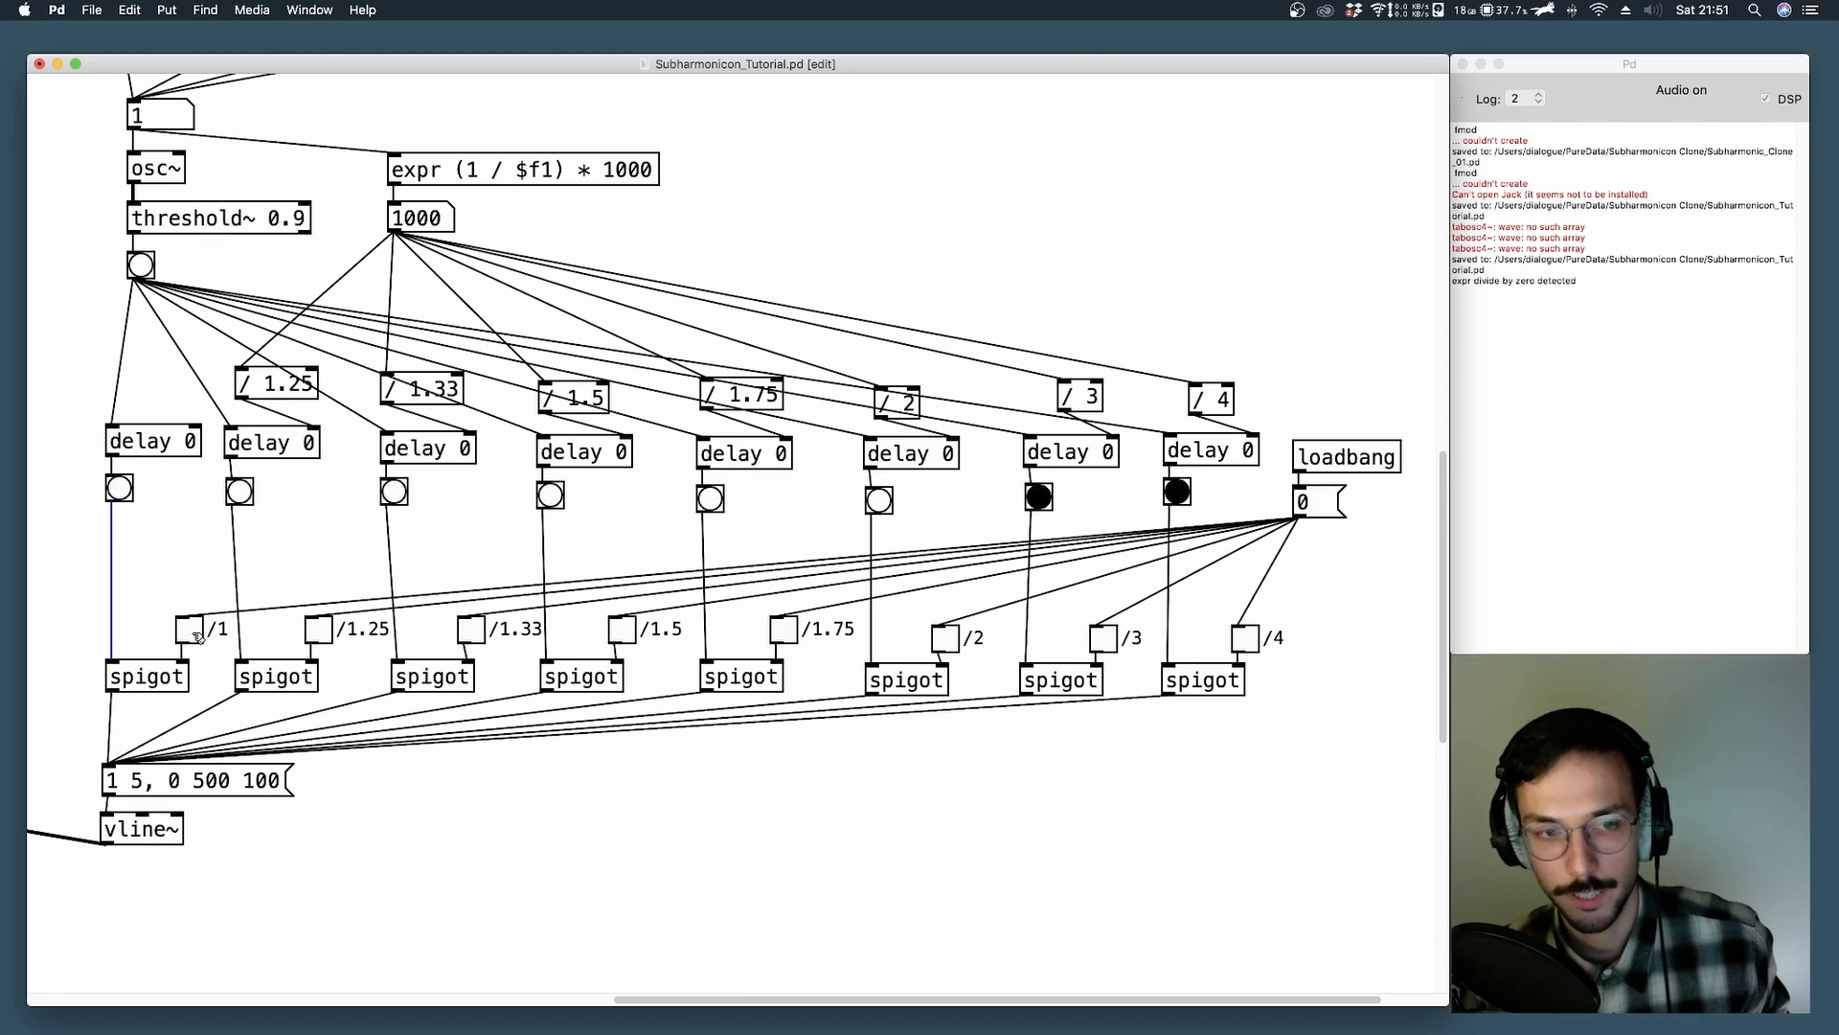
pyautogui.click(187, 631)
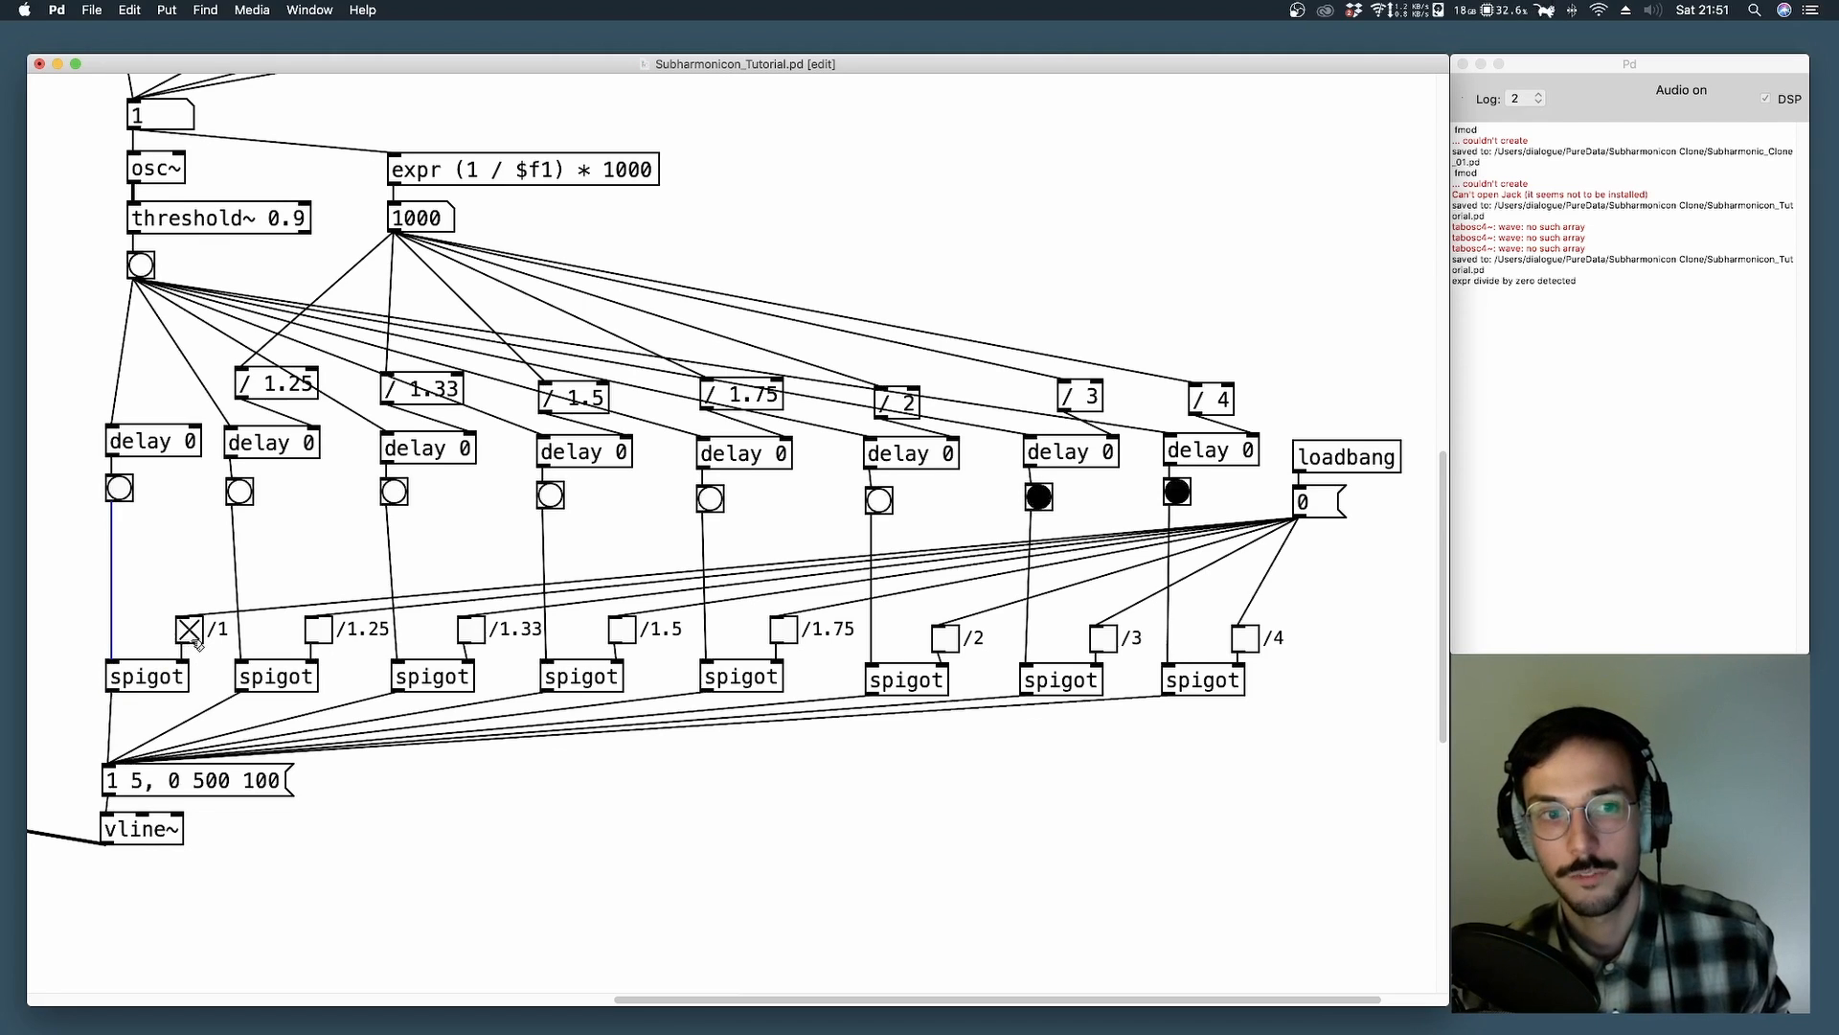
pyautogui.click(188, 630)
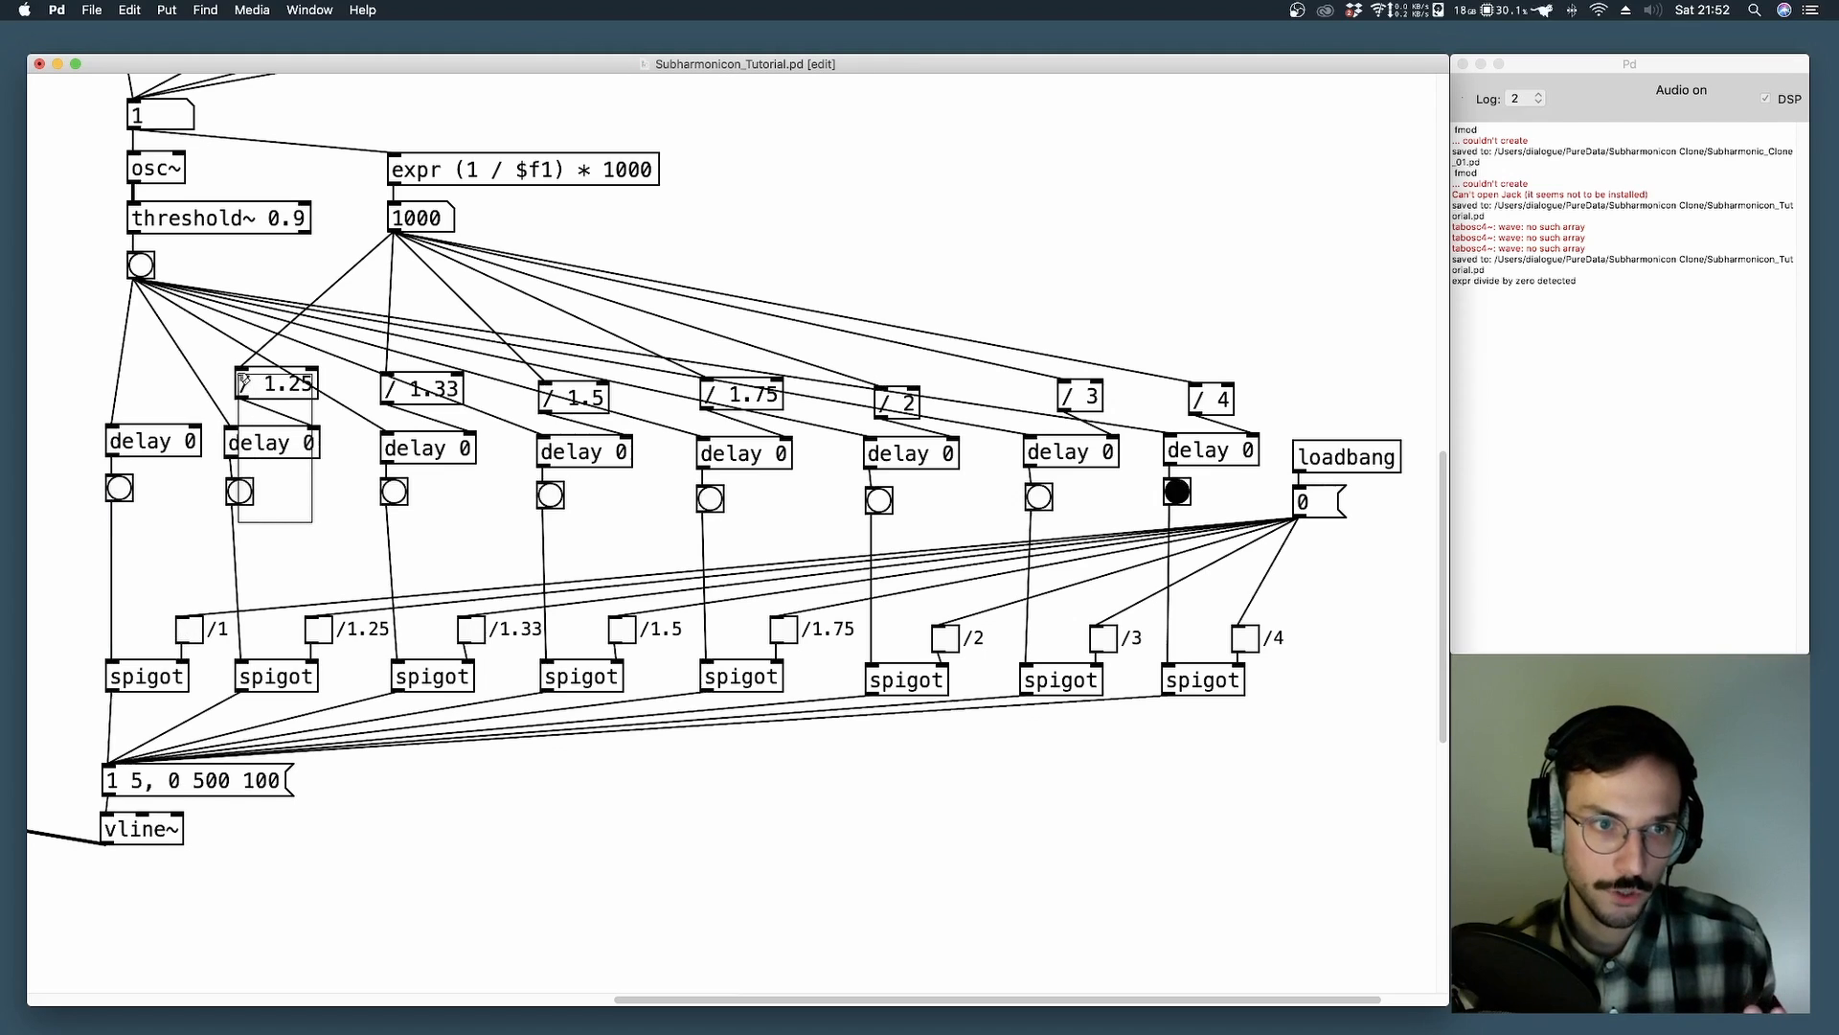
pyautogui.click(1036, 497)
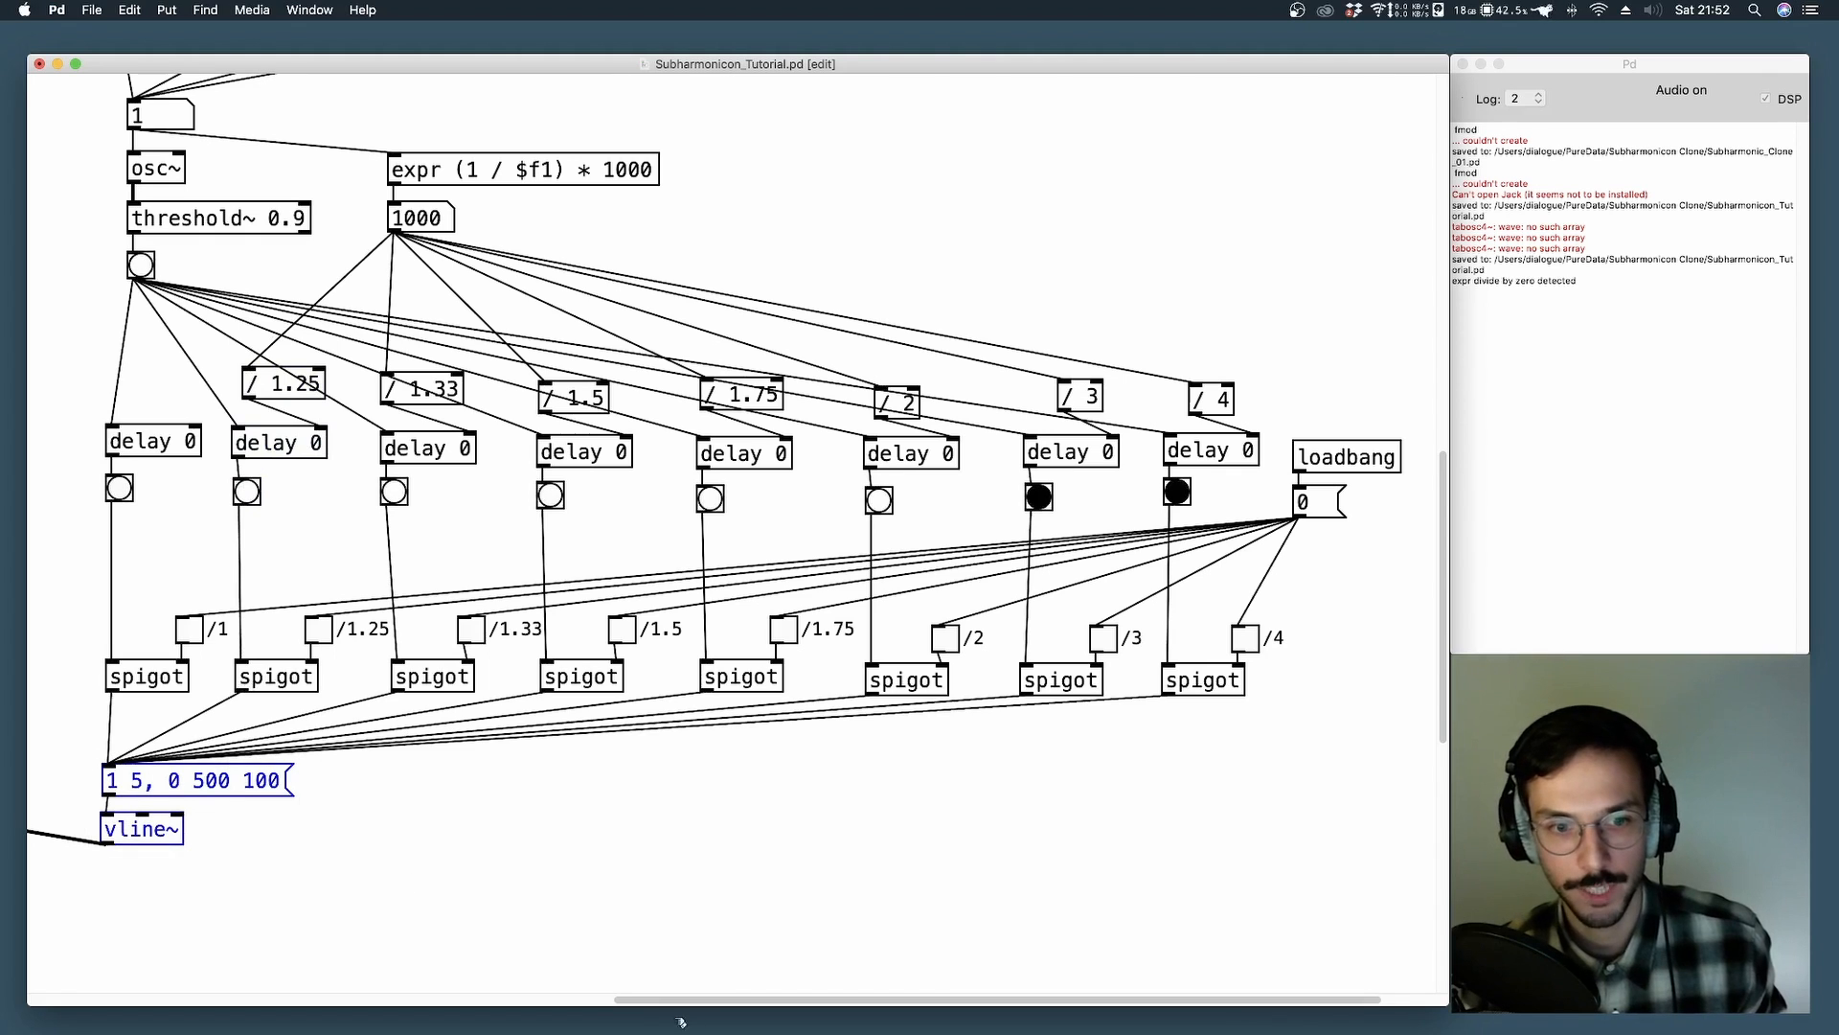
pyautogui.hscroll(-3)
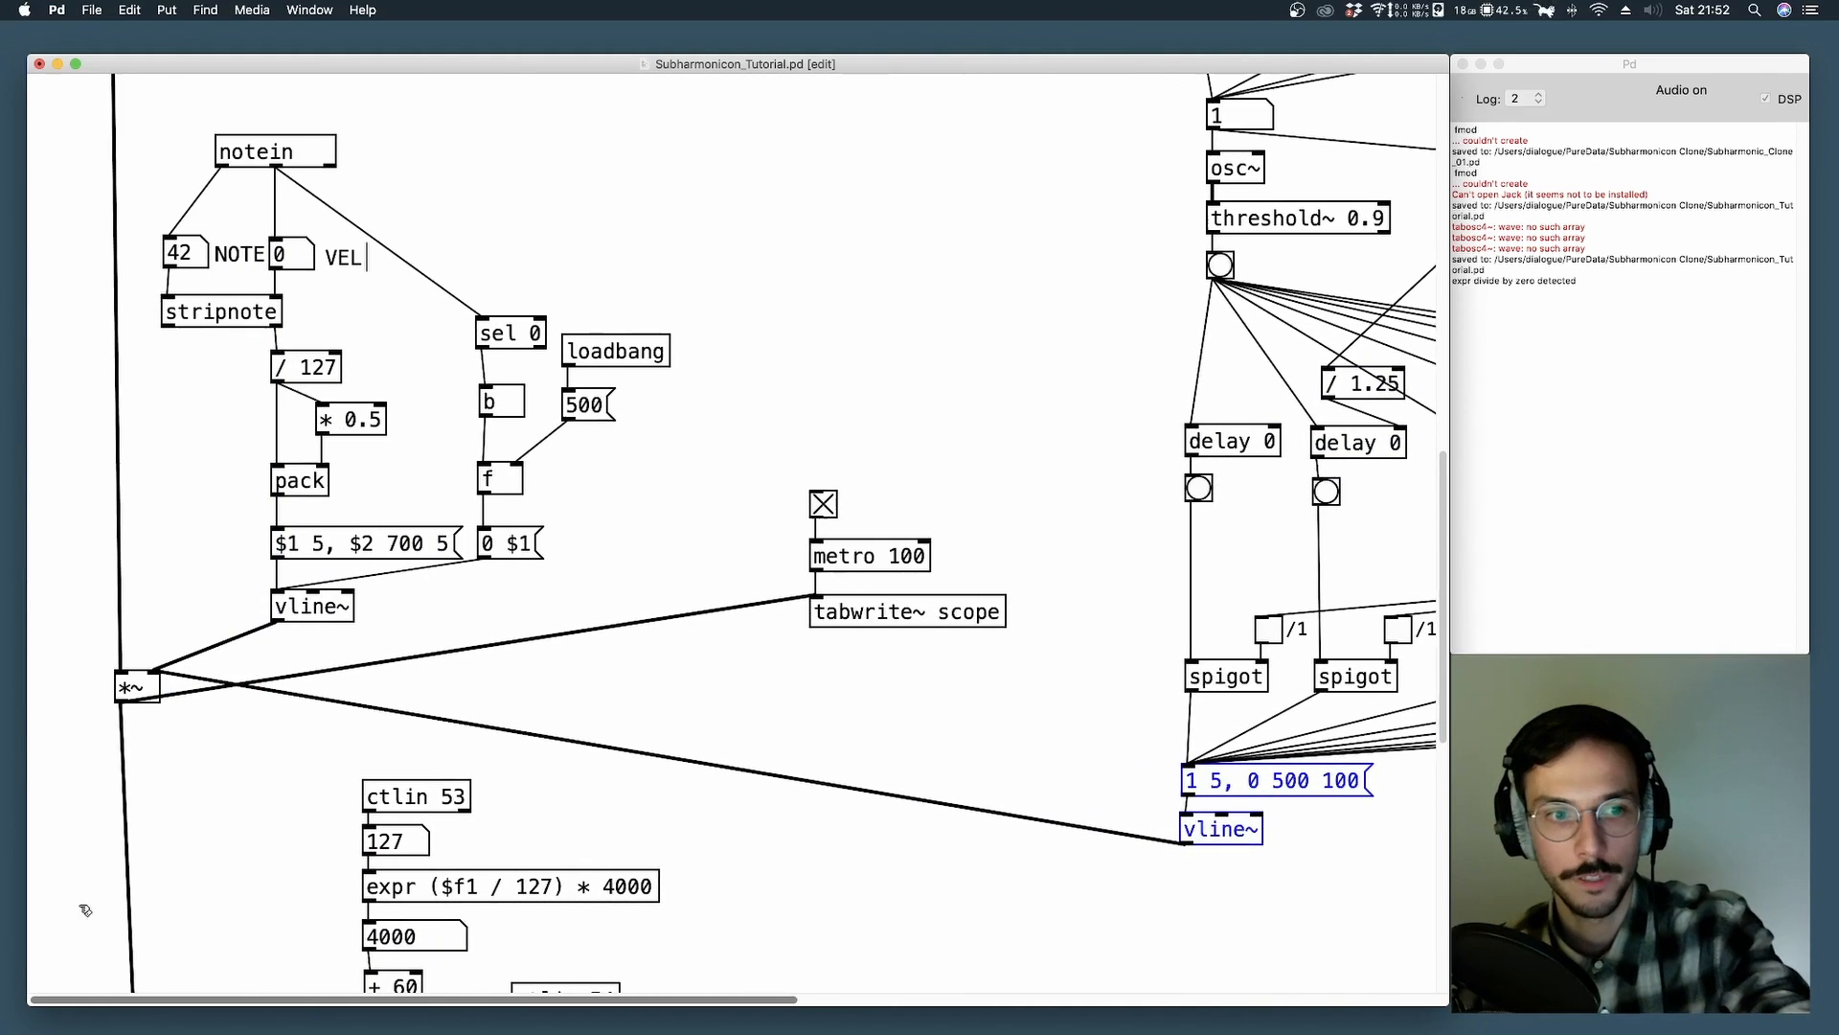
pyautogui.hscroll(3)
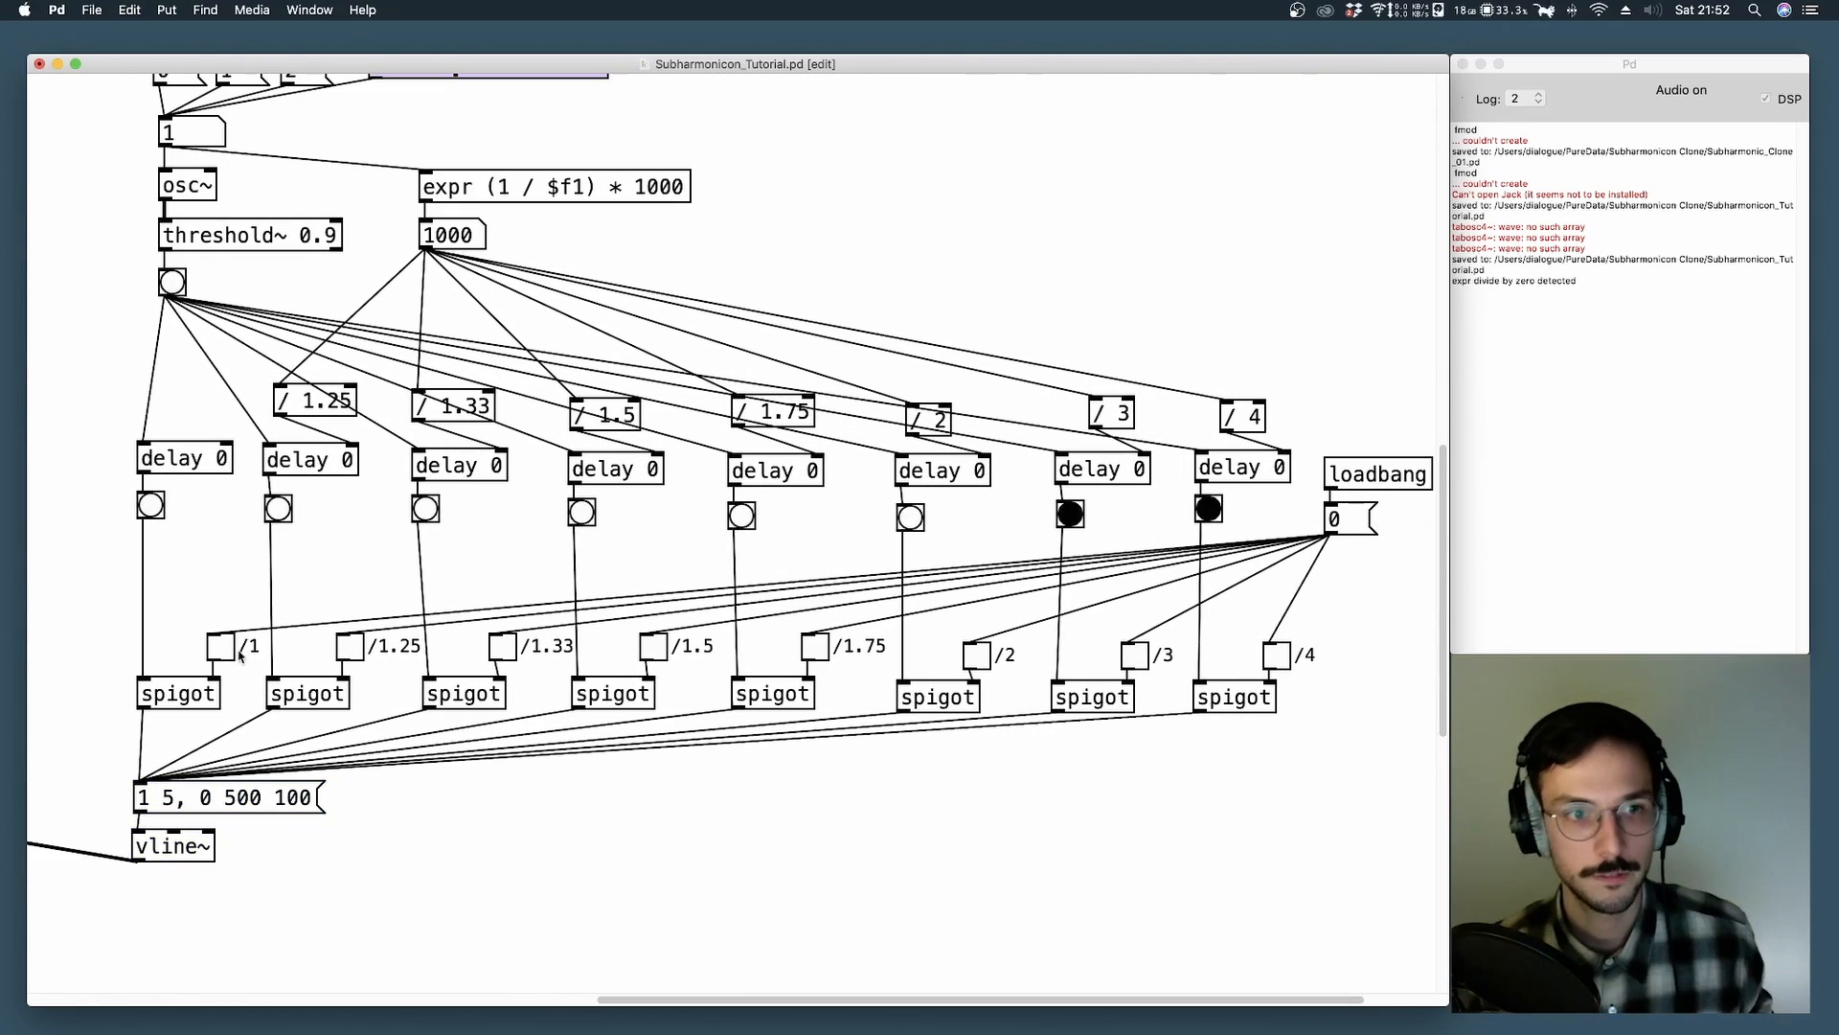
# Toggle the /1 rhythm gate on, off and on again above its spigot.
pyautogui.click(220, 646)
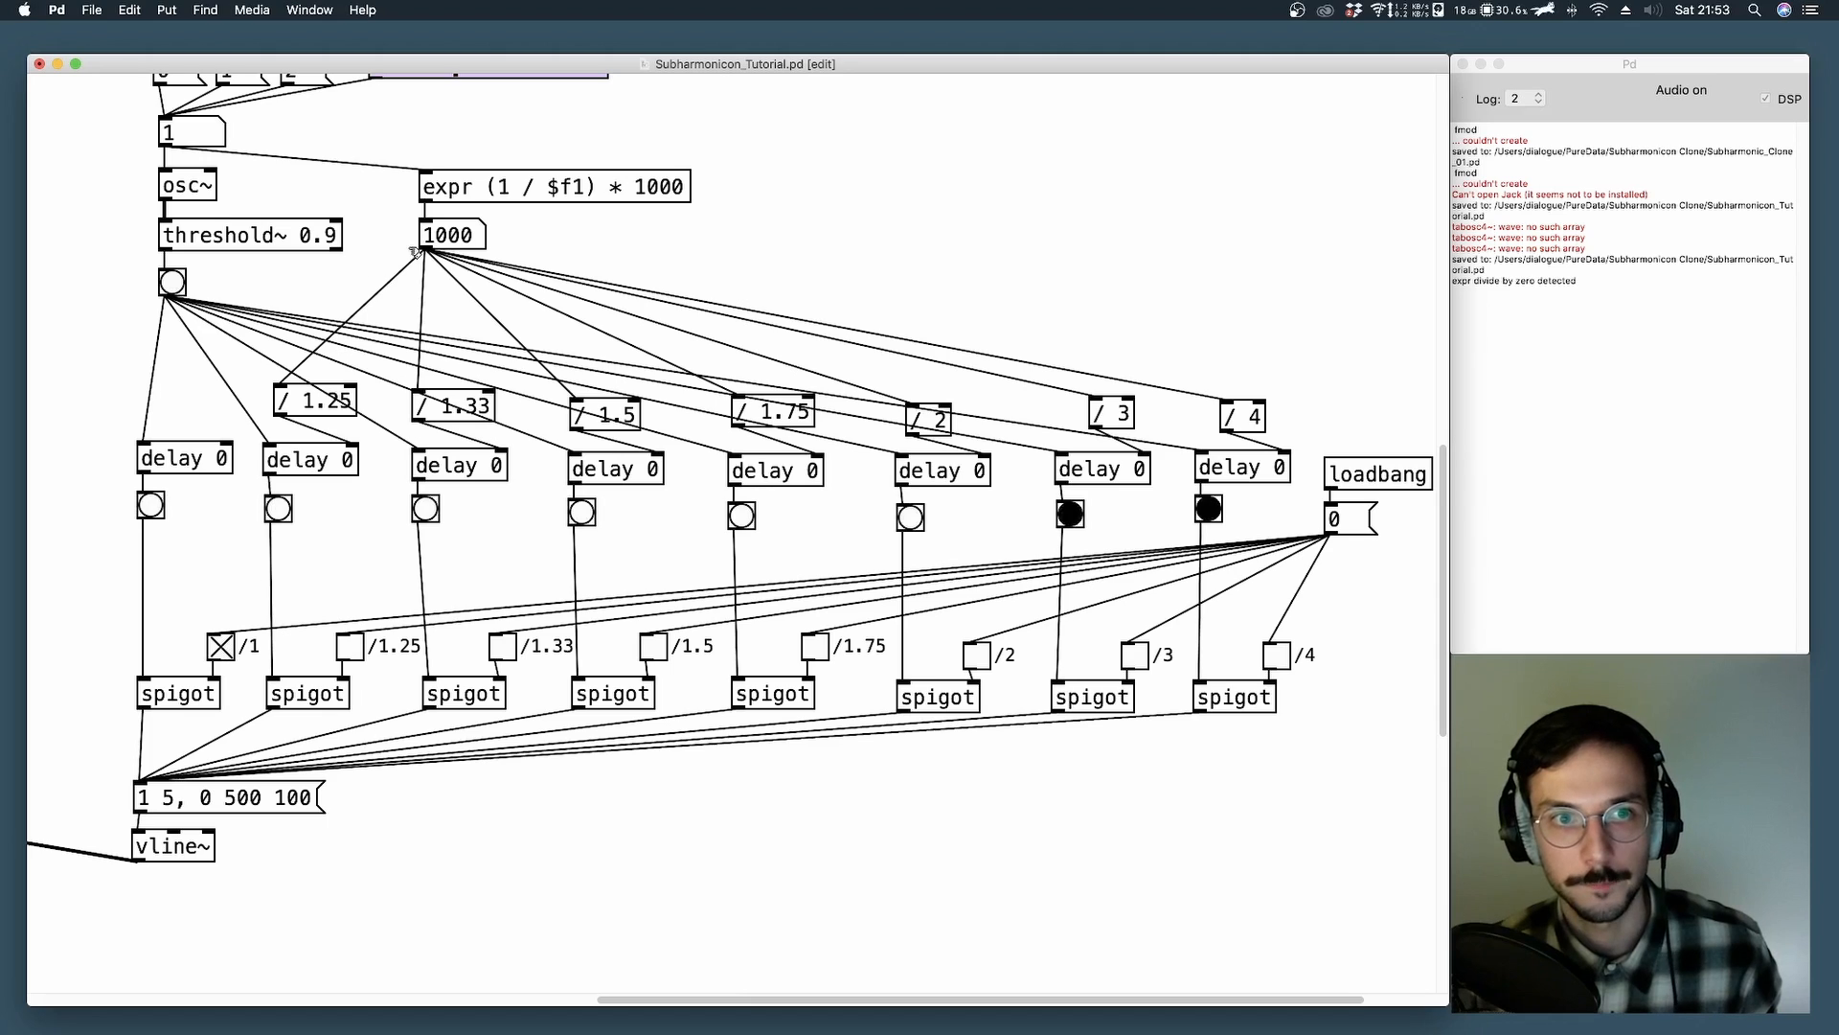
pyautogui.click(452, 233)
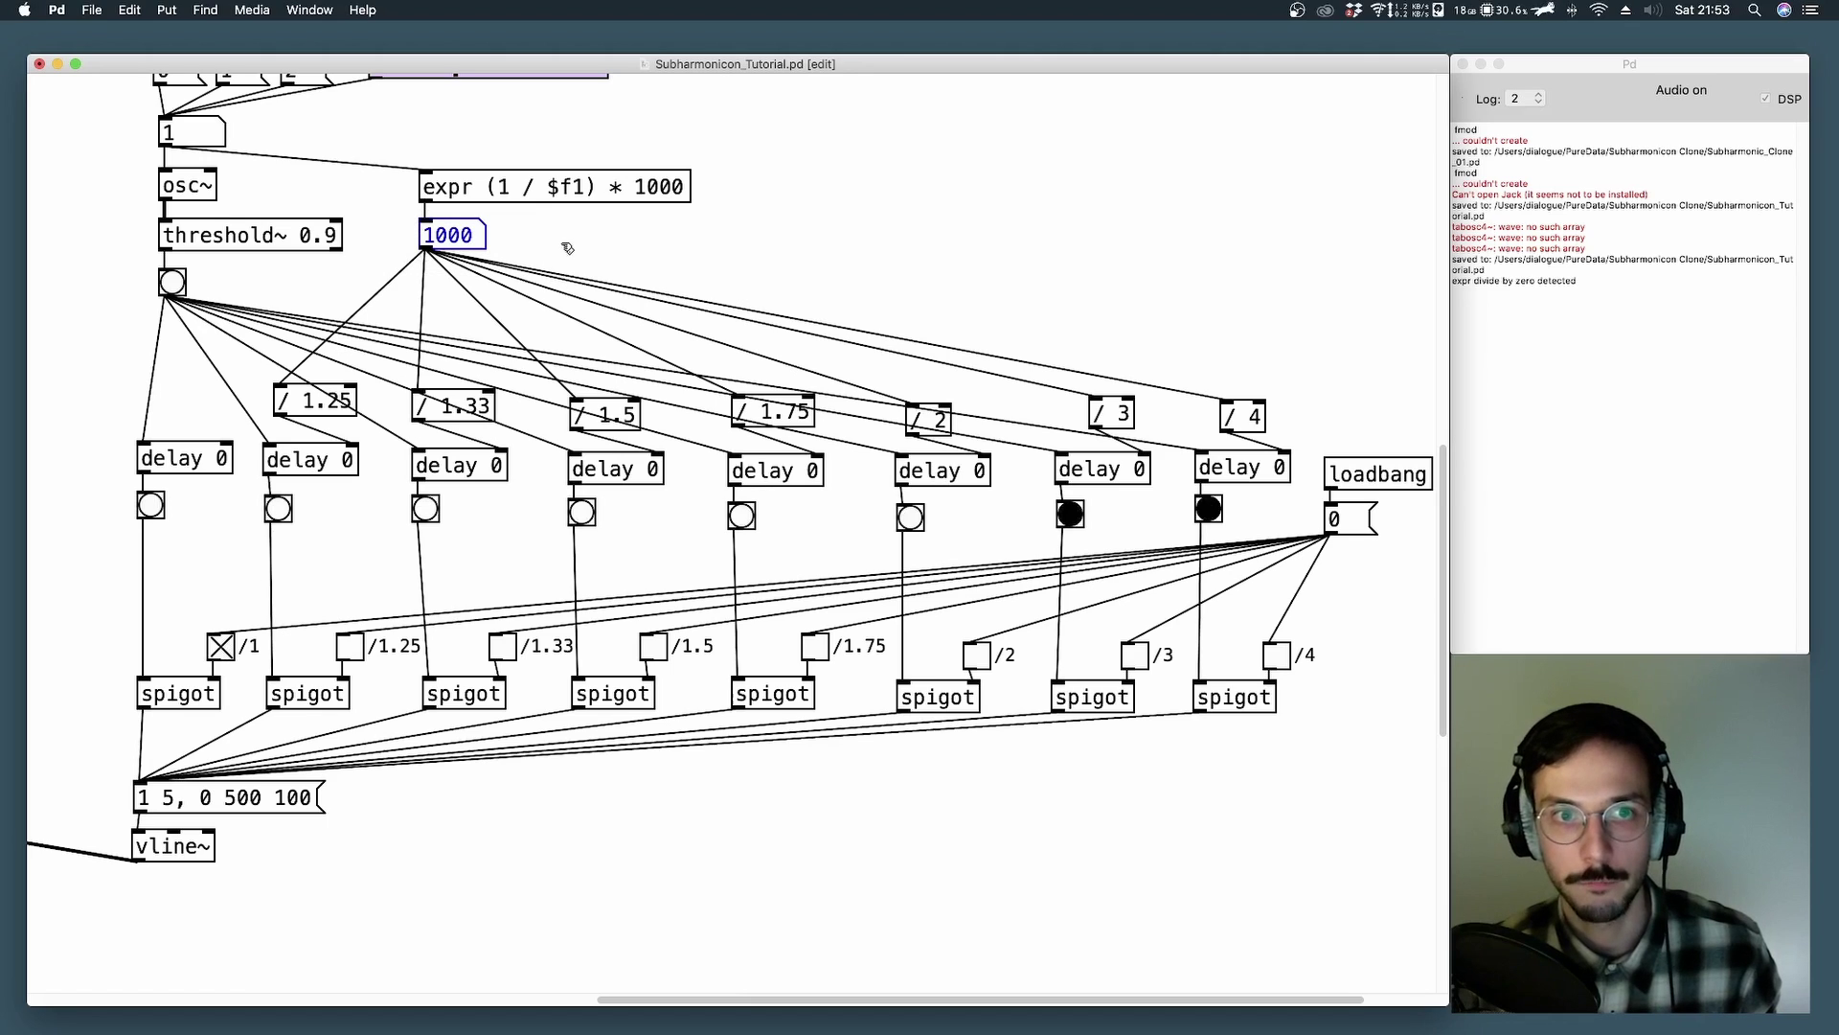
pyautogui.moveTo(979, 661)
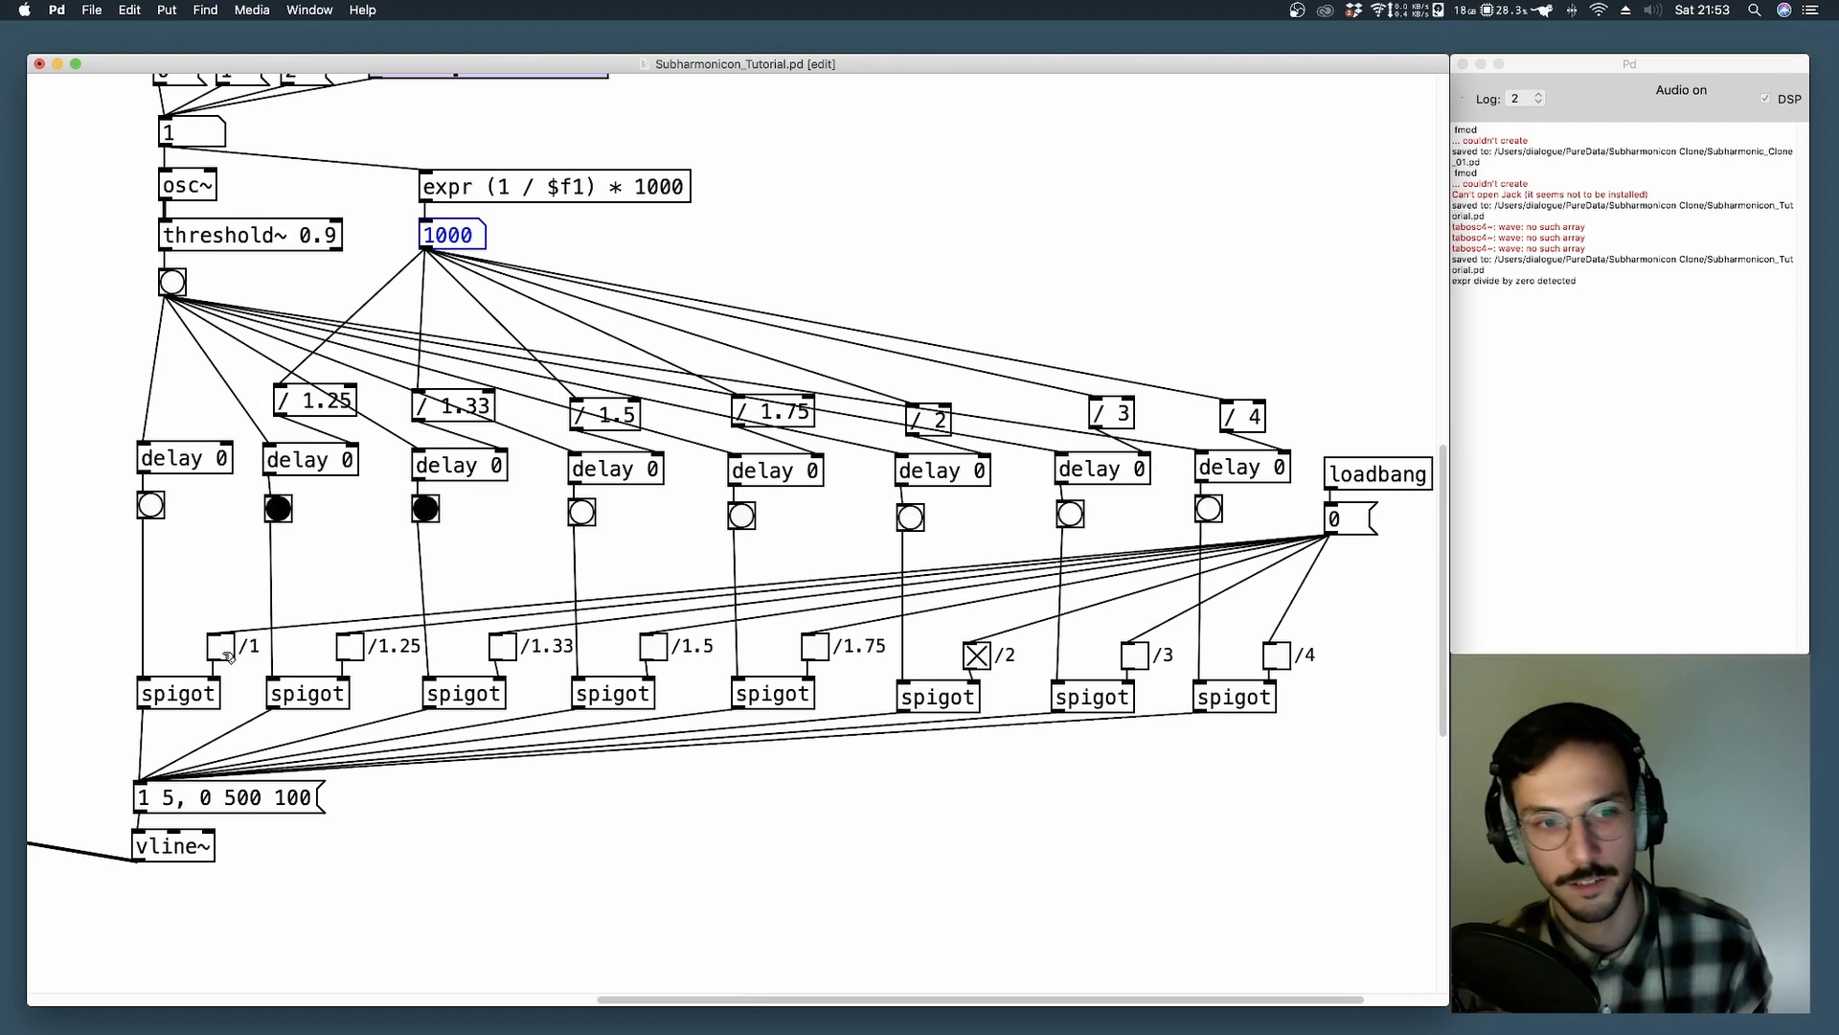
pyautogui.click(222, 645)
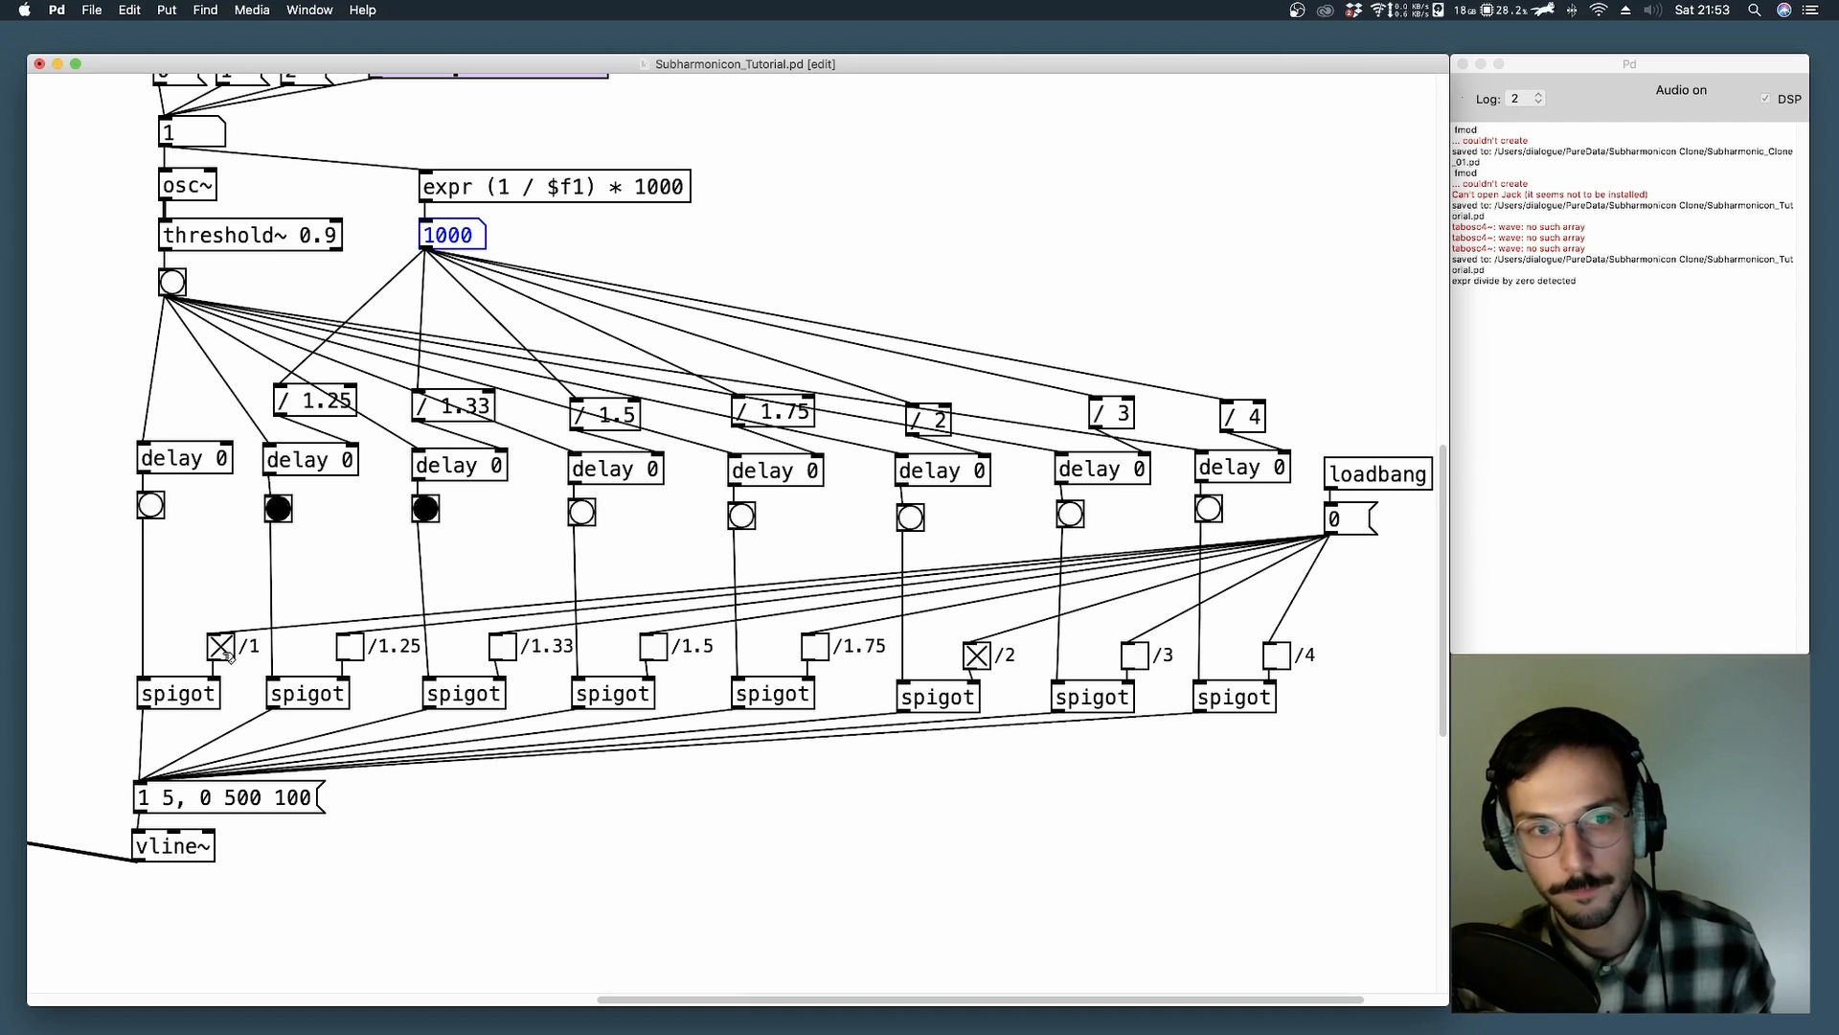
# Switch the /1 gate off and select the whole row of gate toggles and spigots.
pyautogui.click(222, 646)
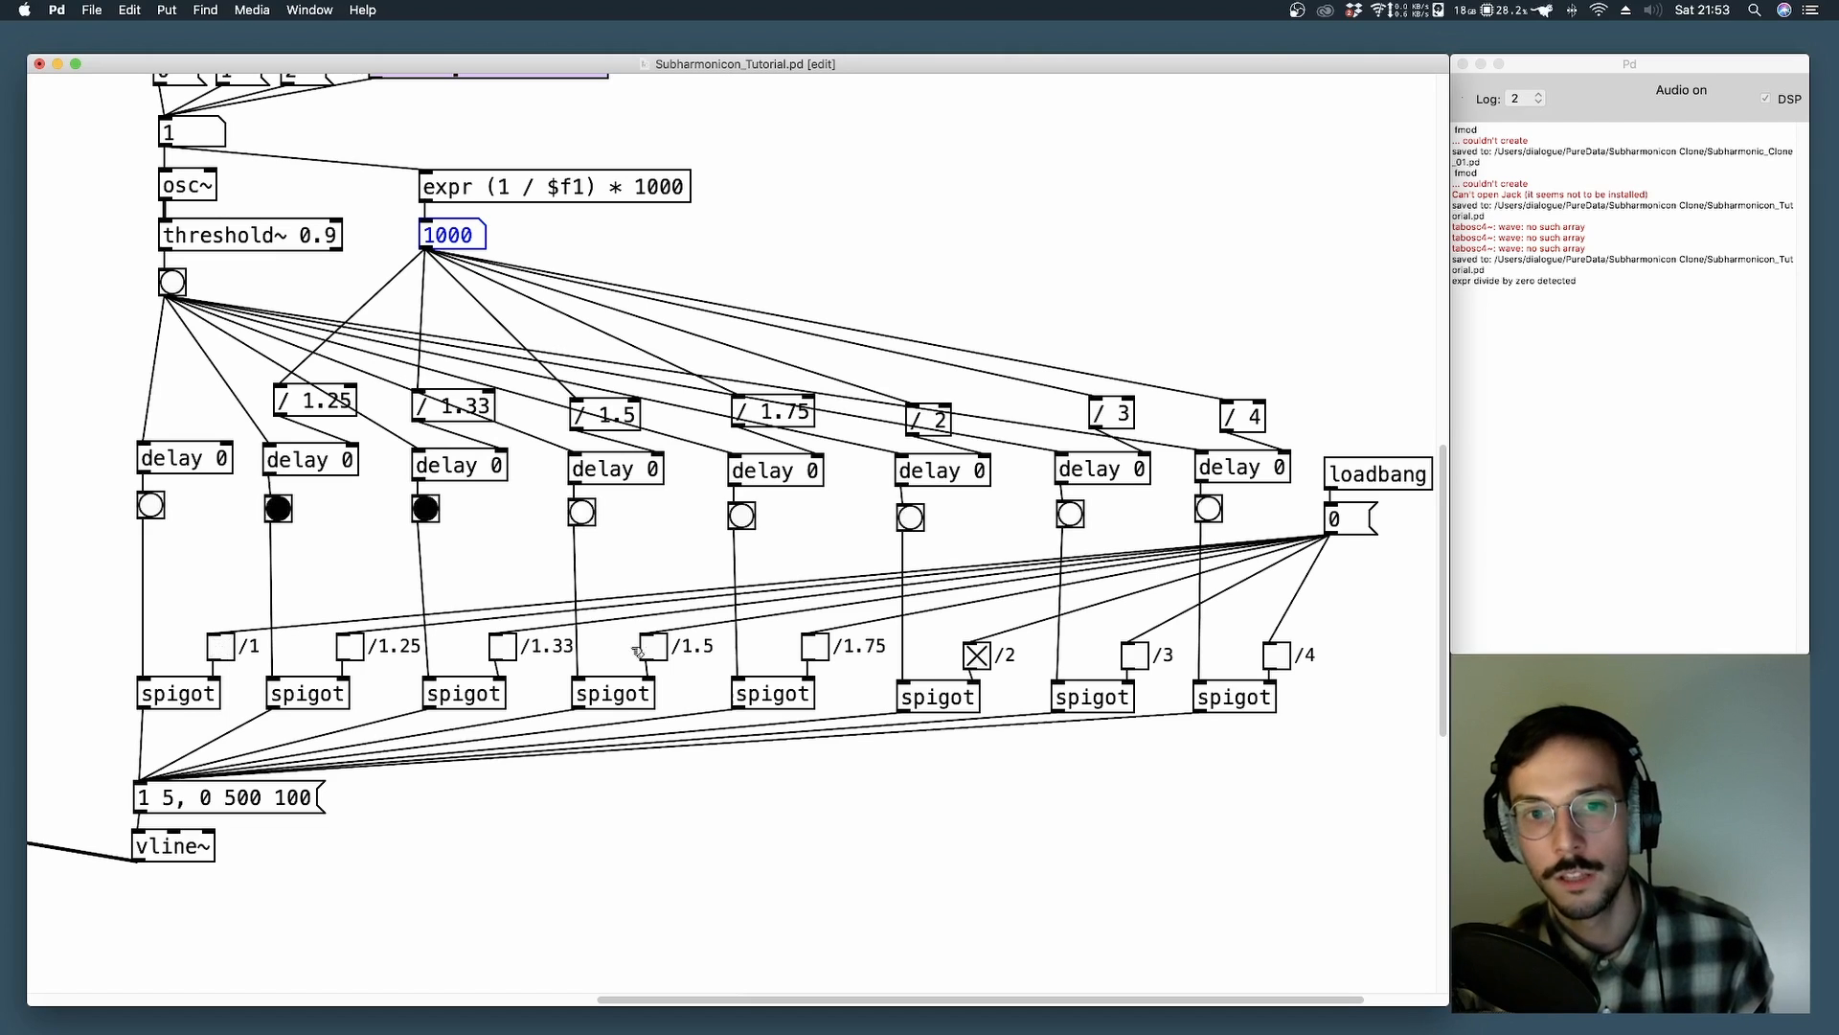
pyautogui.click(974, 655)
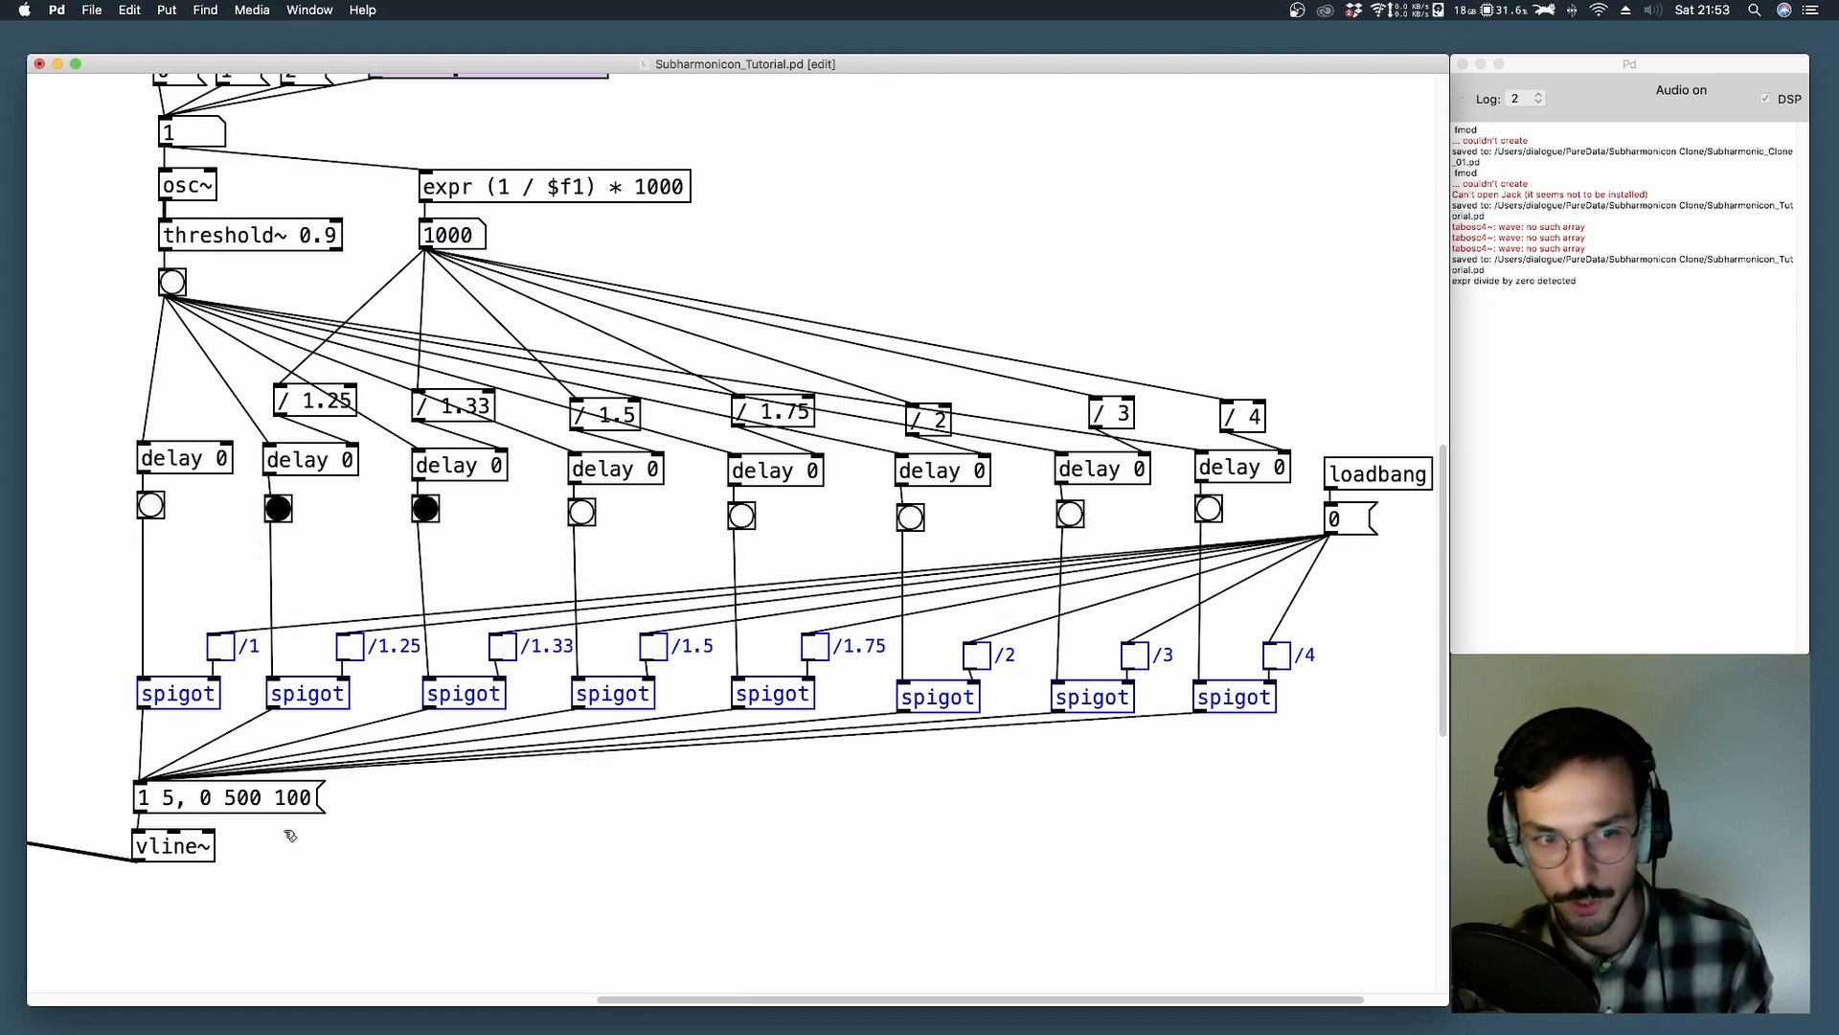
pyautogui.moveTo(263, 874)
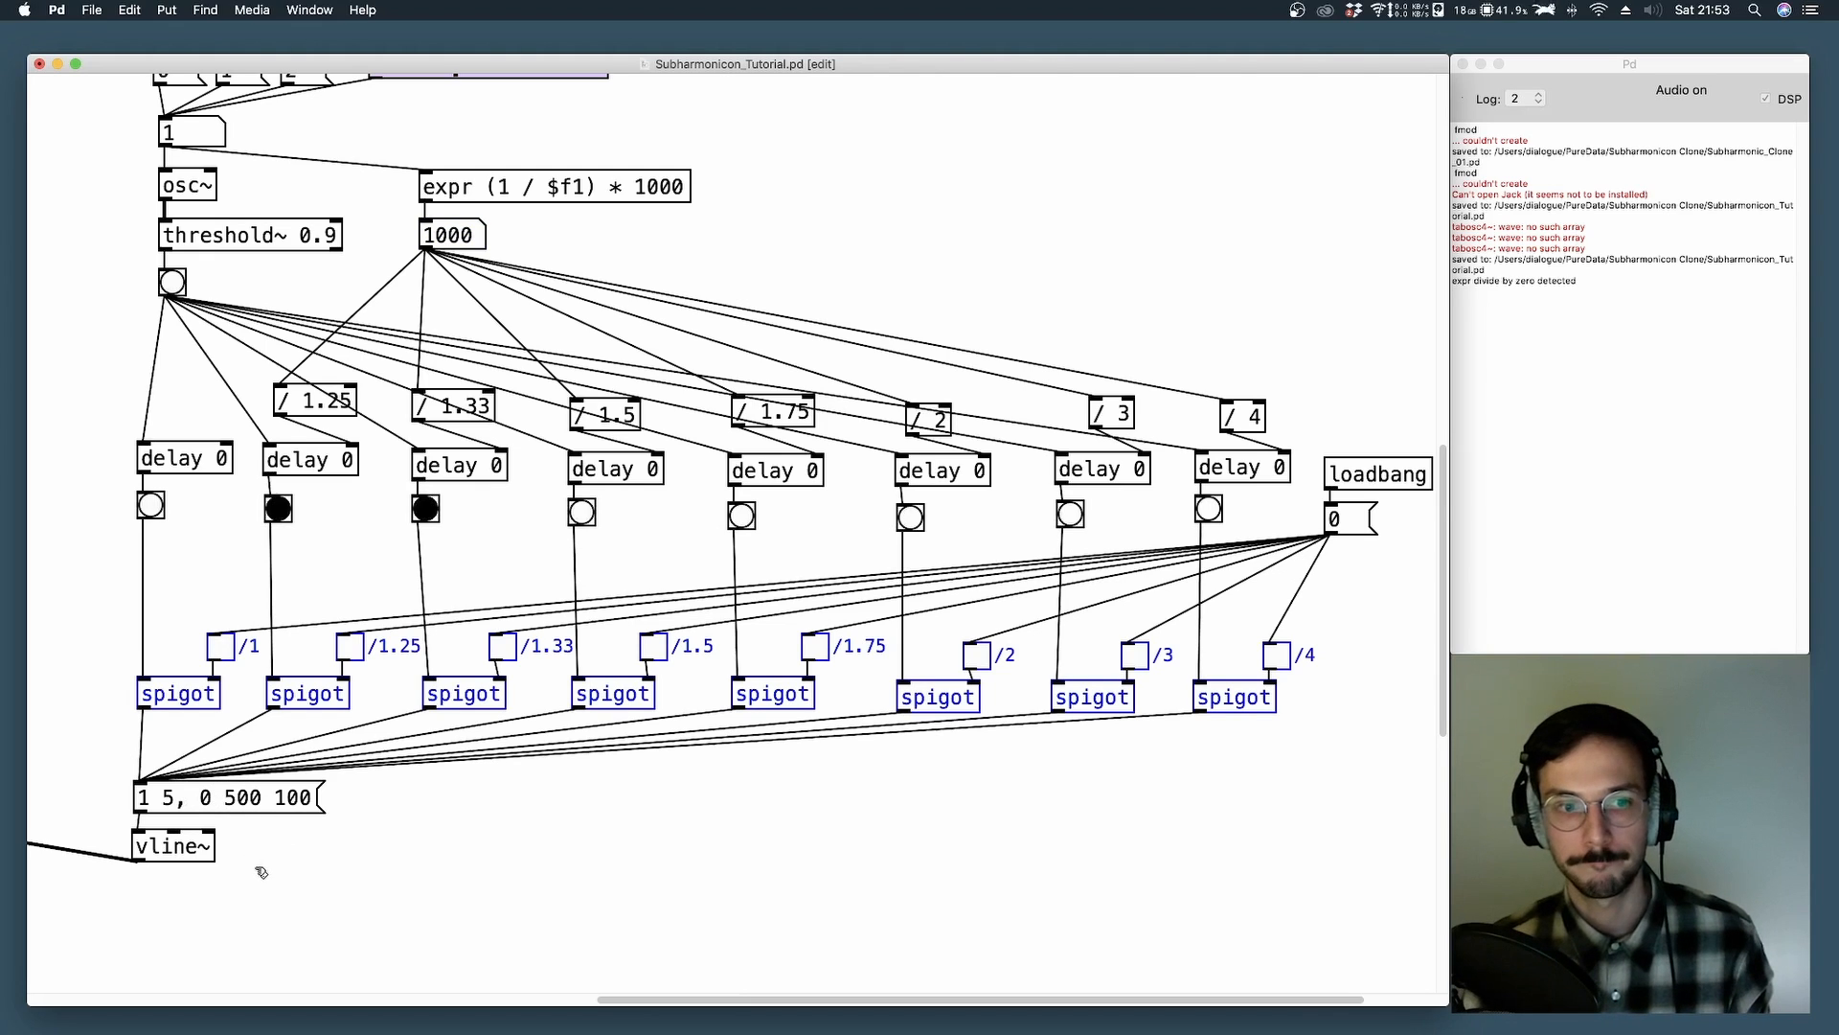
pyautogui.hscroll(3)
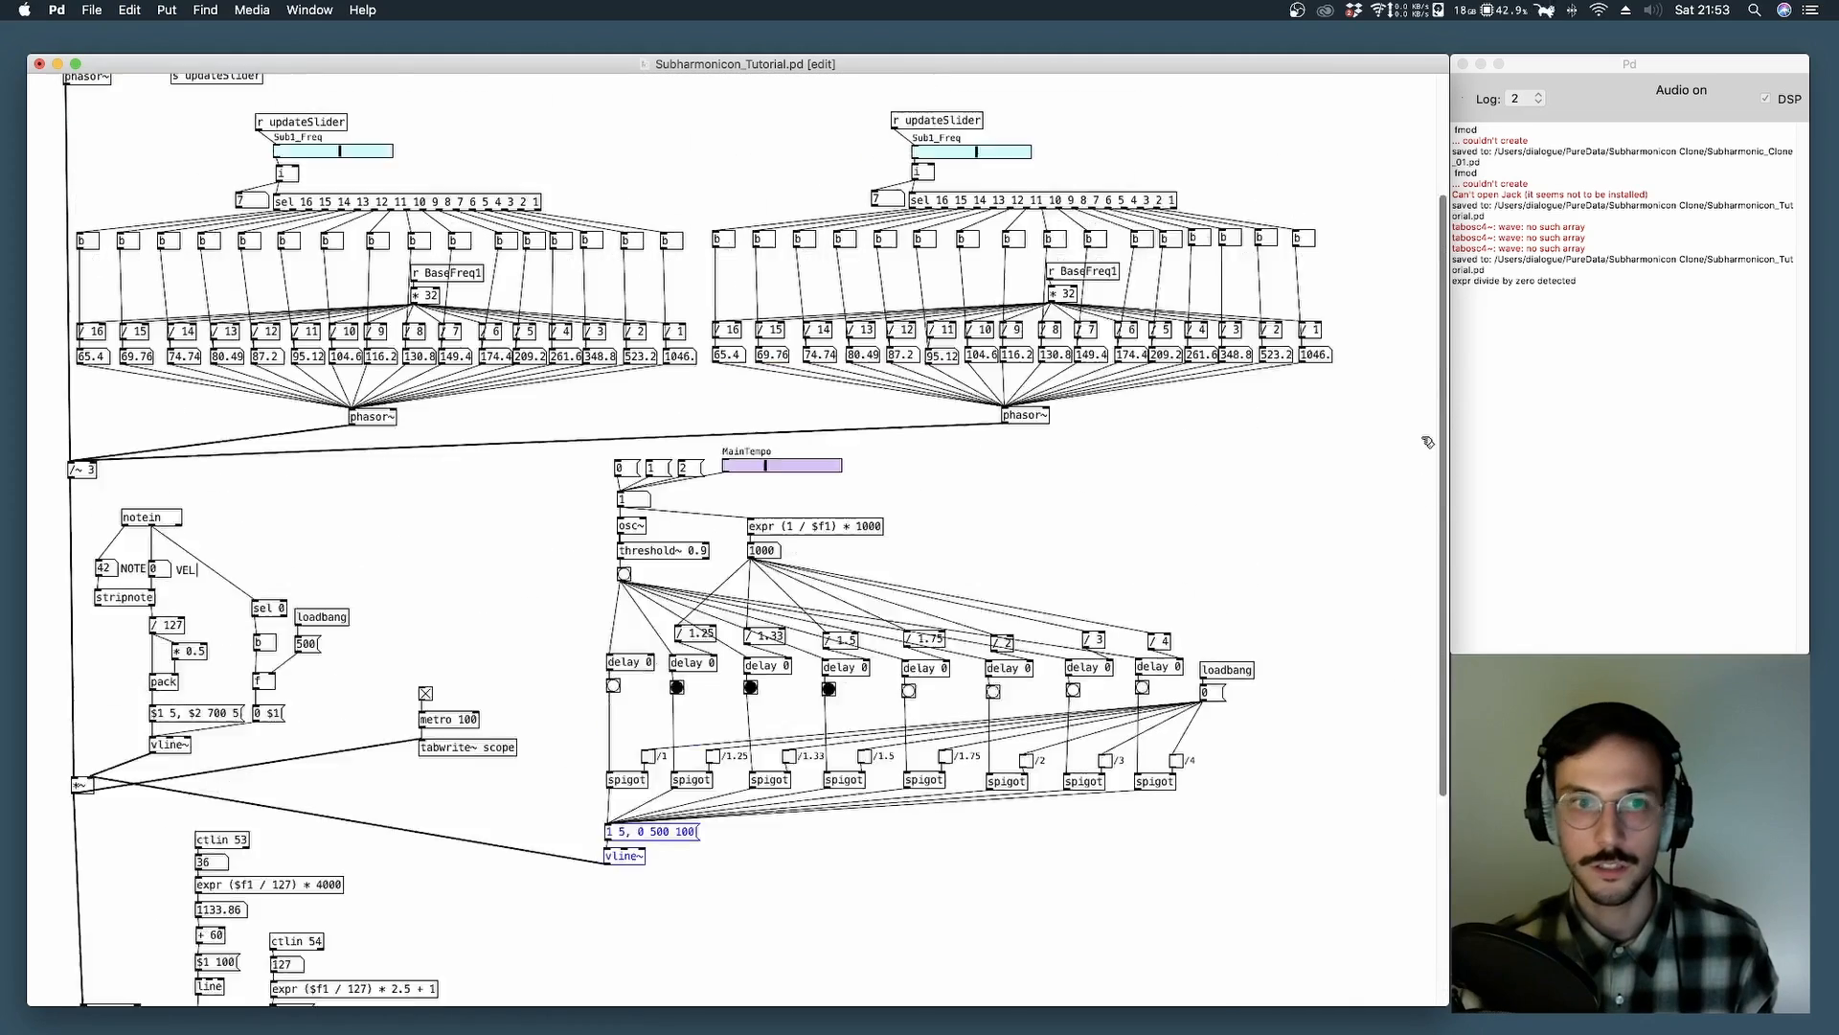
pyautogui.scroll(3)
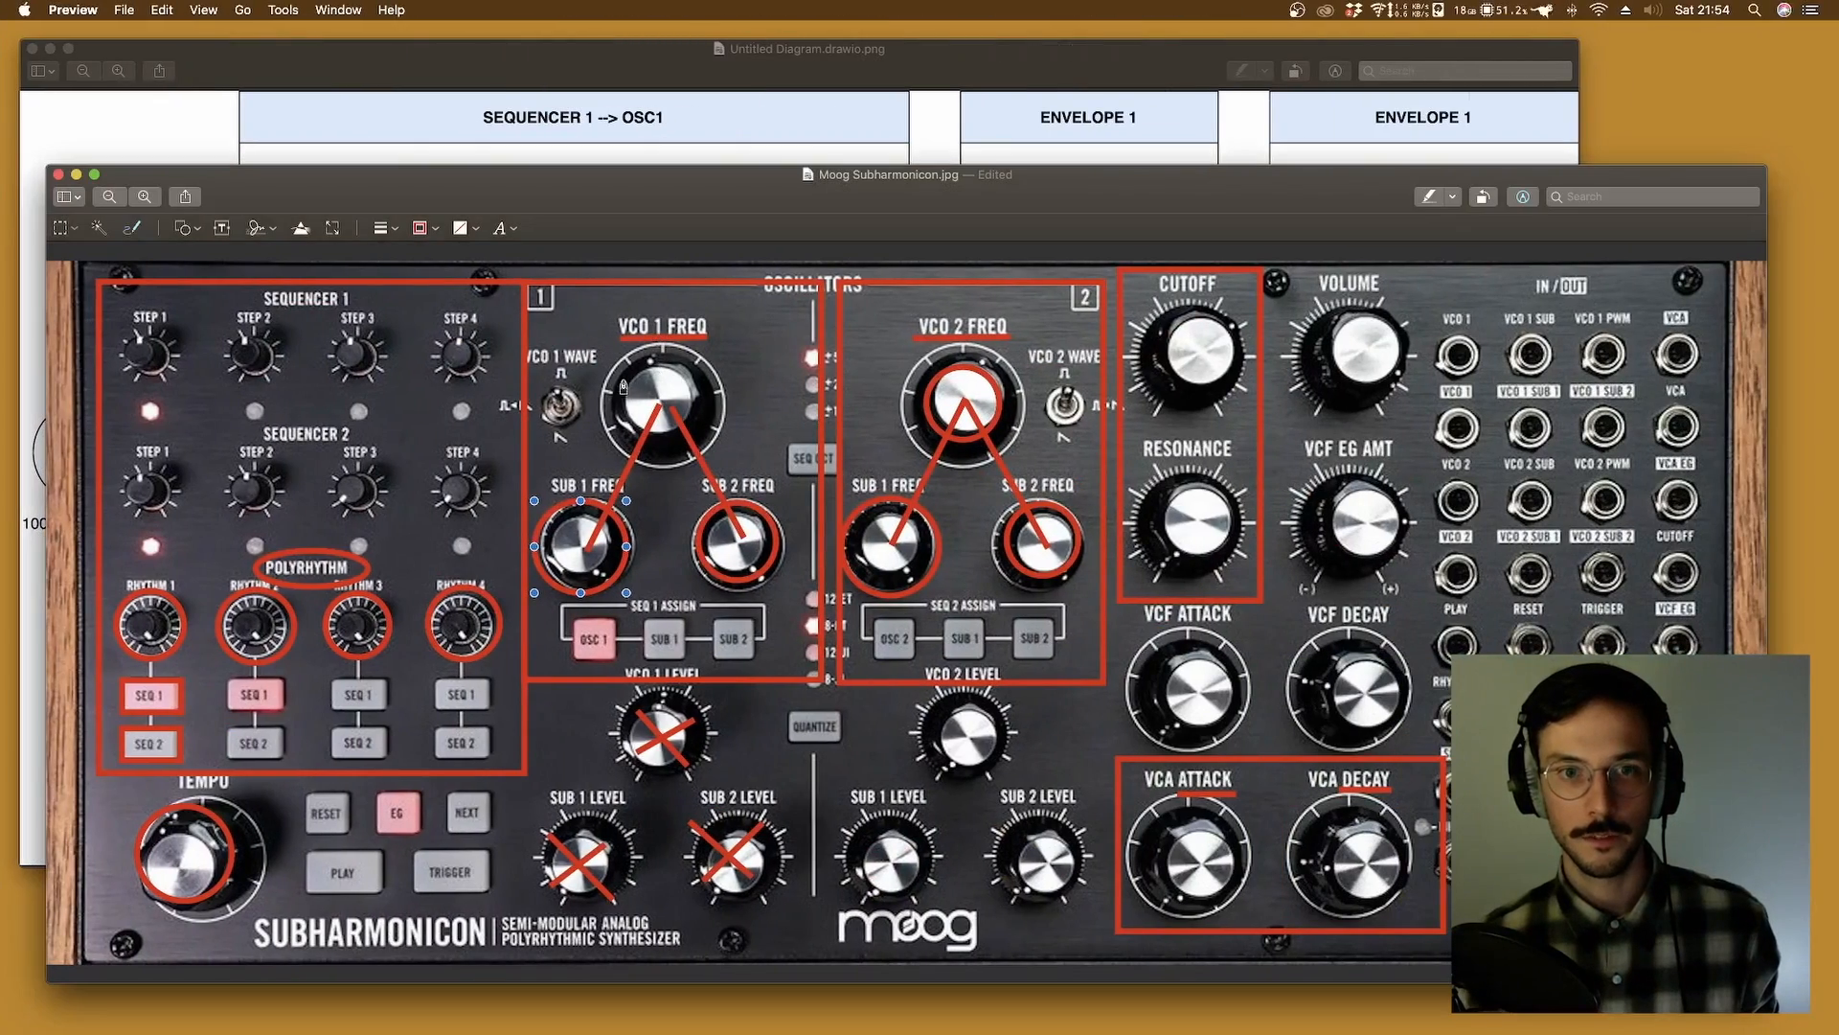
pyautogui.click(581, 546)
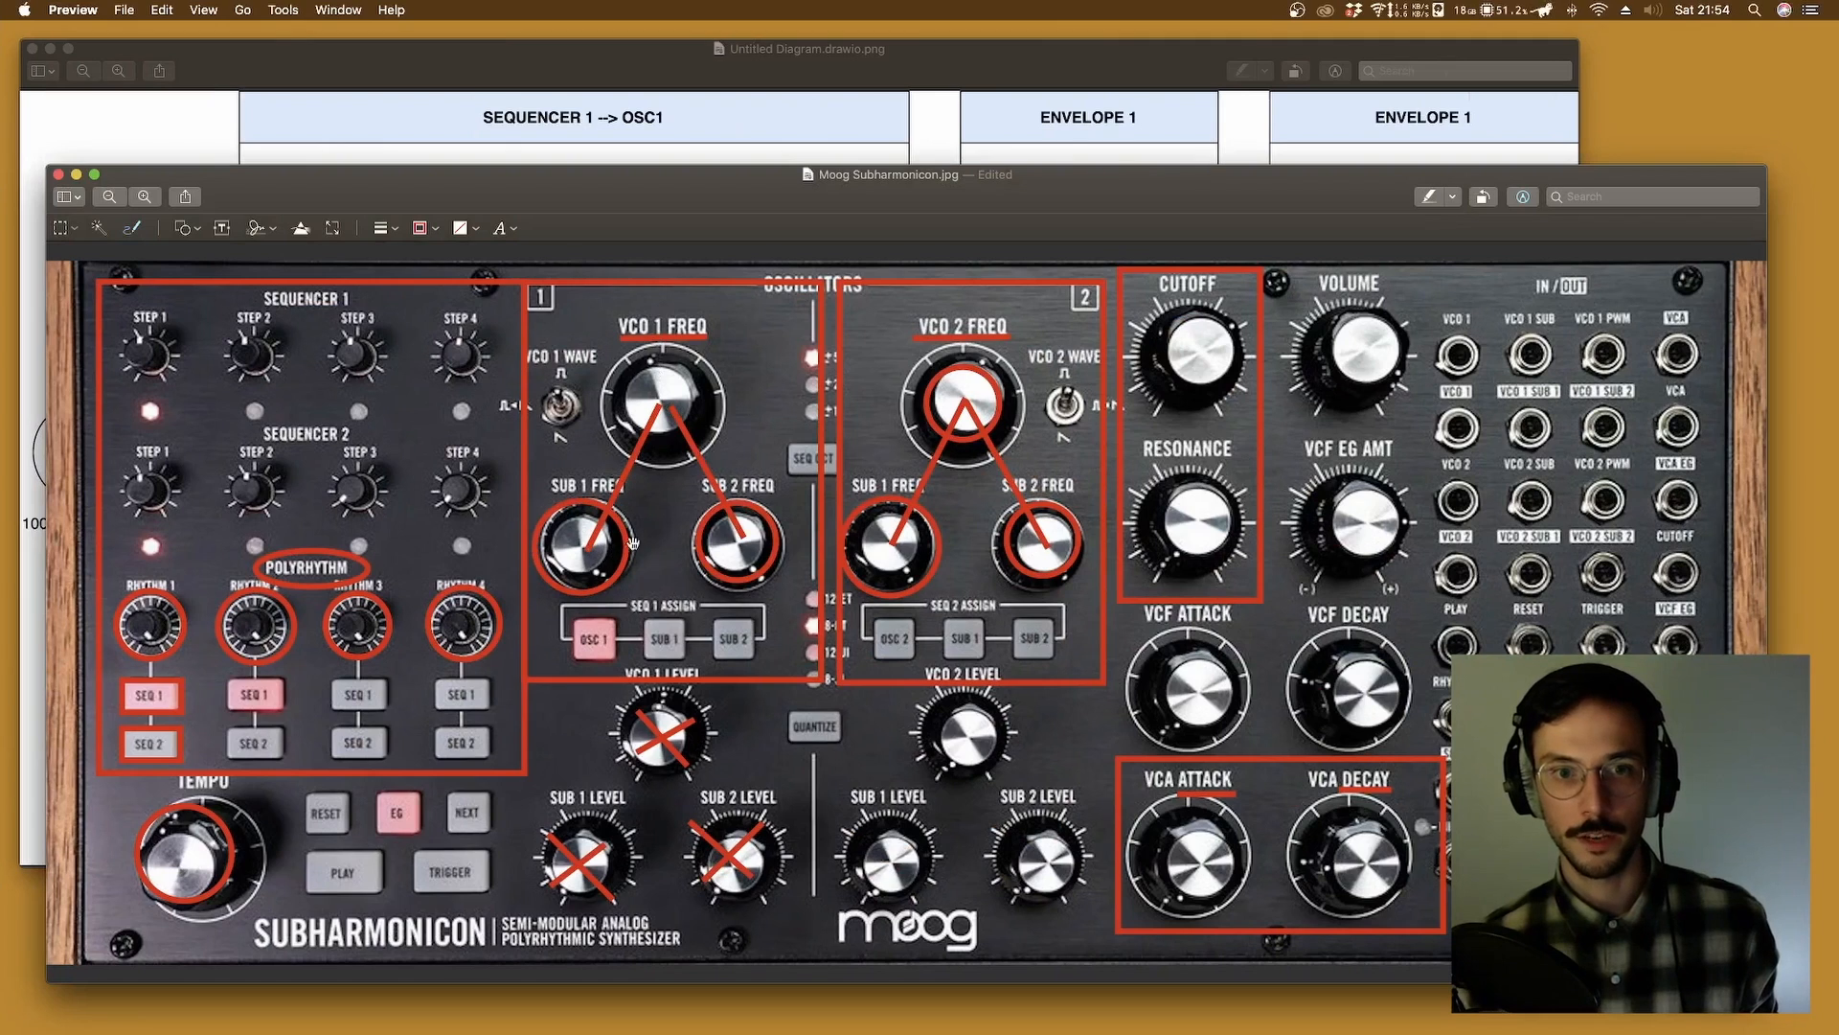
pyautogui.moveTo(821, 429)
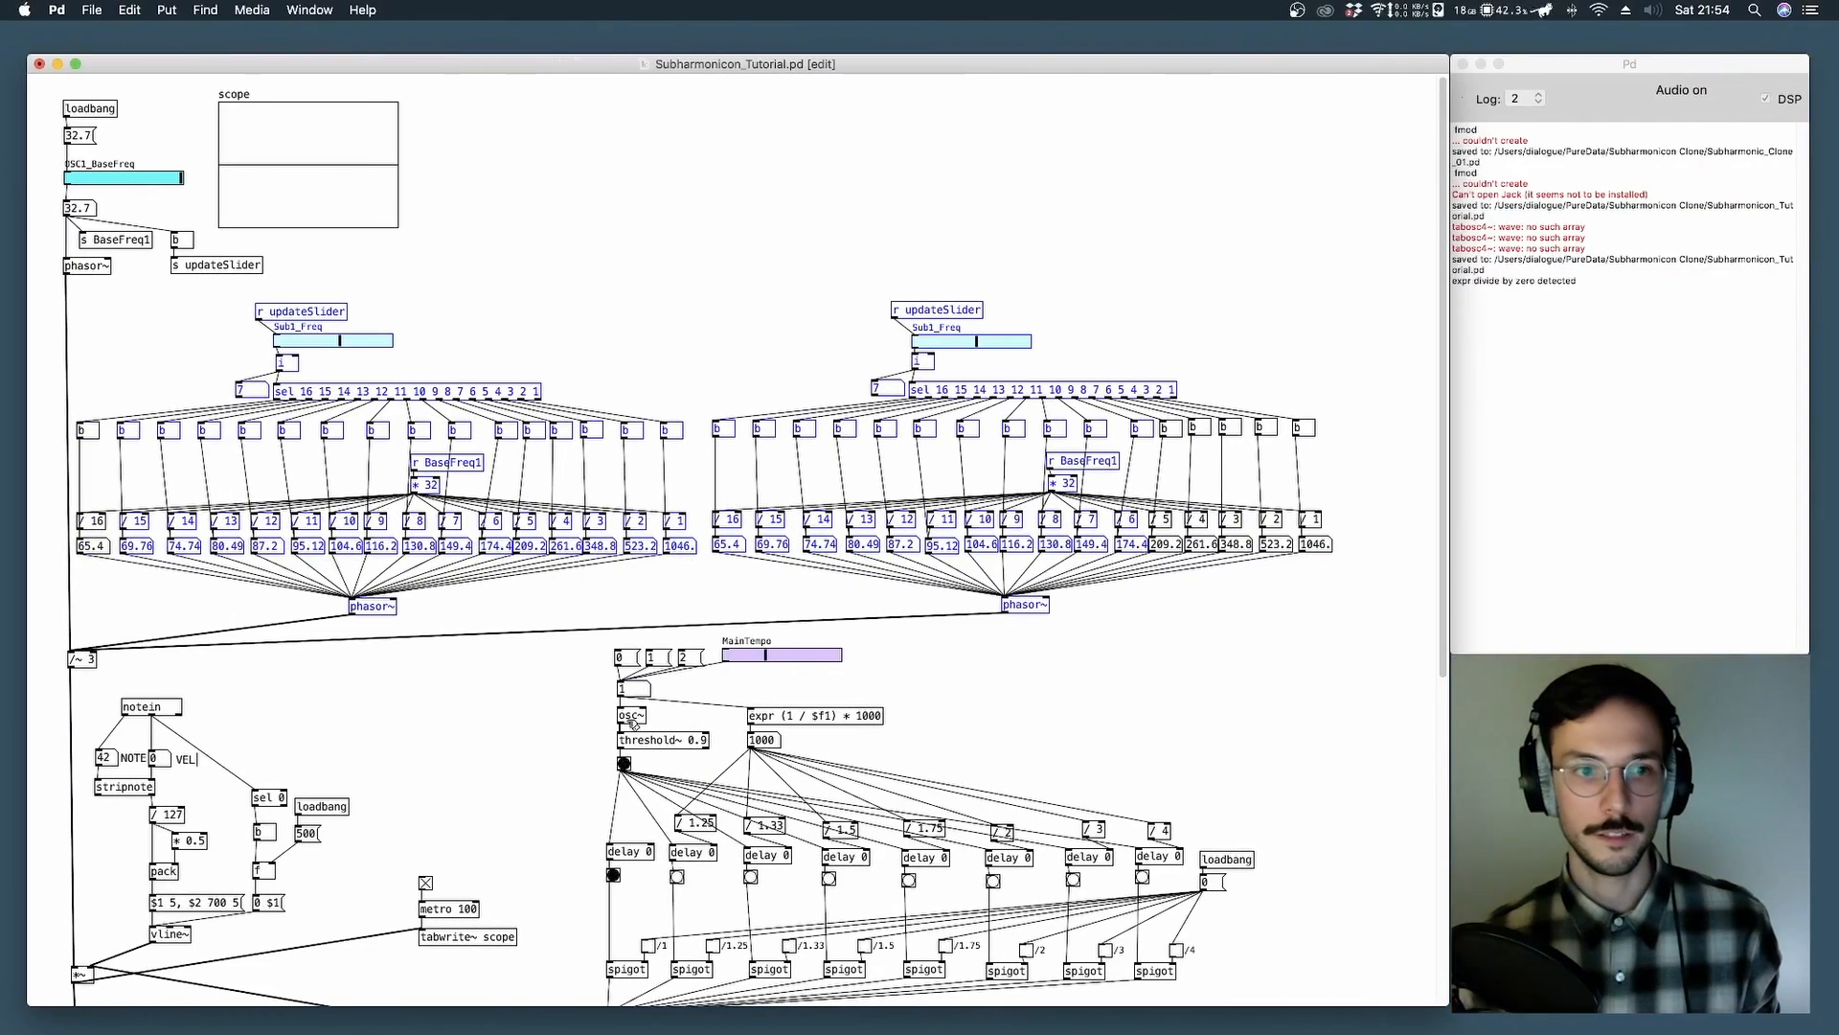
pyautogui.scroll(-3)
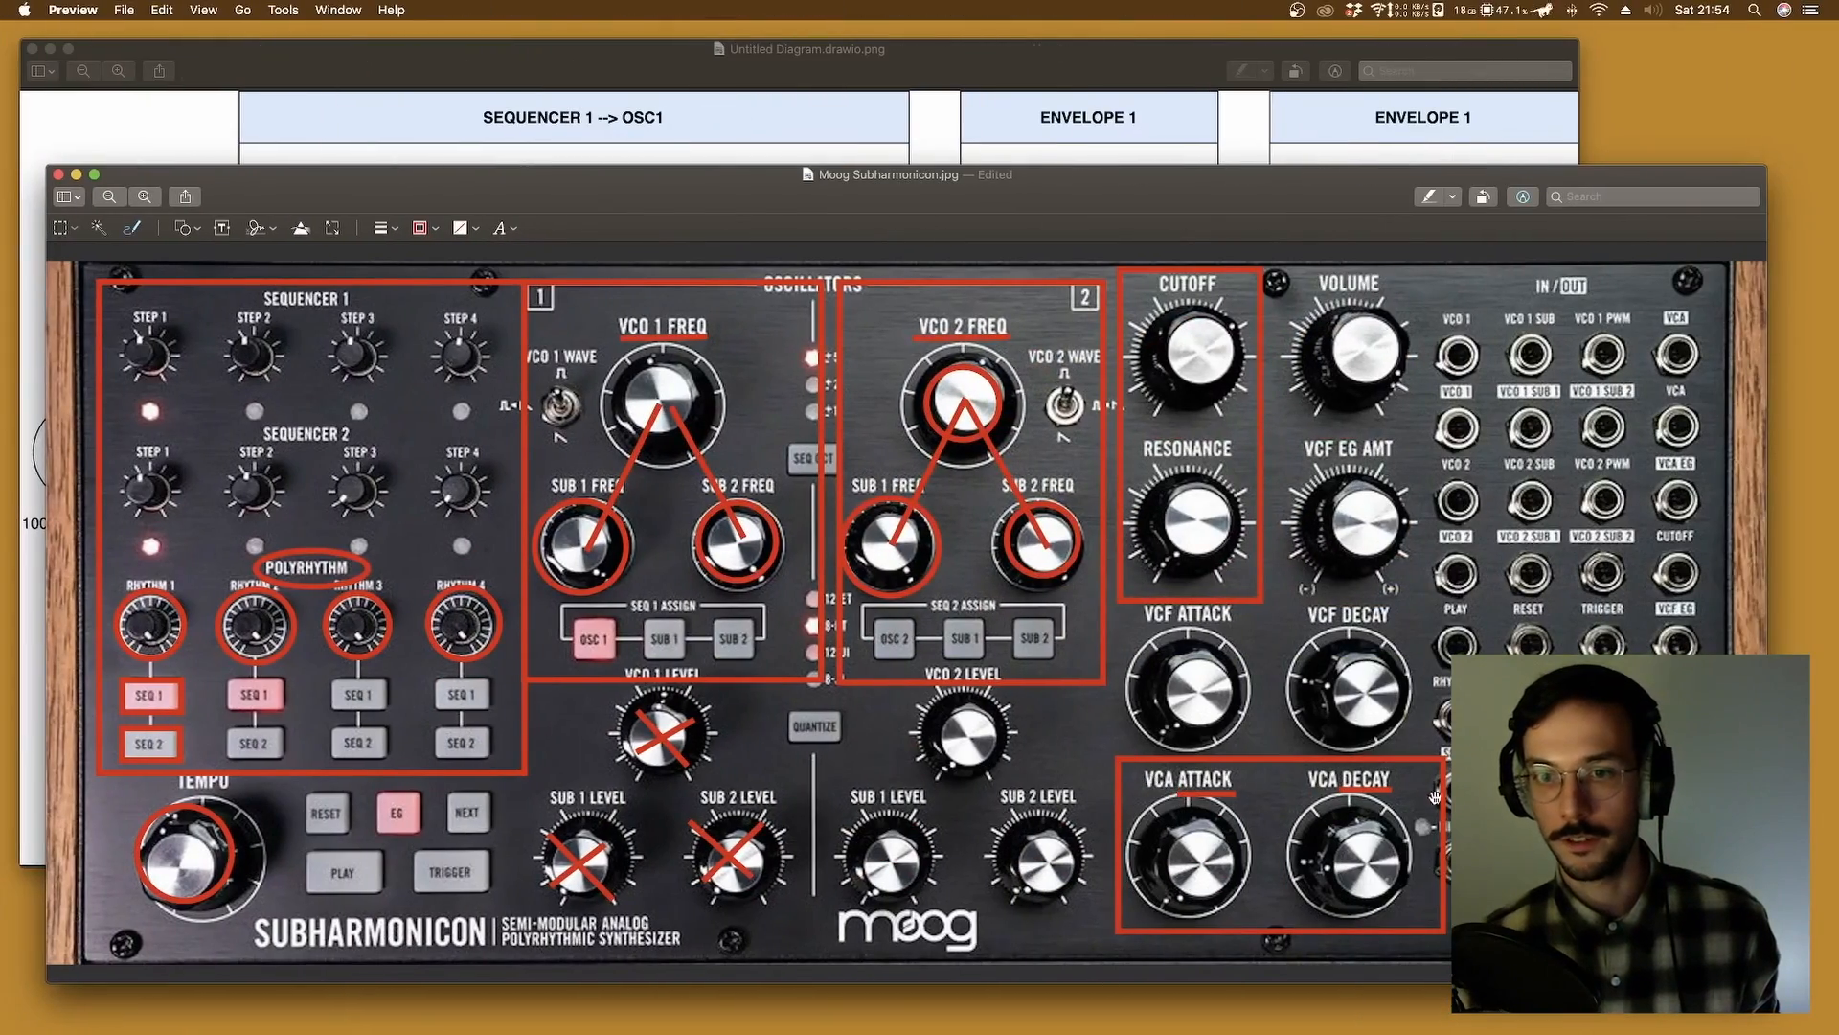
pyautogui.moveTo(1269, 799)
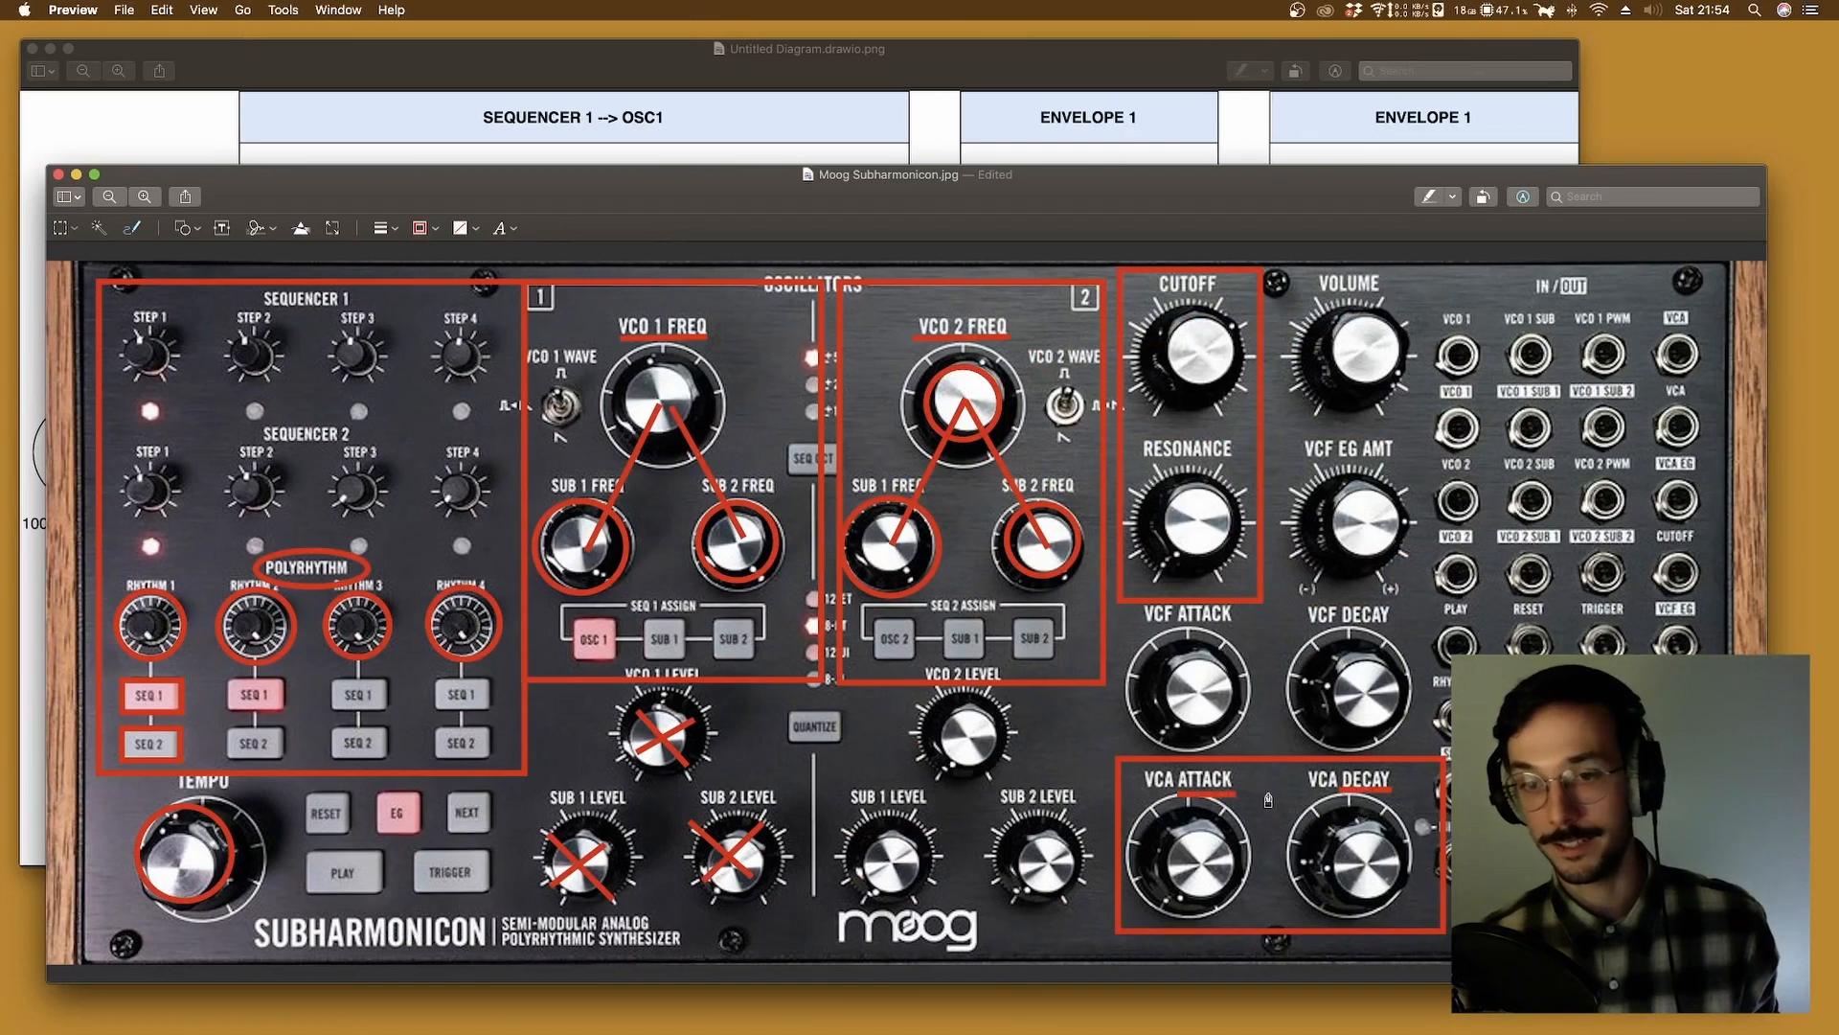
pyautogui.moveTo(1361, 768)
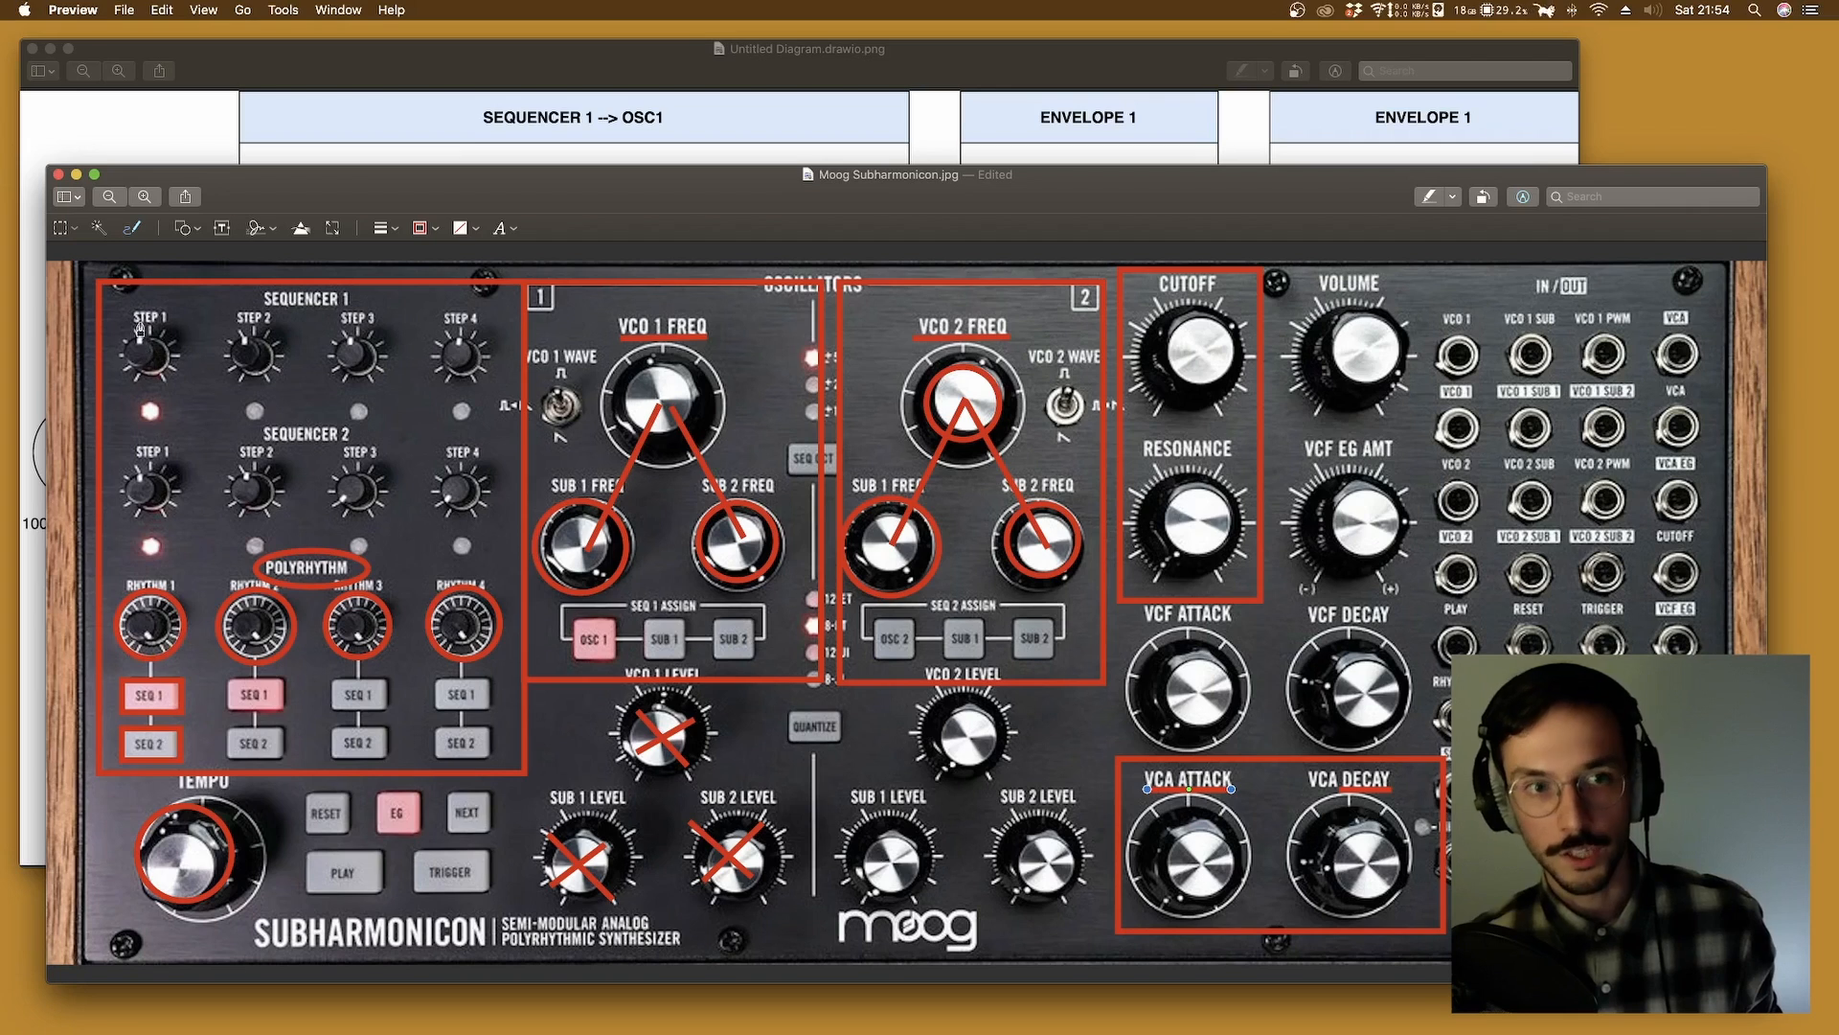
pyautogui.moveTo(448, 393)
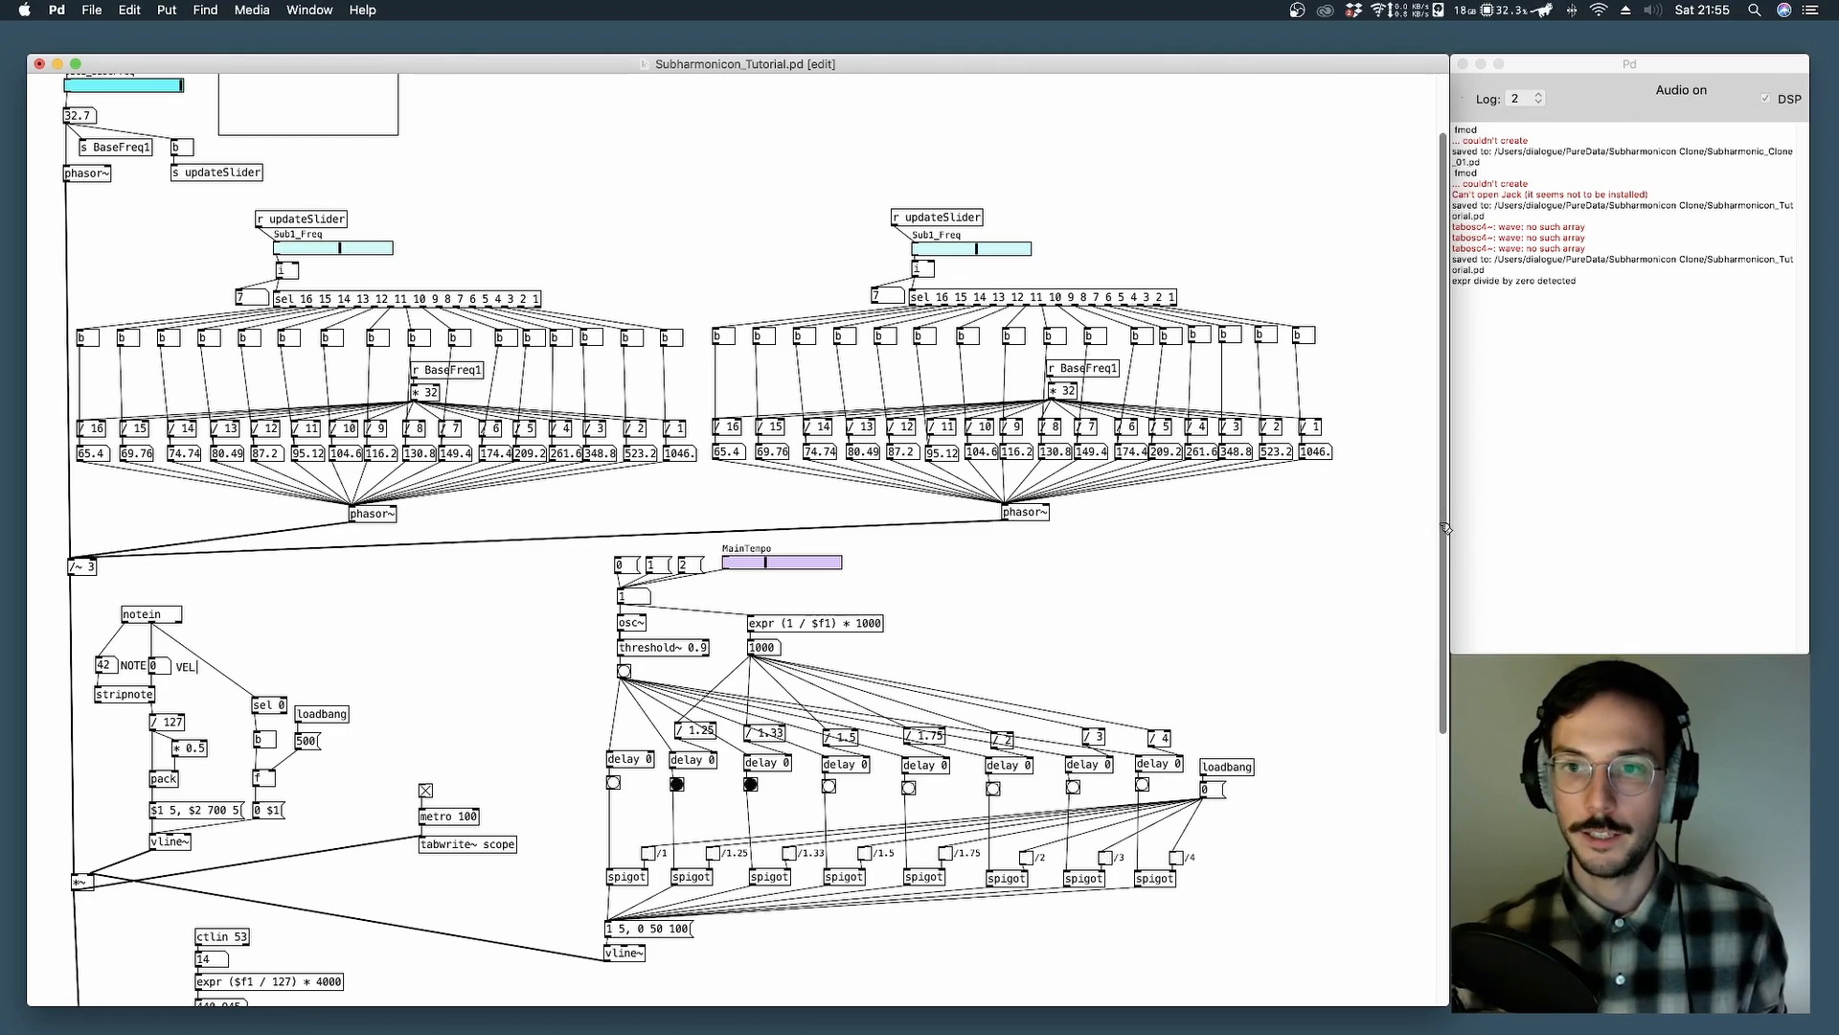
# Scroll the canvas down to the four cascaded lop~ filters.
pyautogui.scroll(-3)
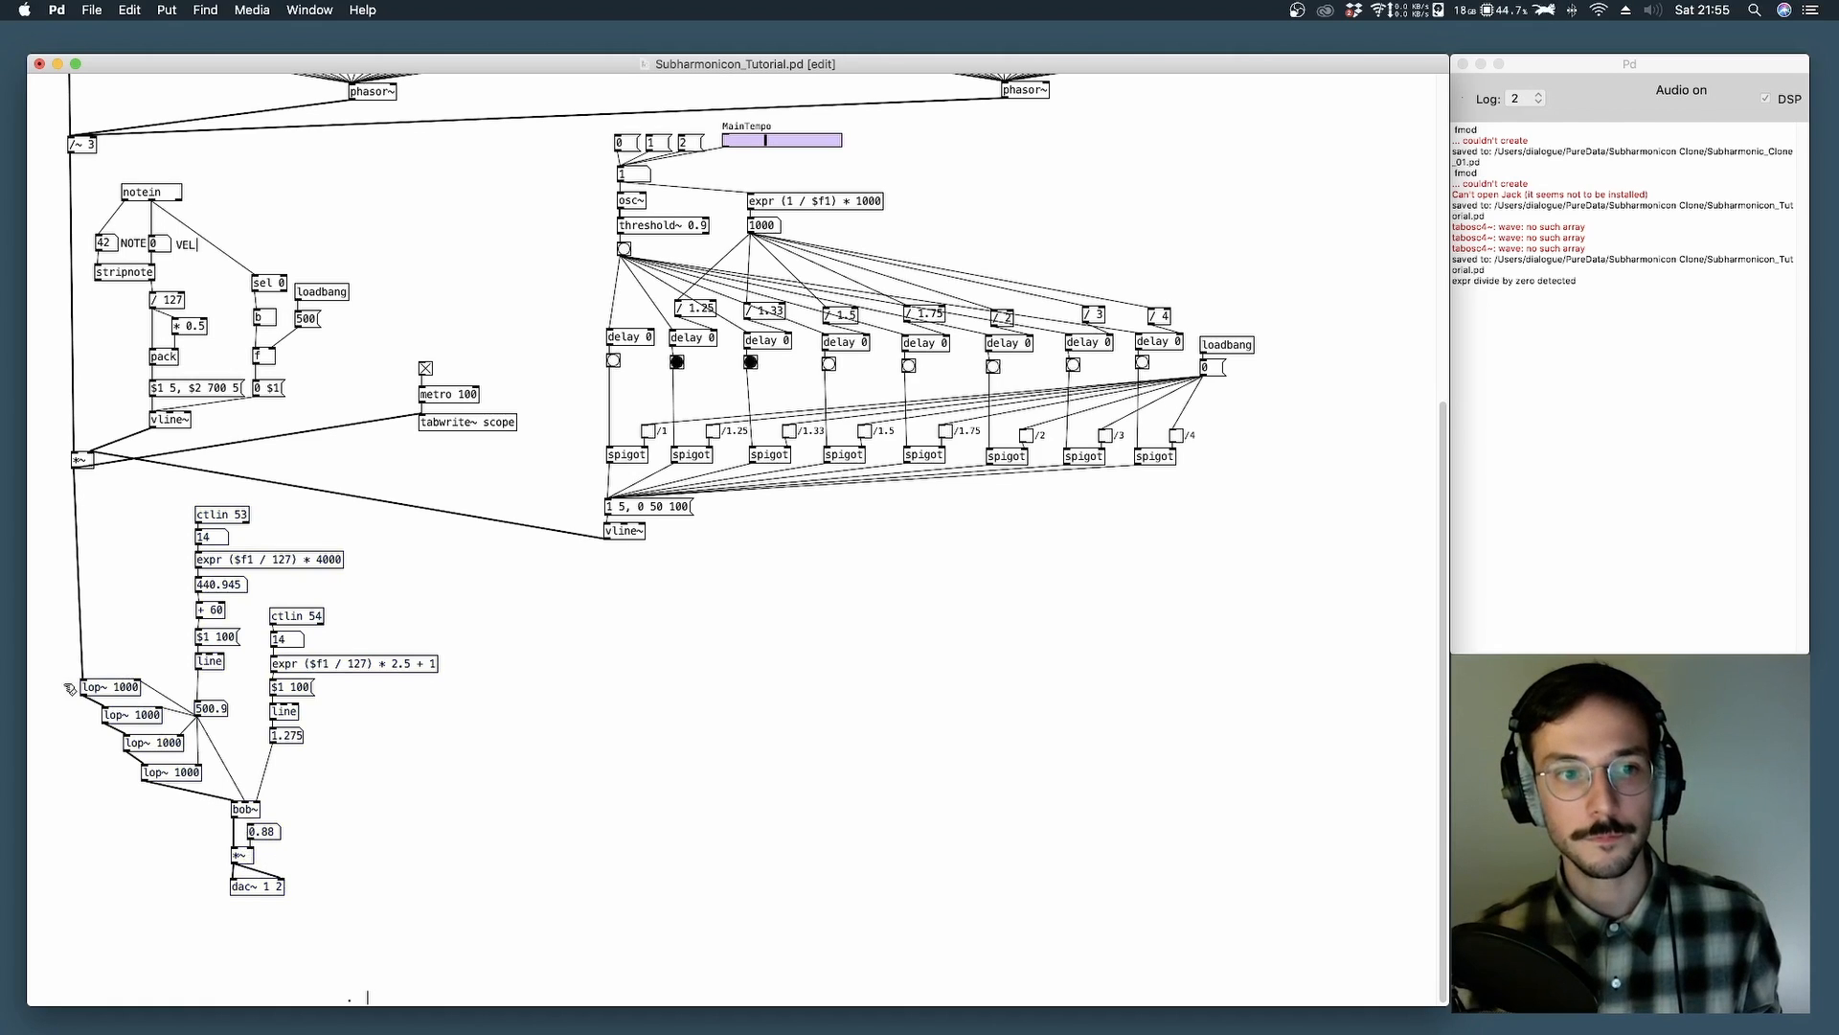
pyautogui.rightClick(106, 686)
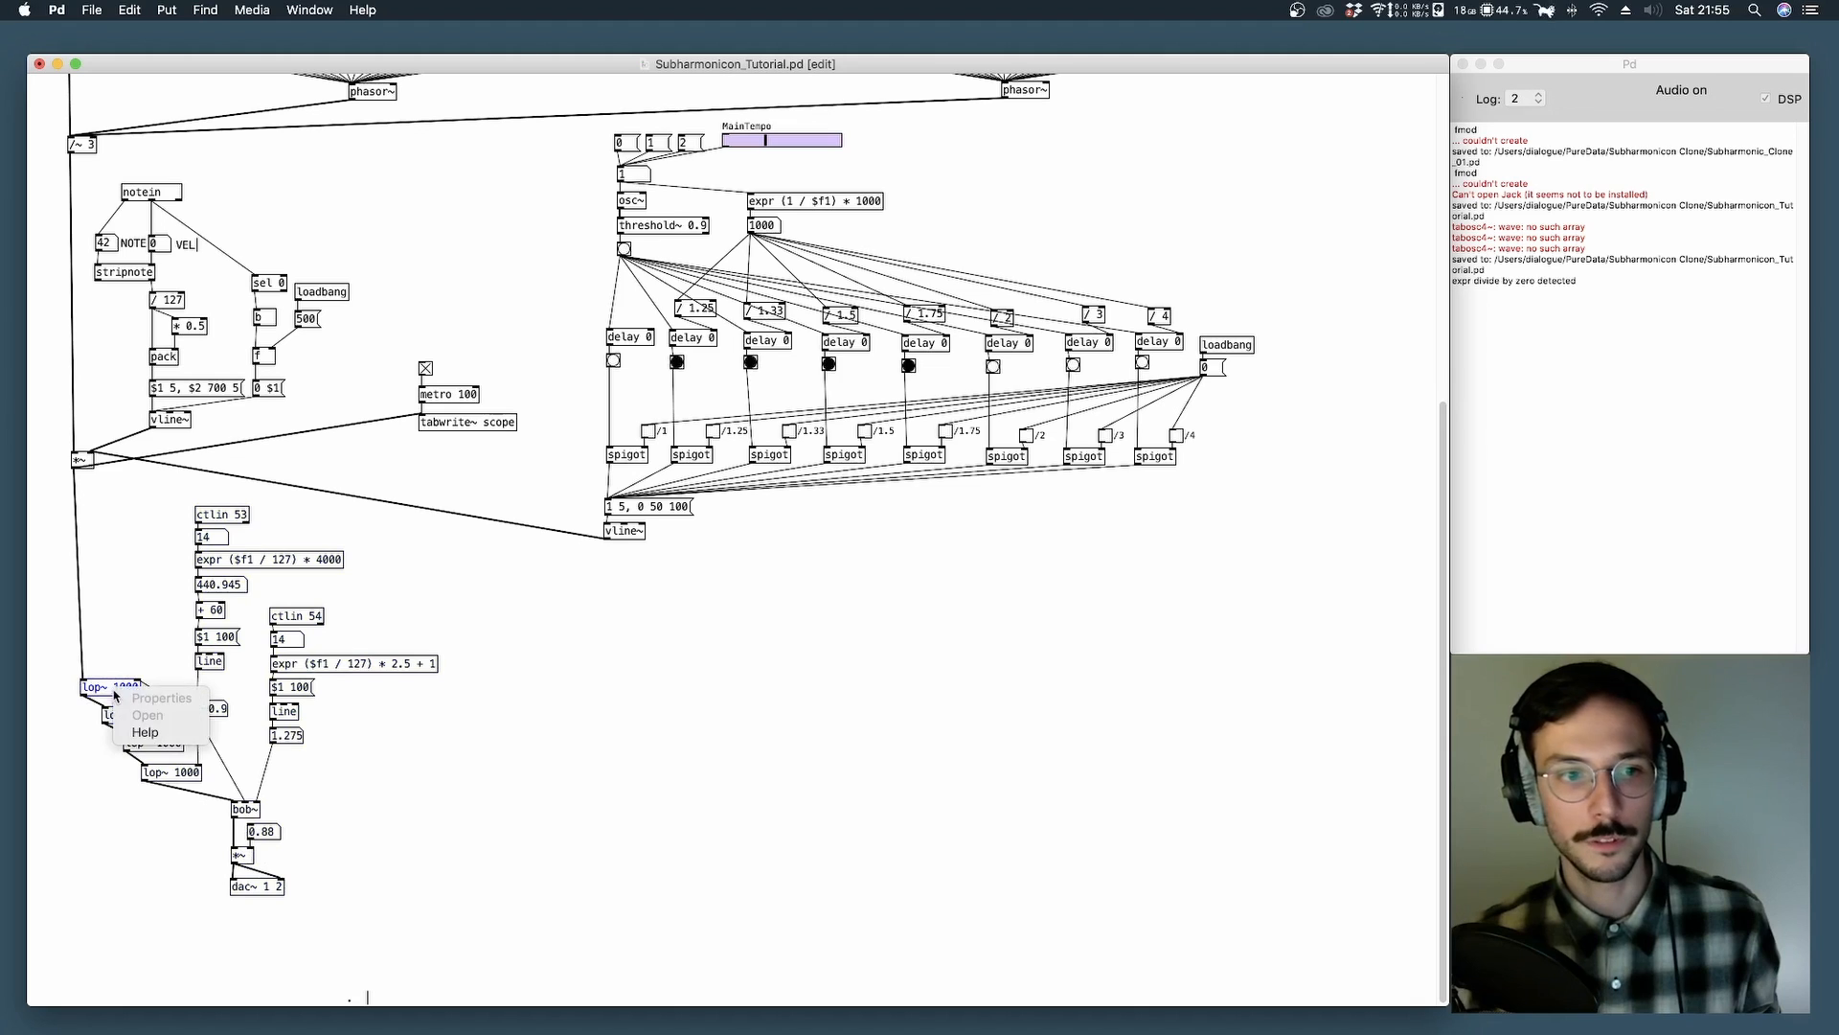
pyautogui.click(144, 730)
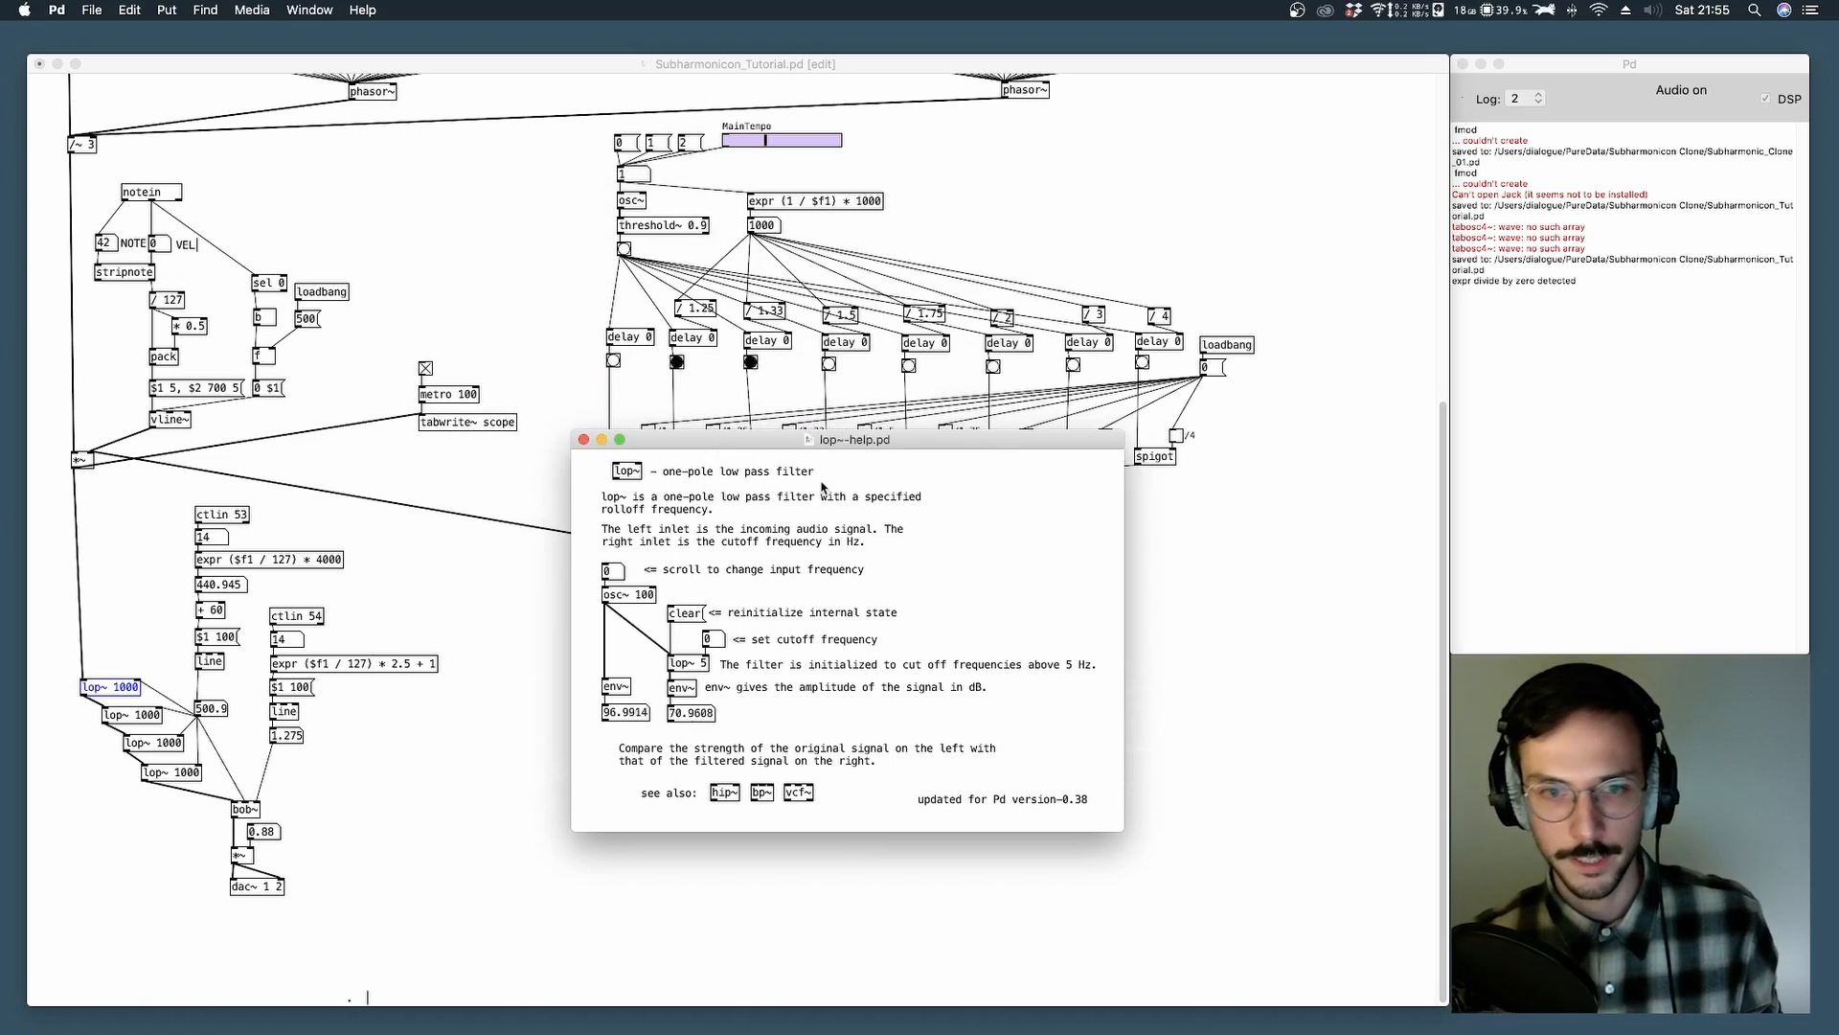
pyautogui.click(583, 439)
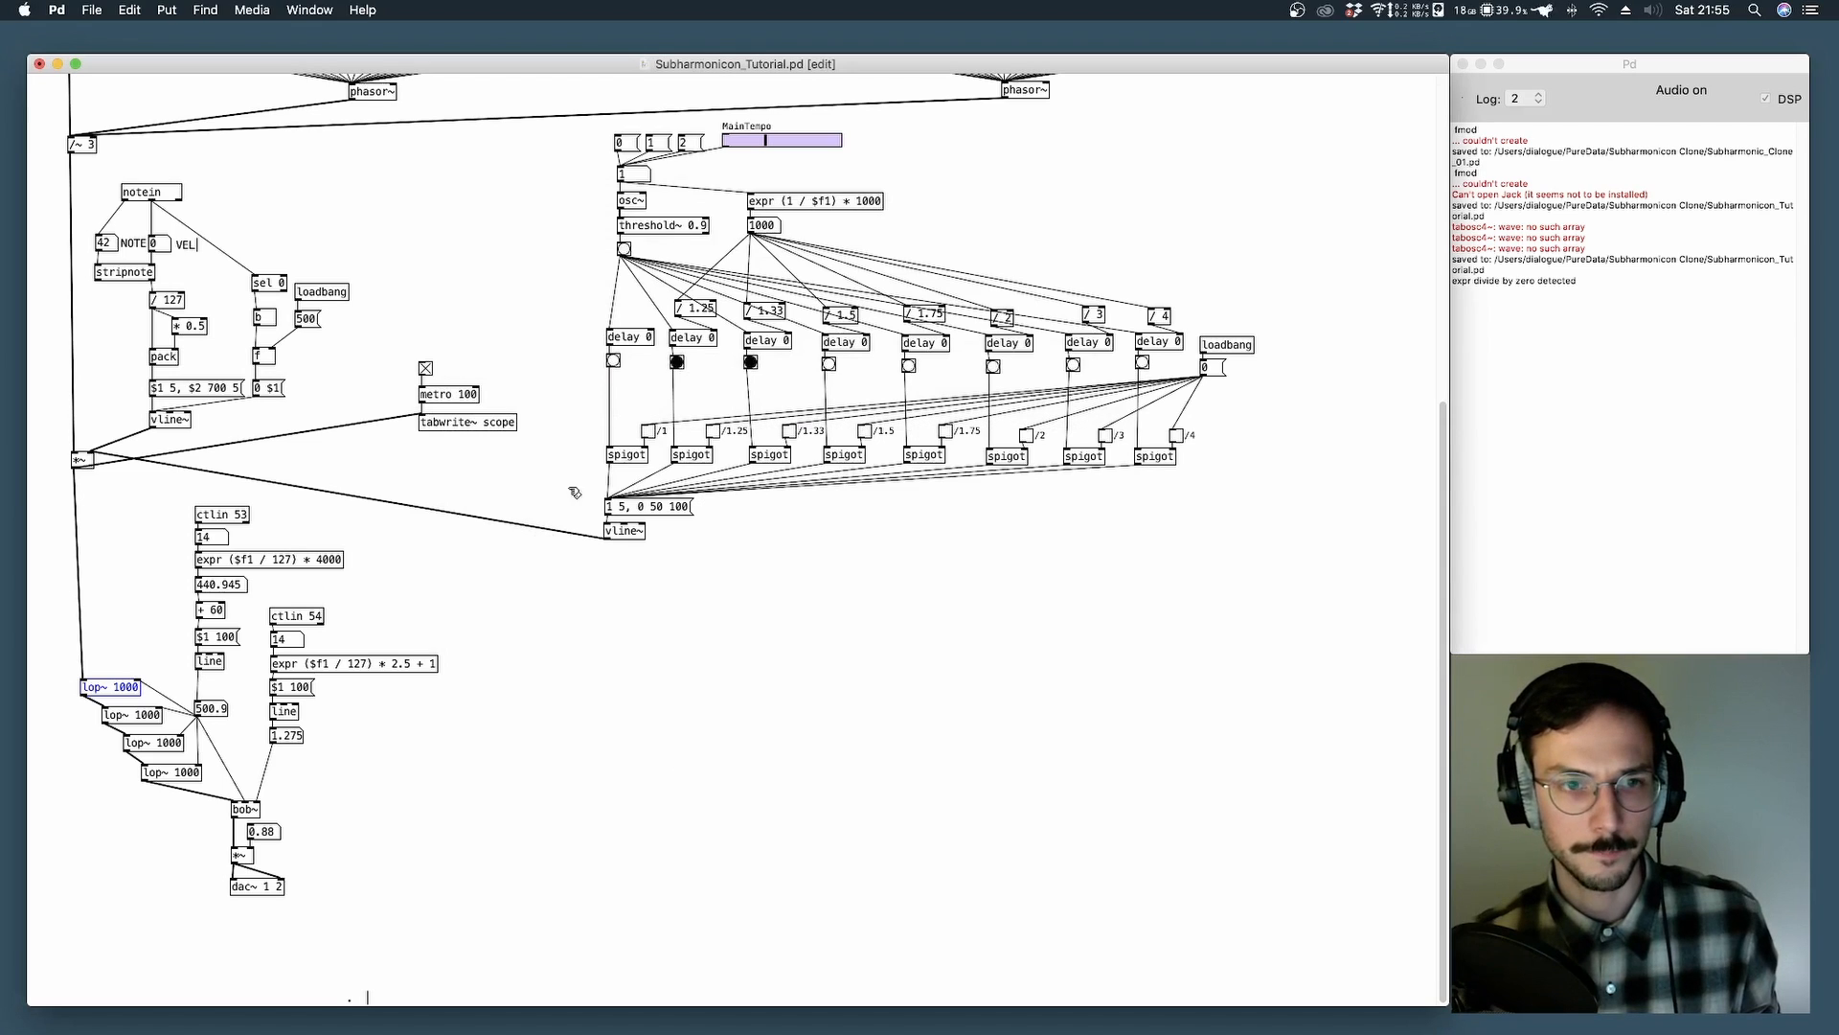
pyautogui.moveTo(519, 567)
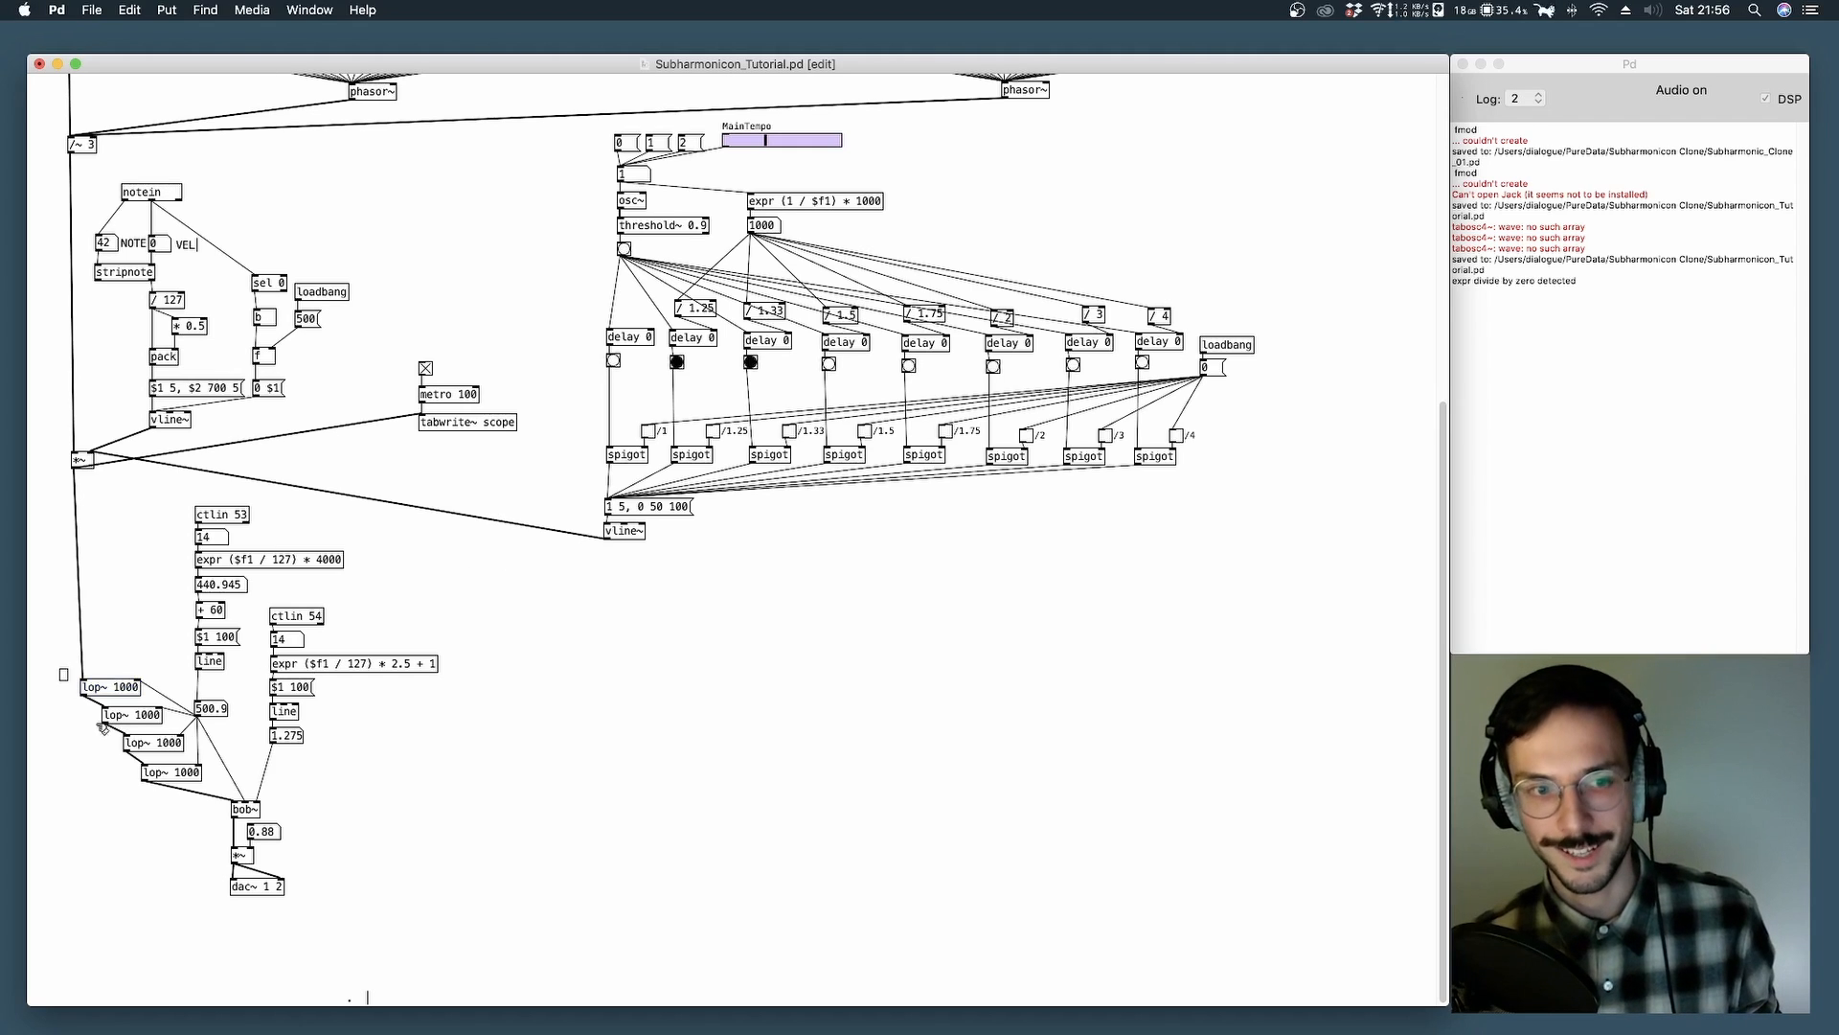
pyautogui.moveTo(165, 795)
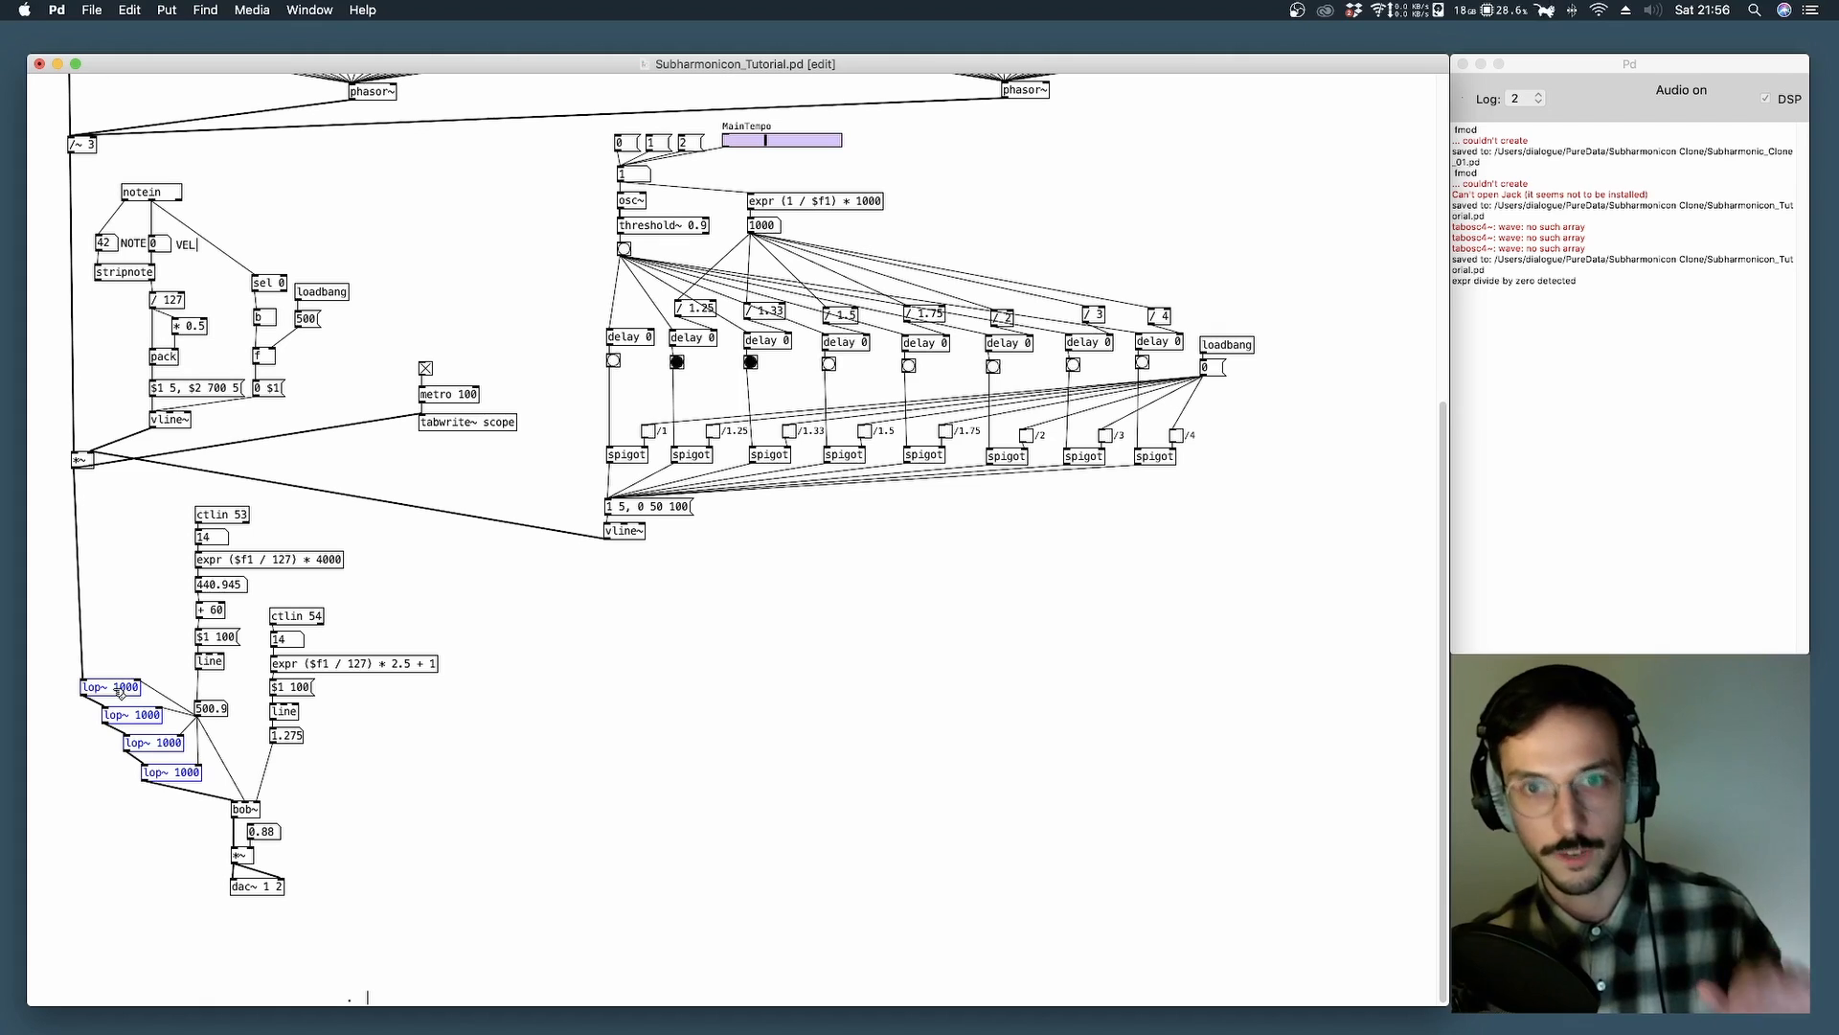
pyautogui.moveTo(999, 780)
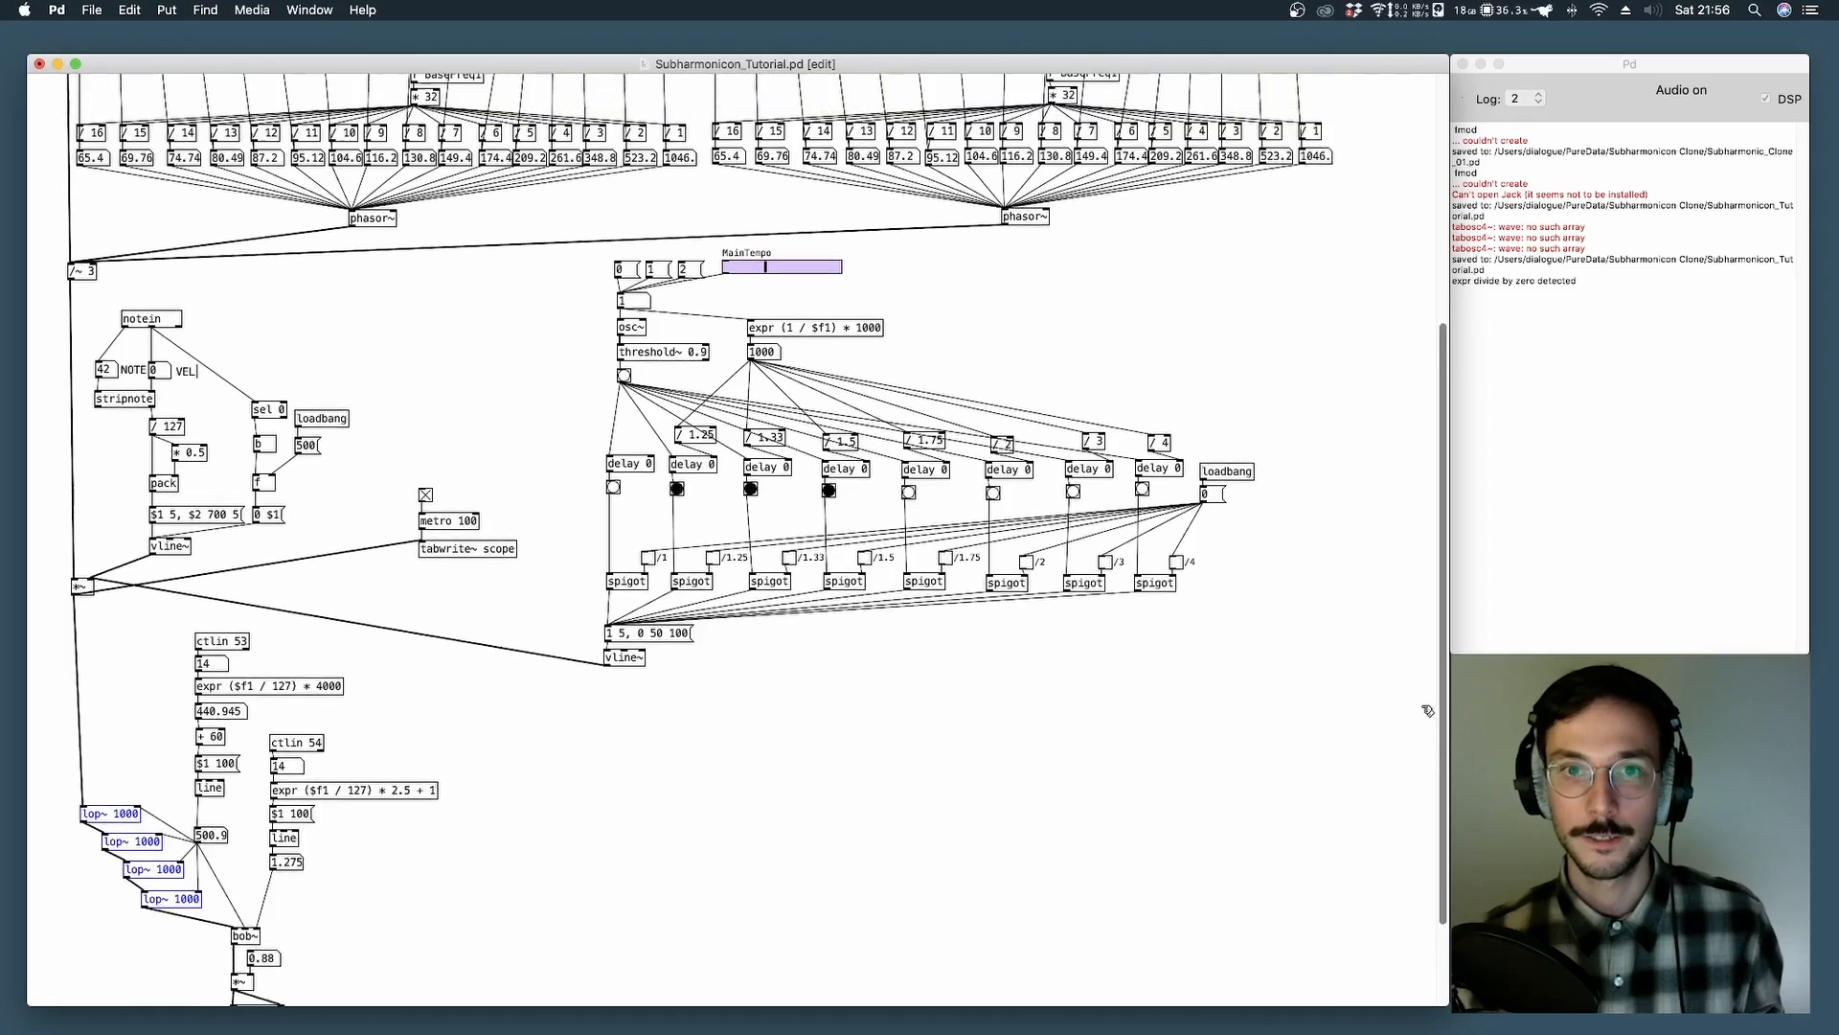
pyautogui.scroll(3)
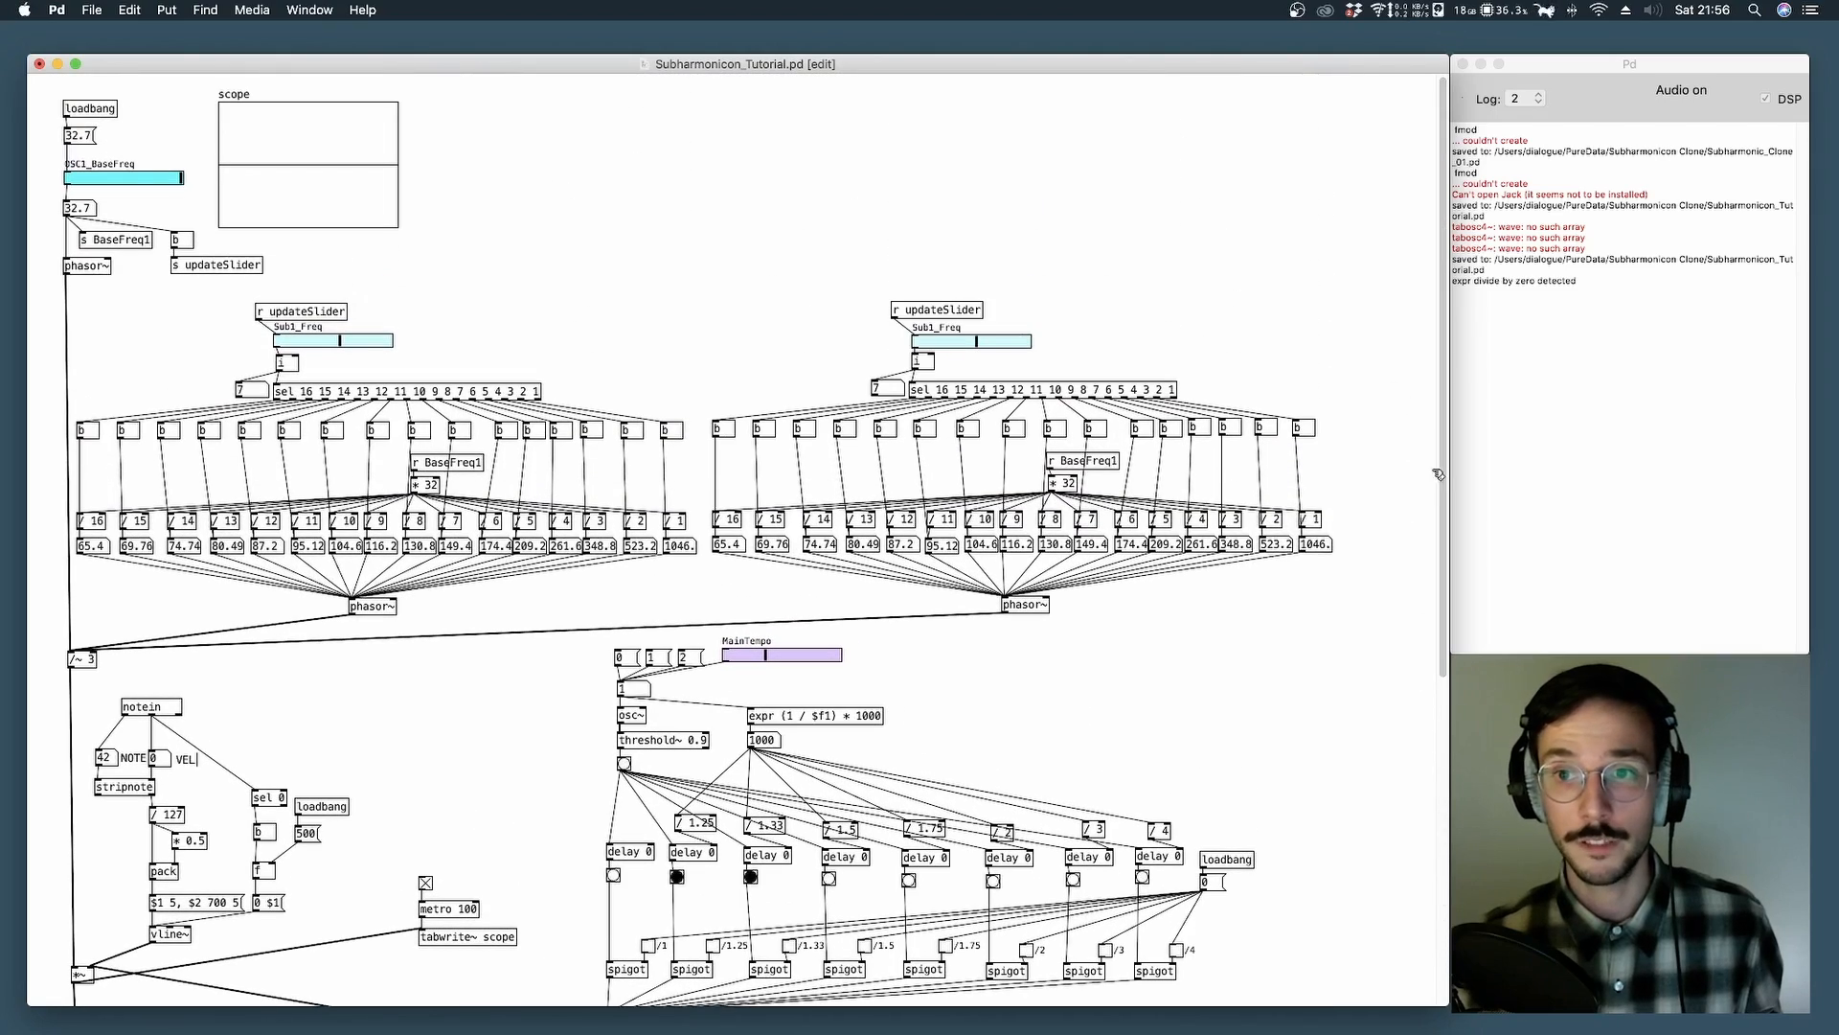
pyautogui.moveTo(1393, 552)
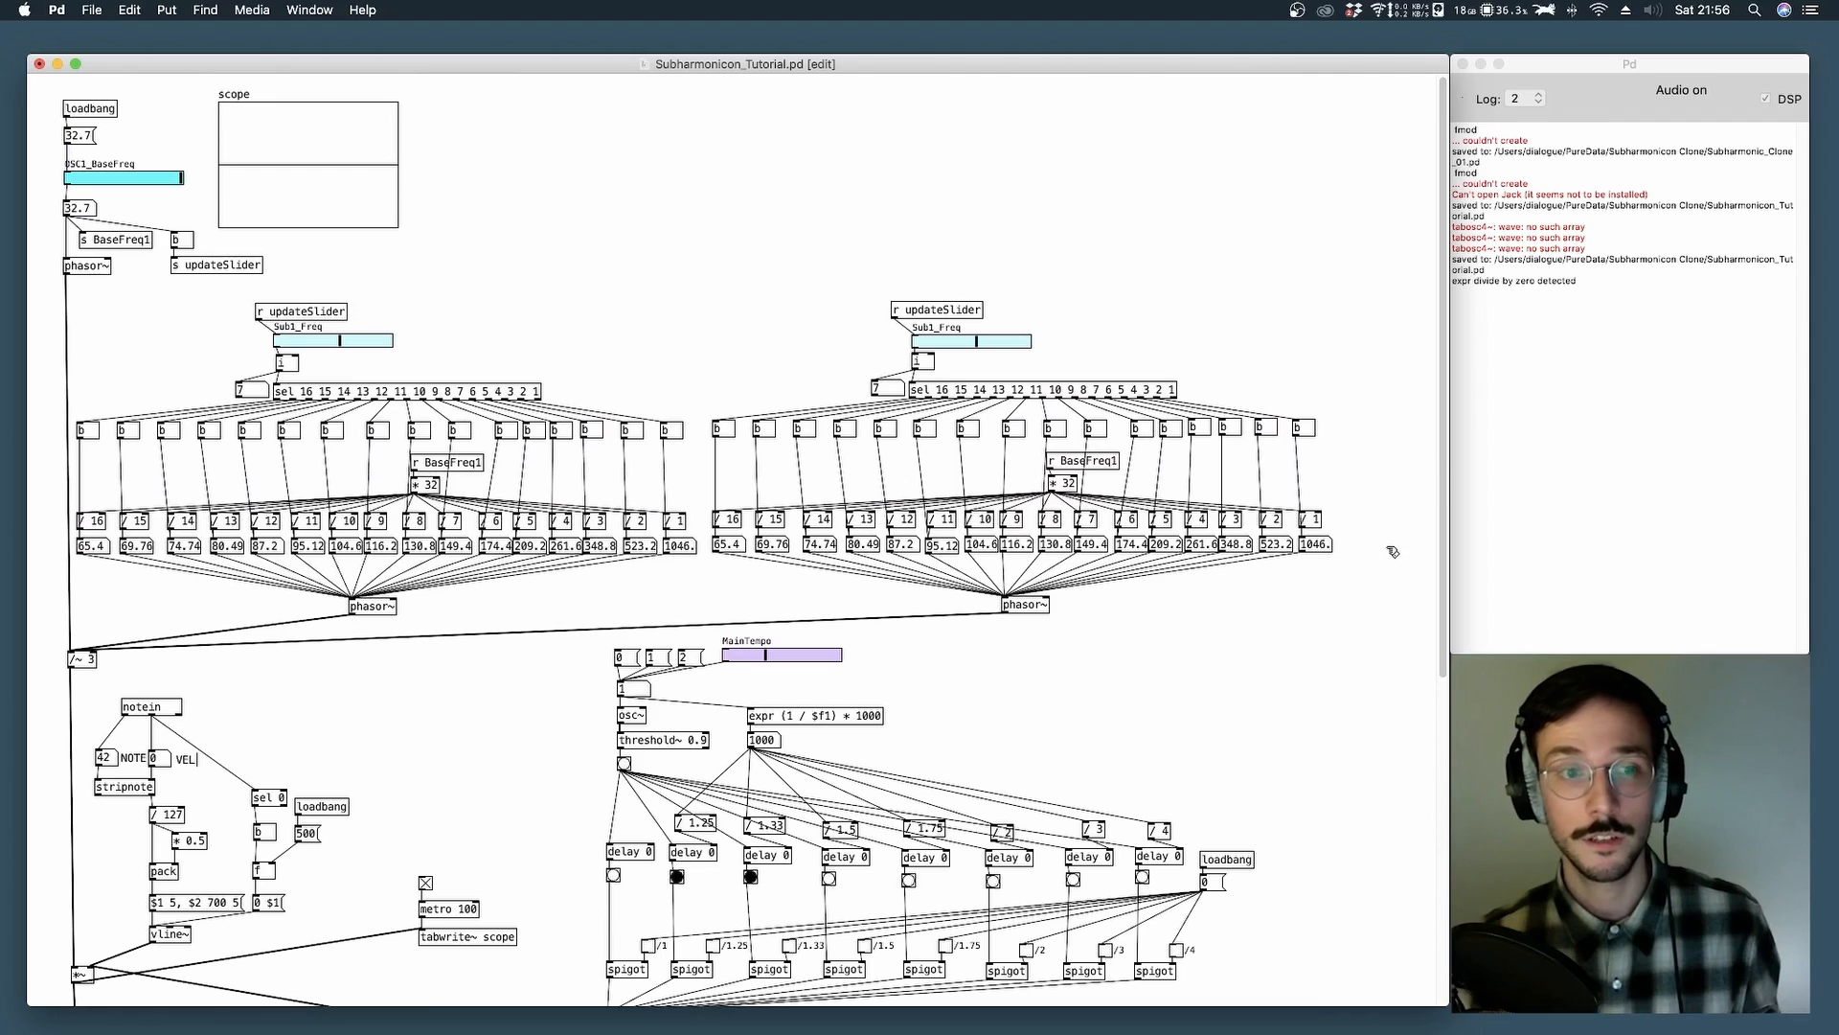